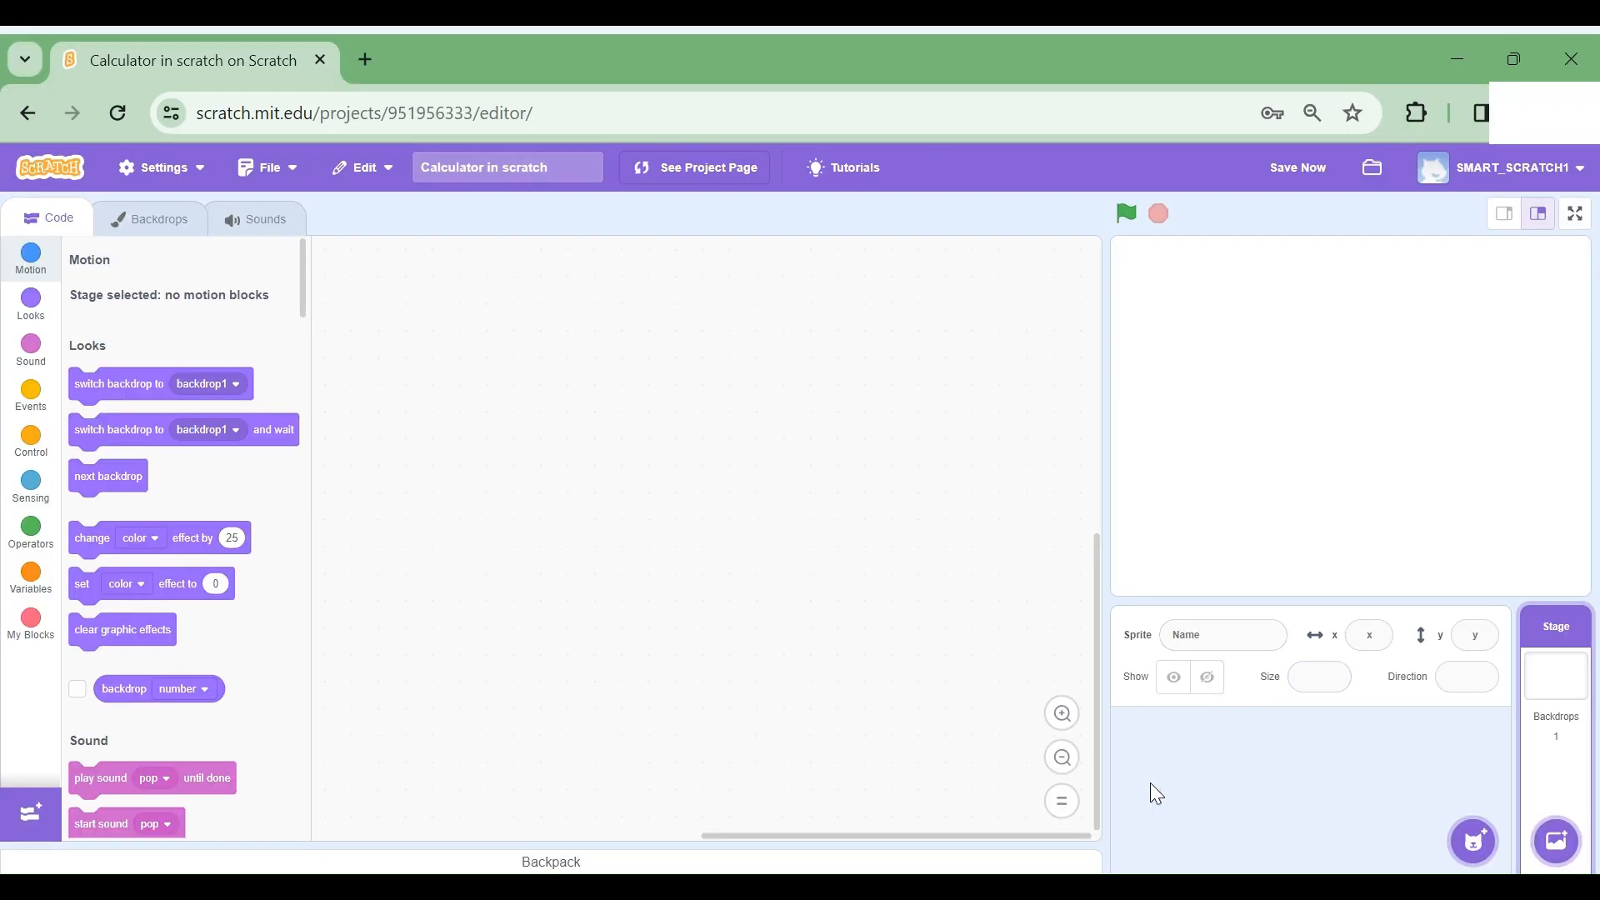
mouse_move(1115, 707)
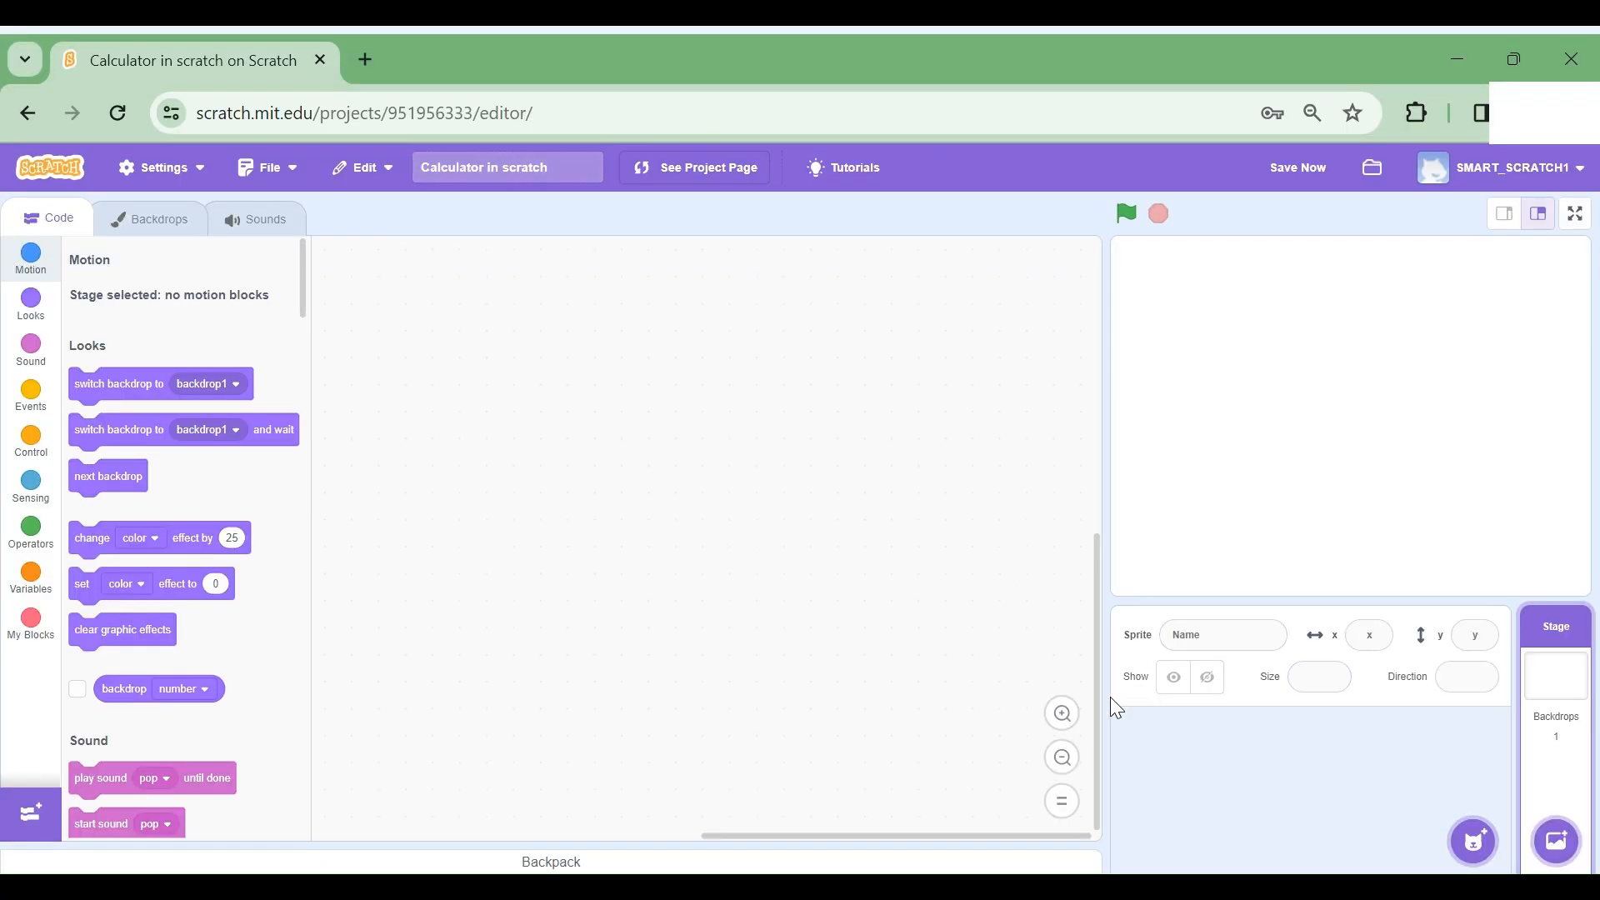
mouse_move(1549, 690)
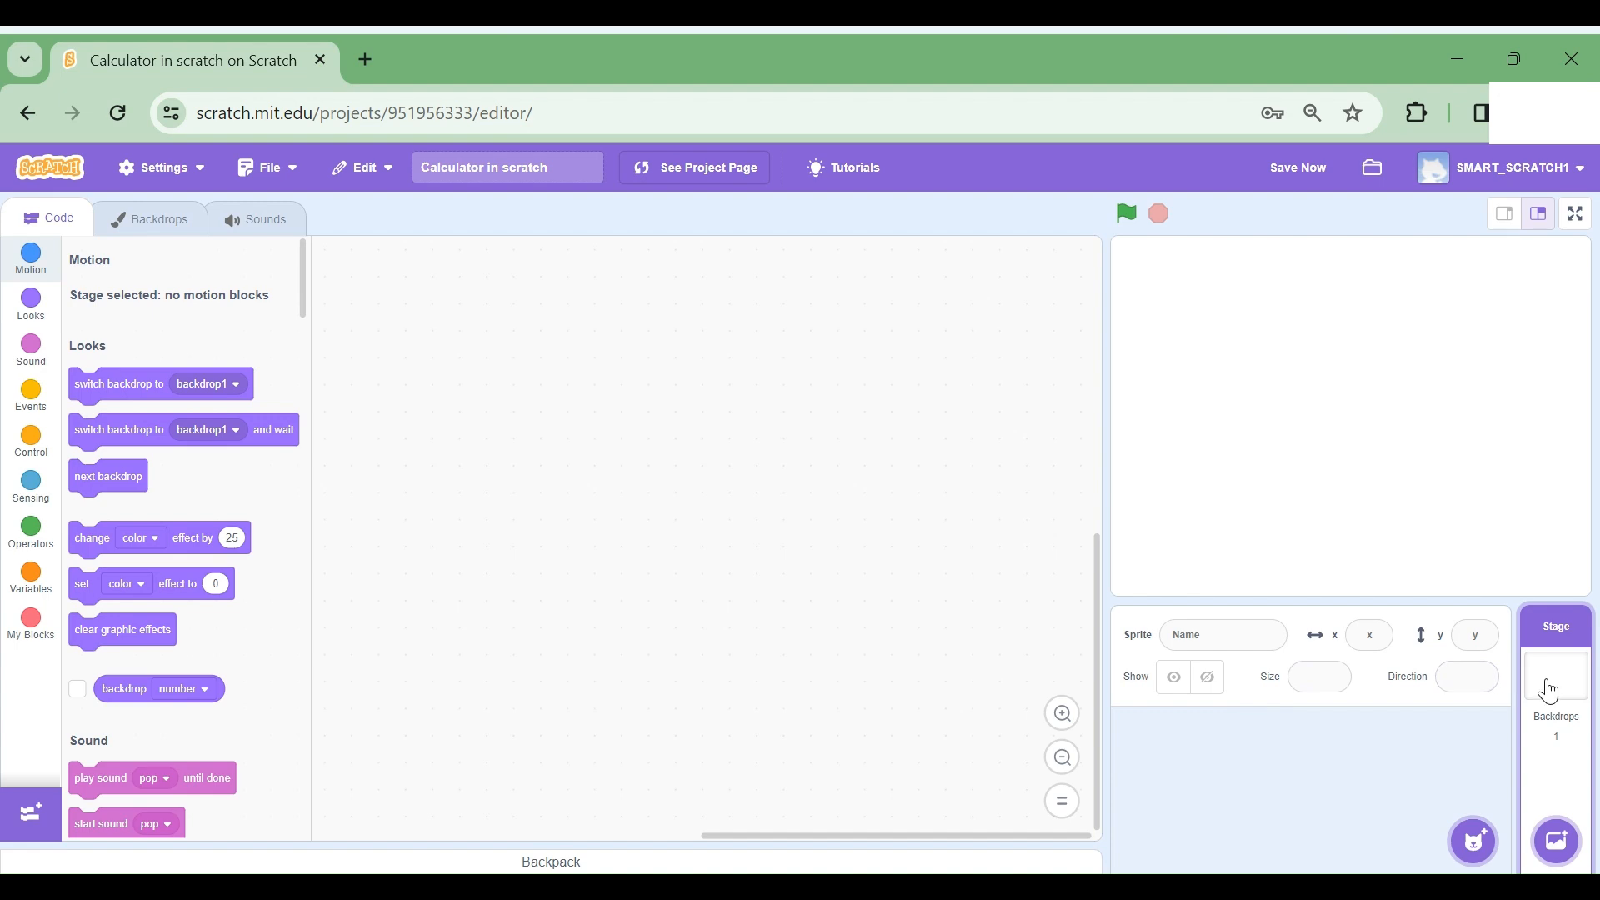
mouse_move(570, 355)
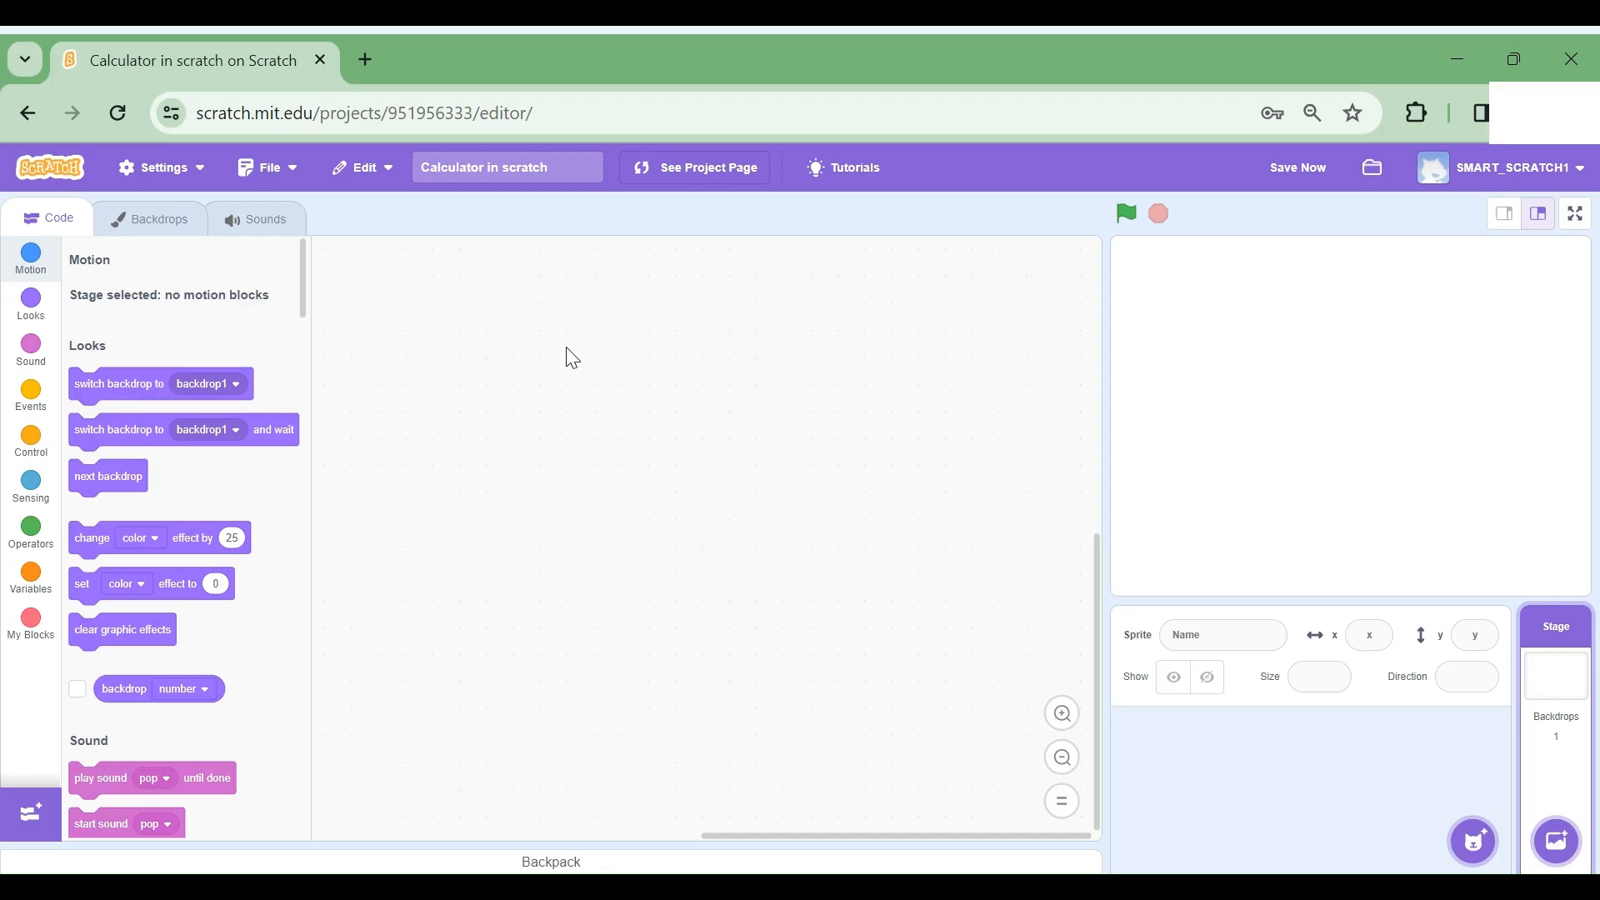
Step: Draw a salmon calculator body with a grey display rectangle near its top
left_click(149, 218)
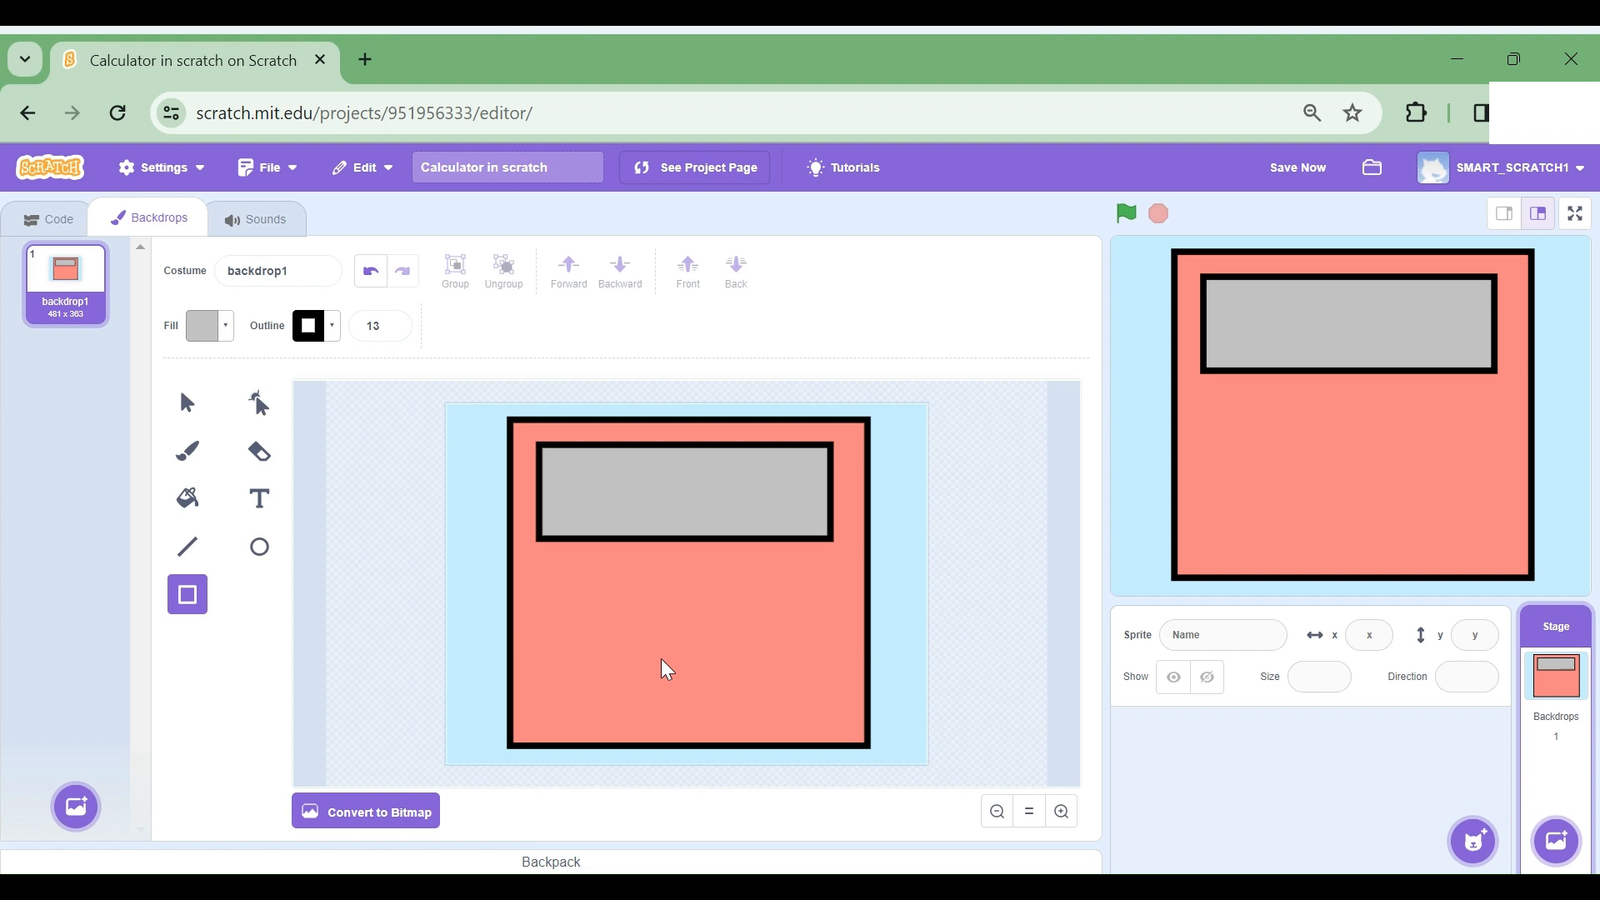
mouse_move(726, 694)
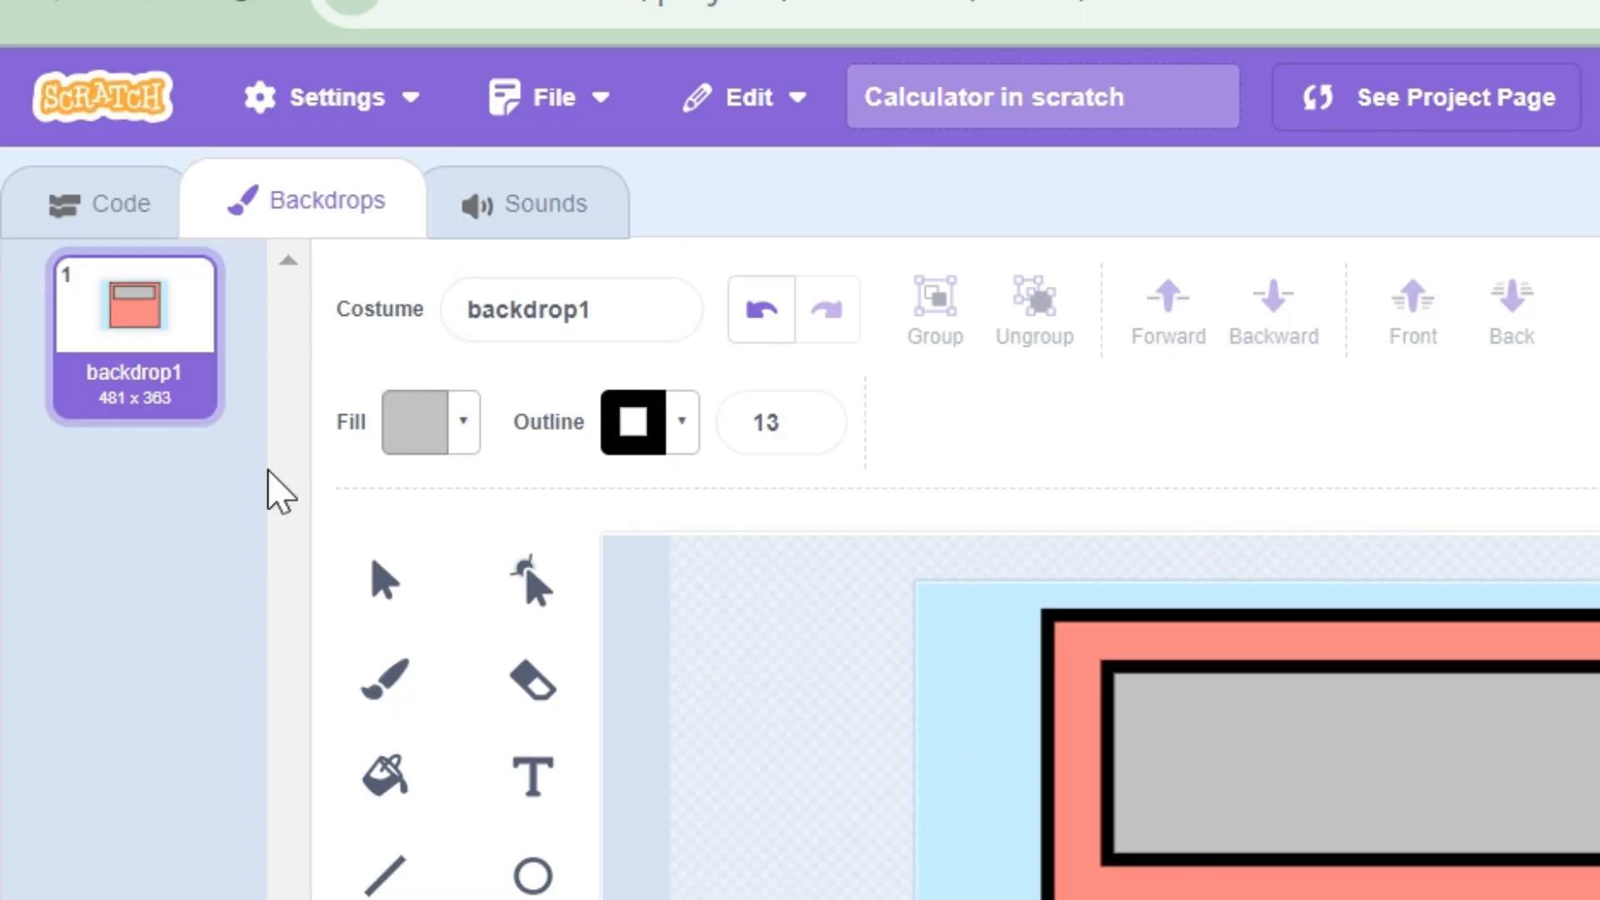
left_click(96, 200)
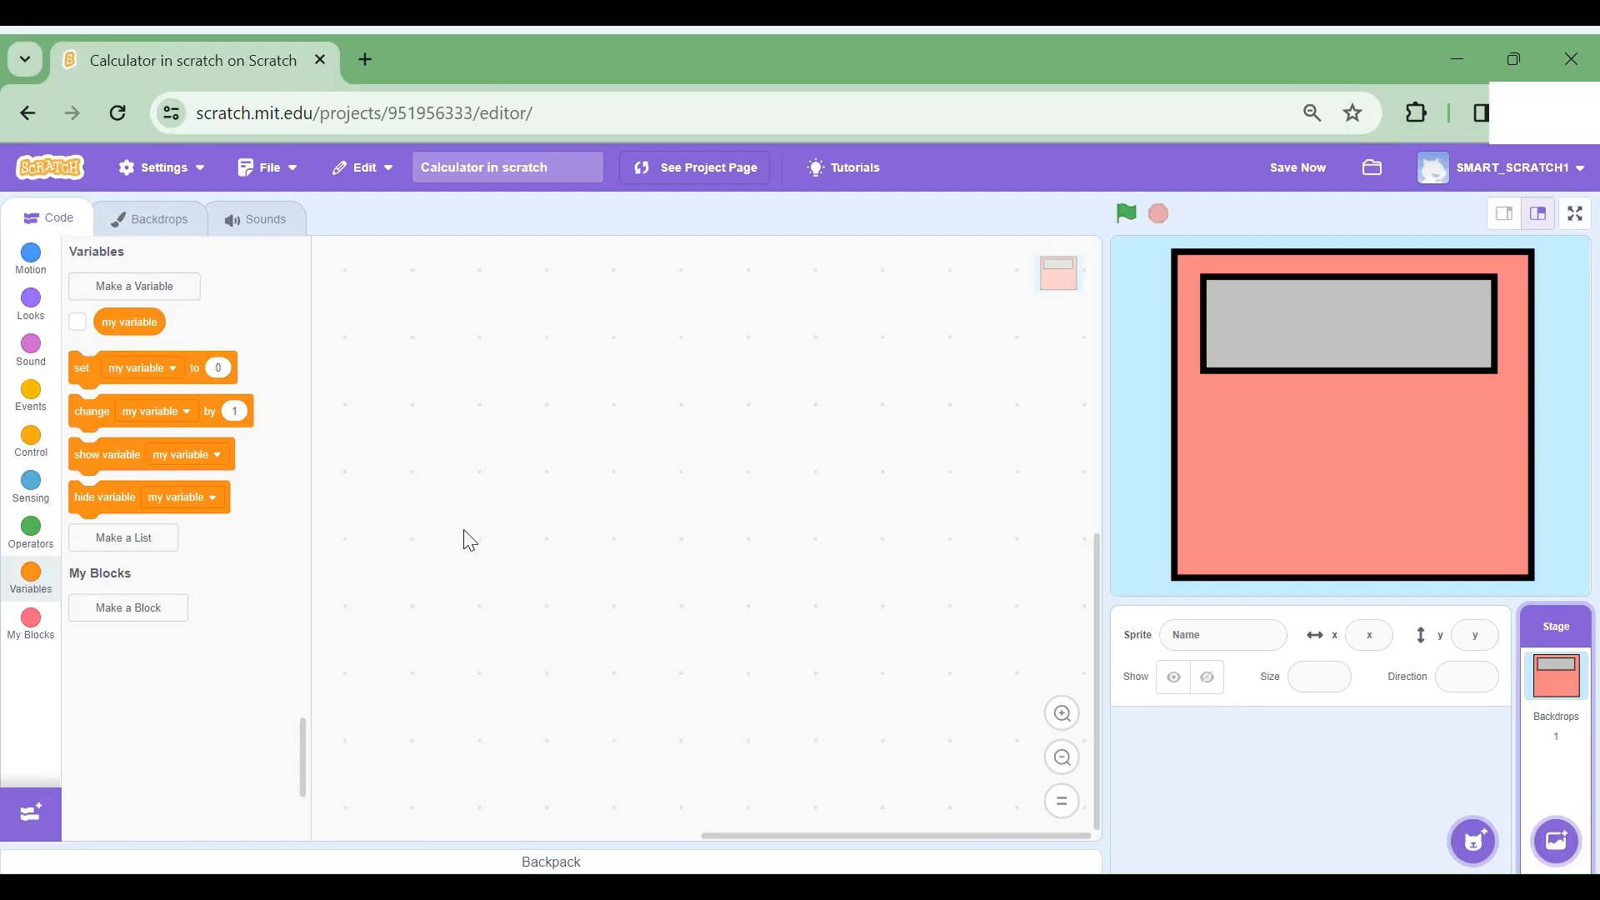
mouse_move(69, 412)
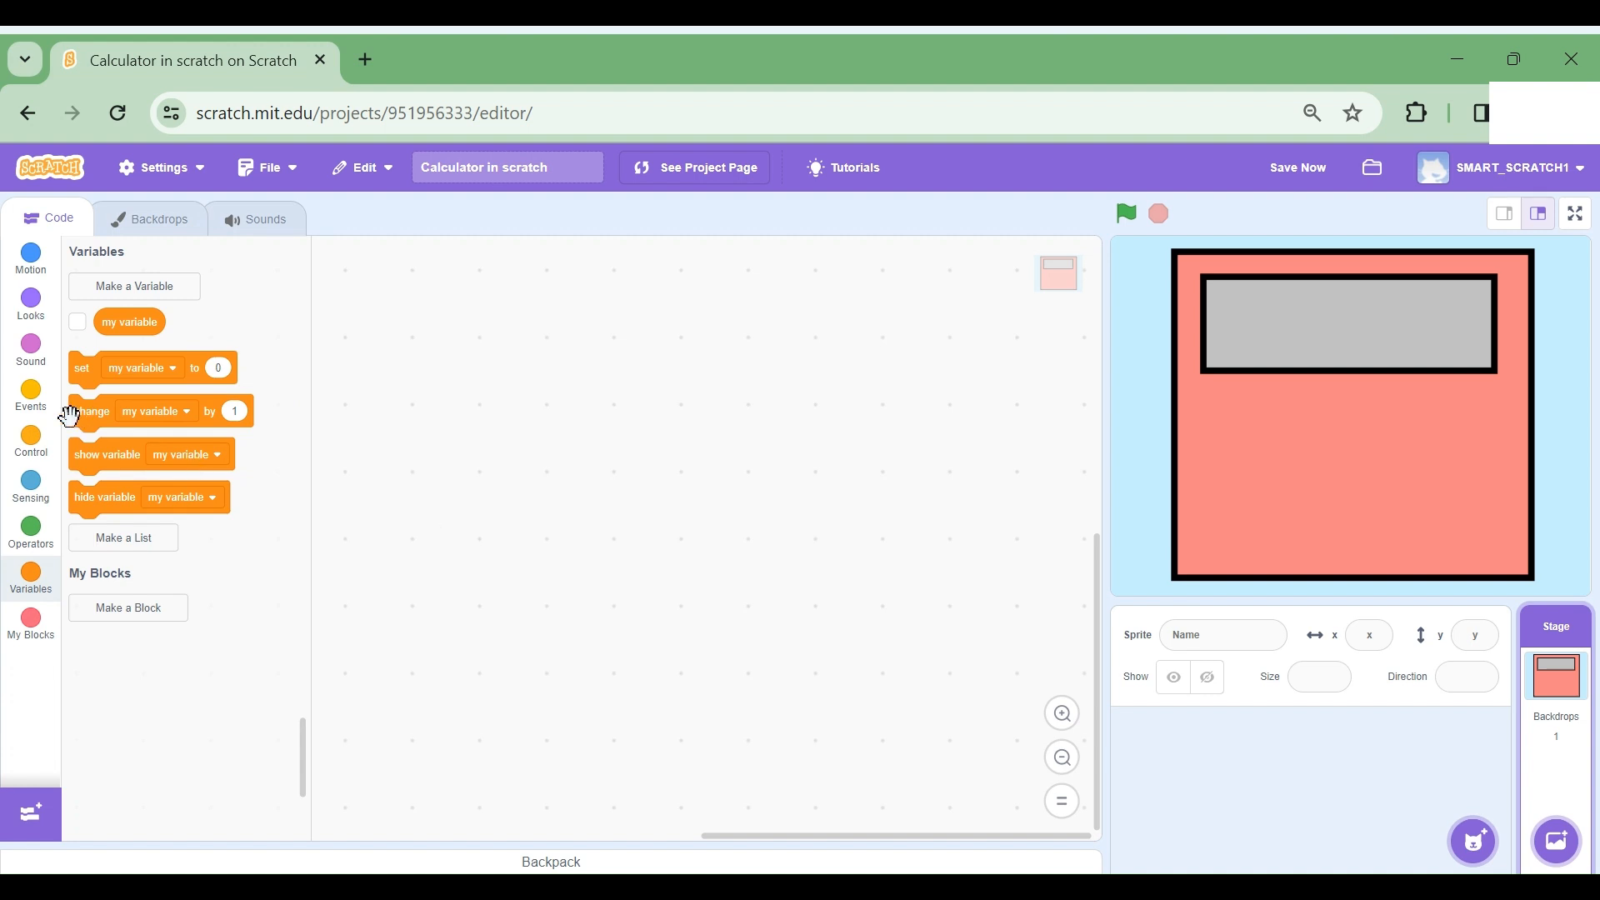
Step: Place a 'when green flag clicked' hat block in the stage's script area
left_click(30, 396)
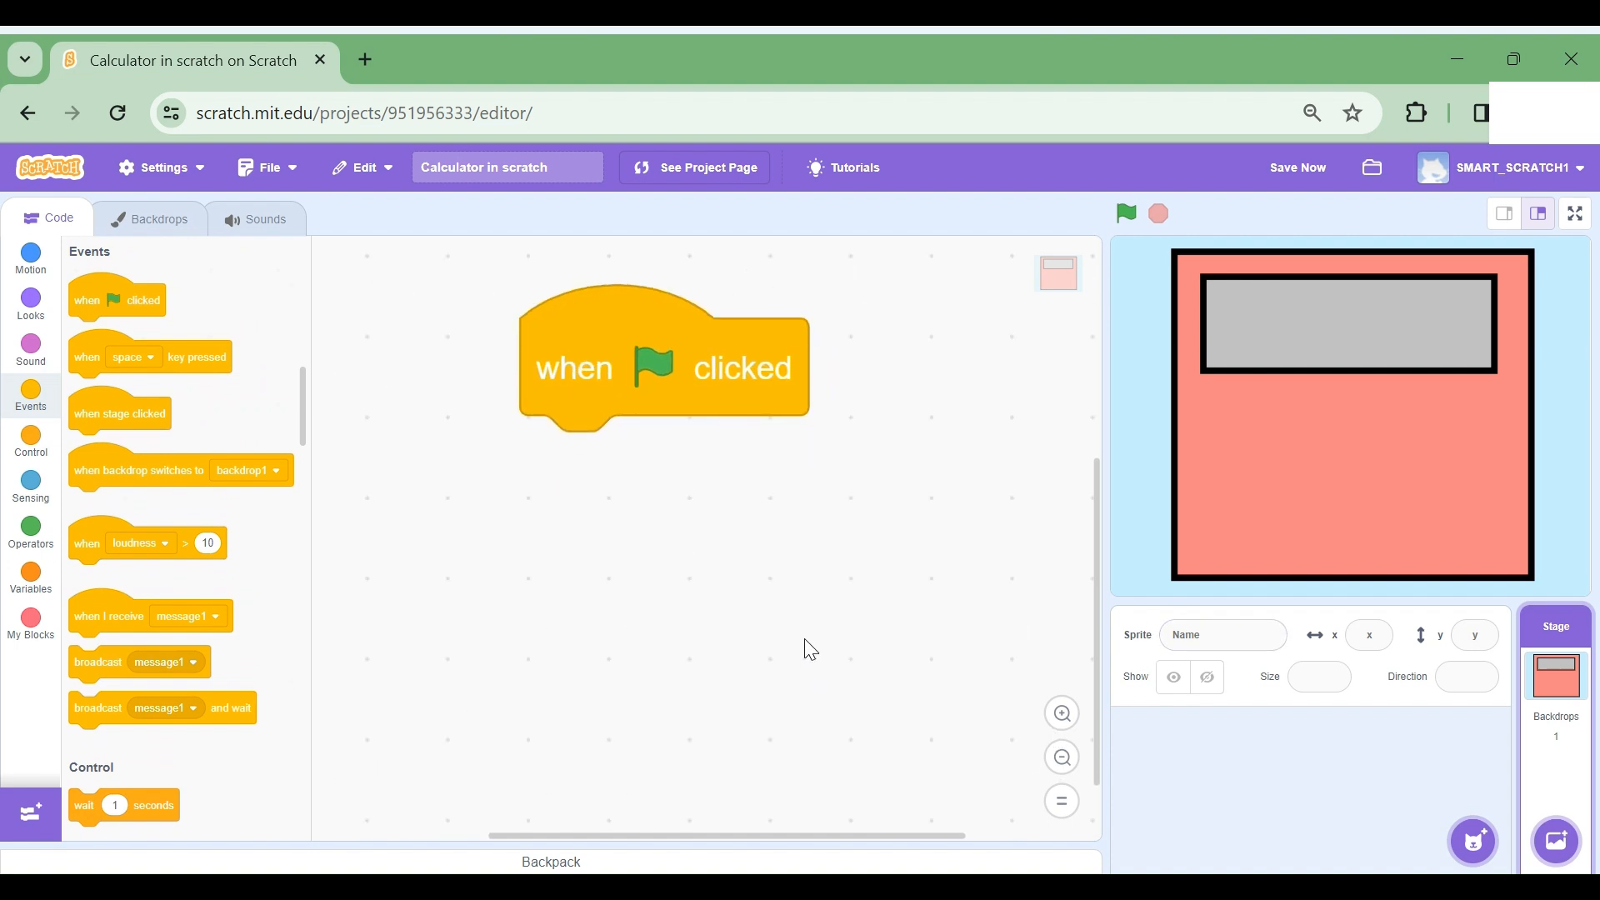
left_click(31, 581)
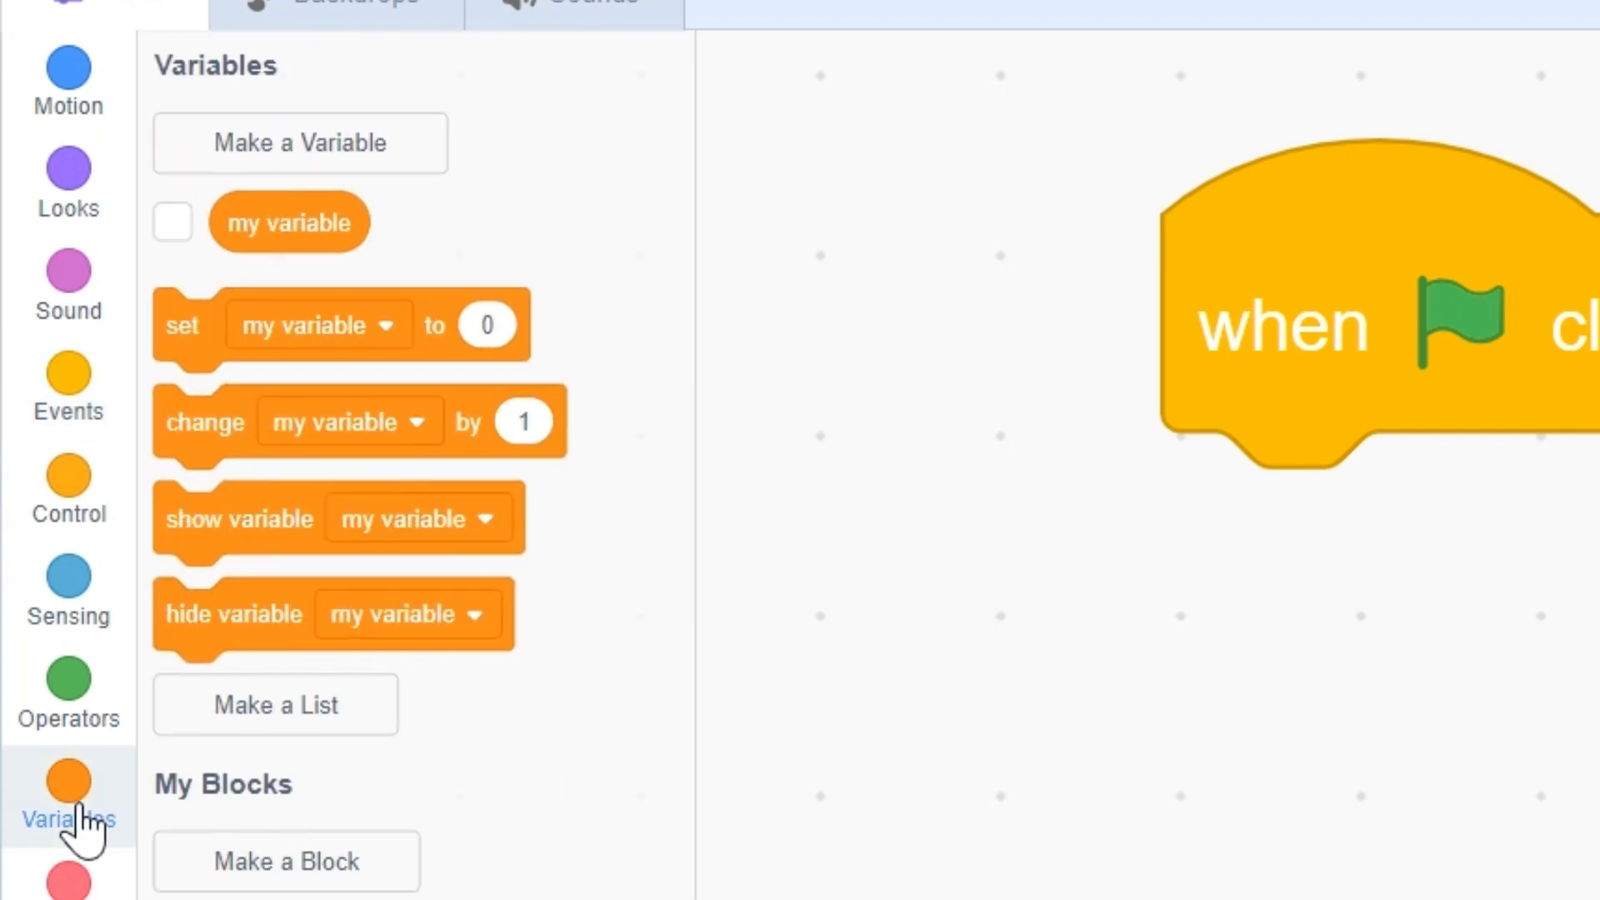
Step: Create the Answer variable and add 'set Answer to' with a blank value under the flag block
left_click(299, 142)
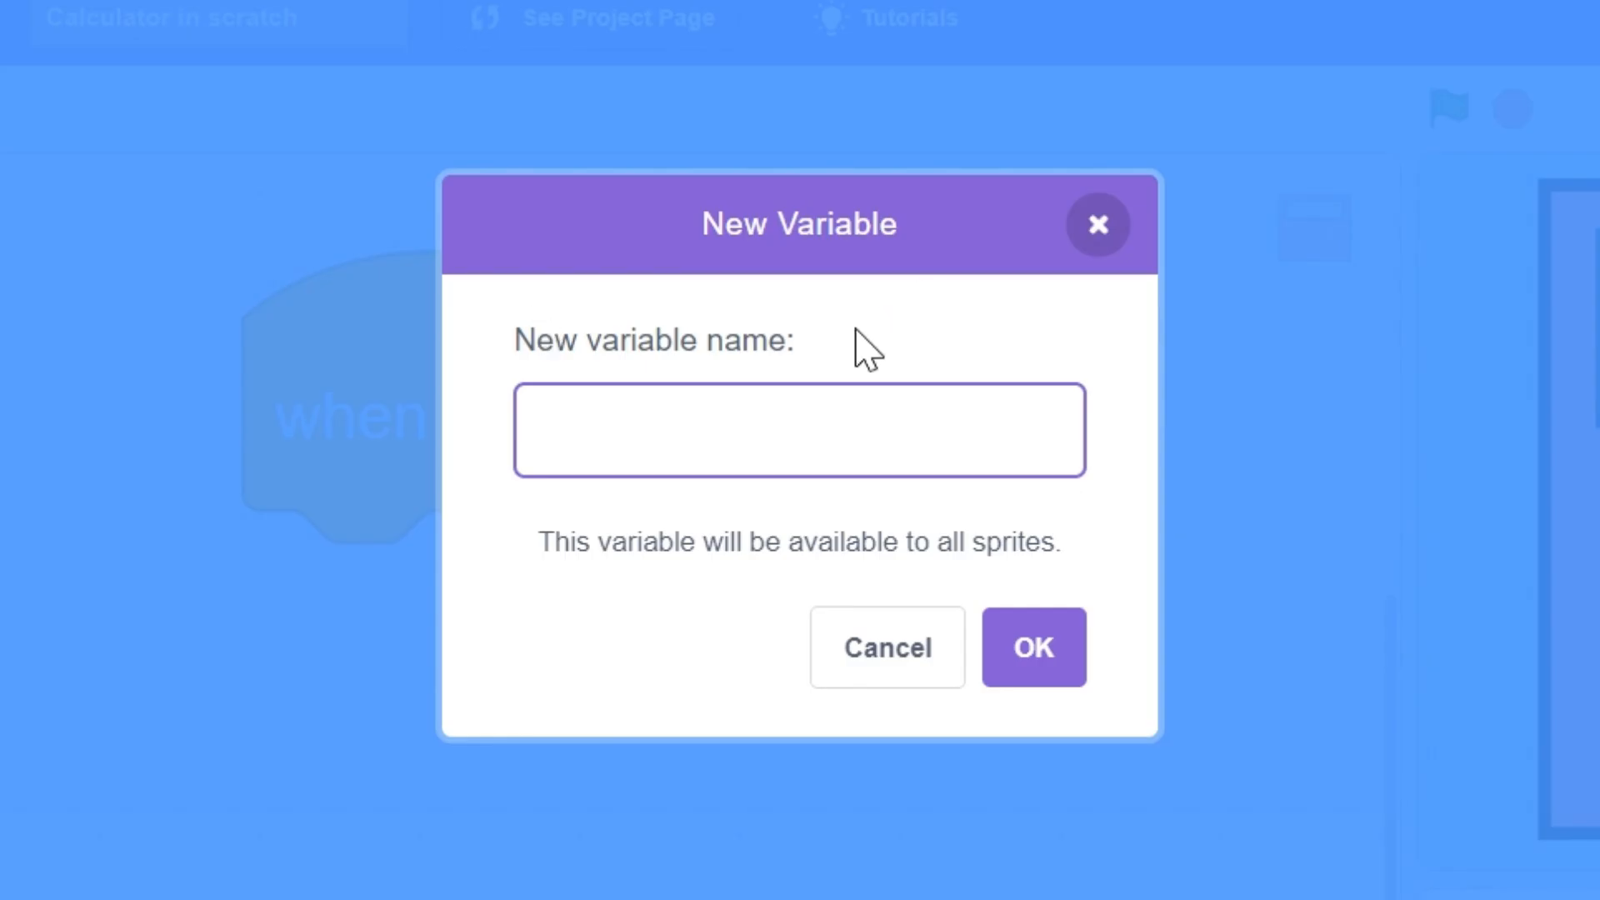
type("A")
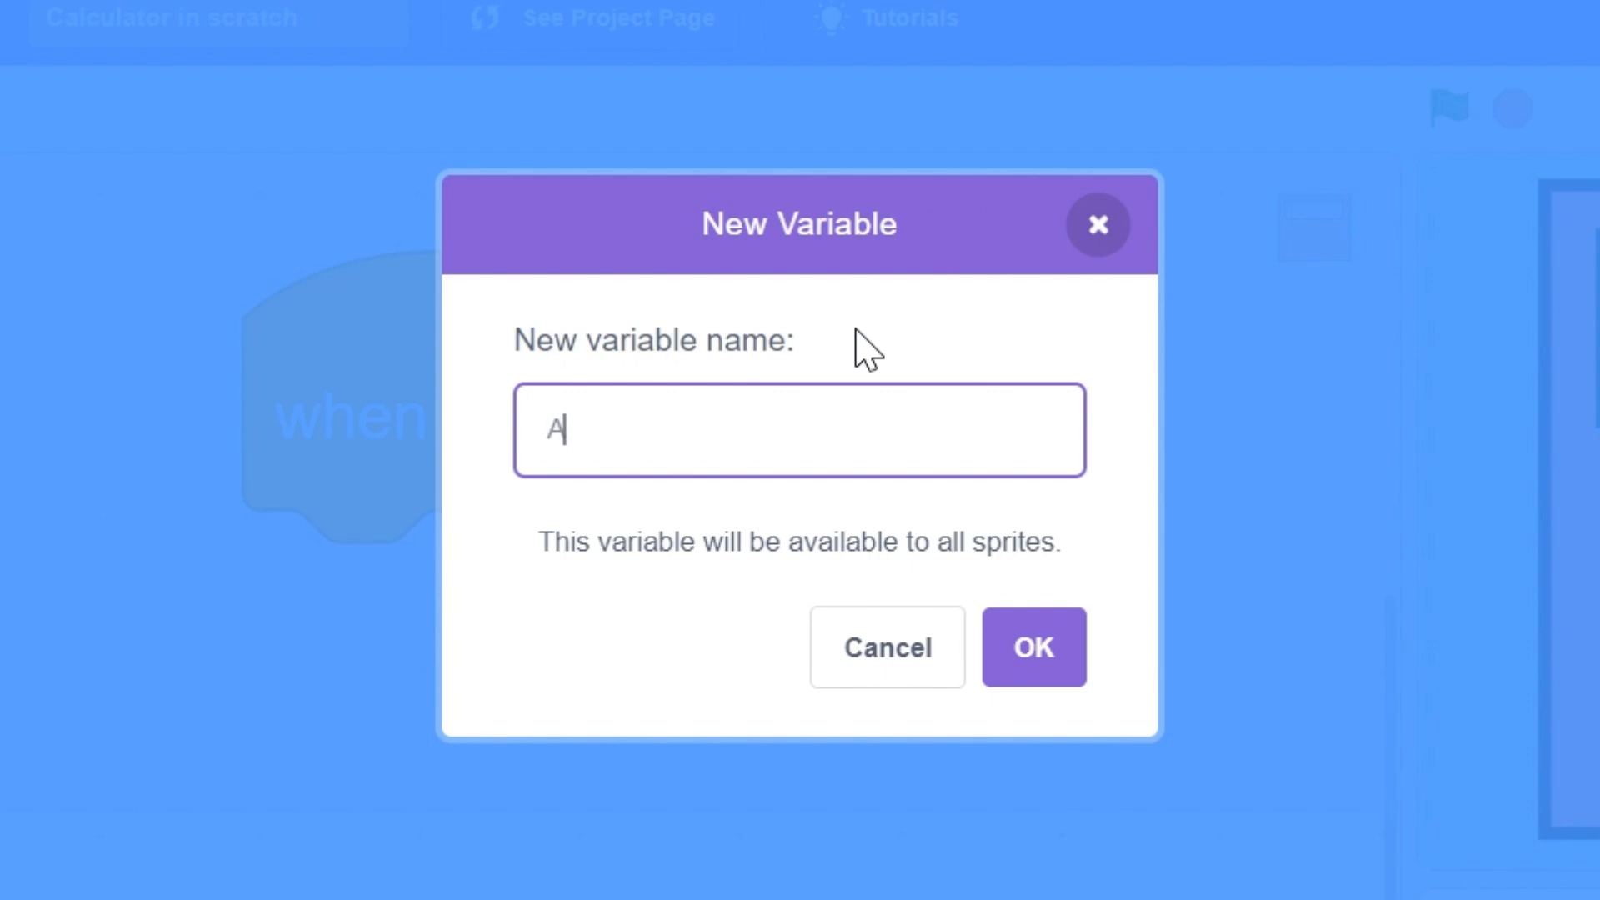
type("Answer")
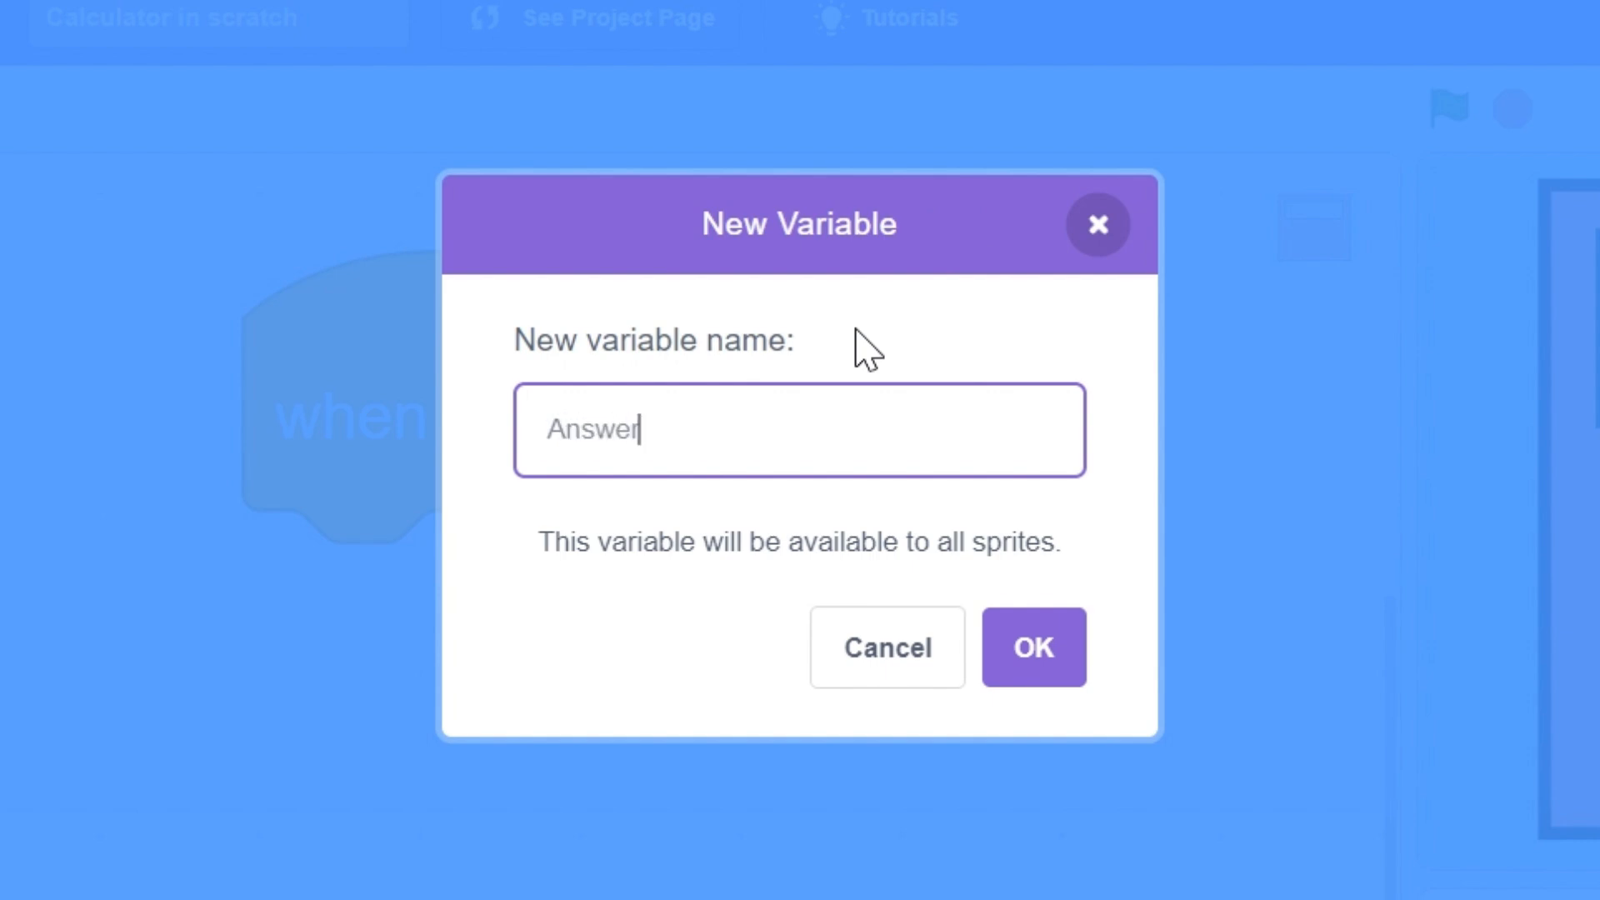
left_click(1031, 647)
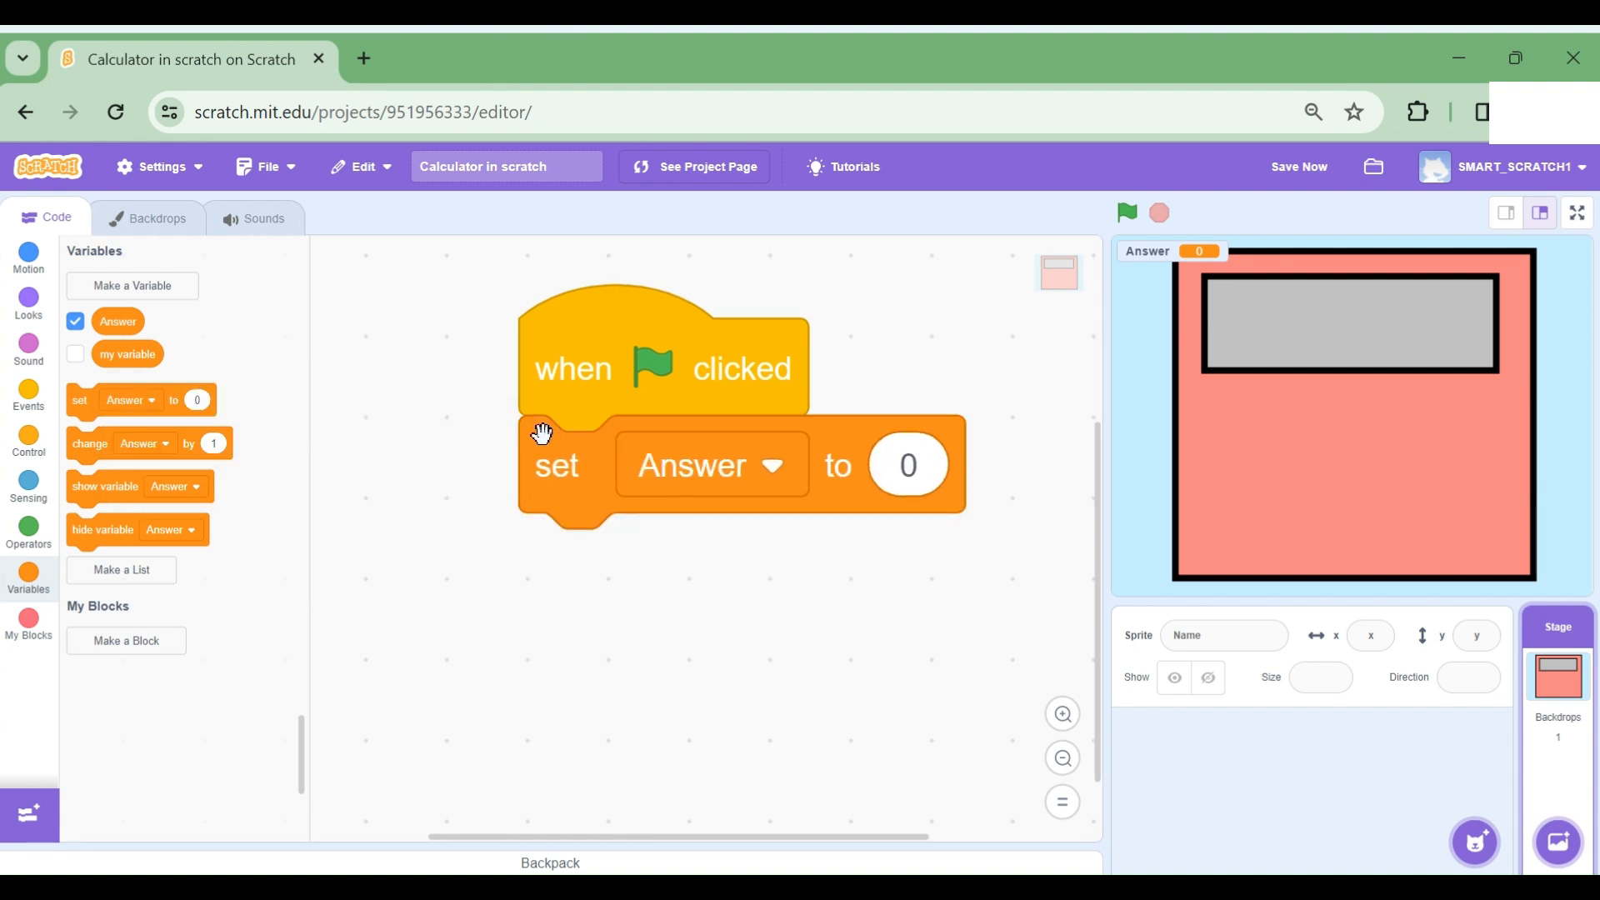
left_click(906, 464)
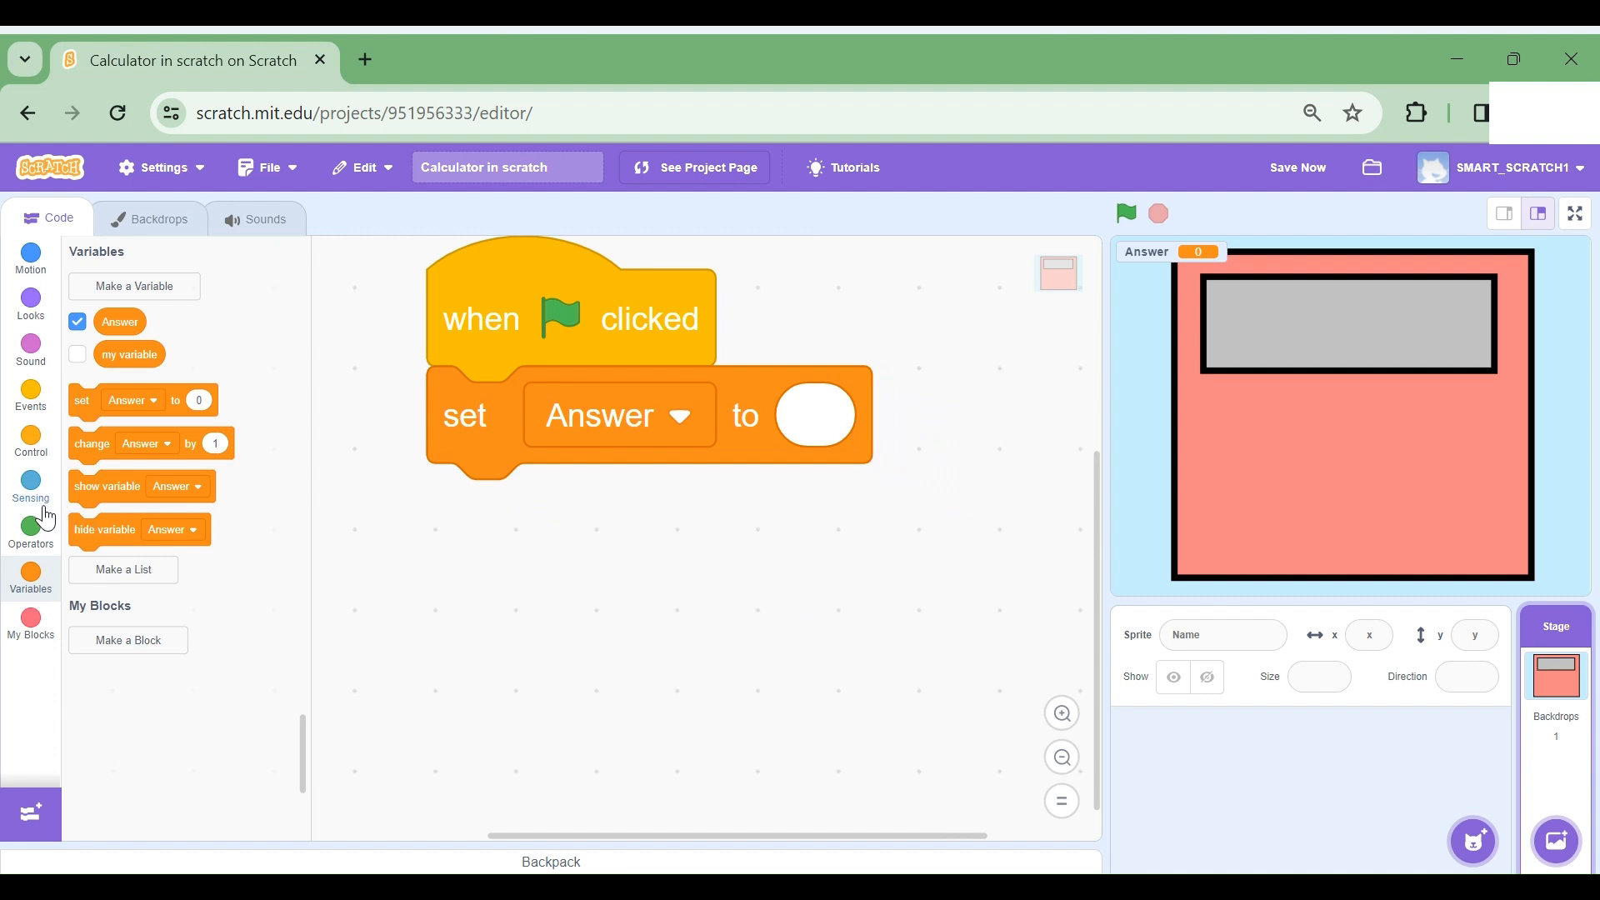
Step: Add an 'ask Give a number and wait' block below the set Answer block
left_click(30, 488)
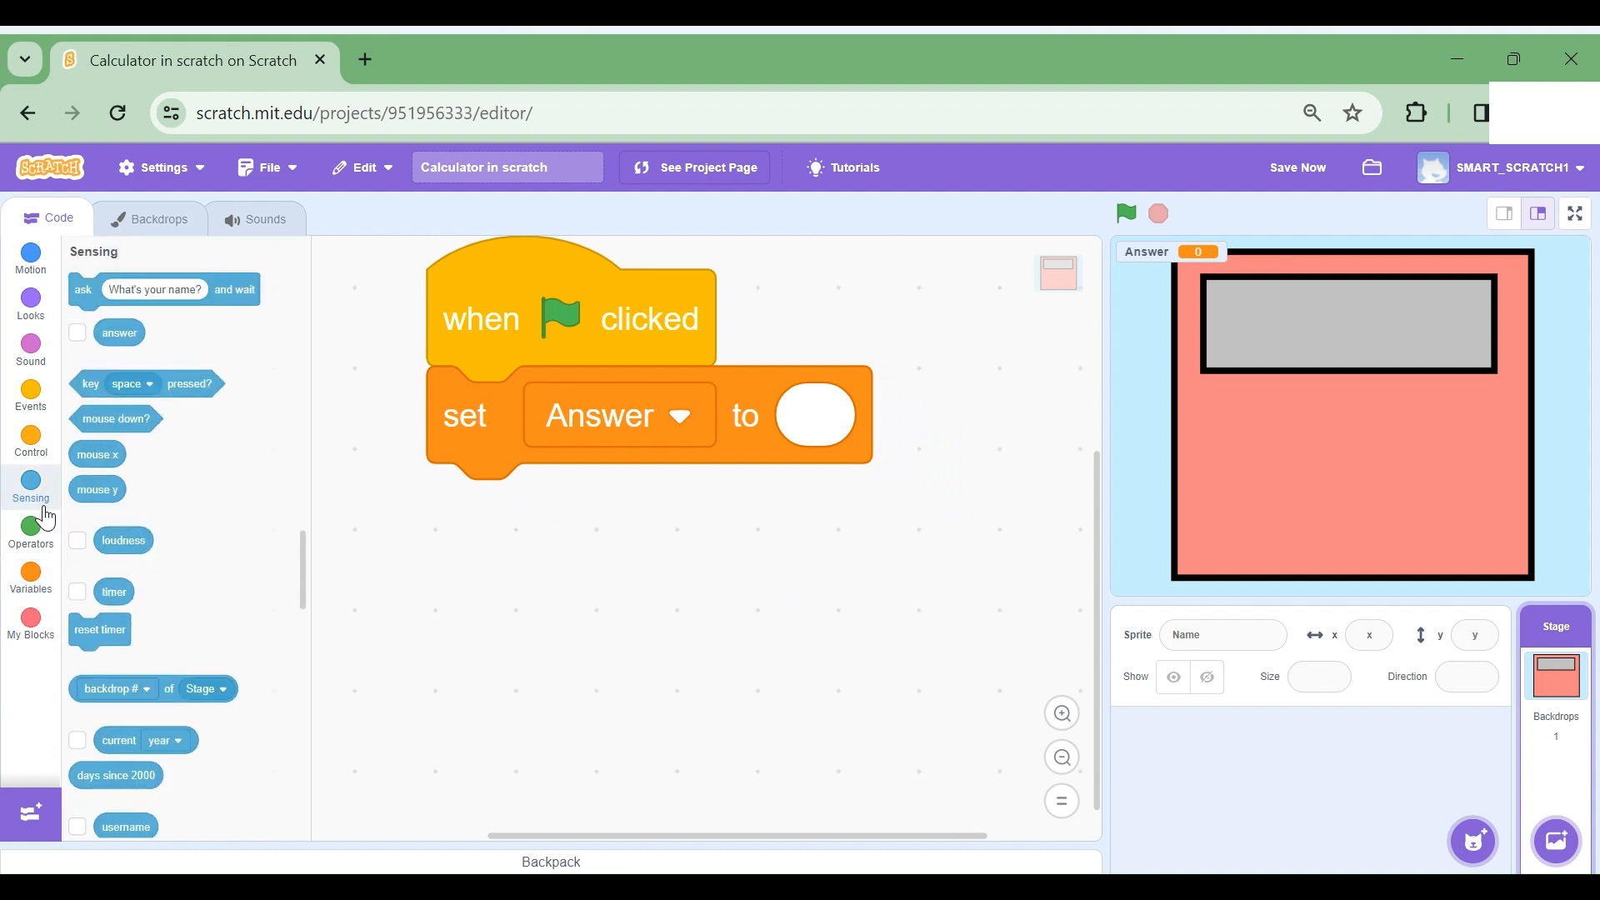
mouse_move(81, 296)
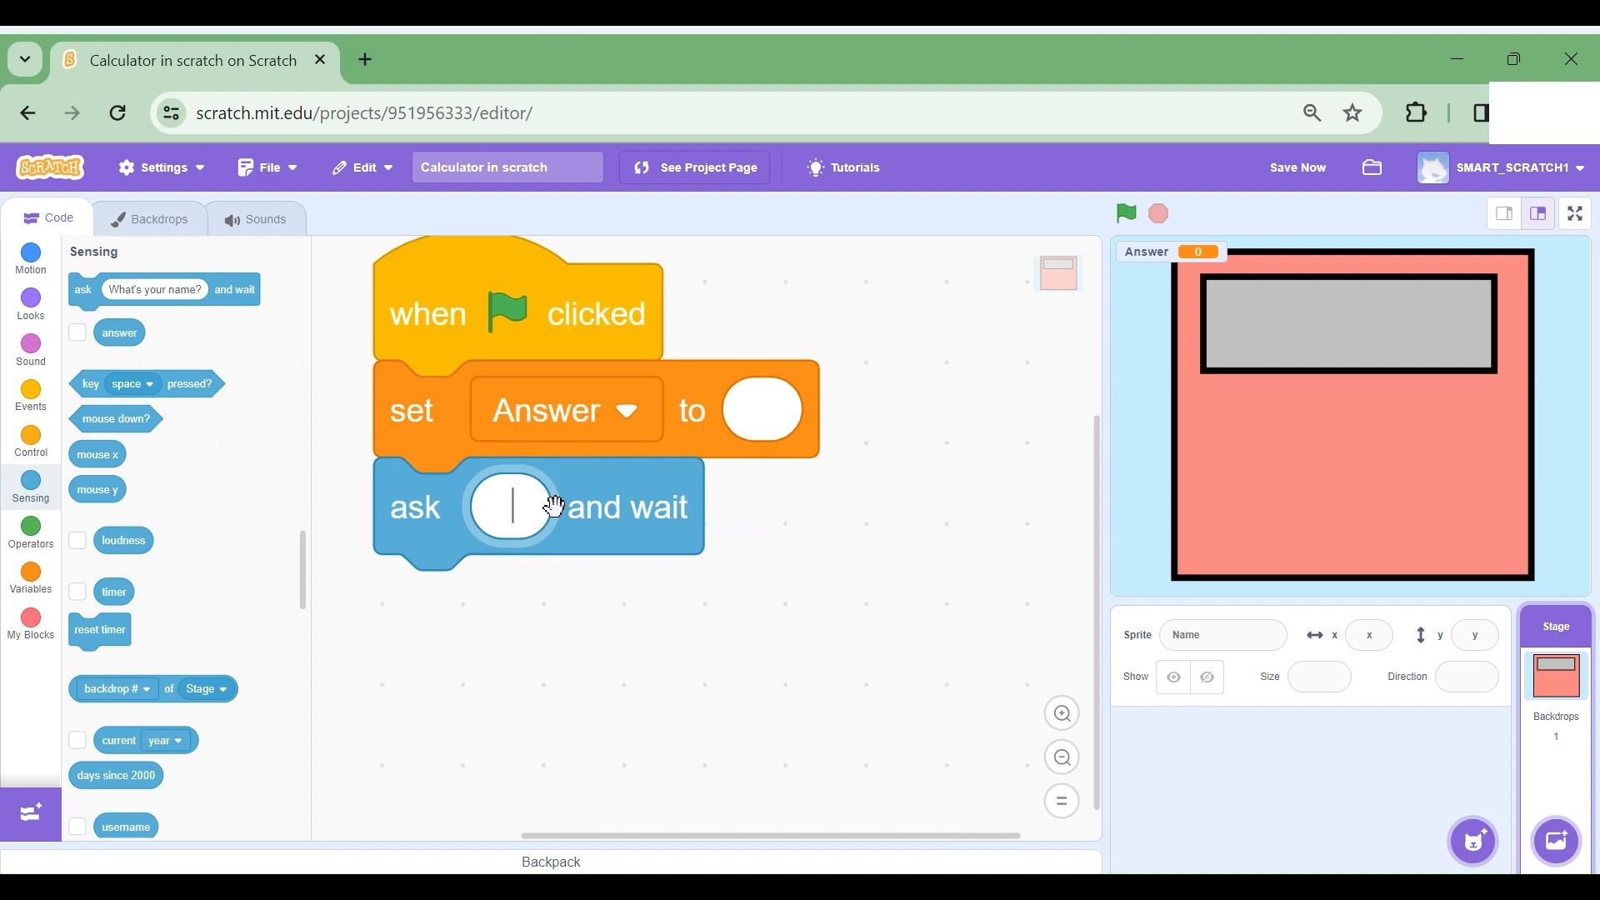
type("Give a")
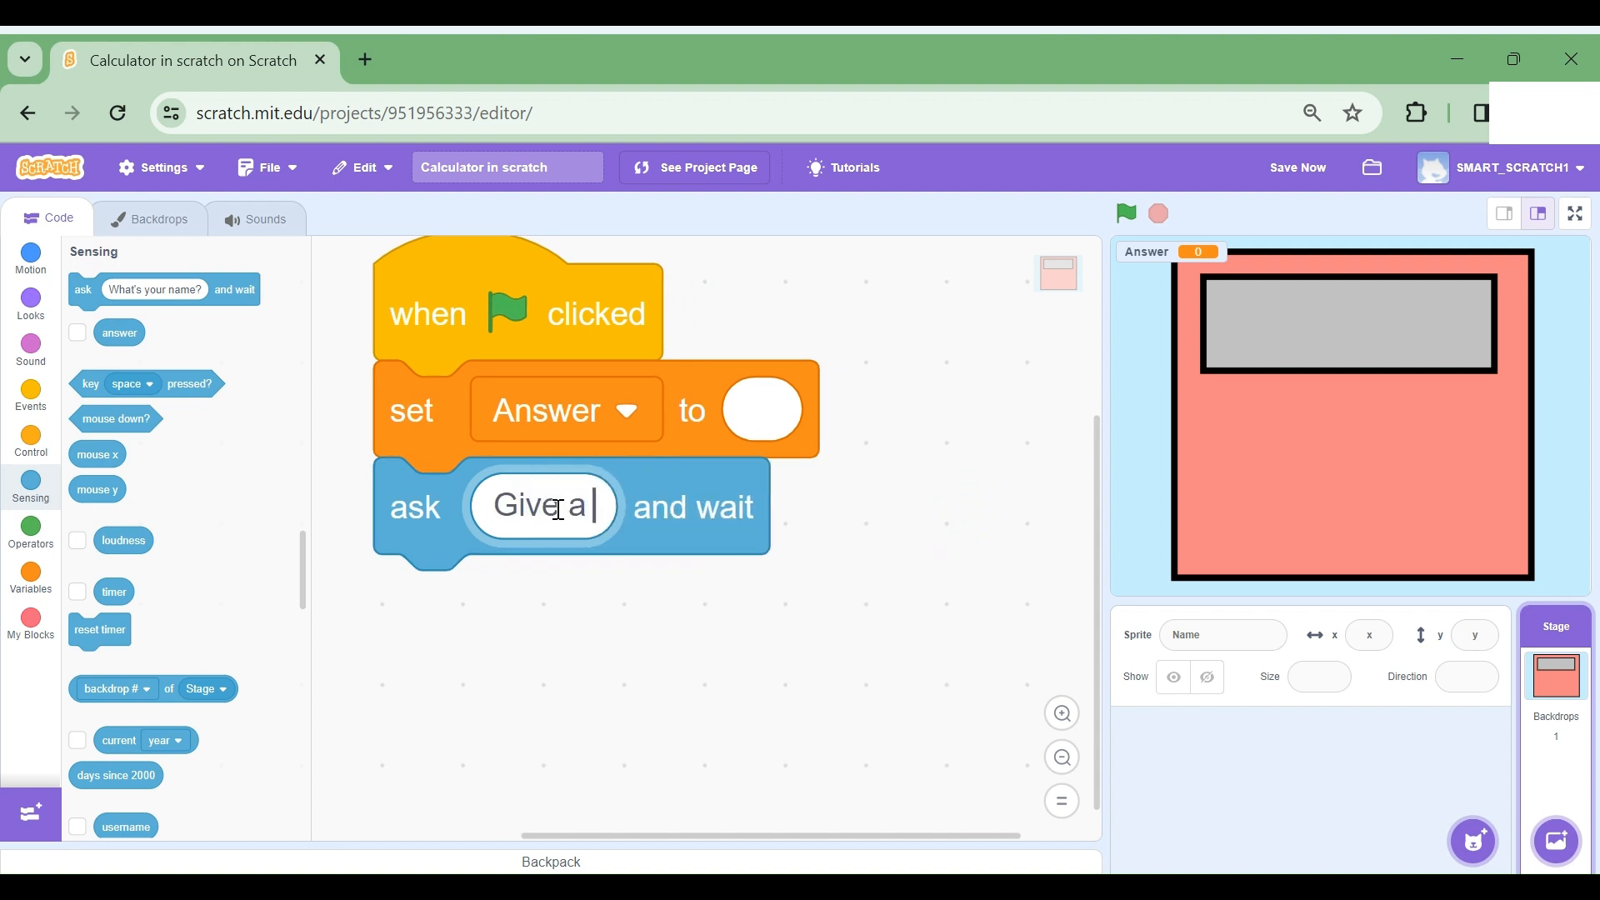
type("number")
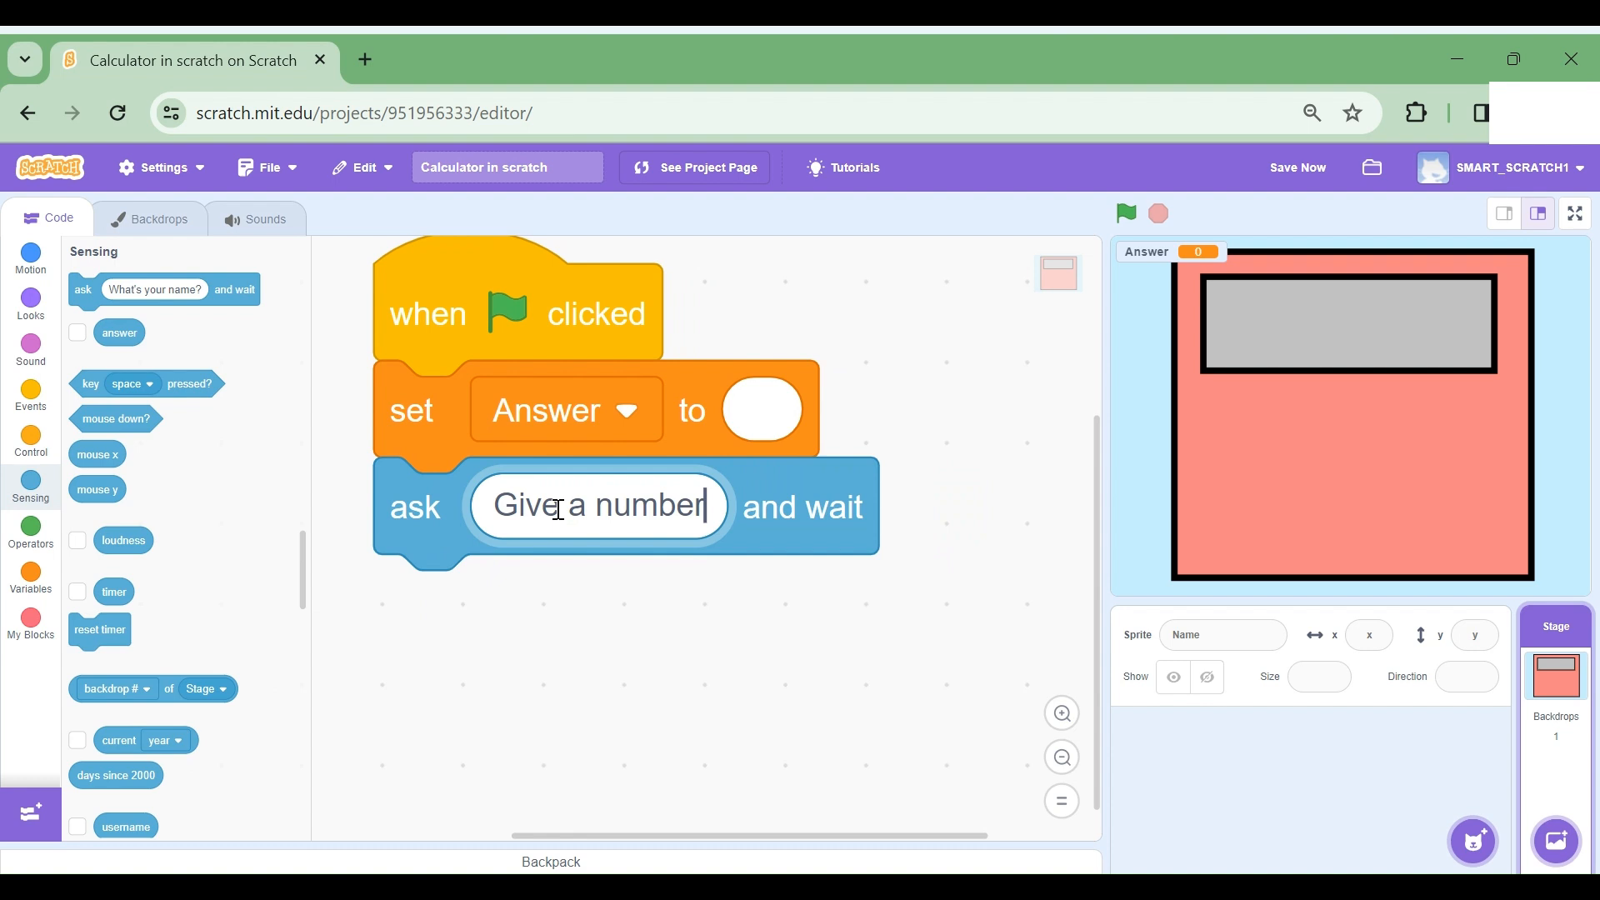
left_click(31, 577)
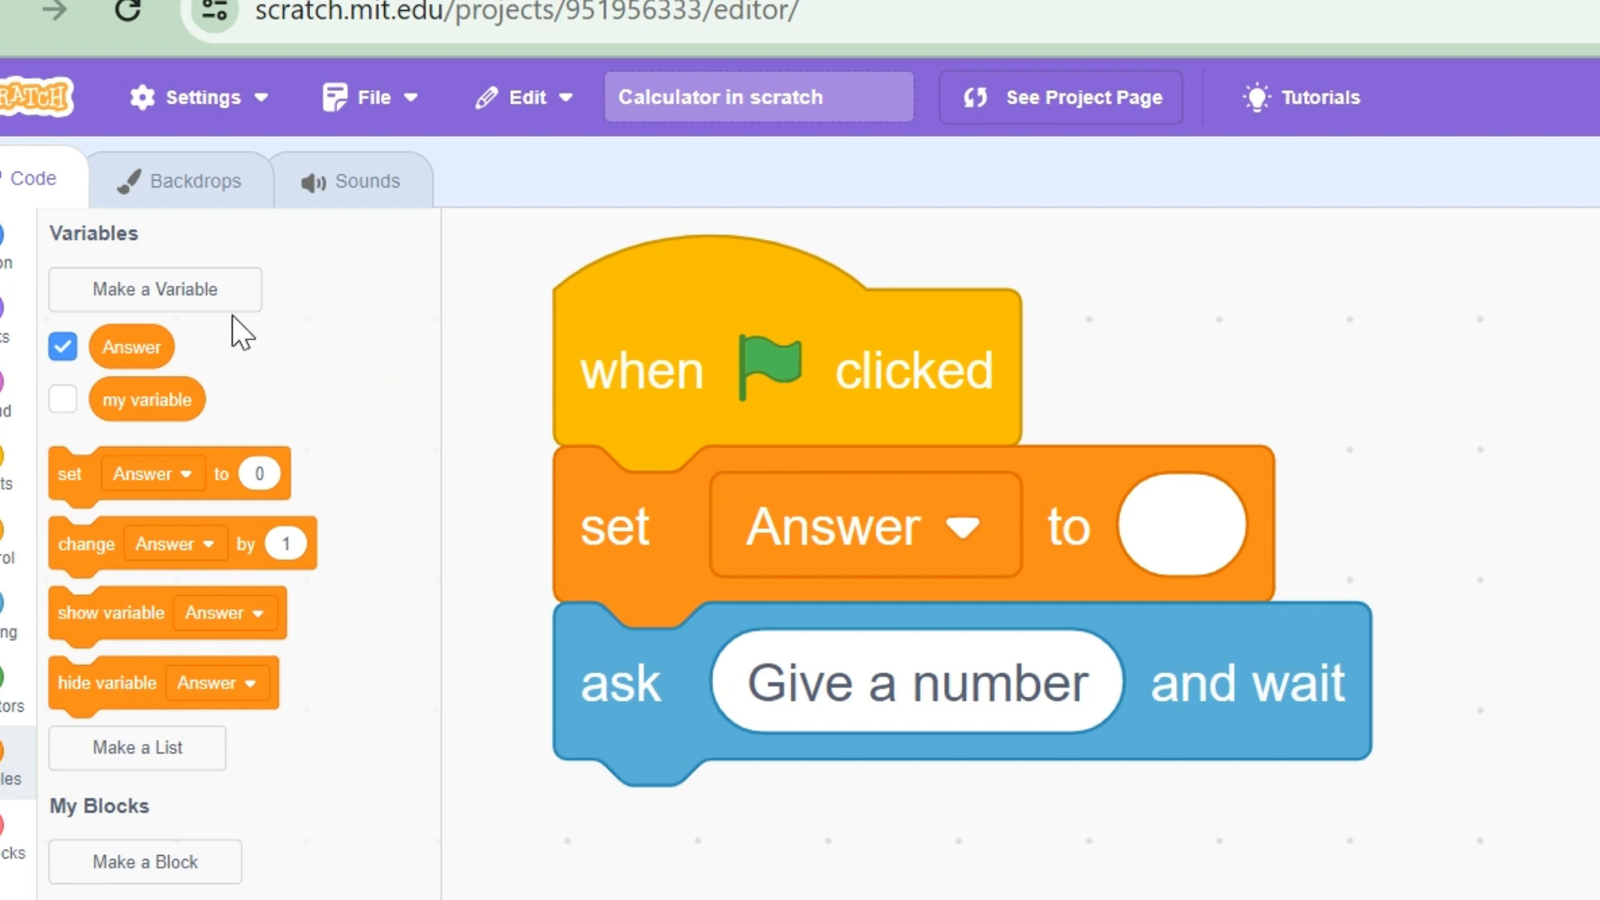
Step: Create two variables named 'number 1' and 'number 2'
left_click(154, 289)
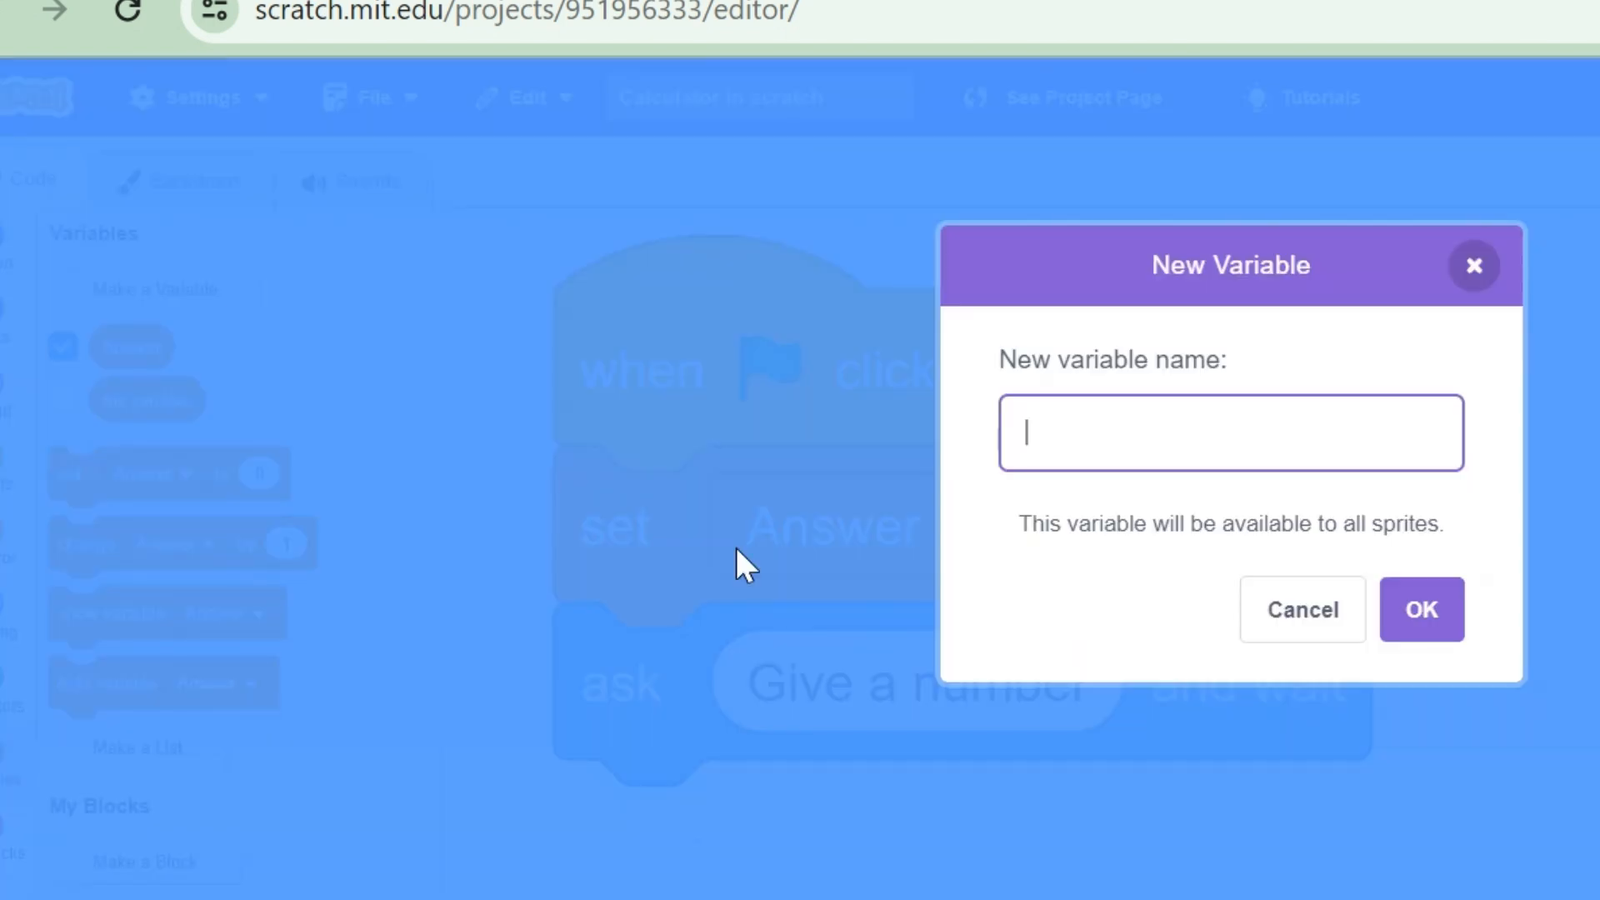
type("number 1")
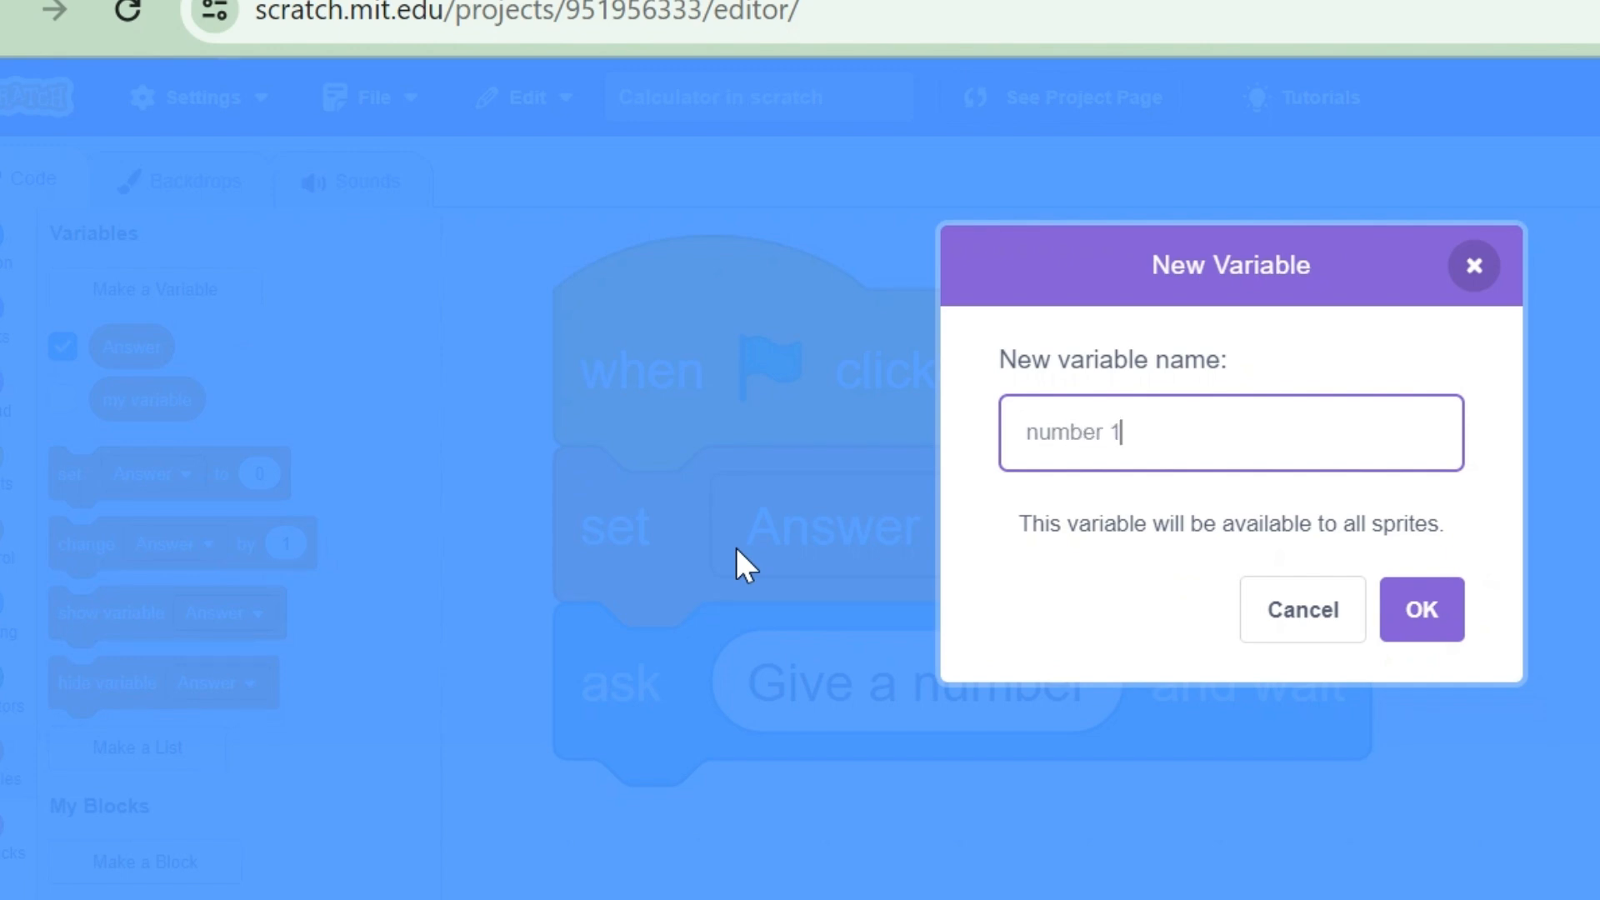
left_click(1419, 609)
type("n")
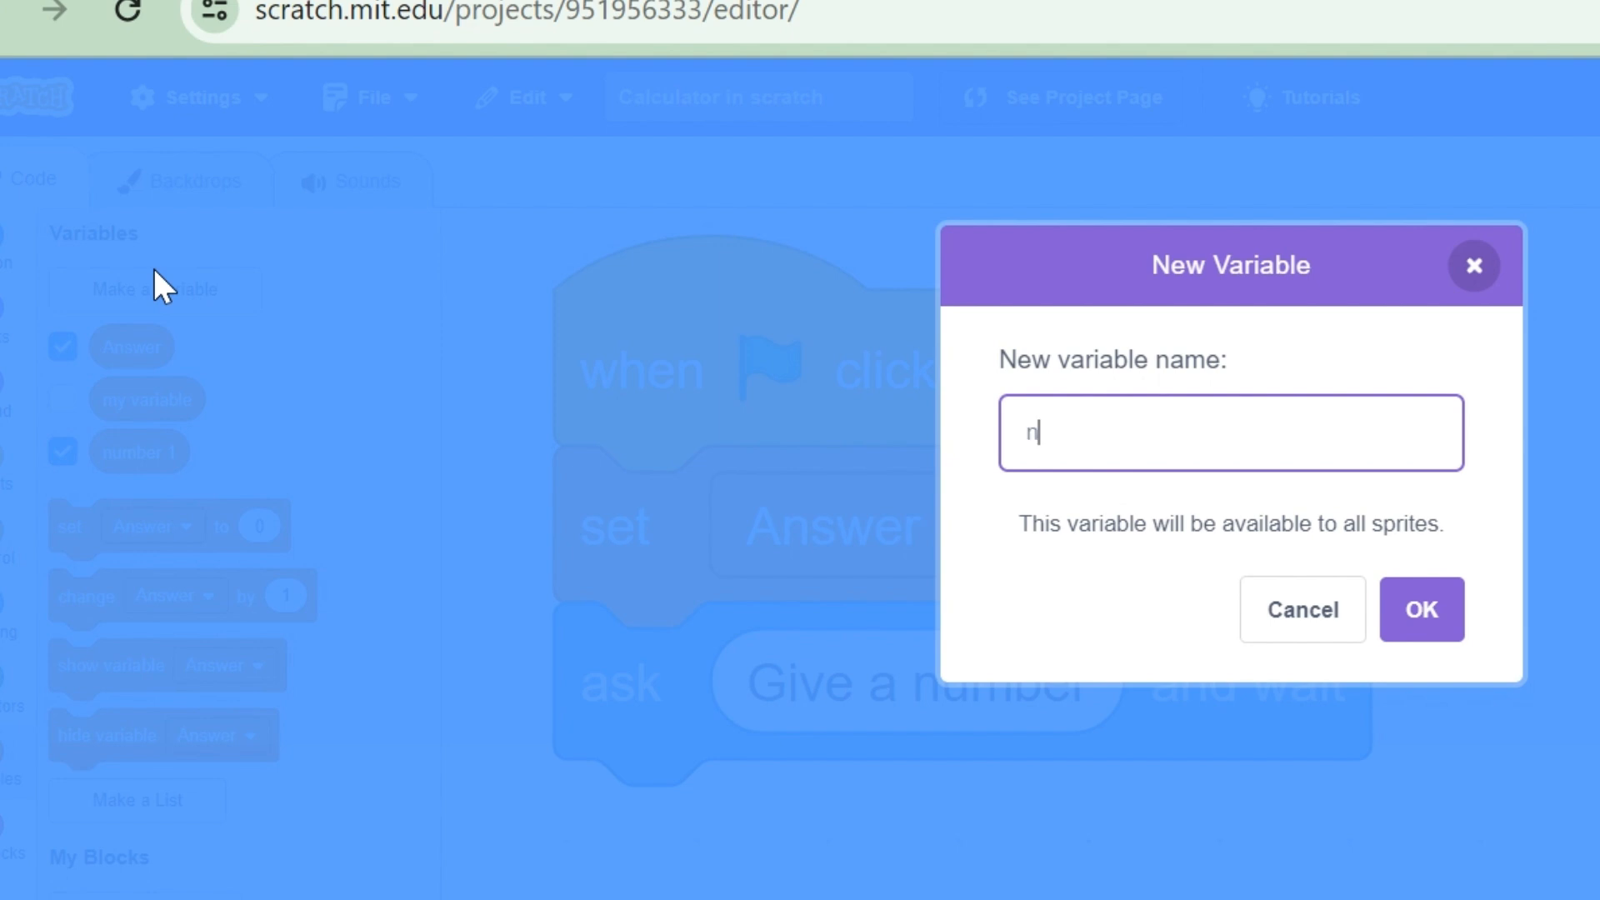
type("umber 2")
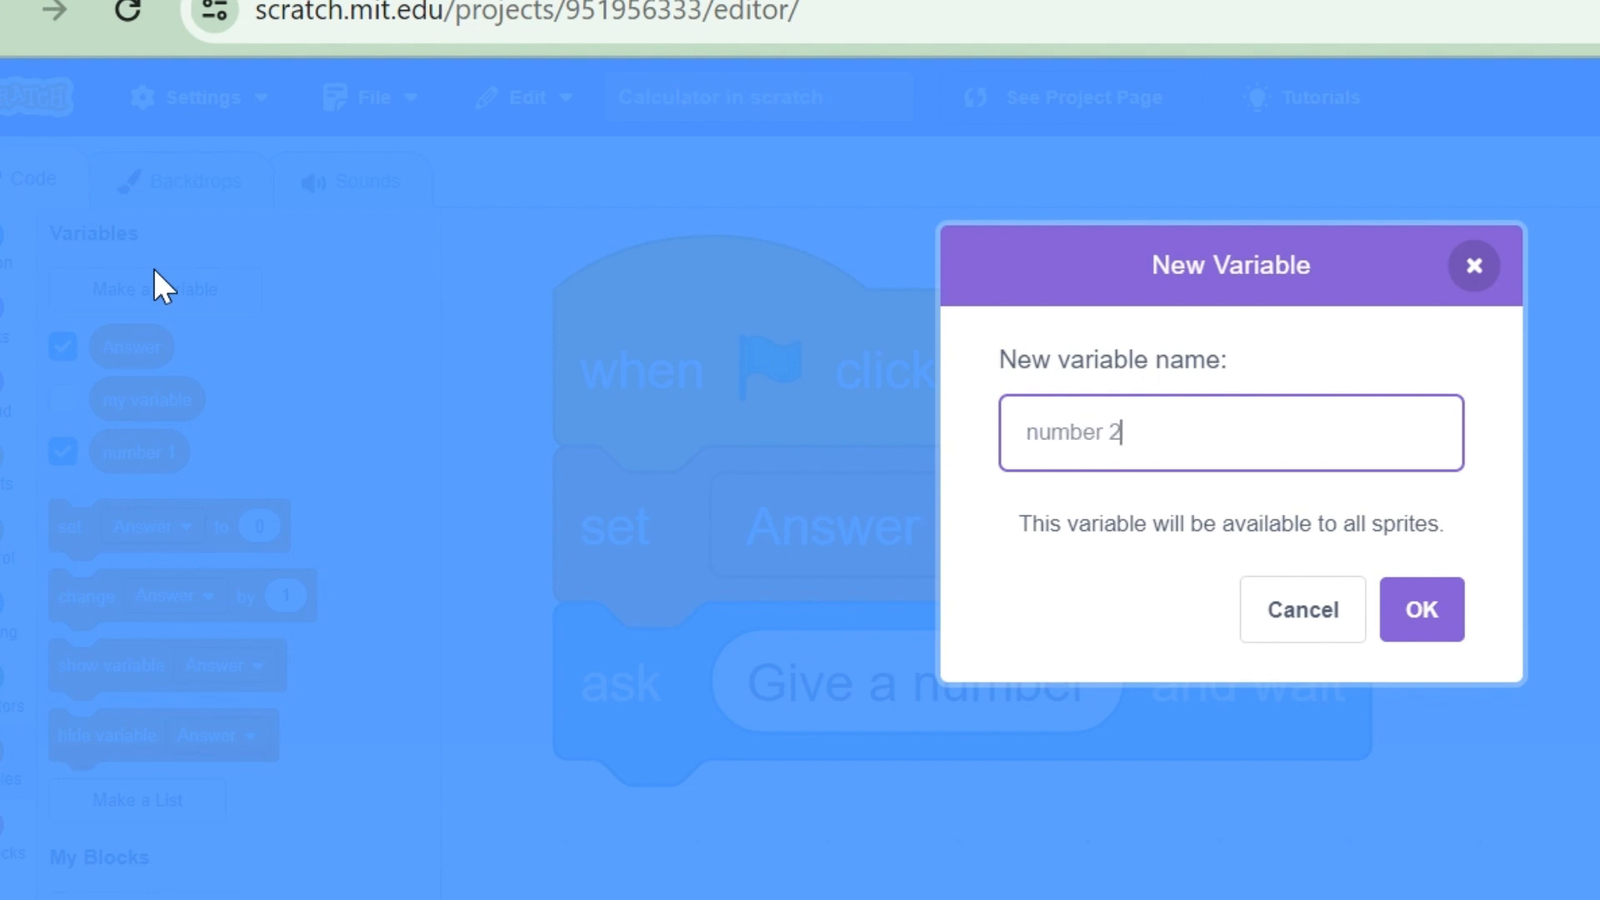
left_click(1420, 609)
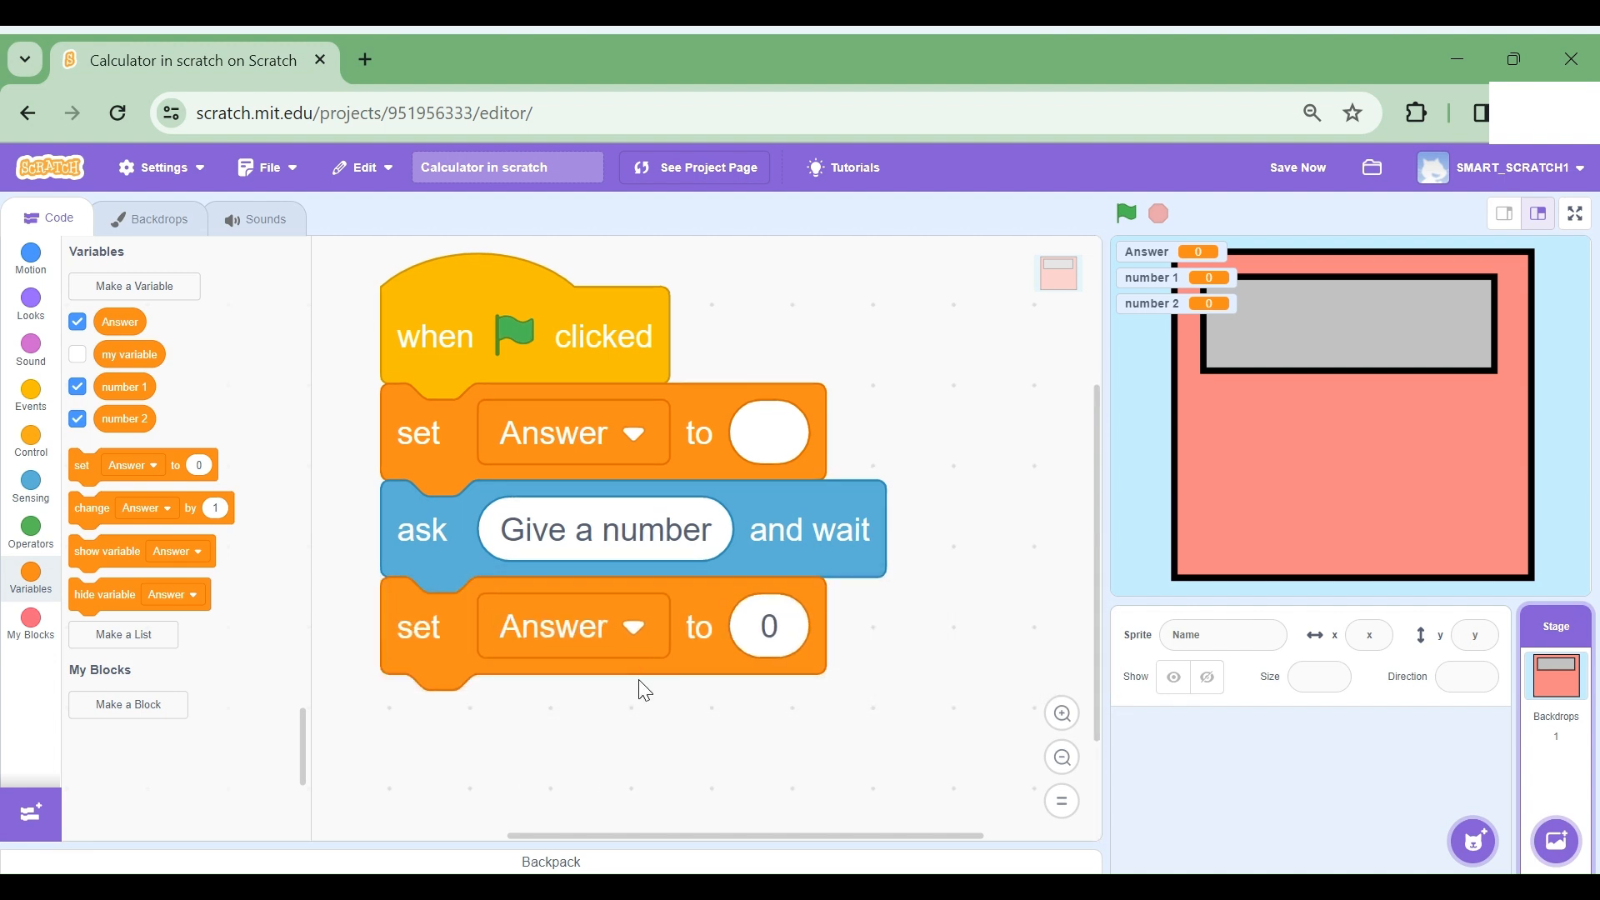
Step: Switch the new set block to number 1 so it stores the first reply
left_click(572, 626)
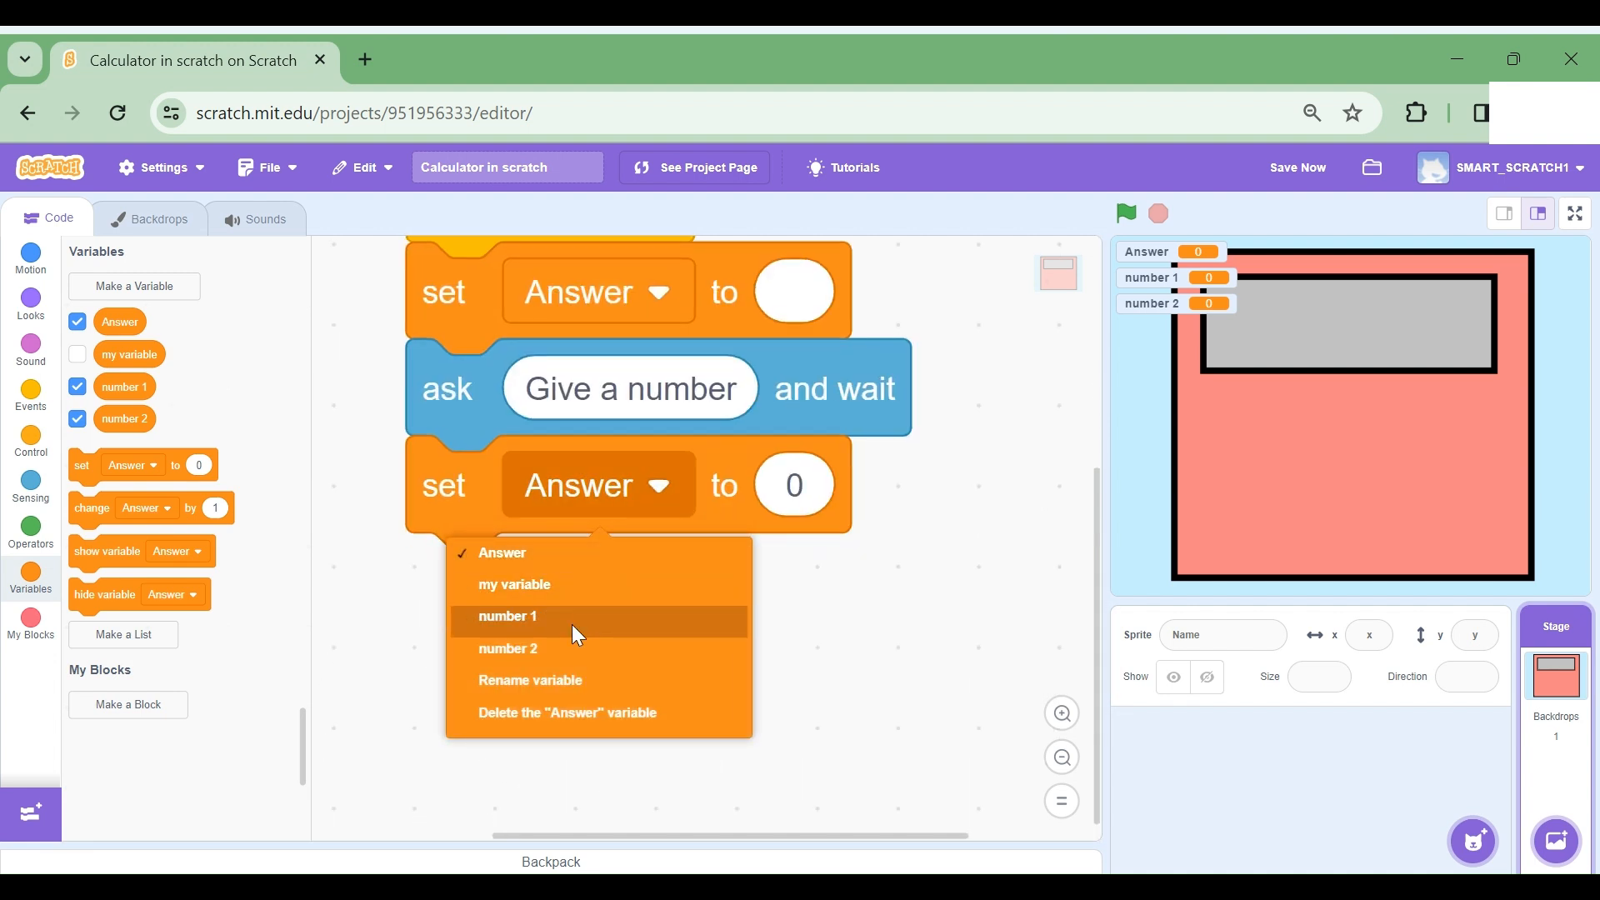
left_click(506, 615)
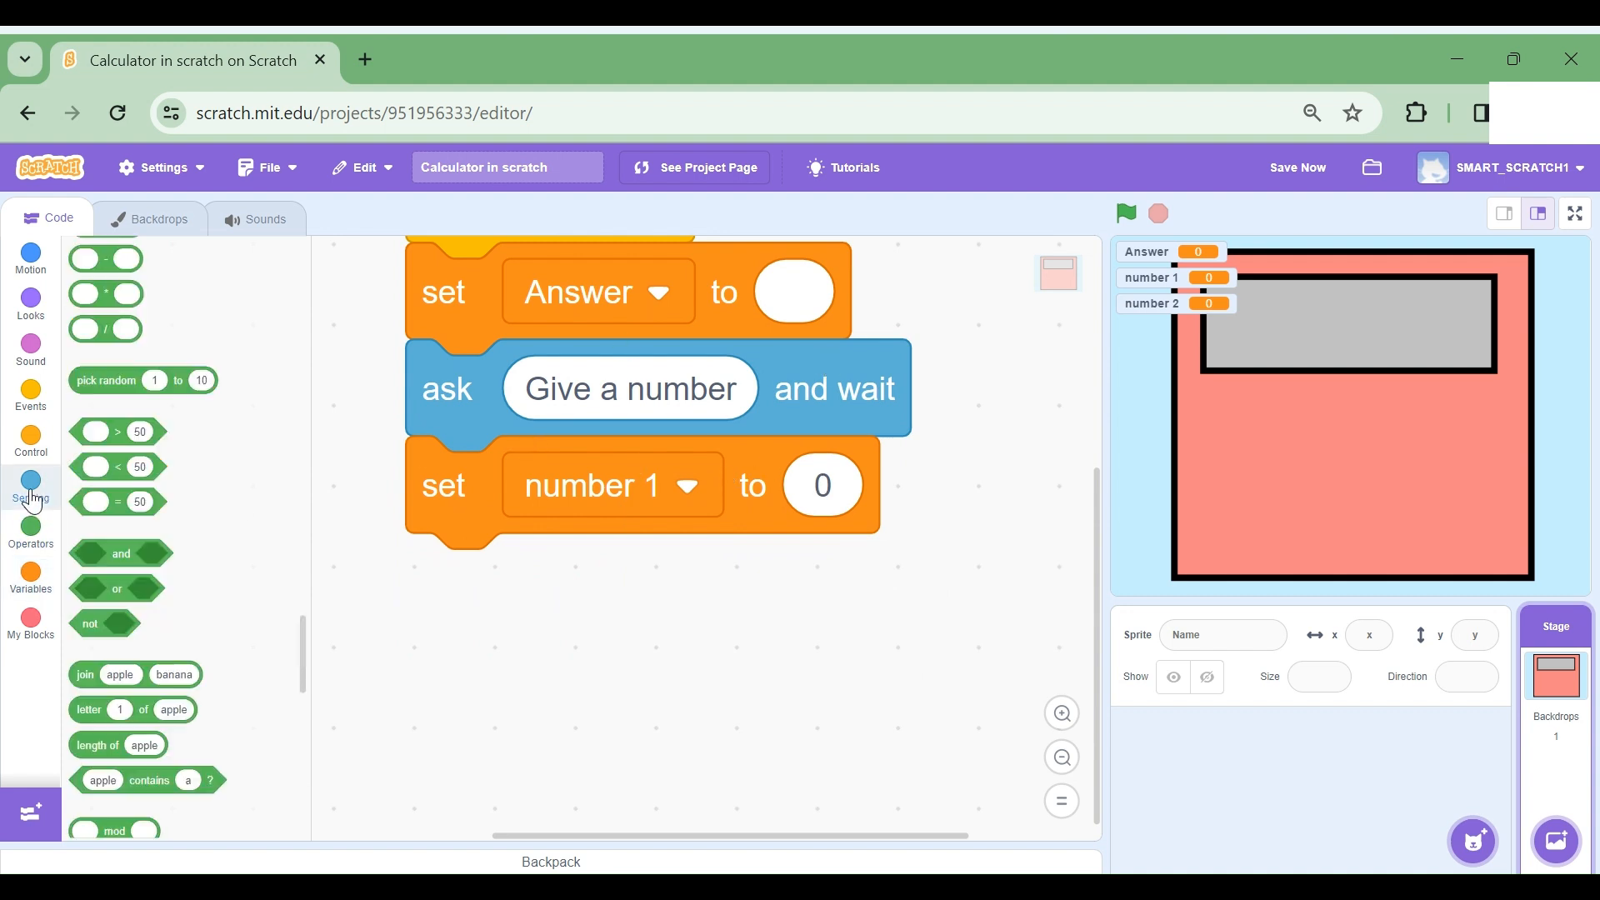
left_click(31, 487)
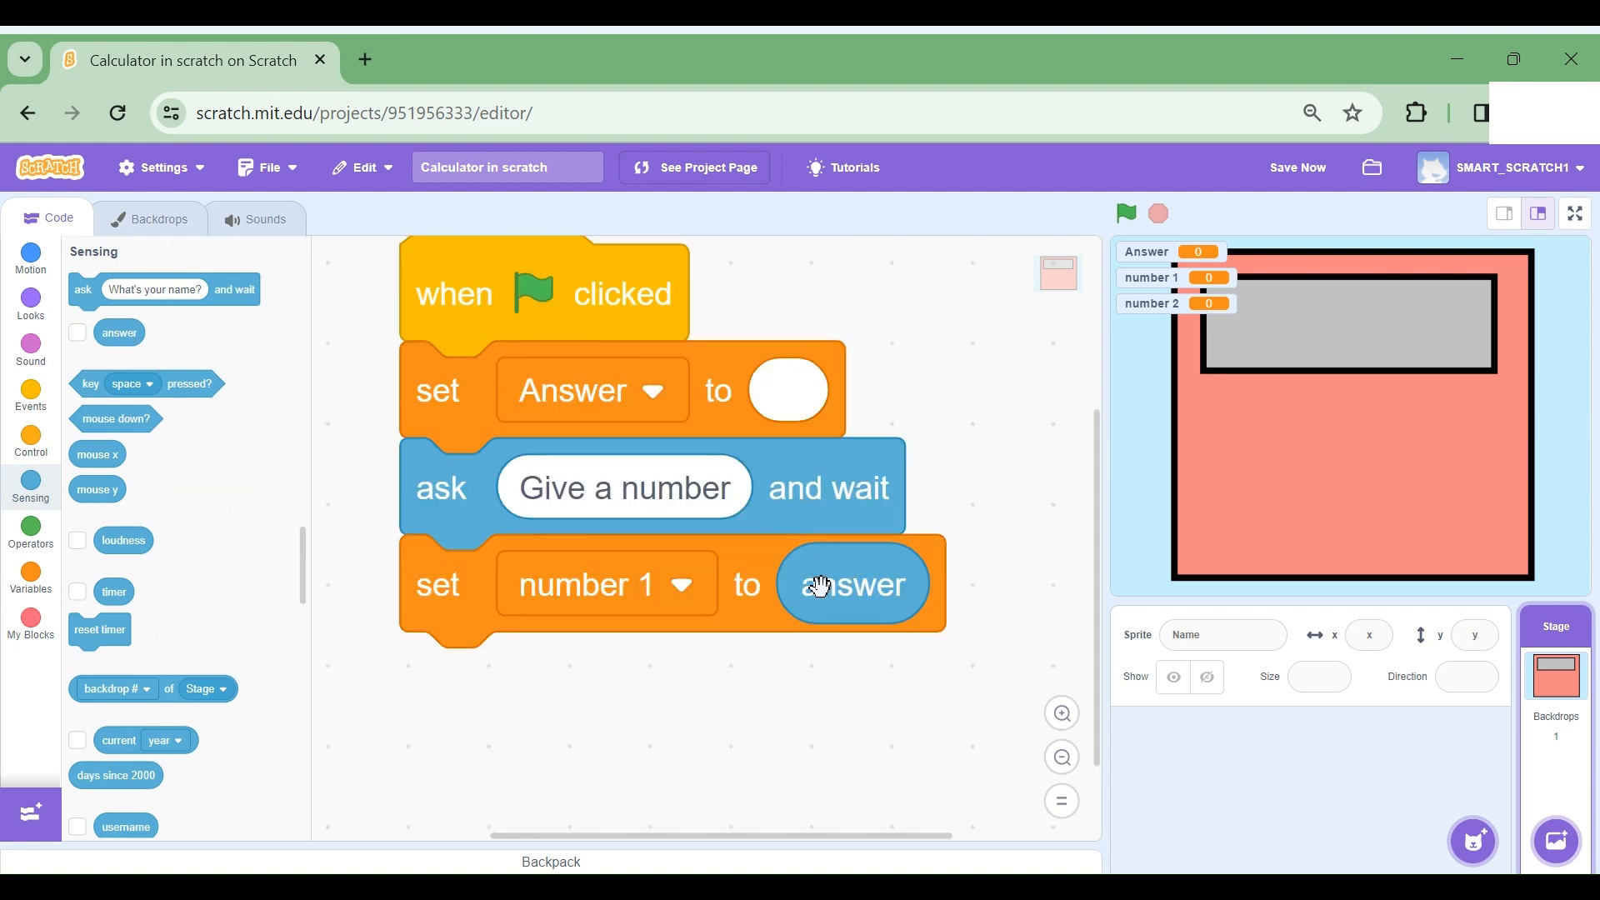
mouse_move(823, 572)
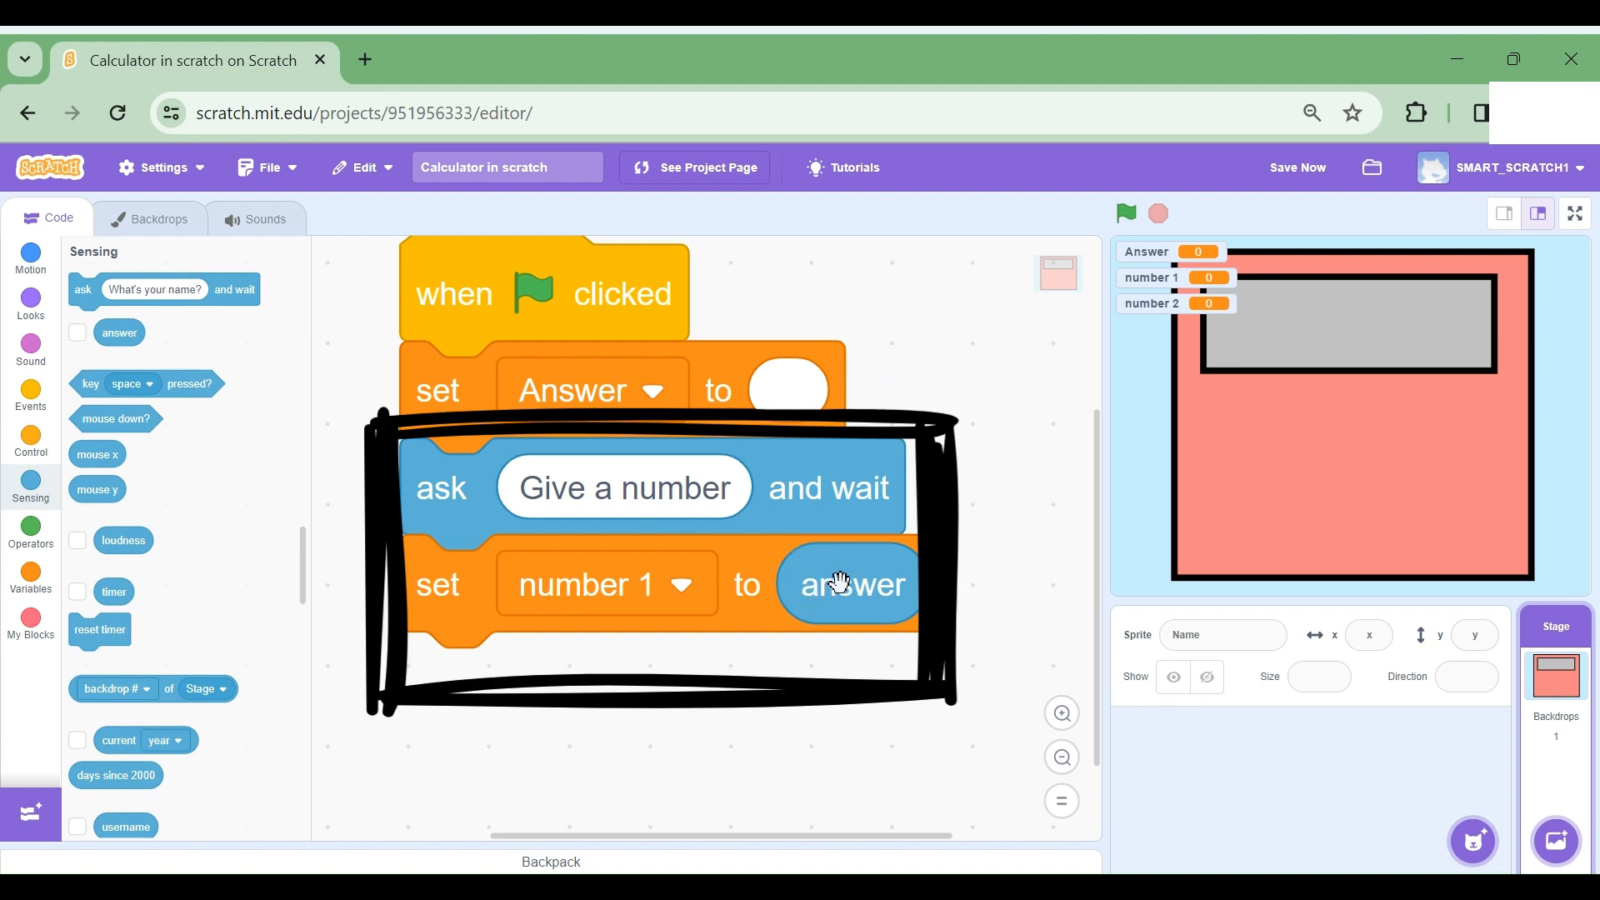
mouse_move(828, 488)
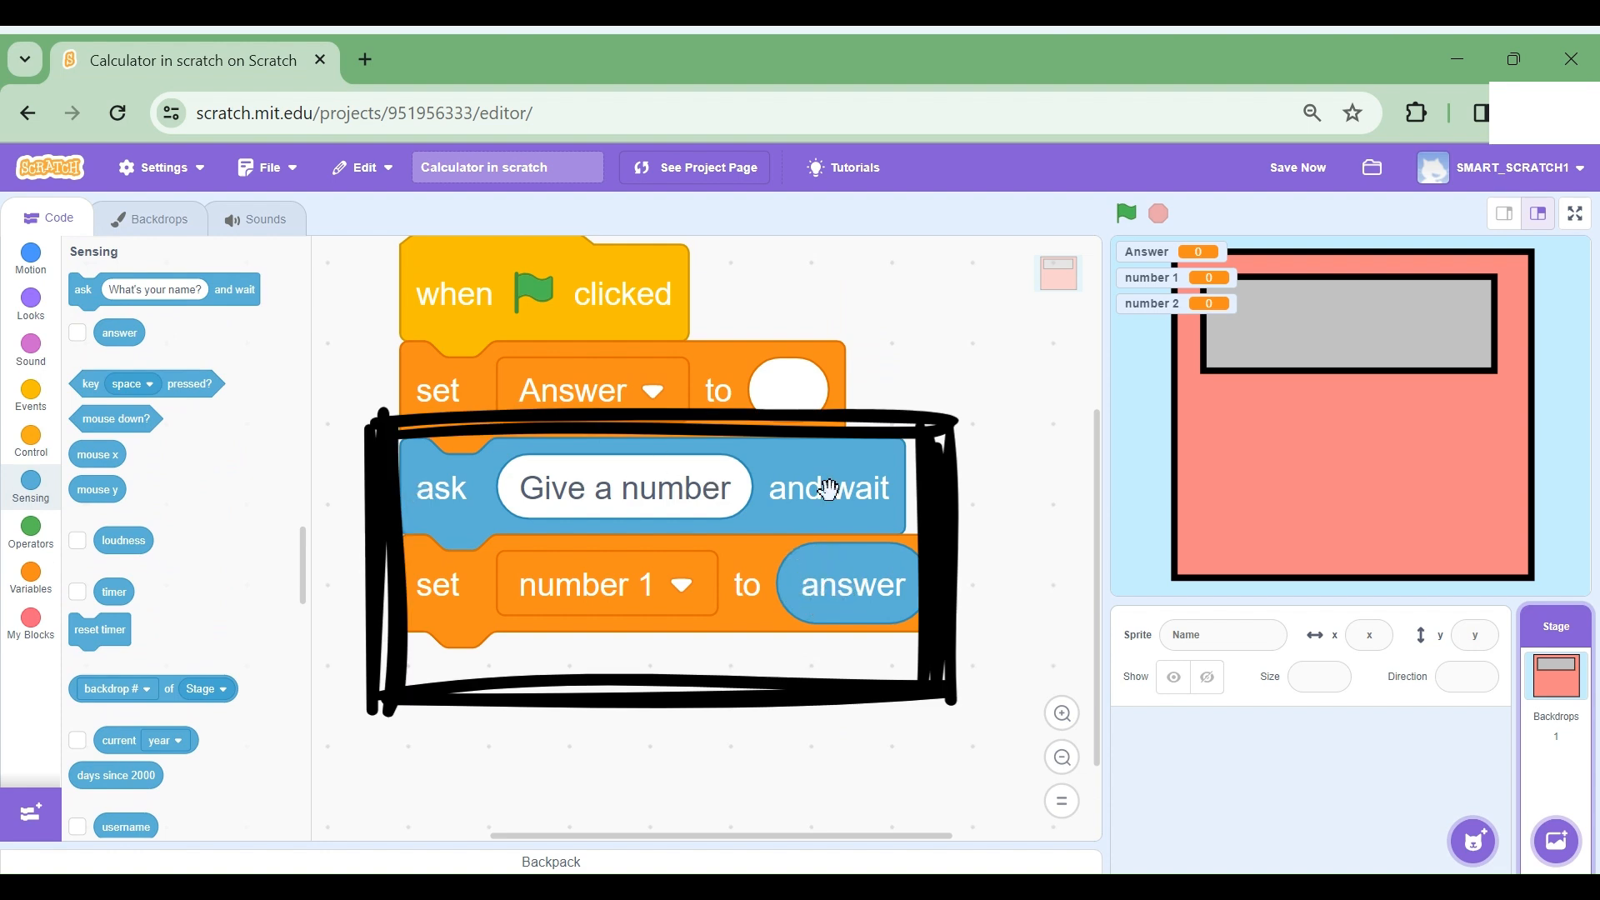
mouse_move(760, 493)
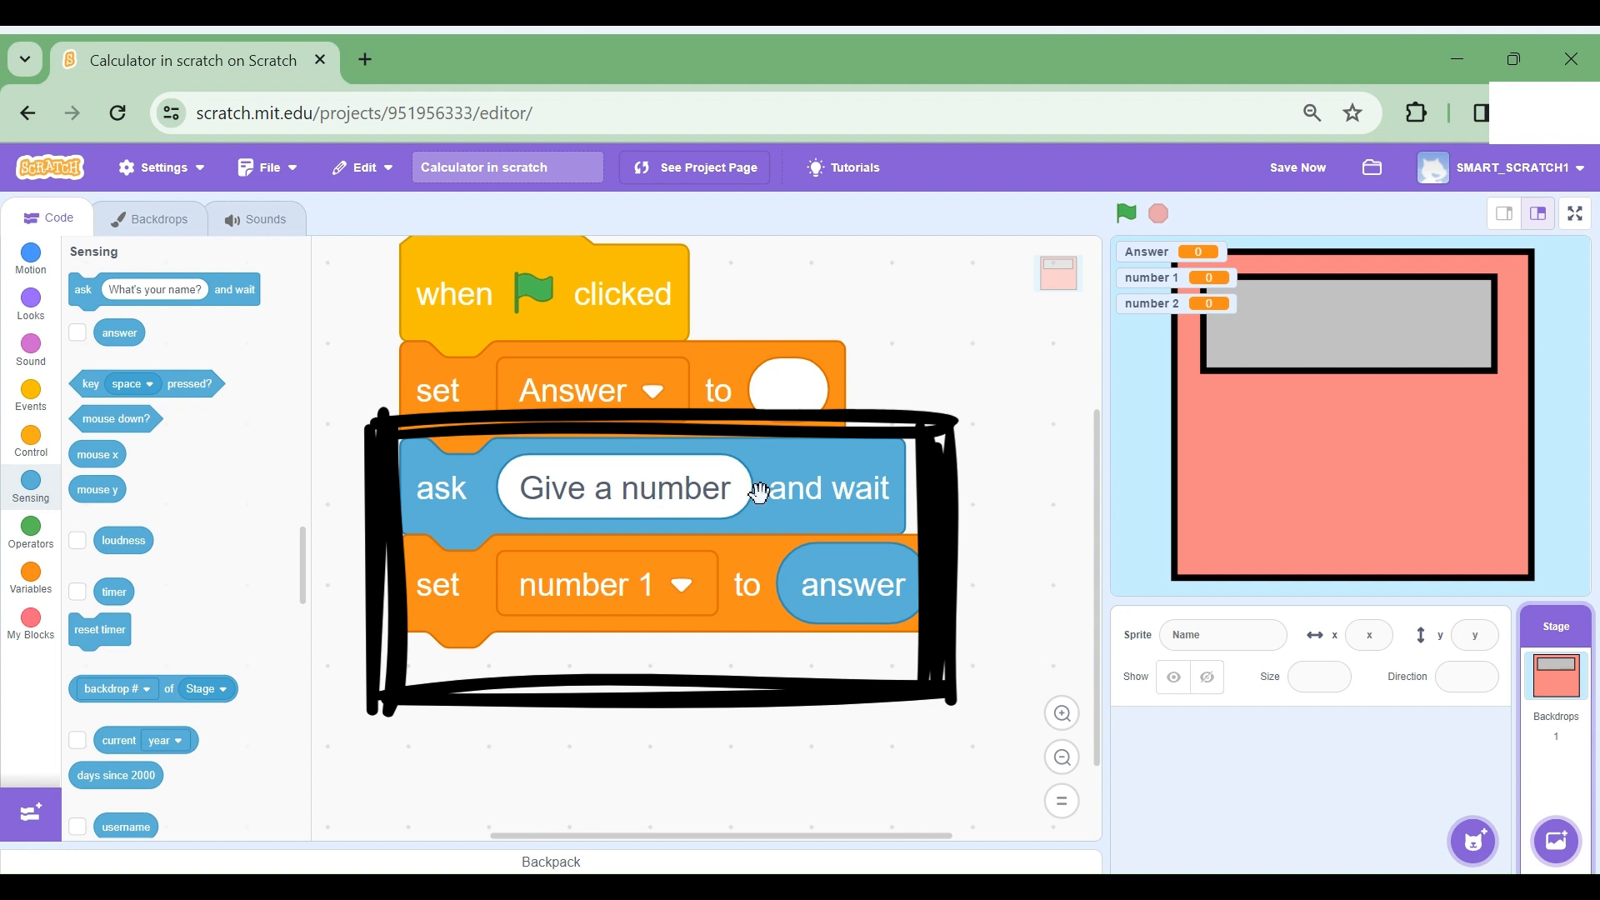
mouse_move(633, 499)
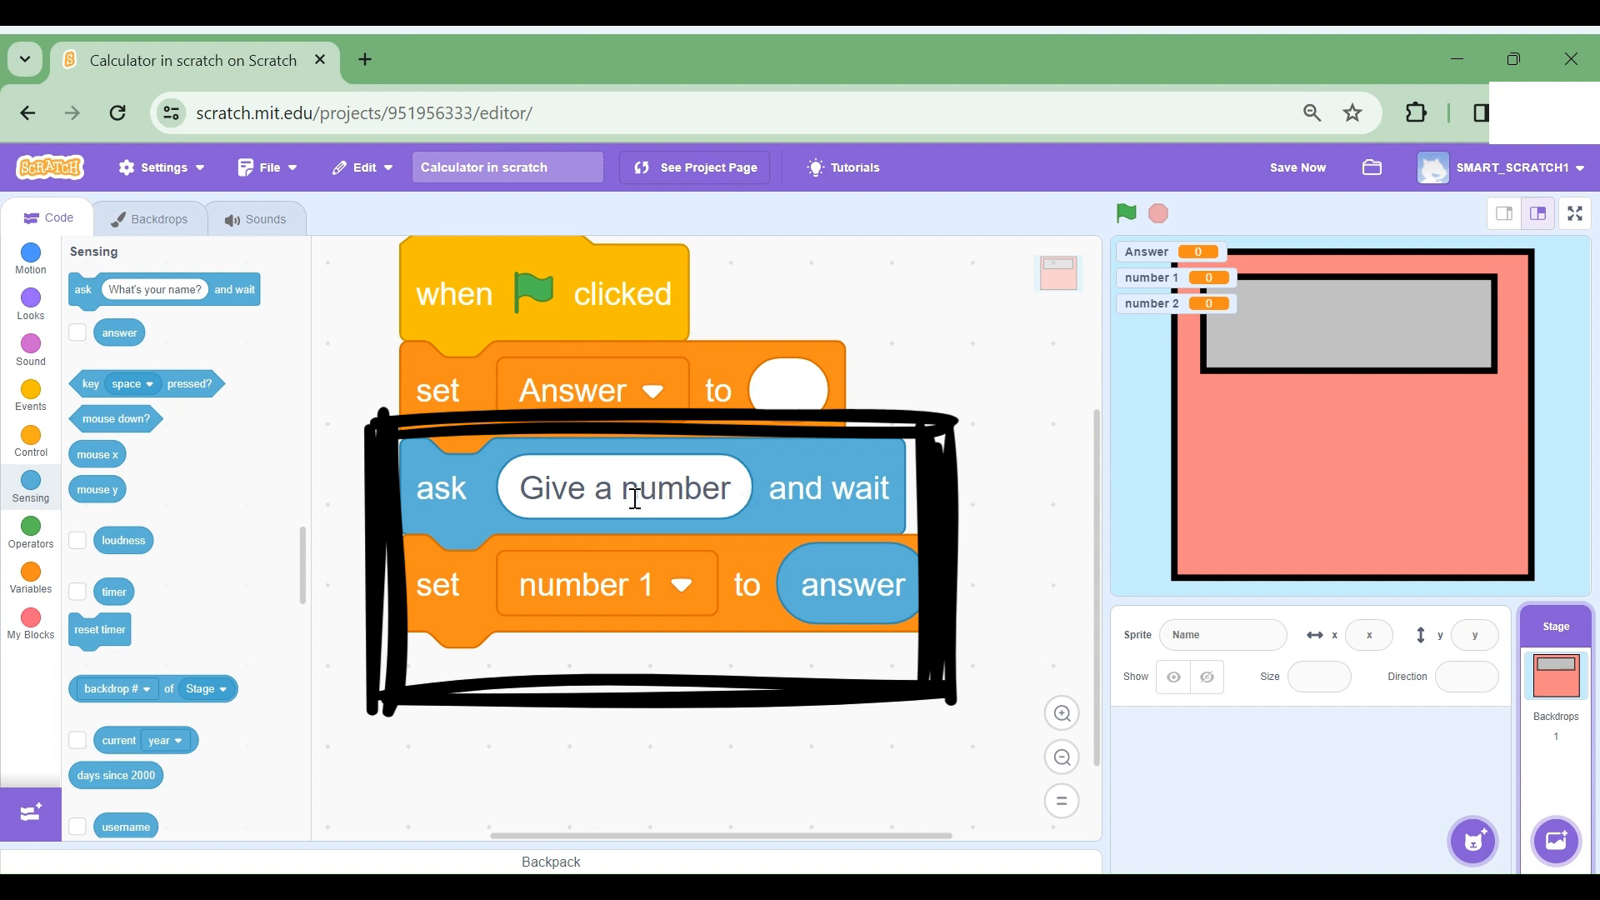
mouse_move(587, 597)
type("Give anoth")
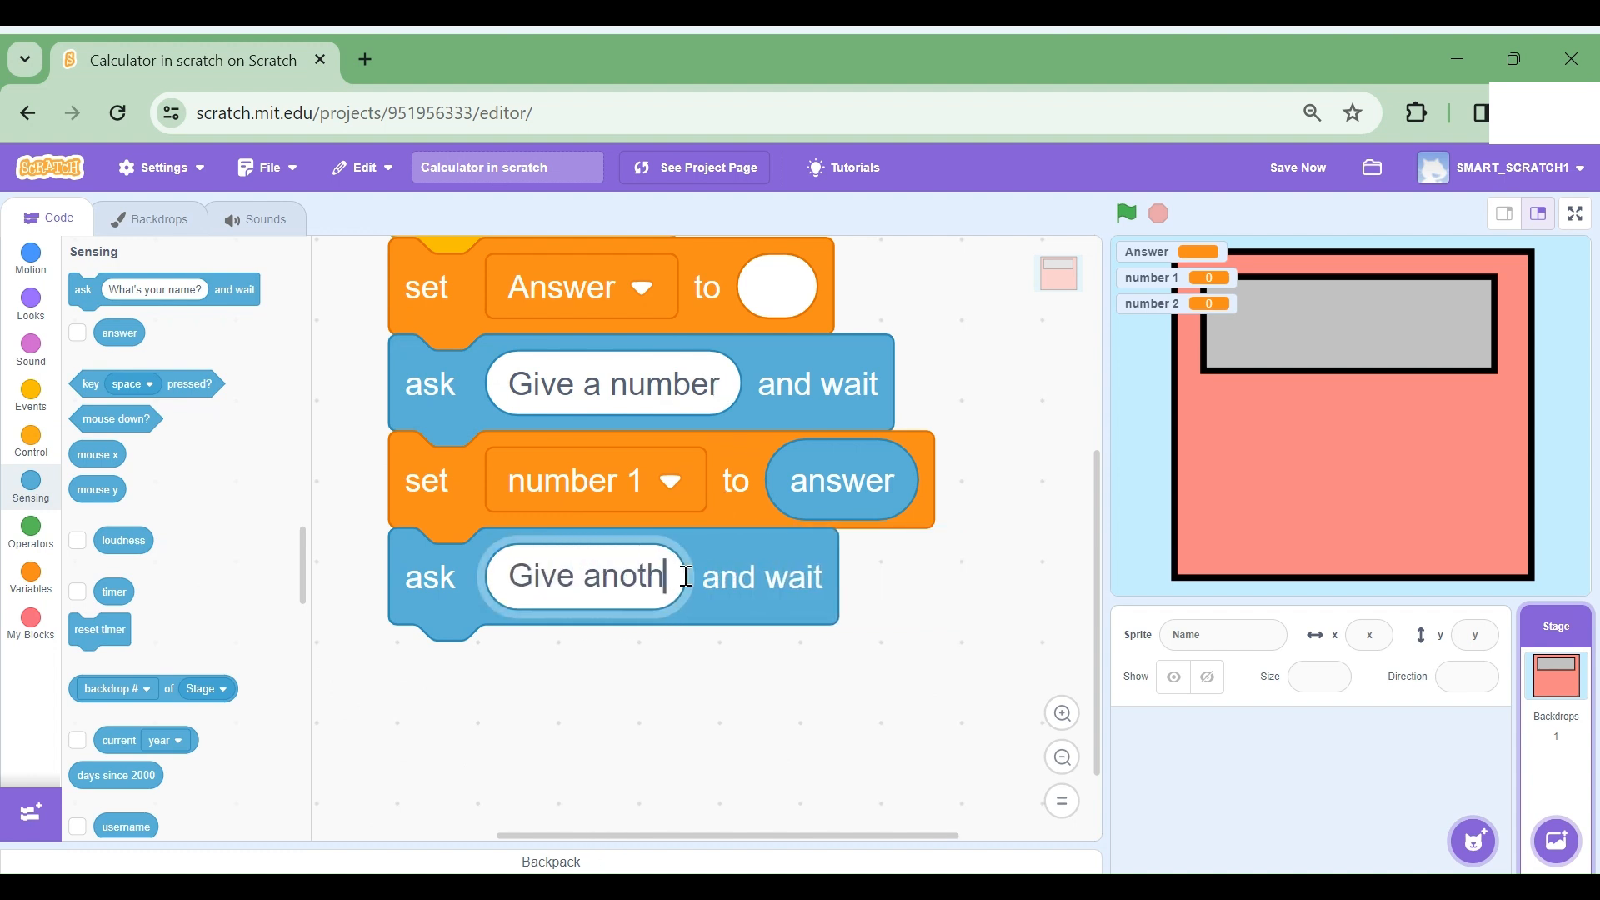
Step: Ask 'Give another number' and add a set block targeting number 2 for the reply
type("r number")
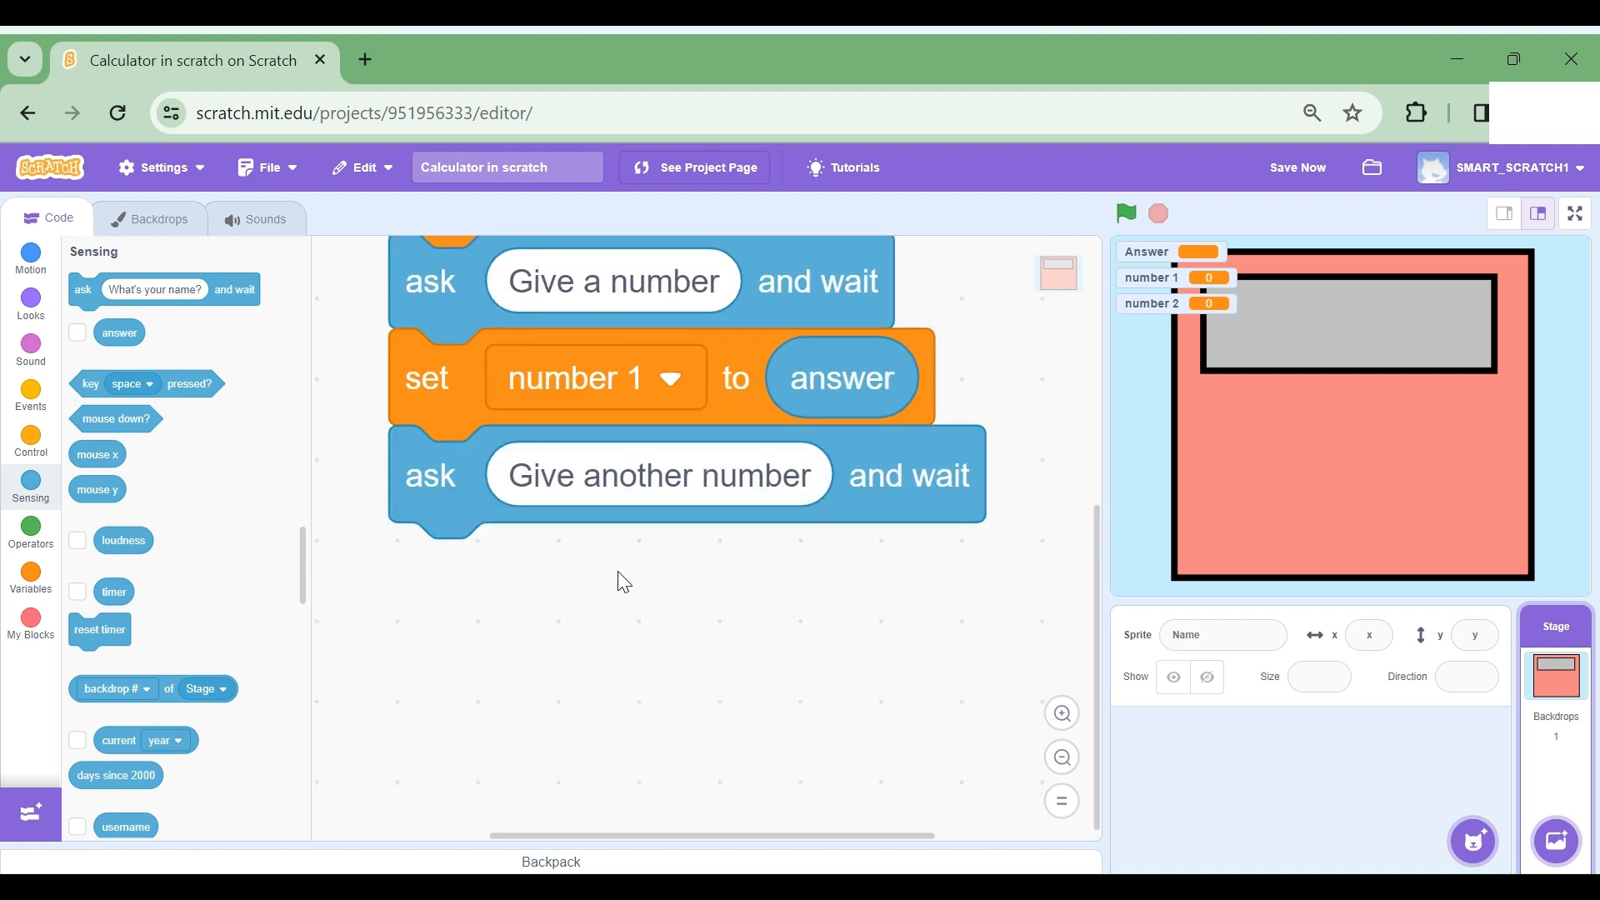
left_click(30, 582)
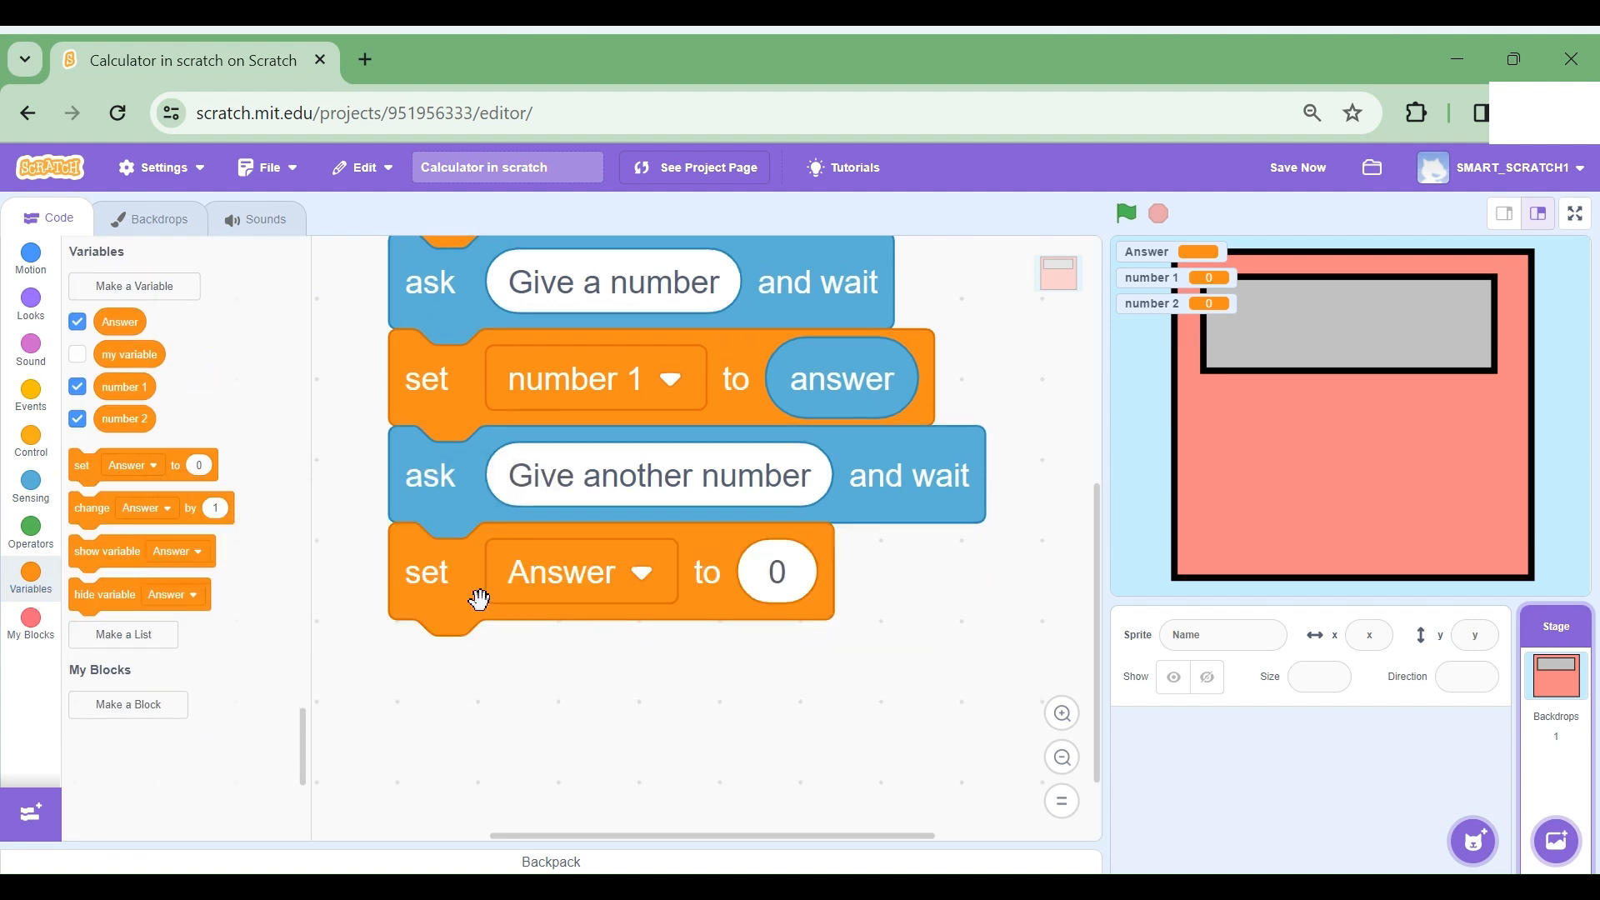
left_click(578, 571)
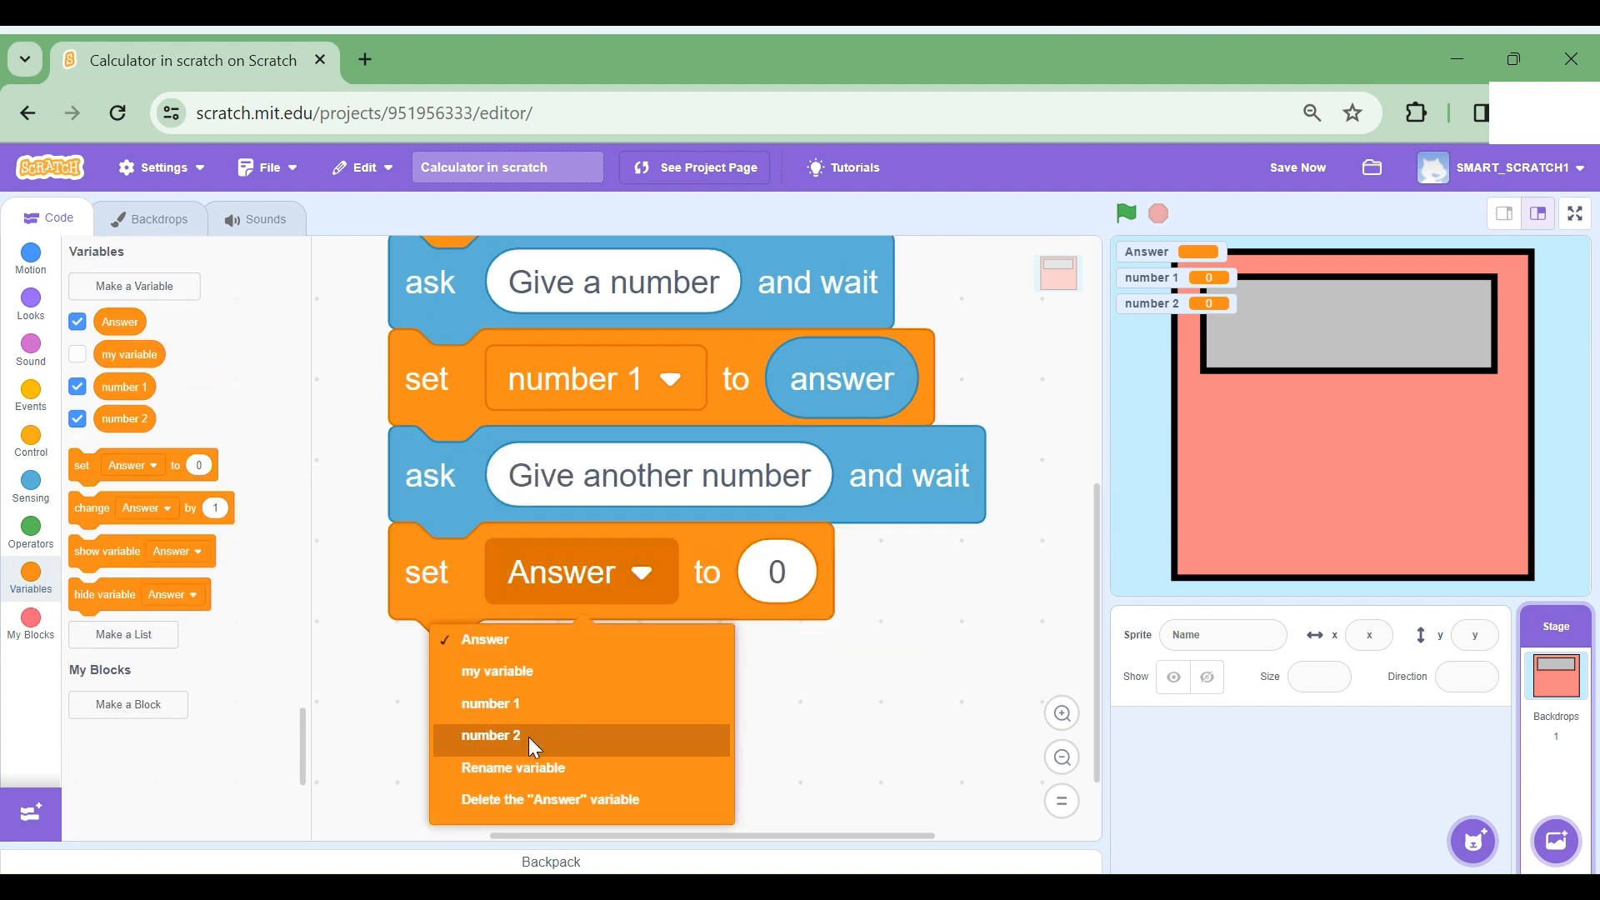
left_click(491, 735)
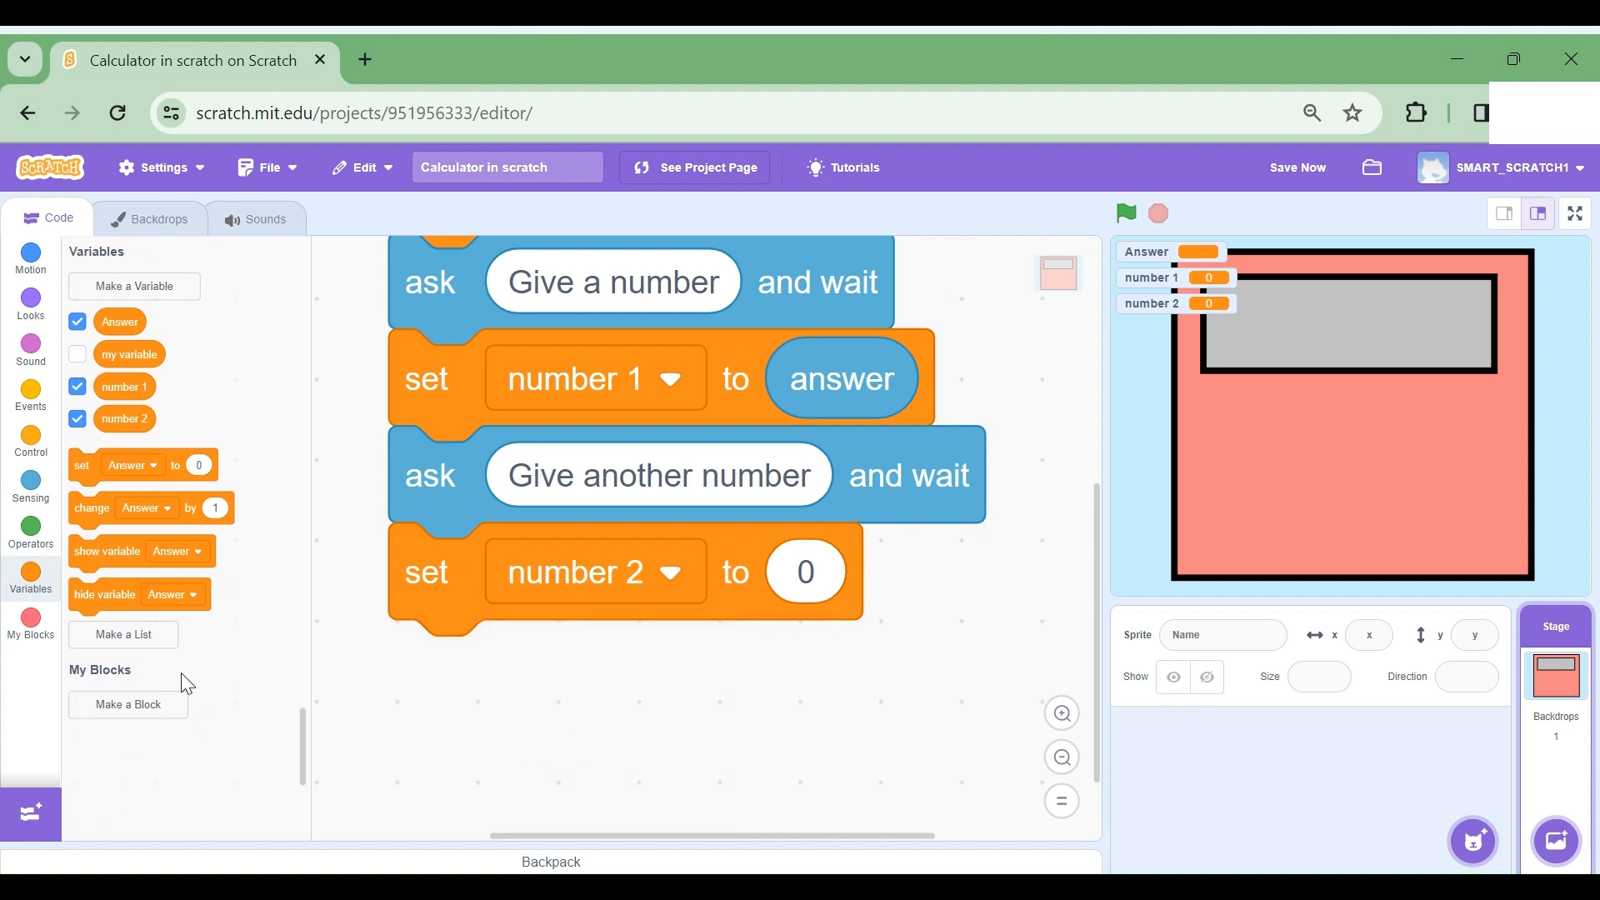
left_click(30, 488)
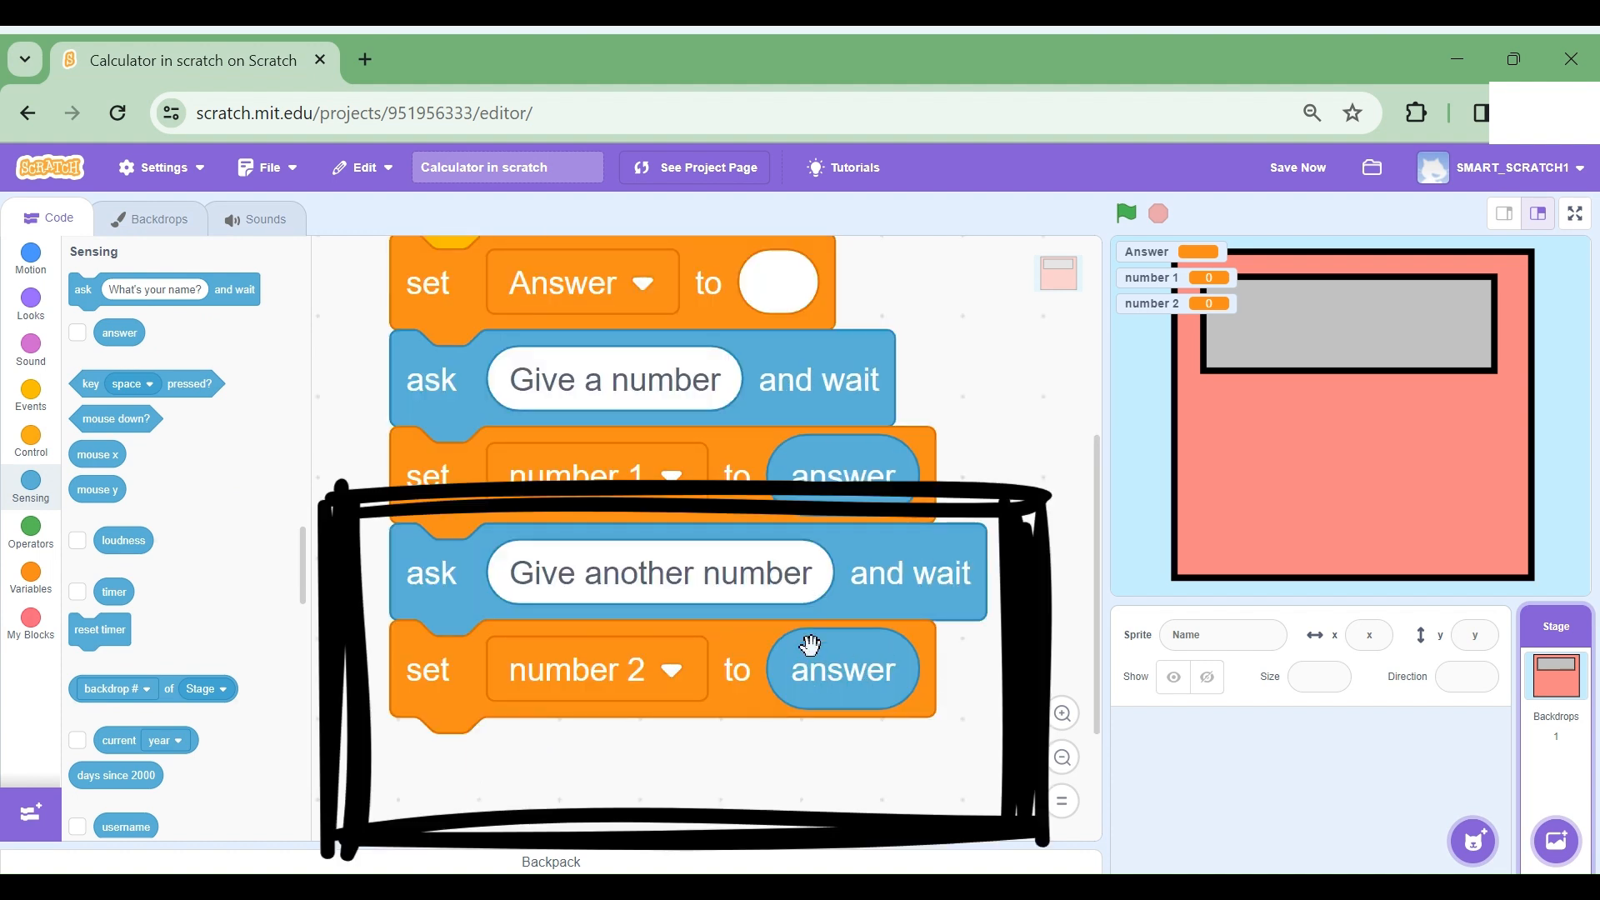
mouse_move(608, 679)
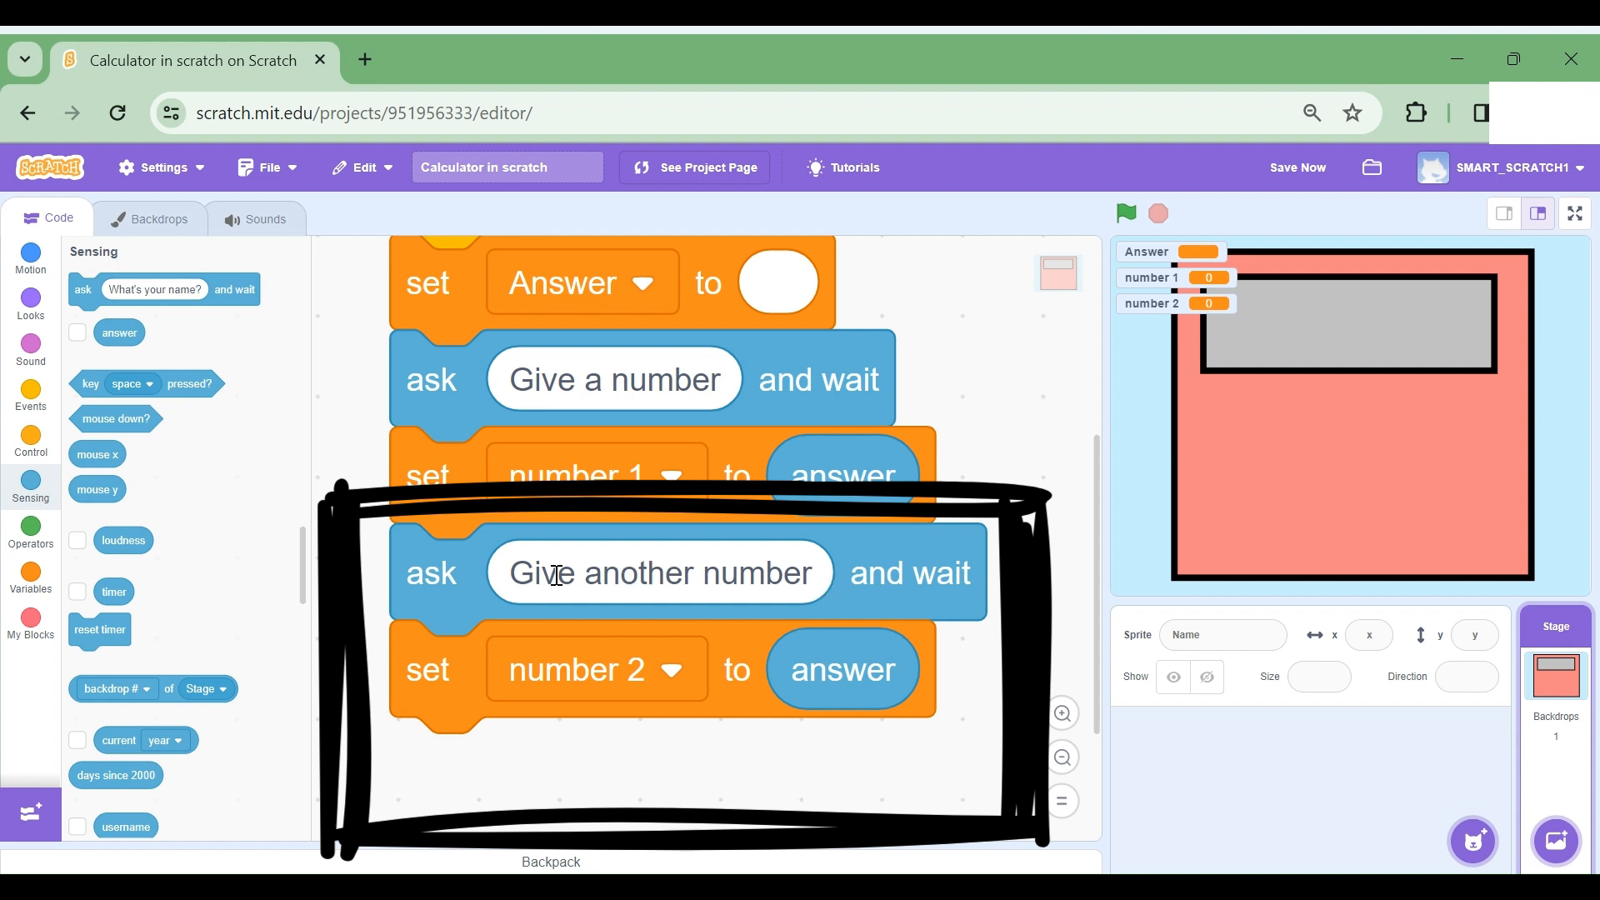
mouse_move(698, 573)
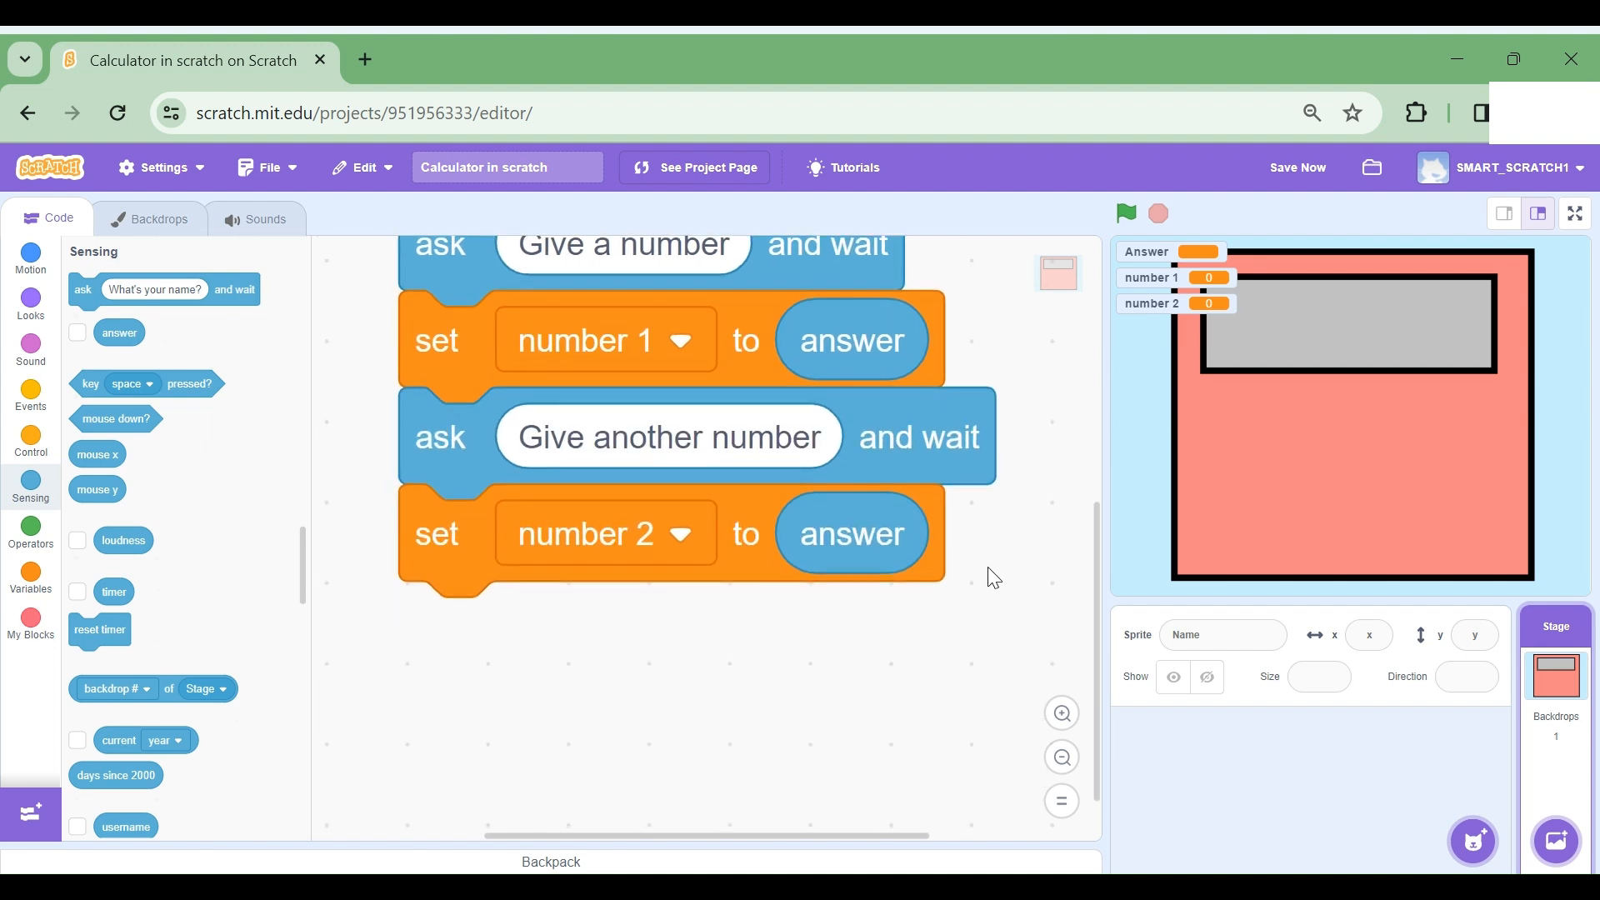
mouse_move(31, 439)
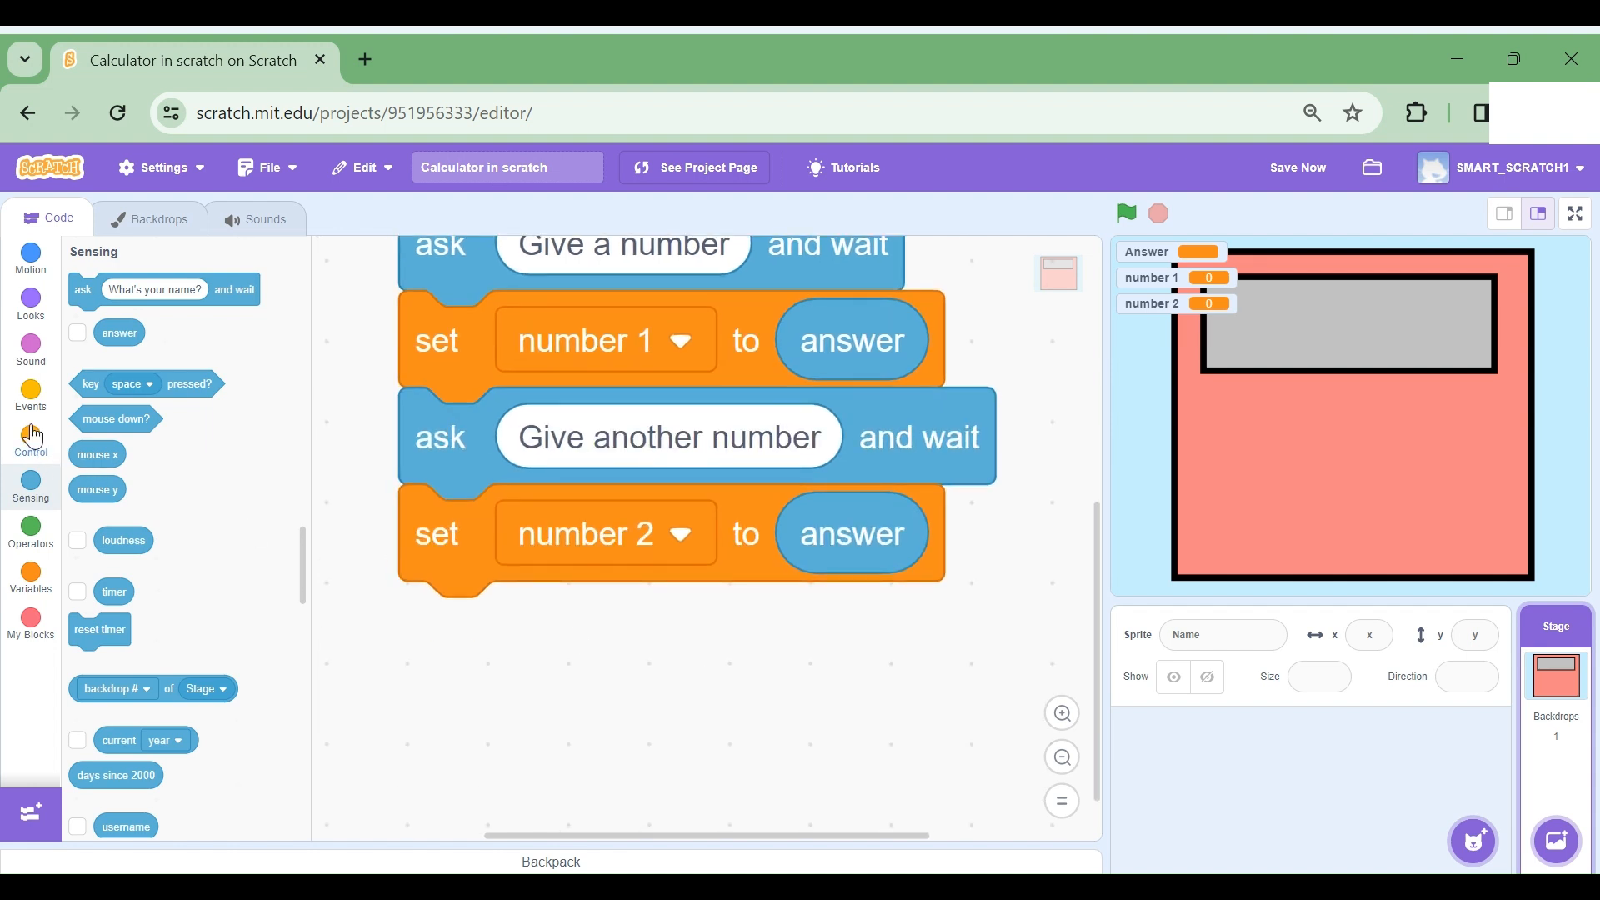
Step: End the stage script with a broadcast of a new 'do the math' message
left_click(31, 398)
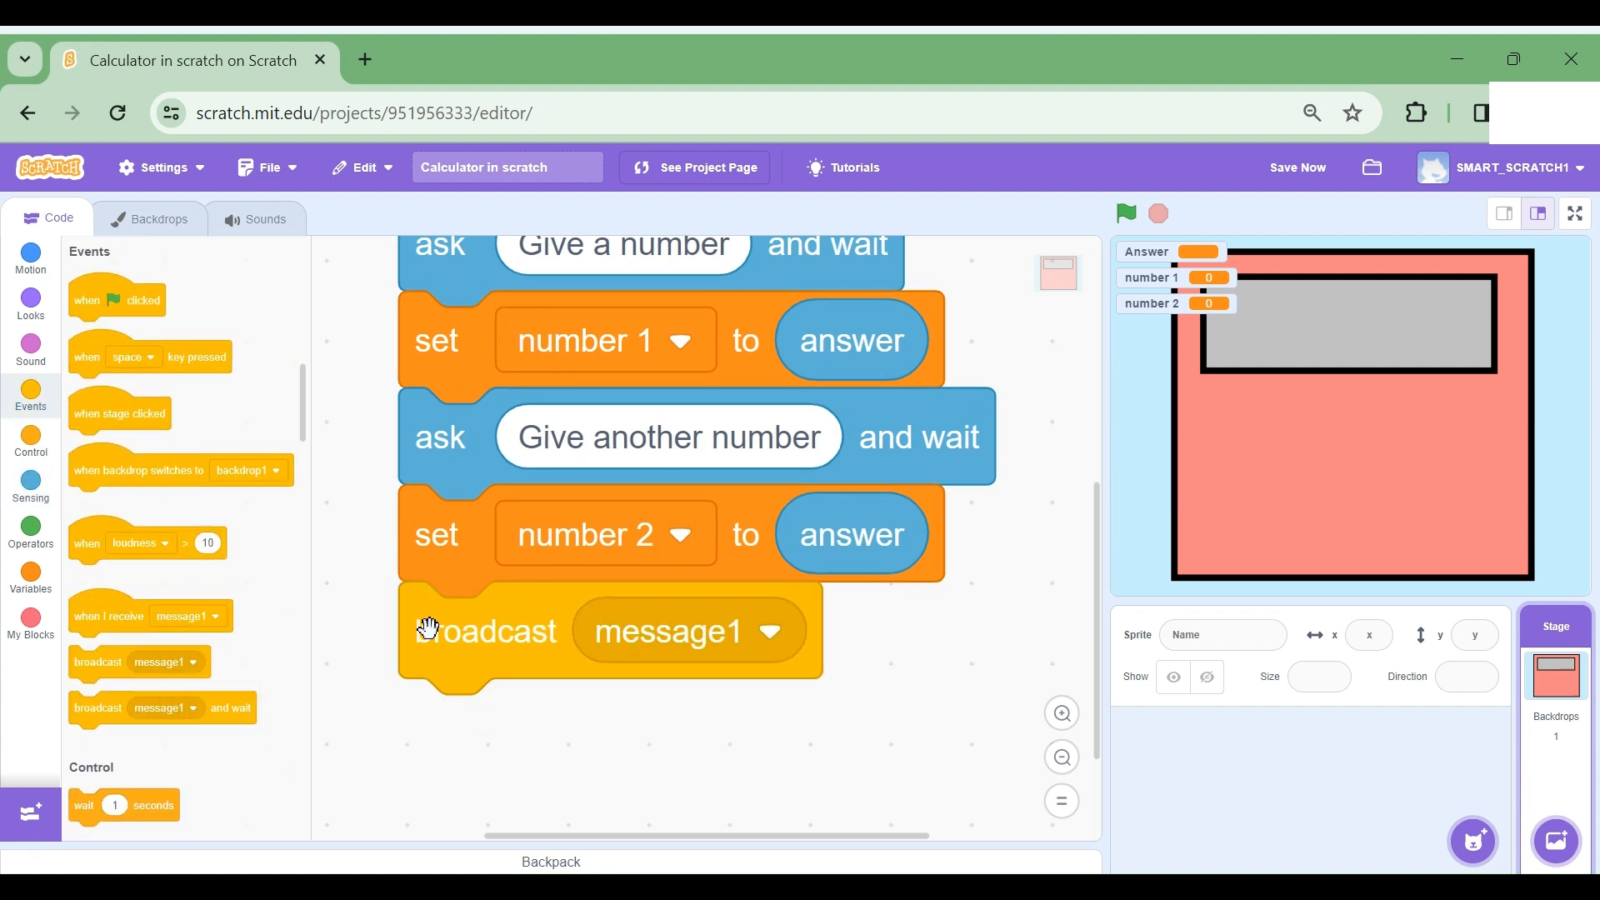
left_click(768, 630)
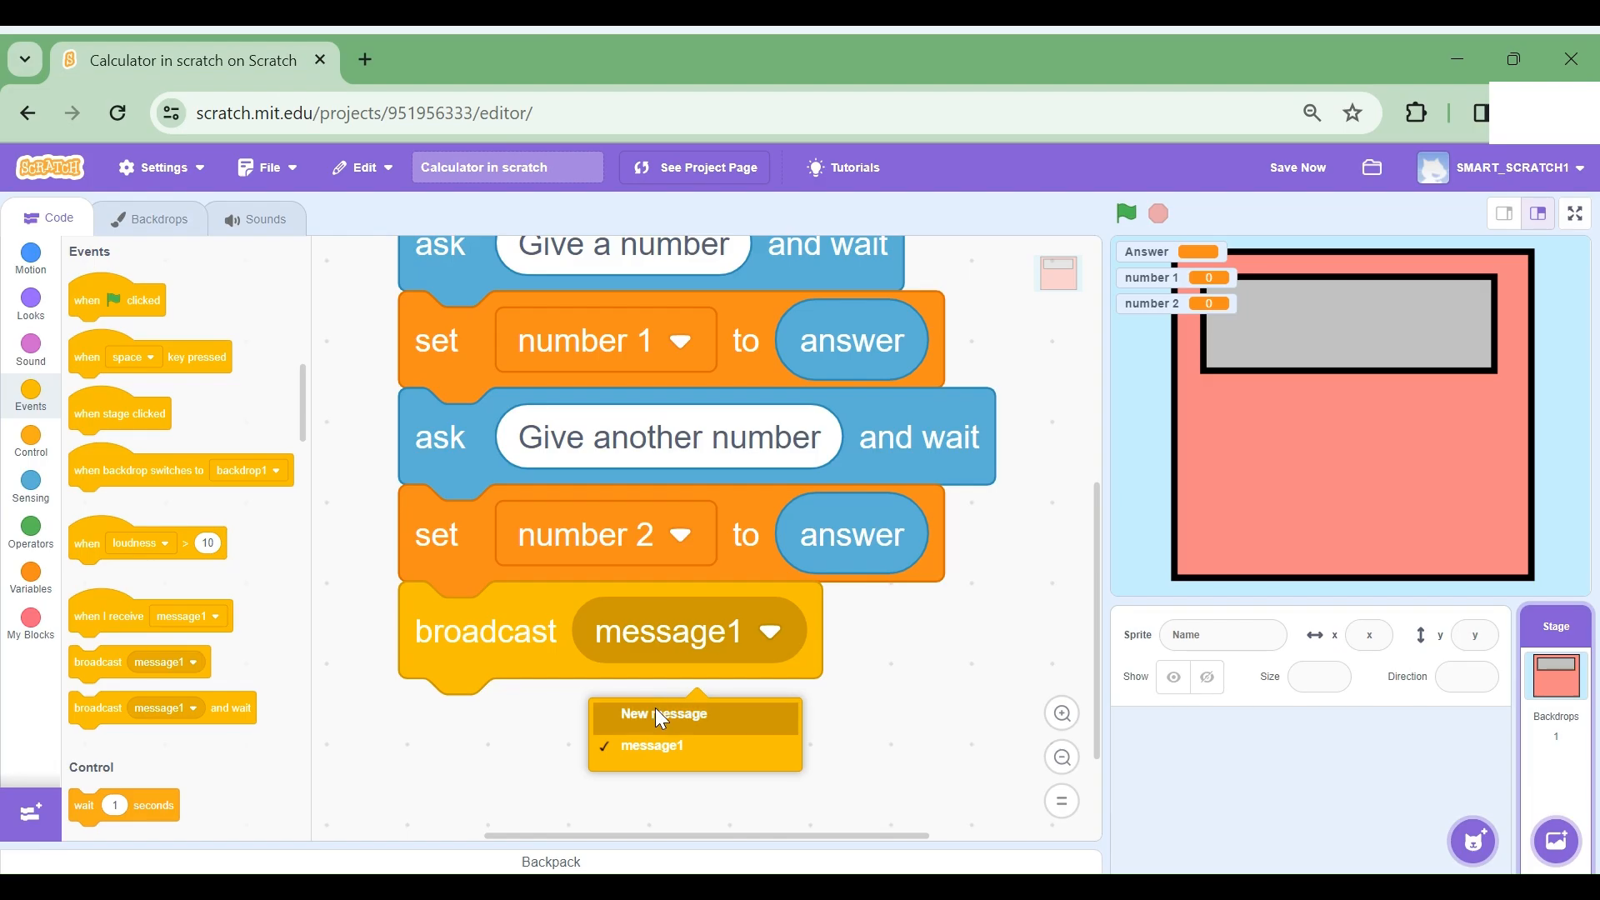
left_click(664, 713)
type("do the math")
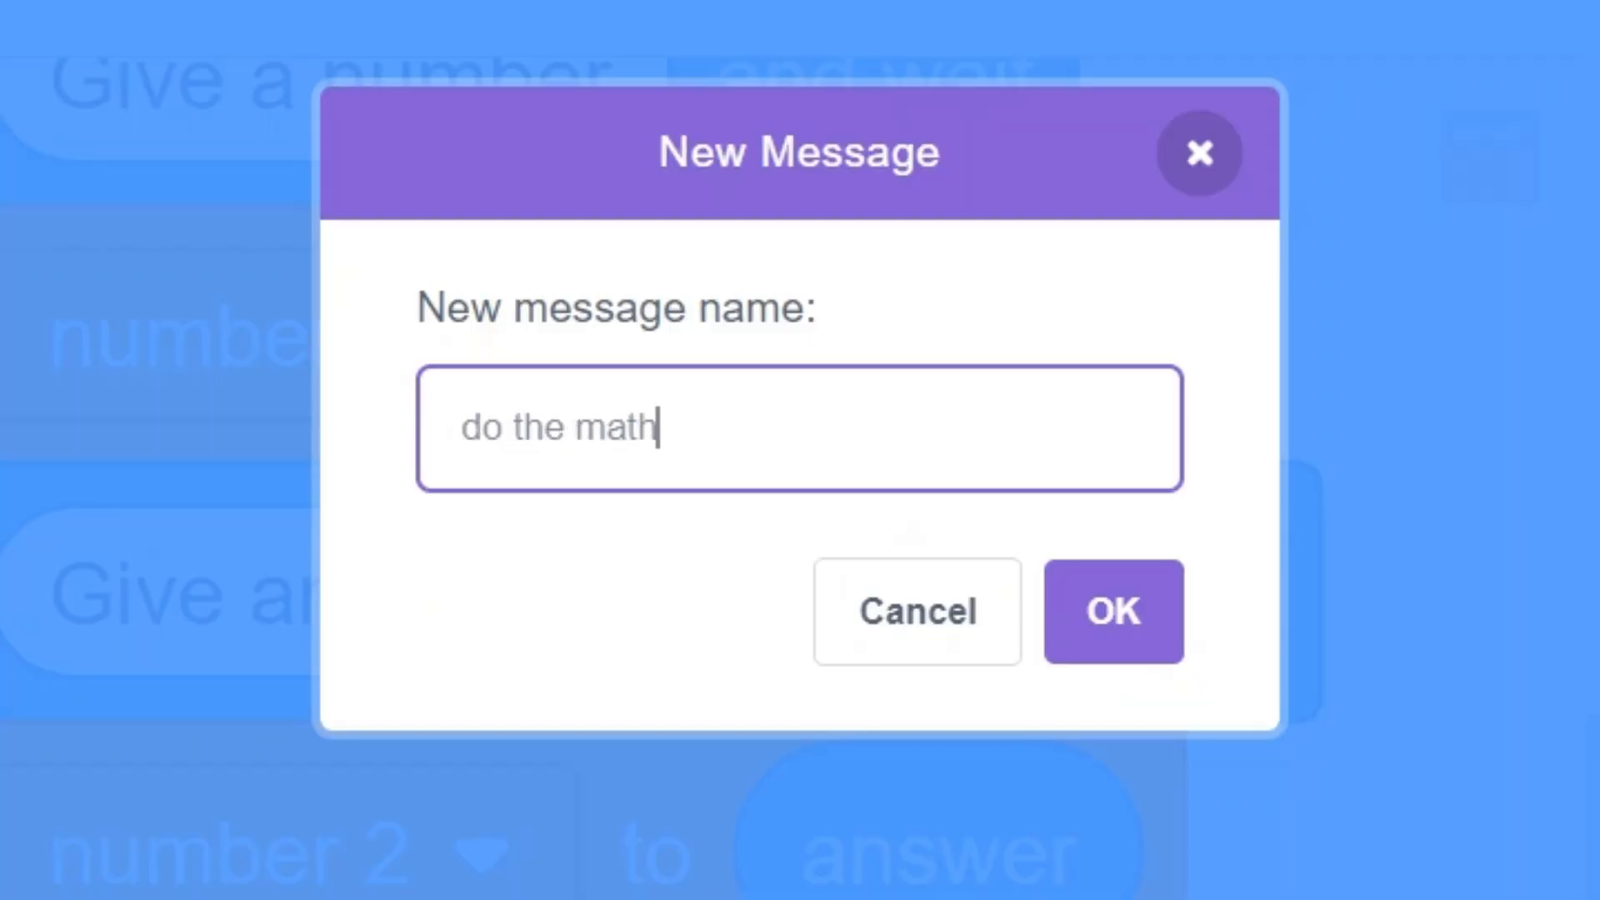
left_click(1113, 609)
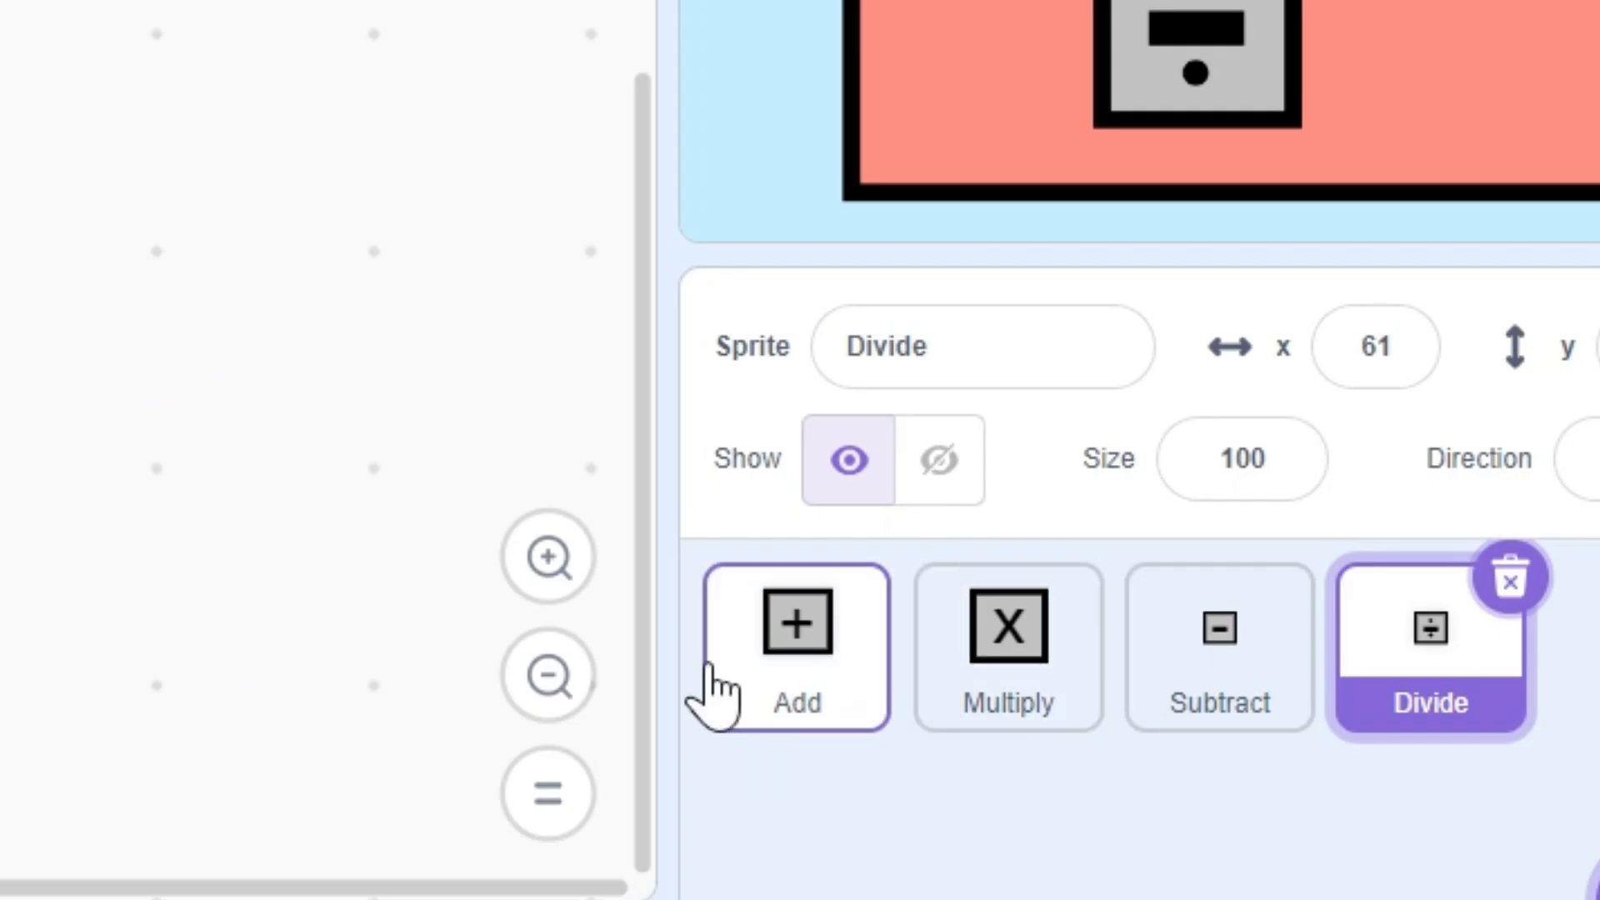
Step: Select the Add sprite to begin its 'when I receive do the math' script
left_click(796, 650)
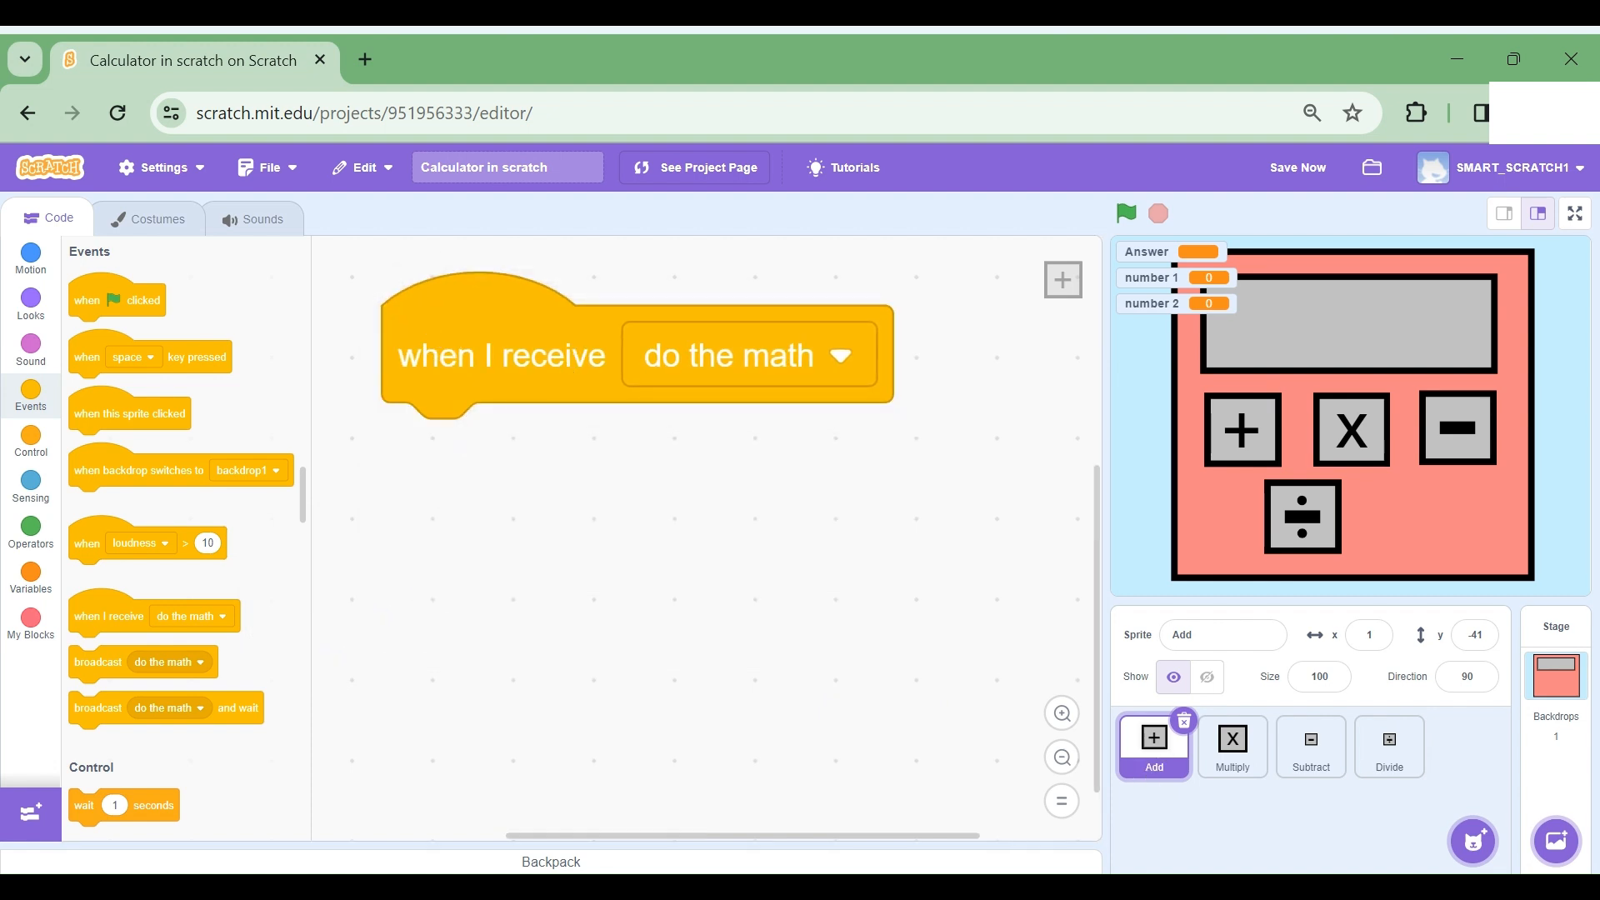
mouse_move(964, 714)
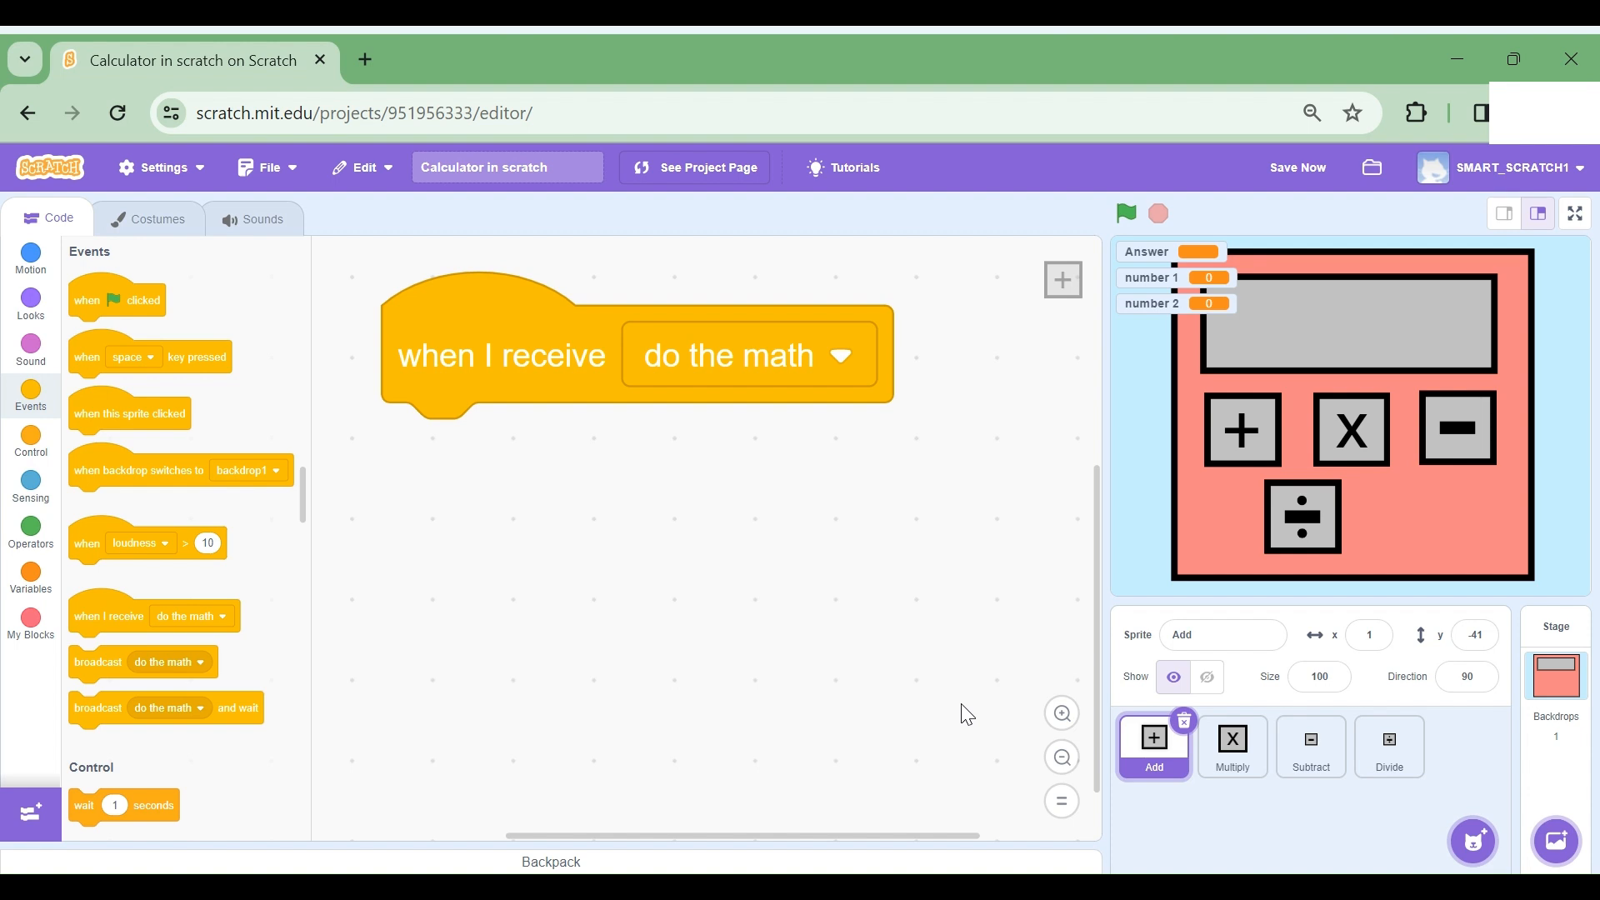
mouse_move(622, 568)
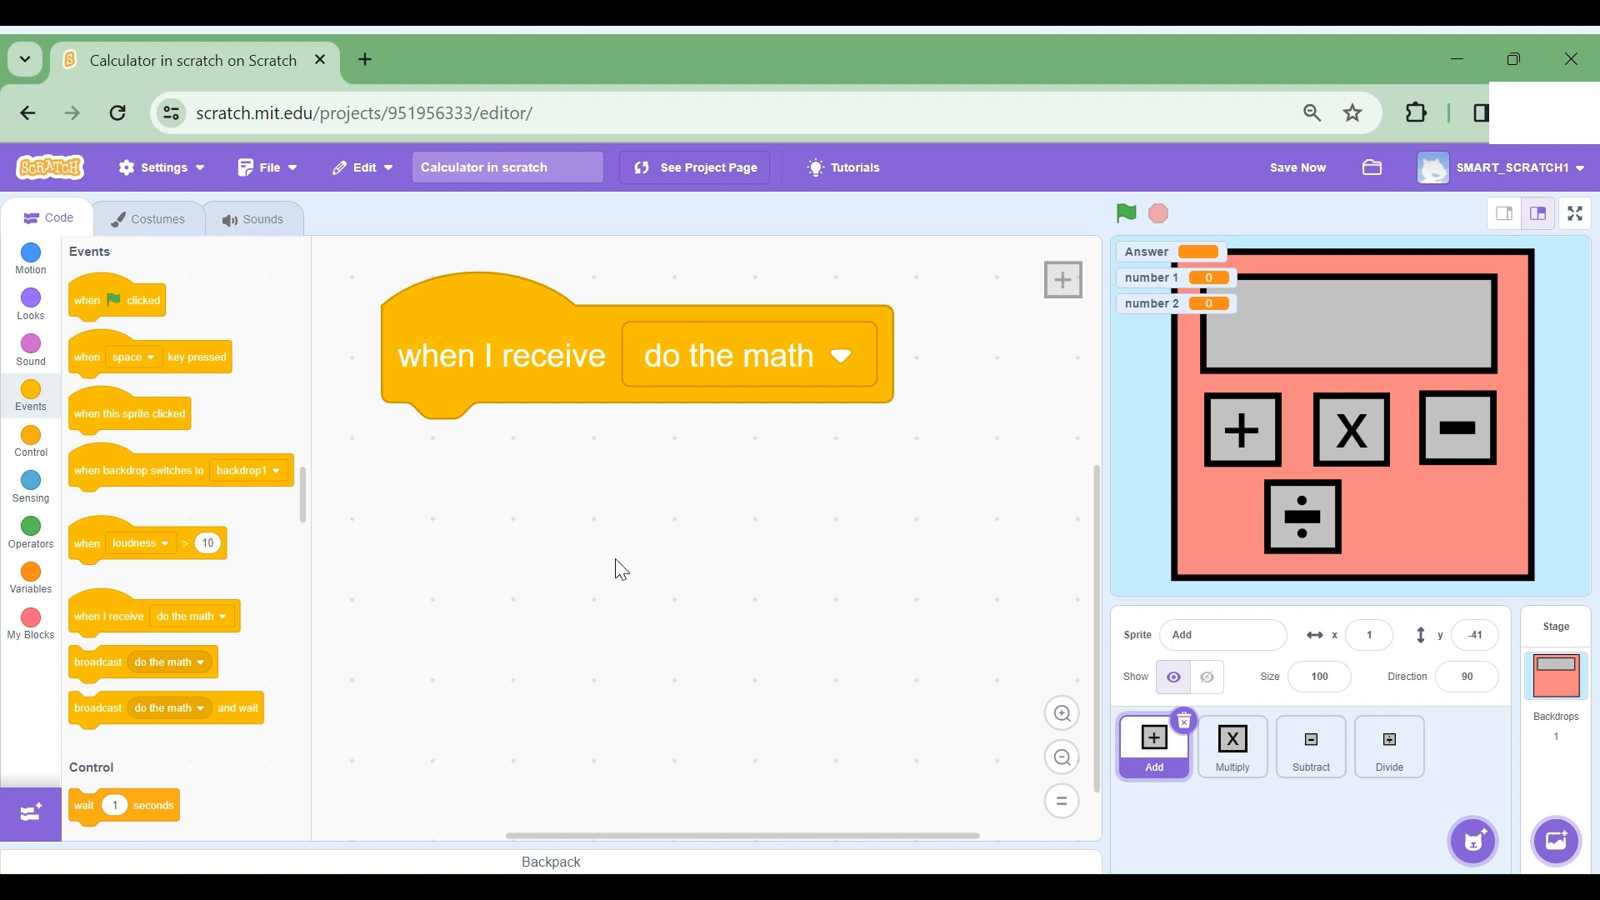
Step: Add a forever loop with an if on 'mouse down? and touching mouse-pointer?'
scroll("down", 3)
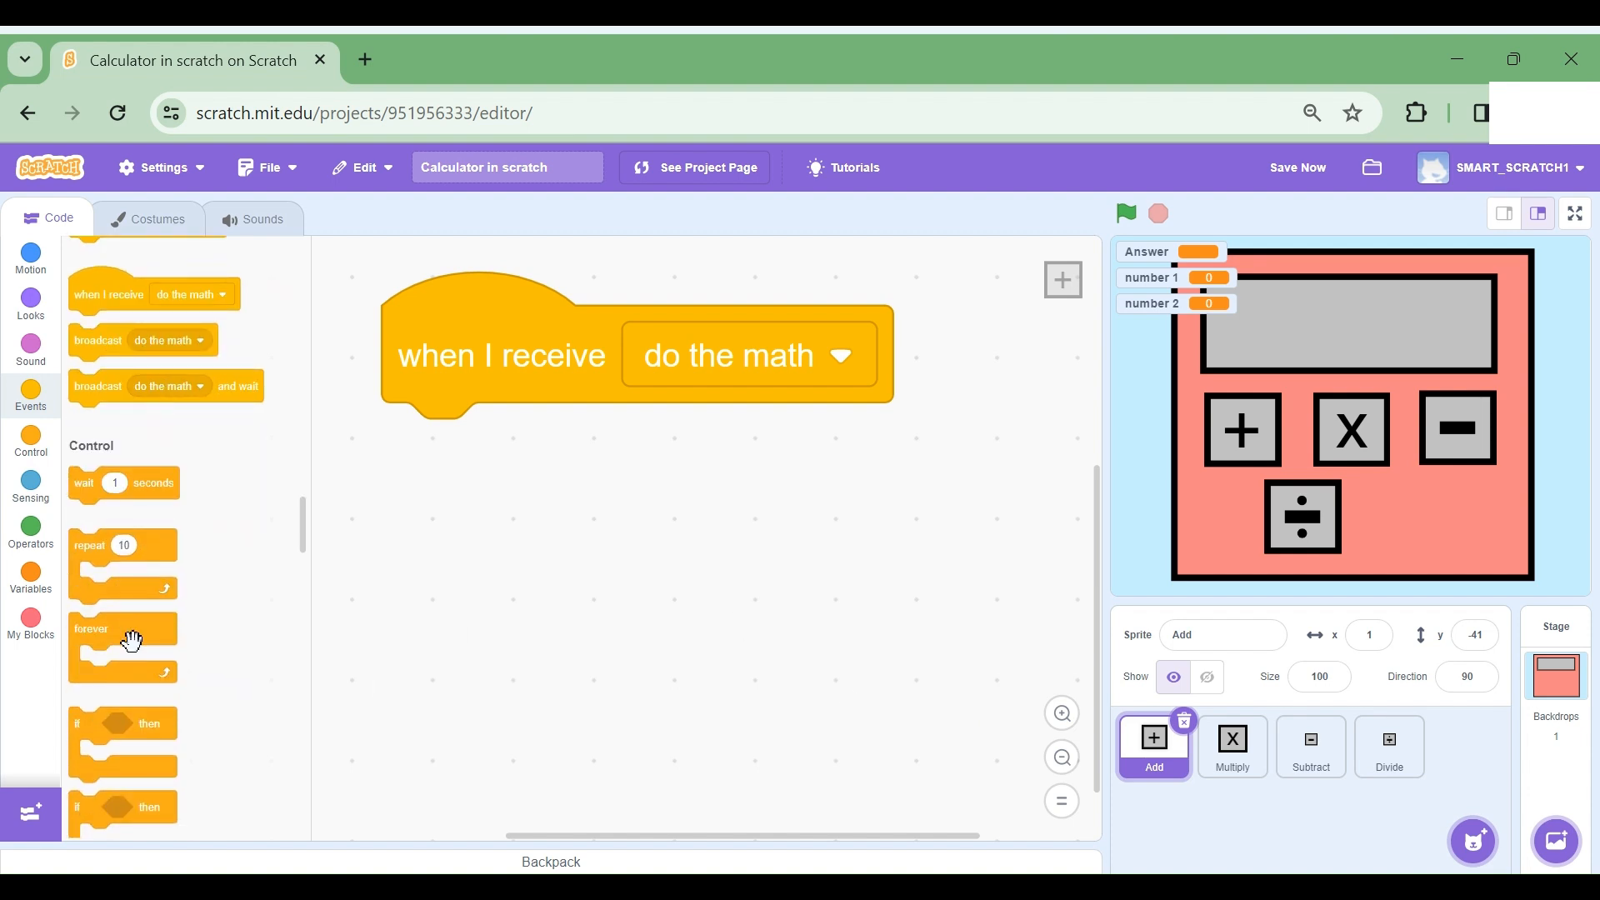
left_click_drag(120, 627, 541, 449)
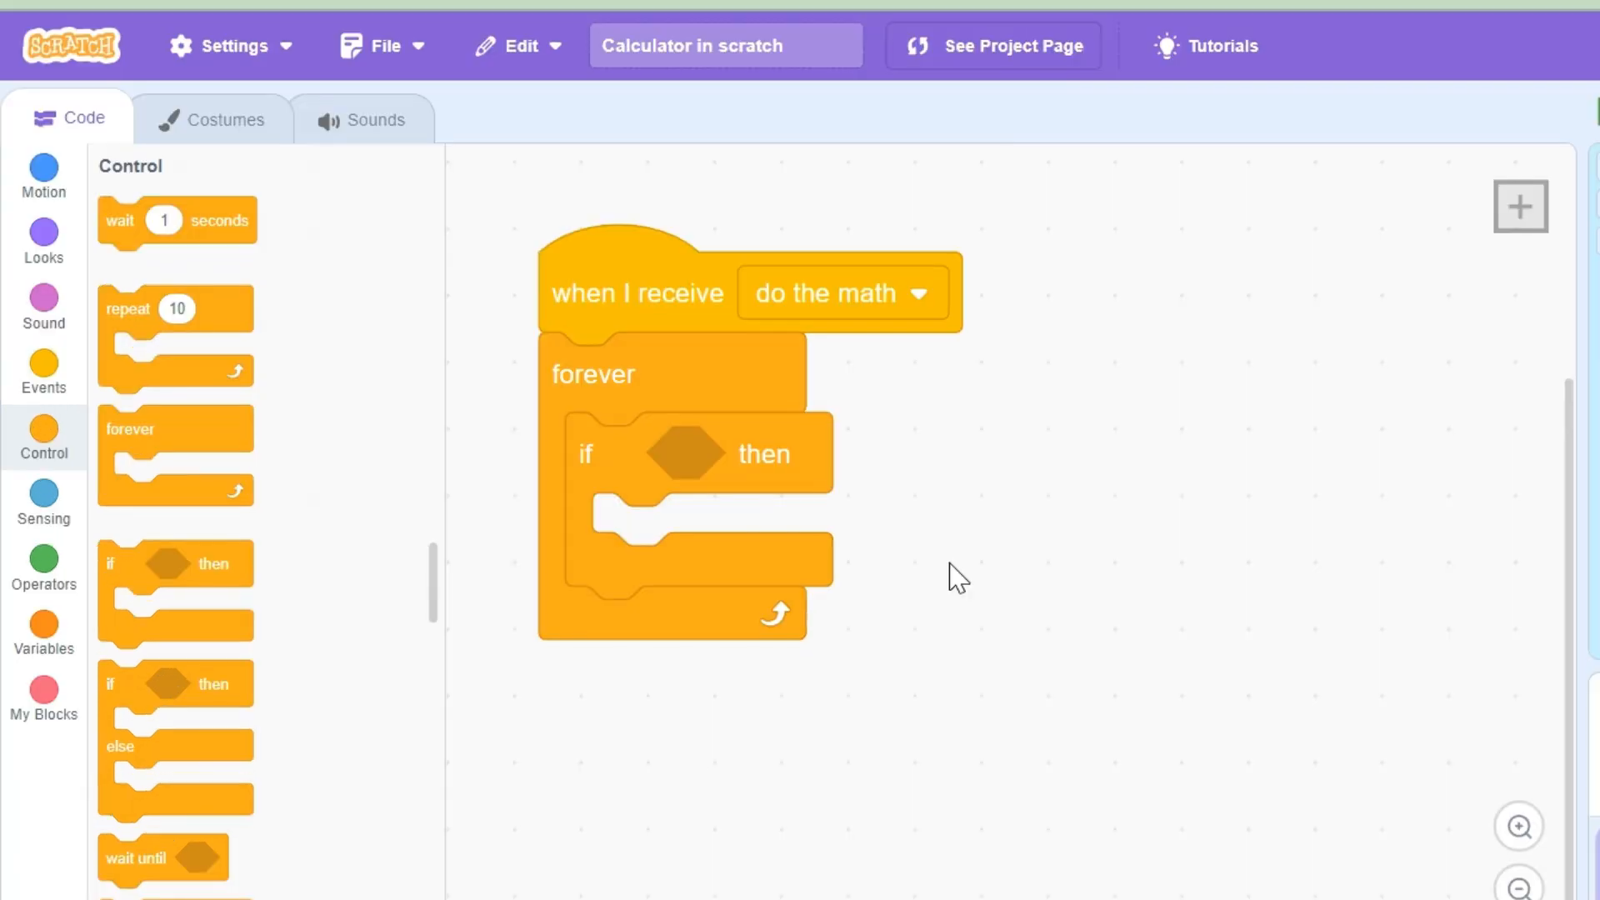
left_click(44, 561)
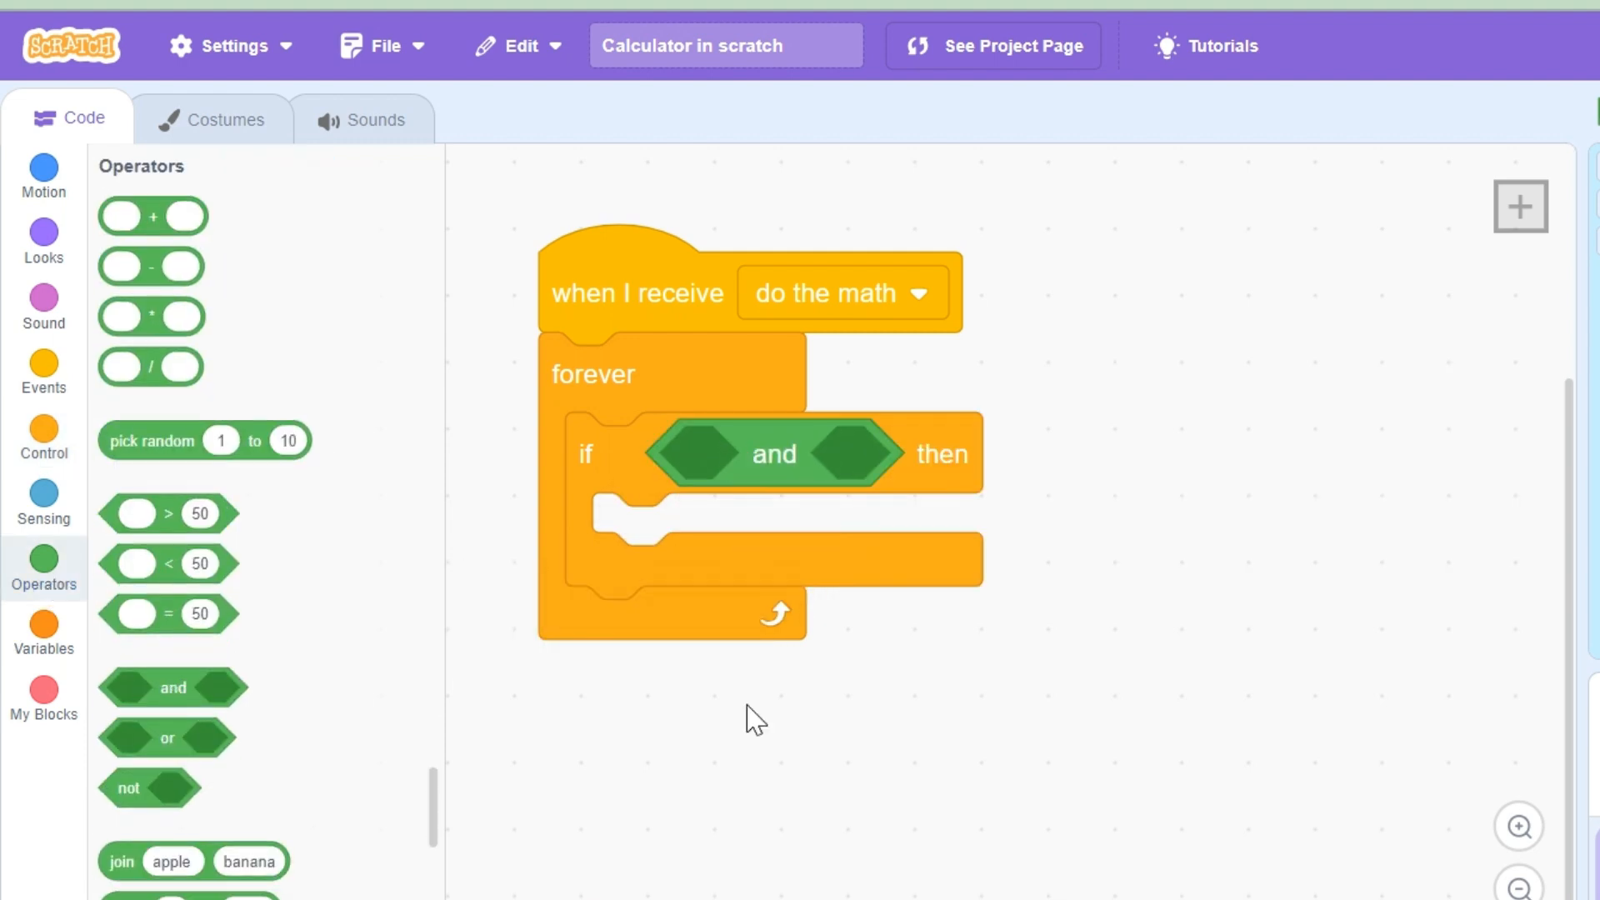
left_click(44, 500)
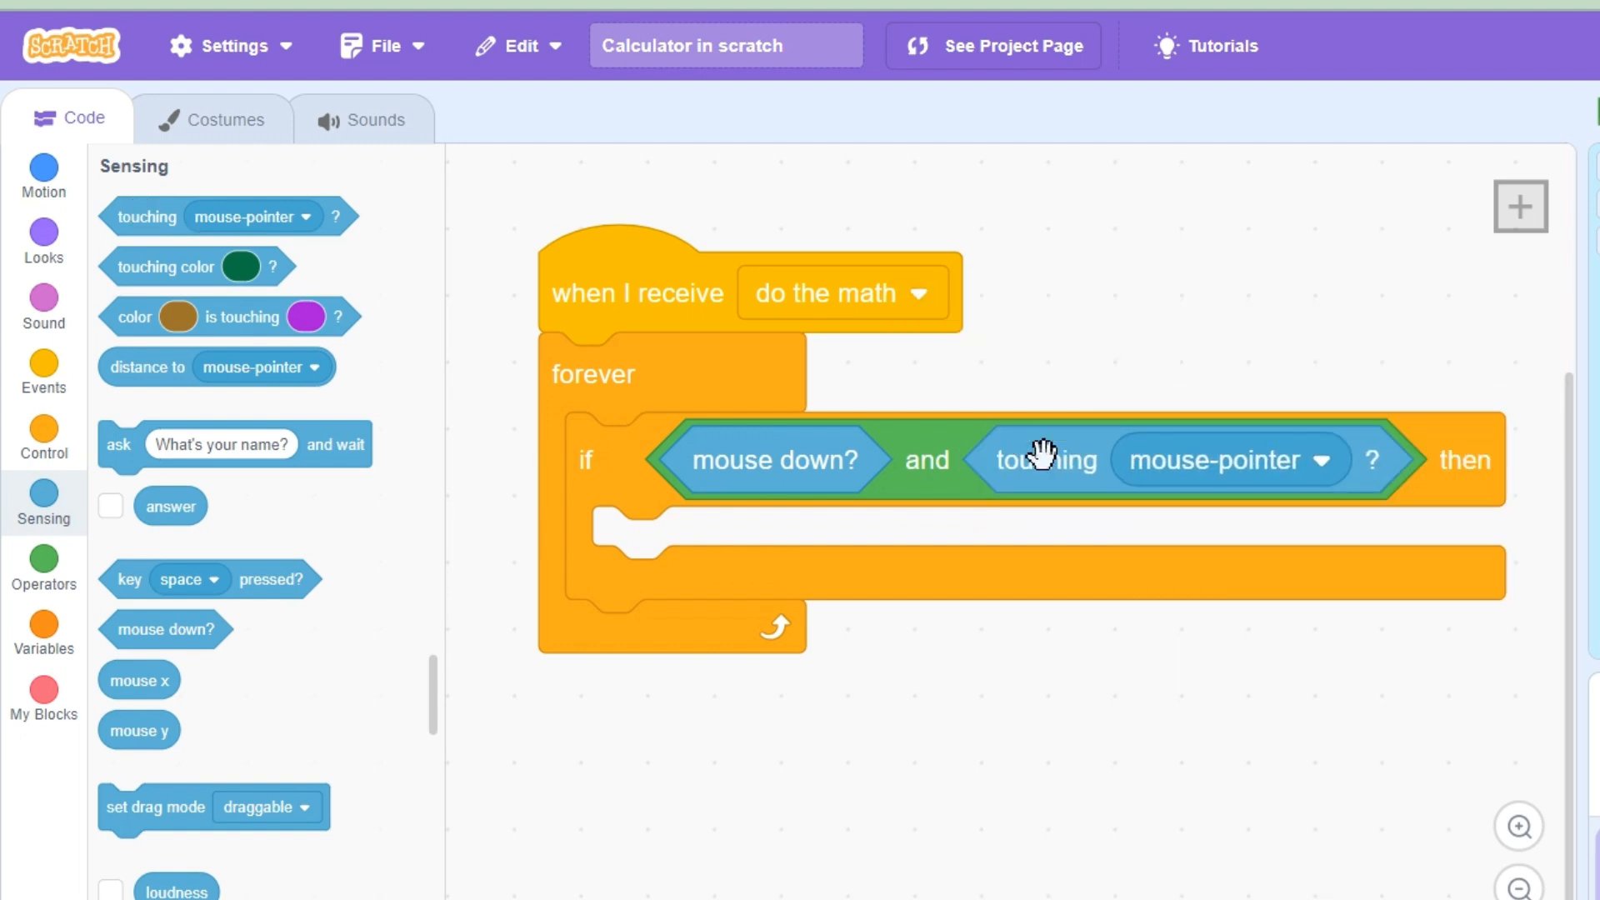
mouse_move(819, 578)
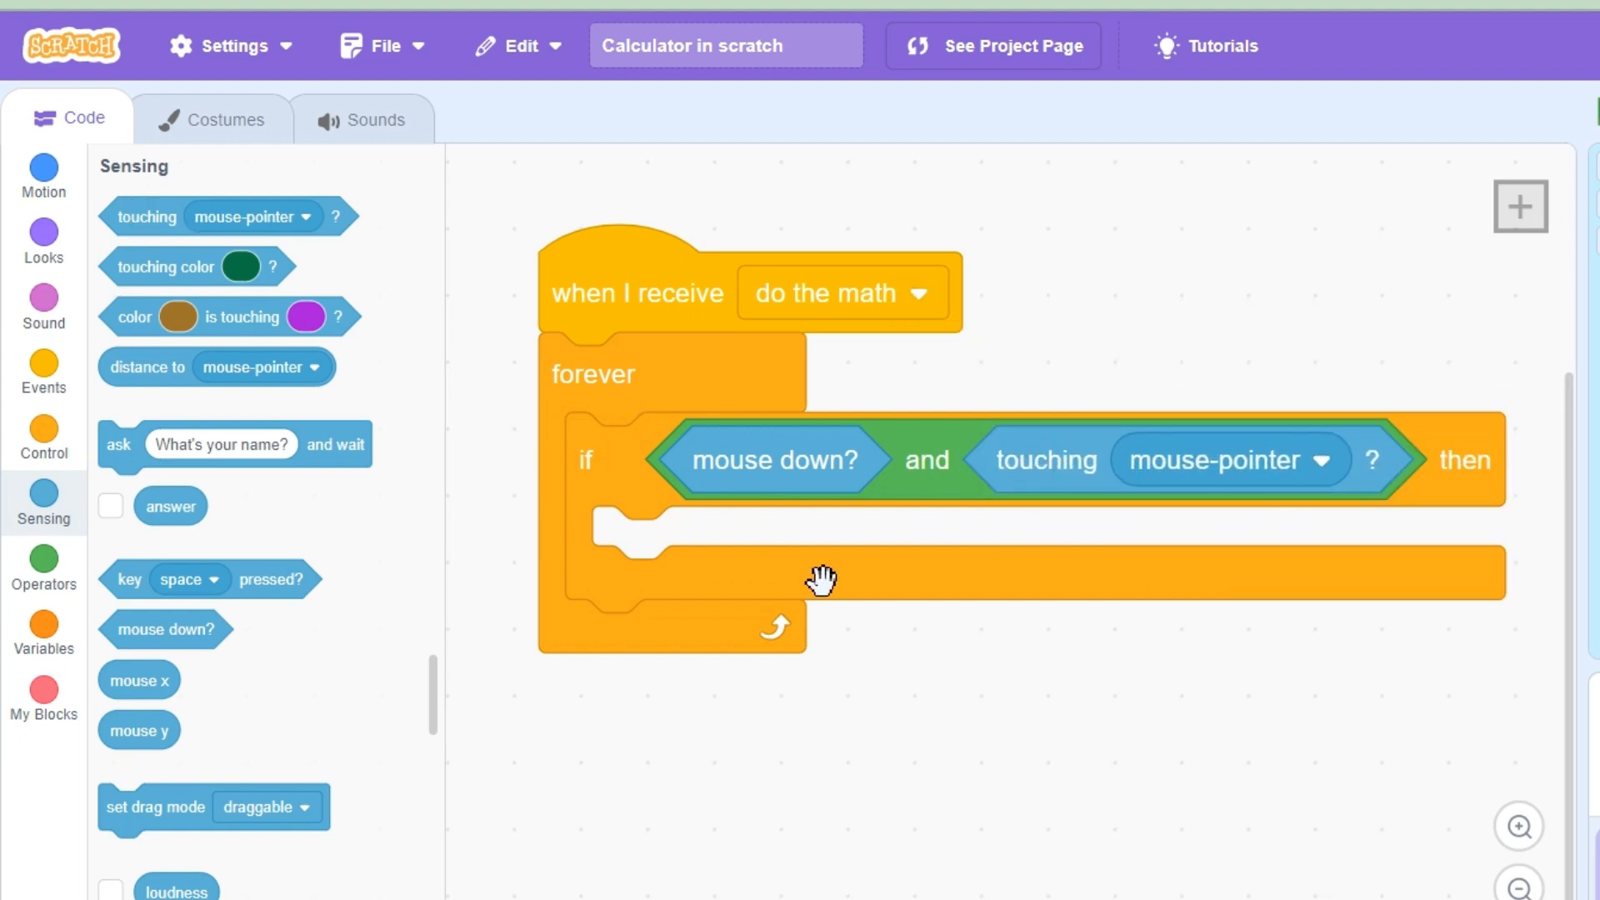
mouse_move(1112, 449)
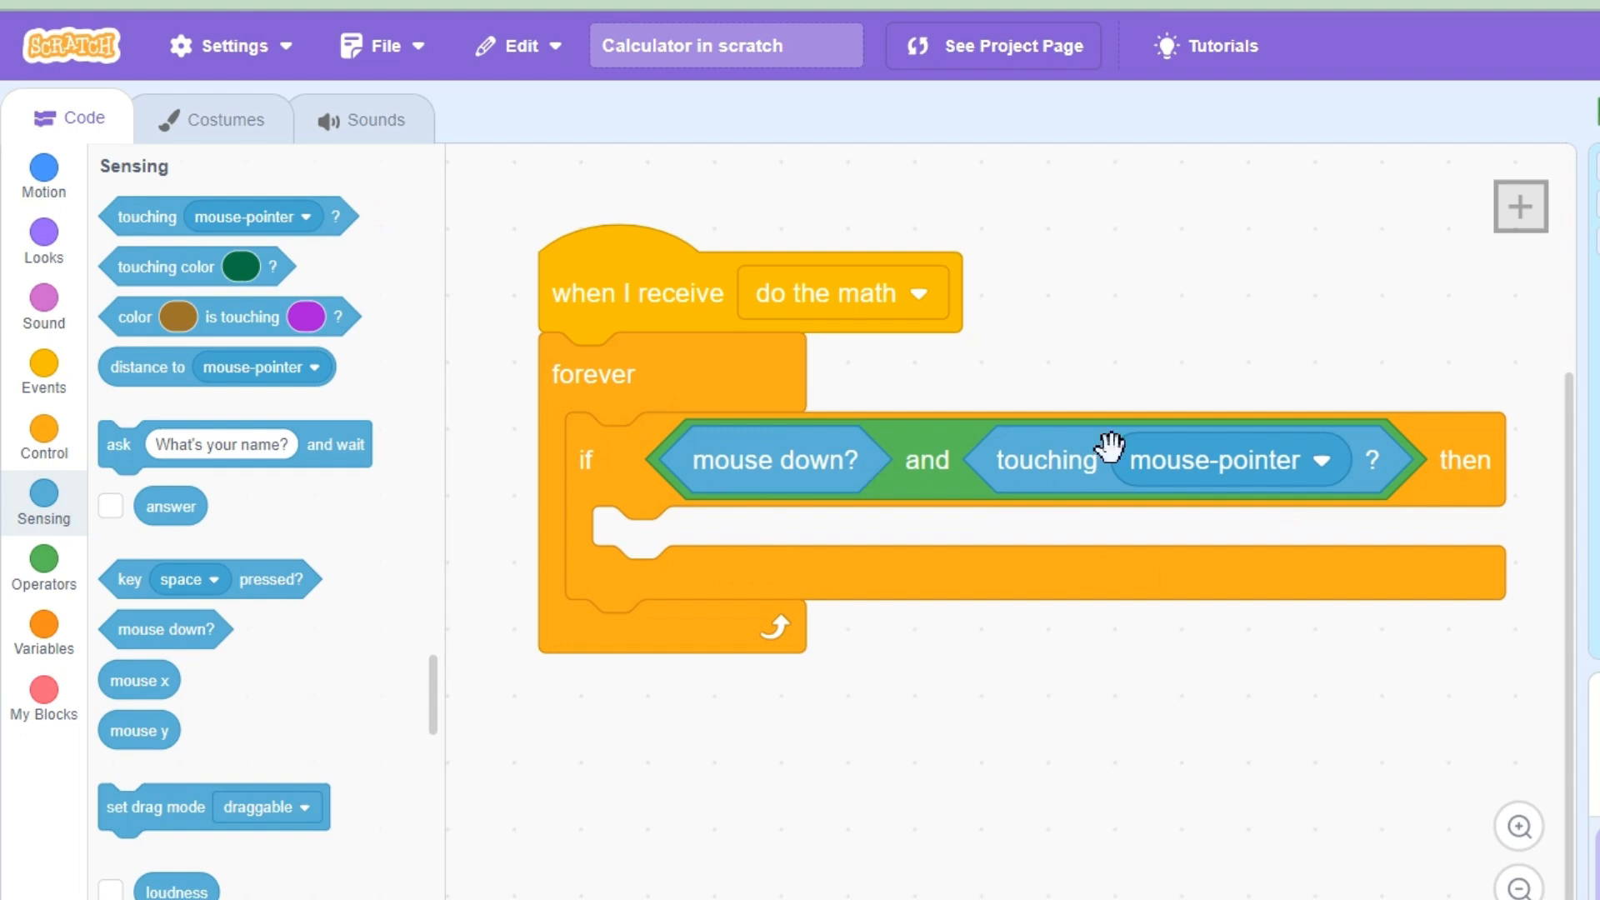
mouse_move(1108, 446)
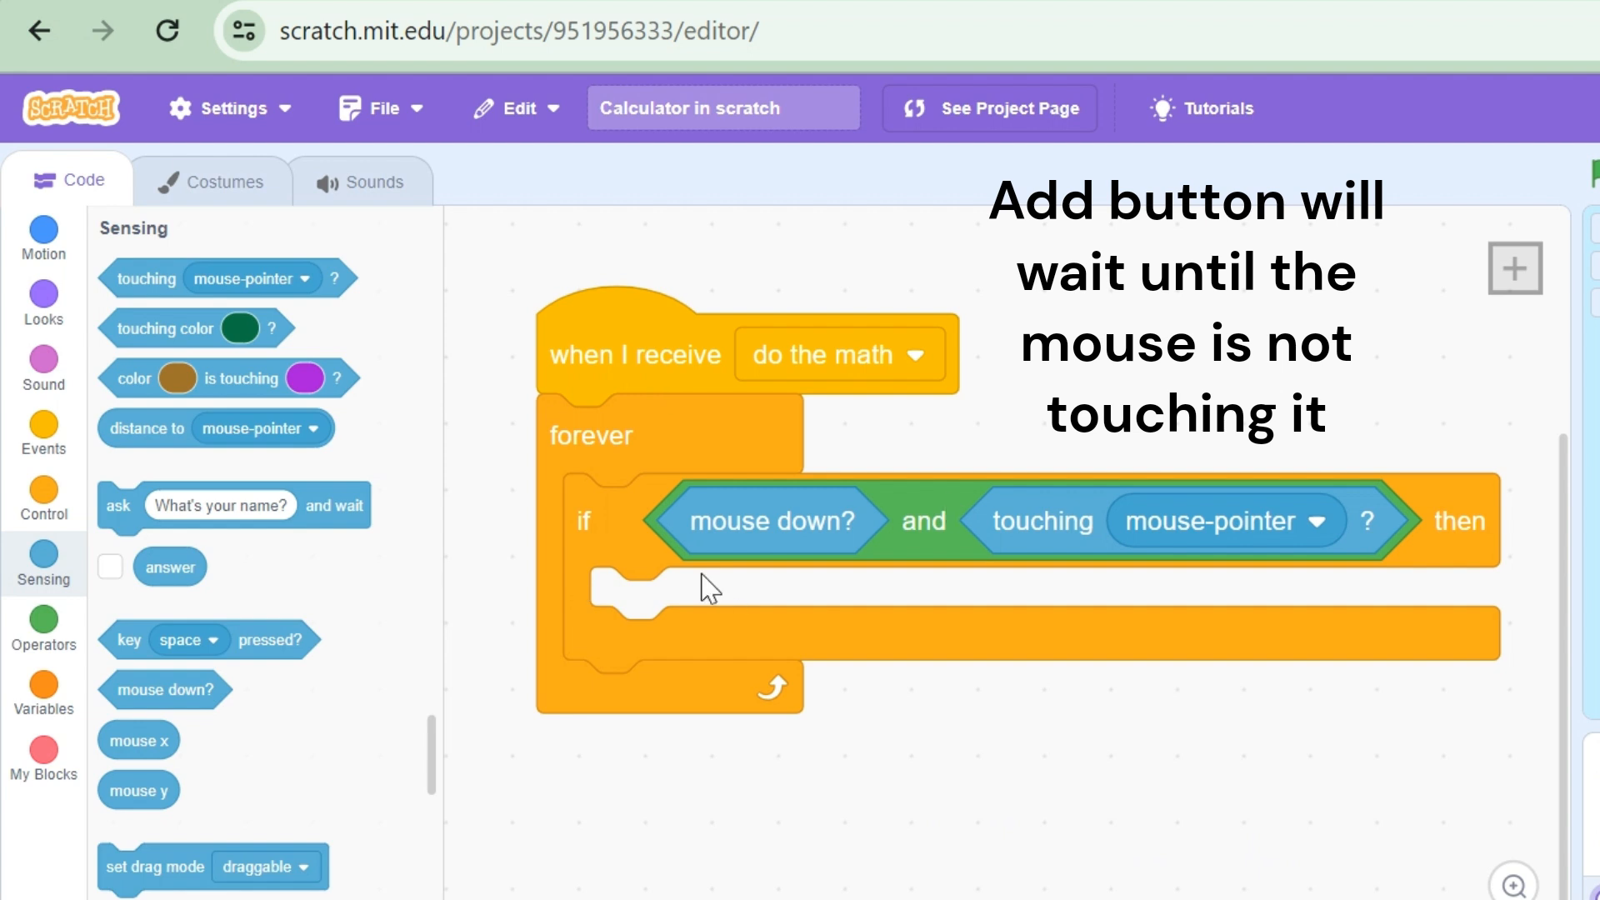
mouse_move(44, 505)
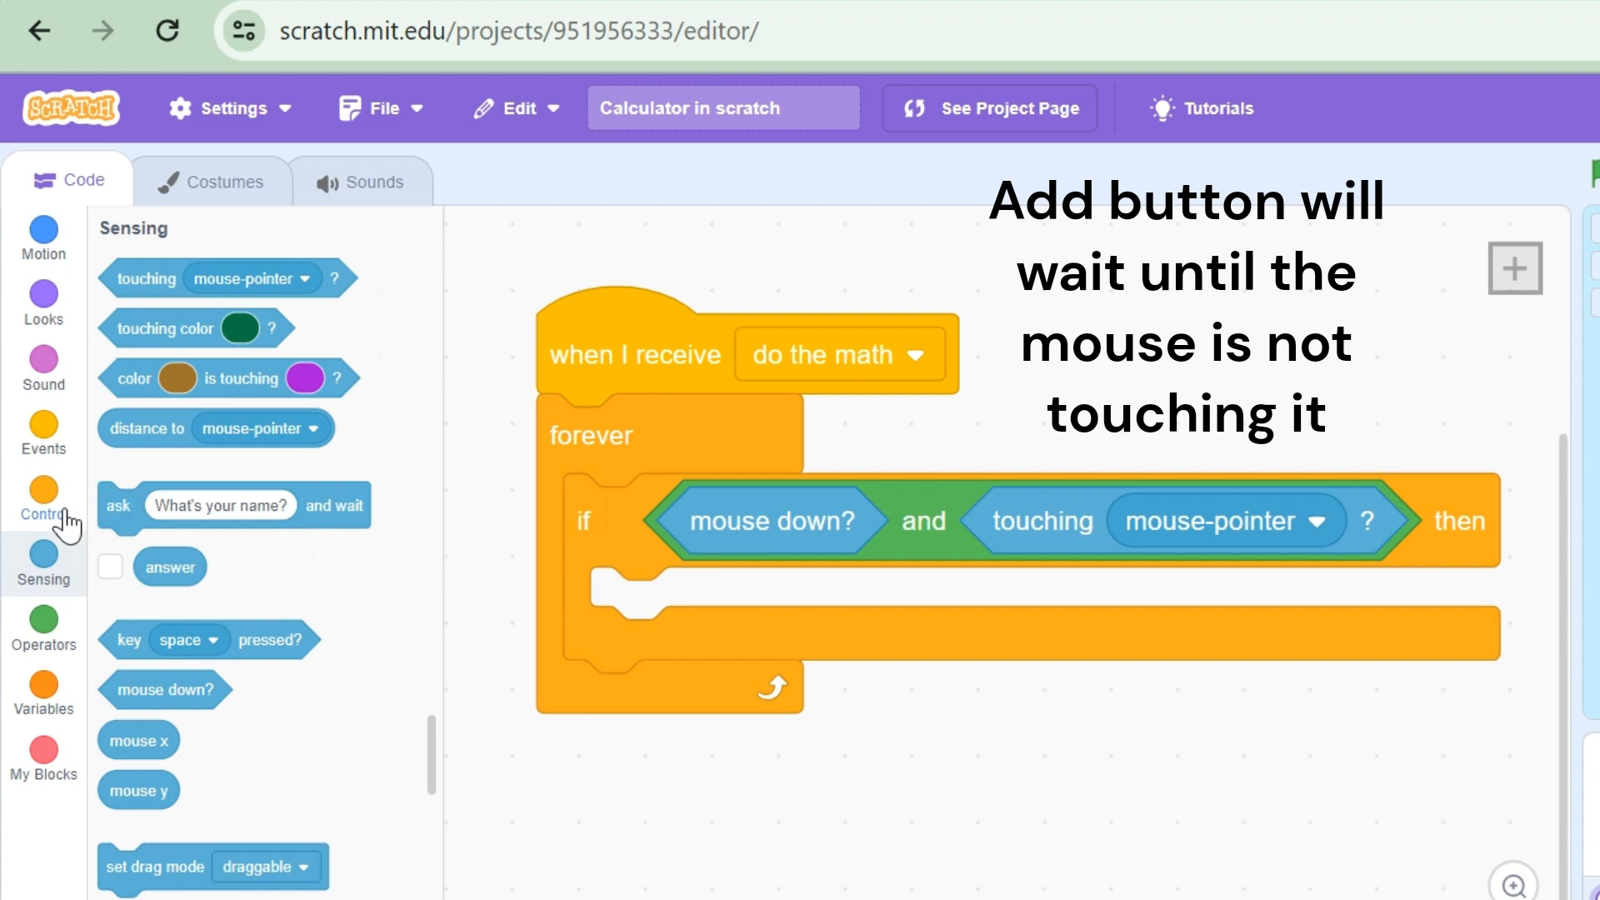
Step: Build a 'wait until not mouse down?' block inside the if
left_click(42, 499)
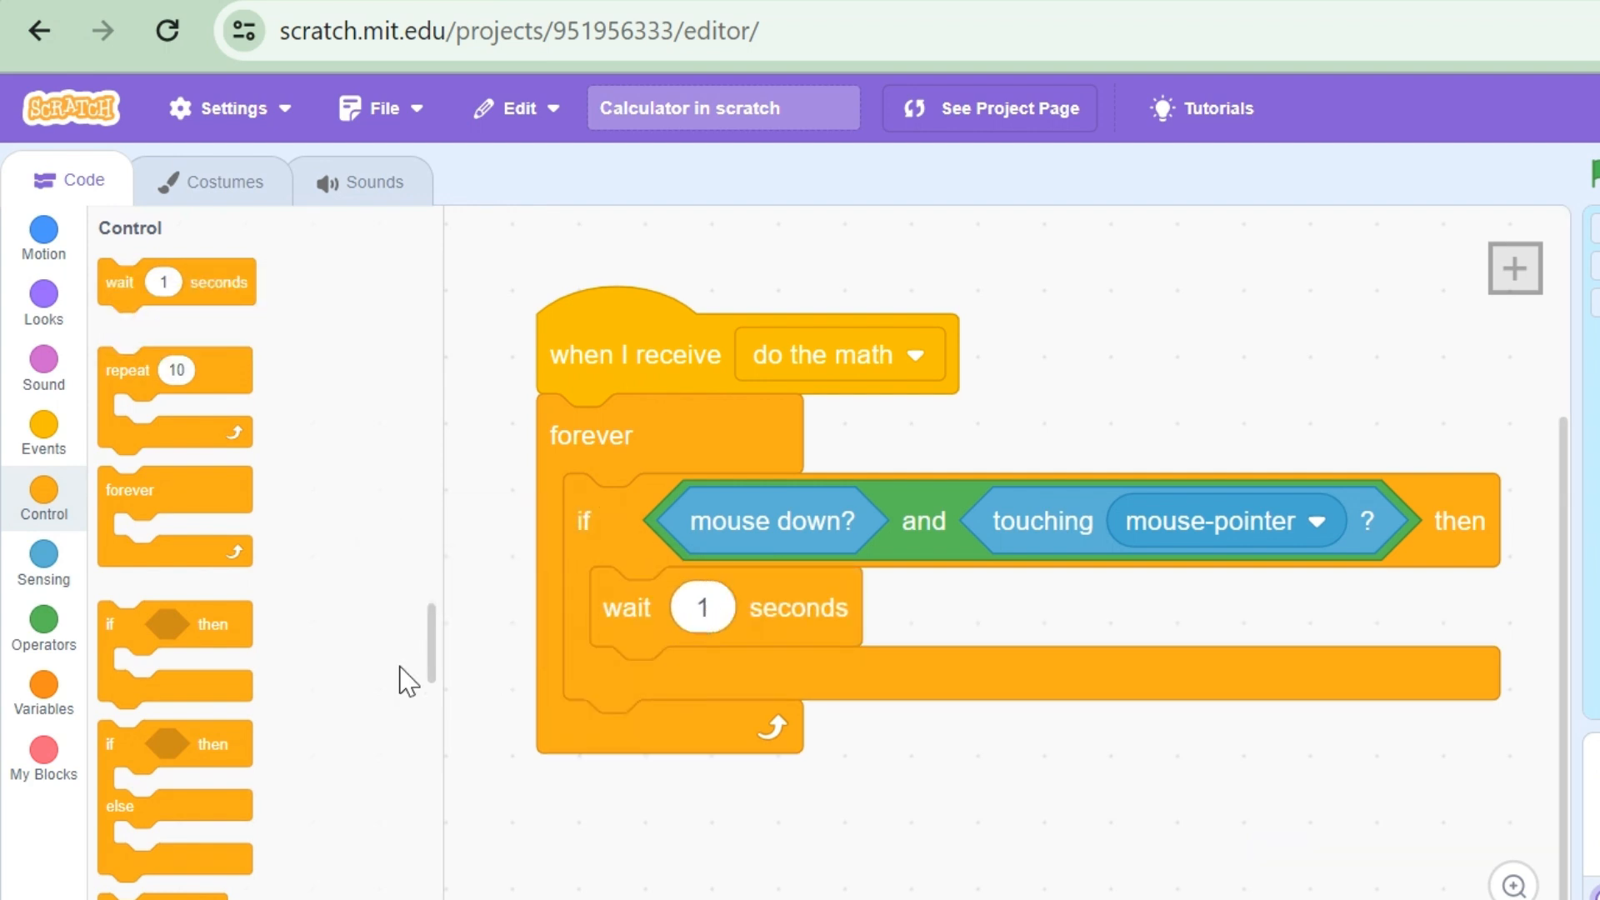
left_click(45, 624)
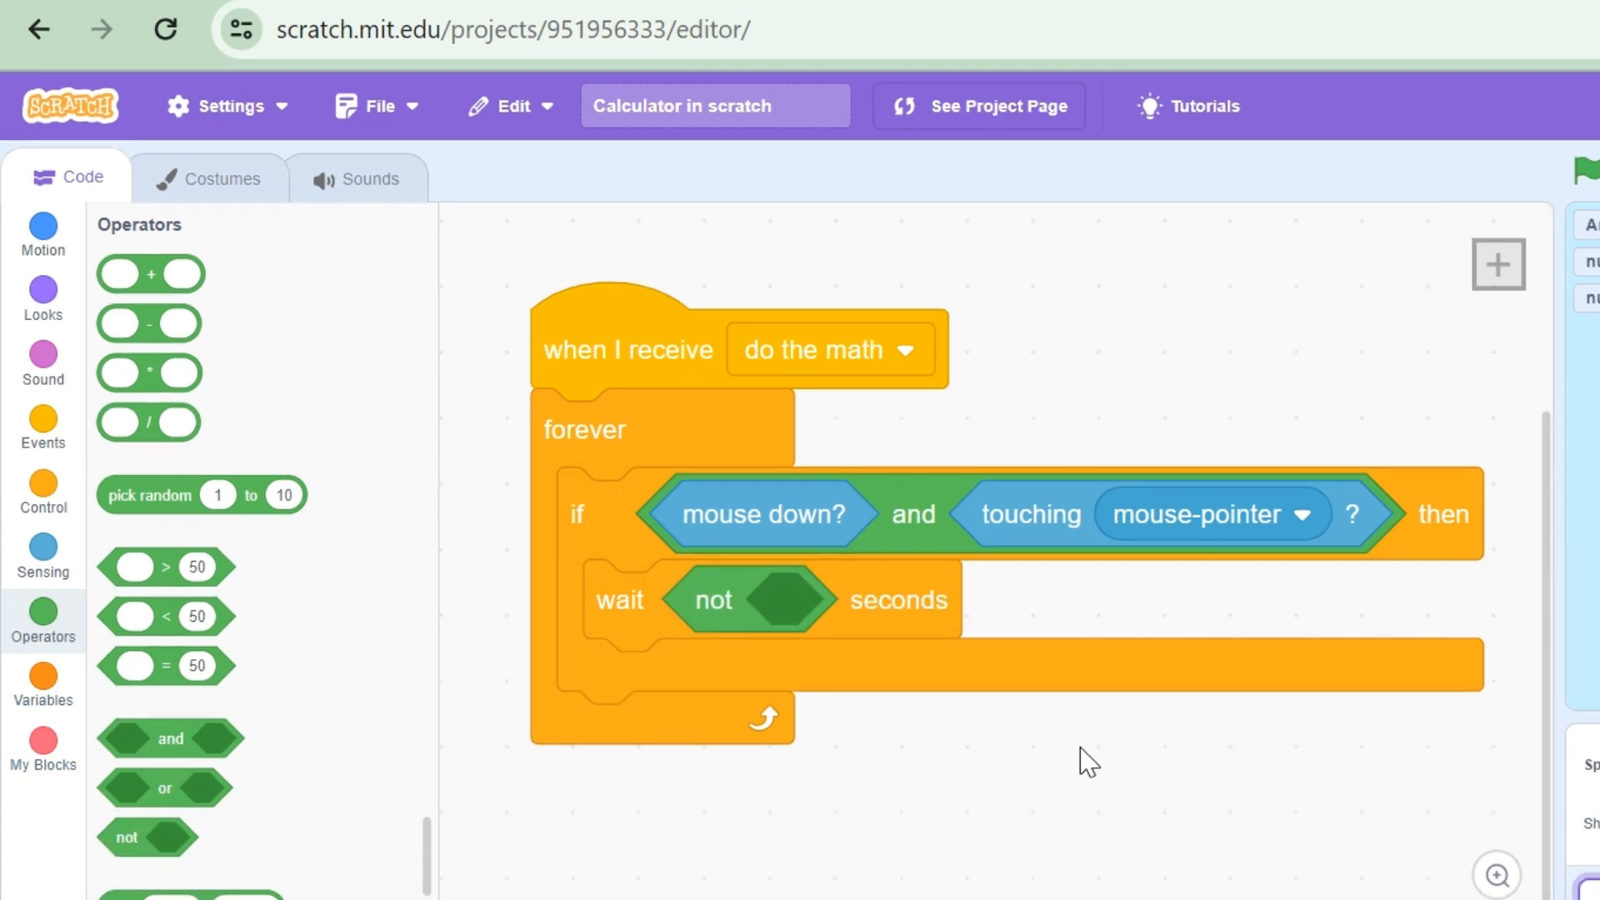
left_click(42, 556)
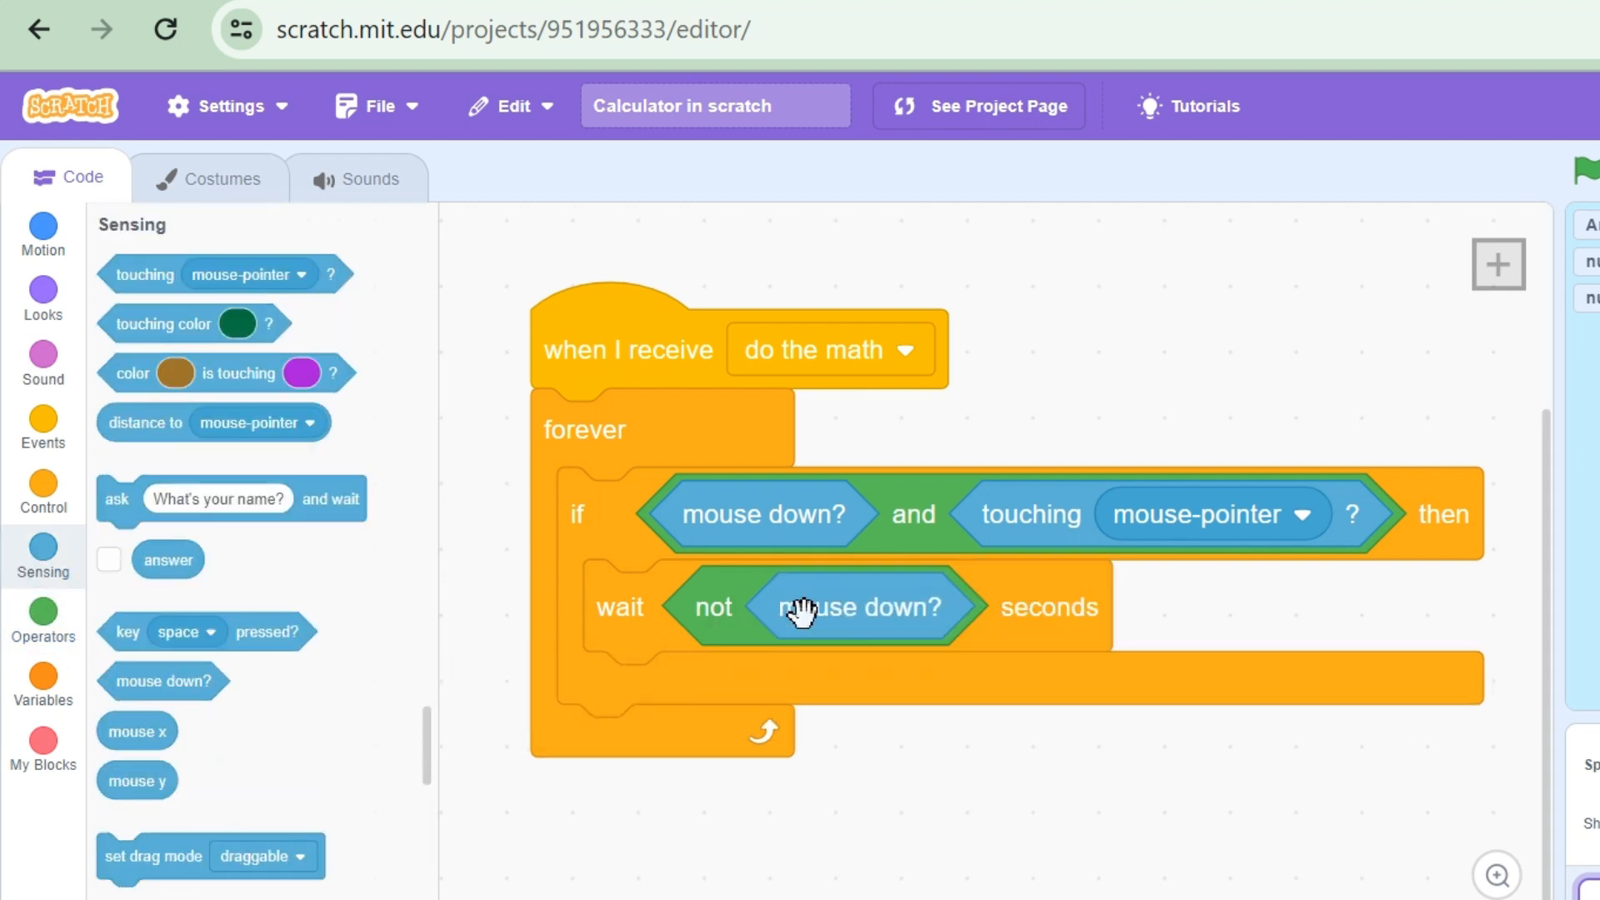
left_click(43, 605)
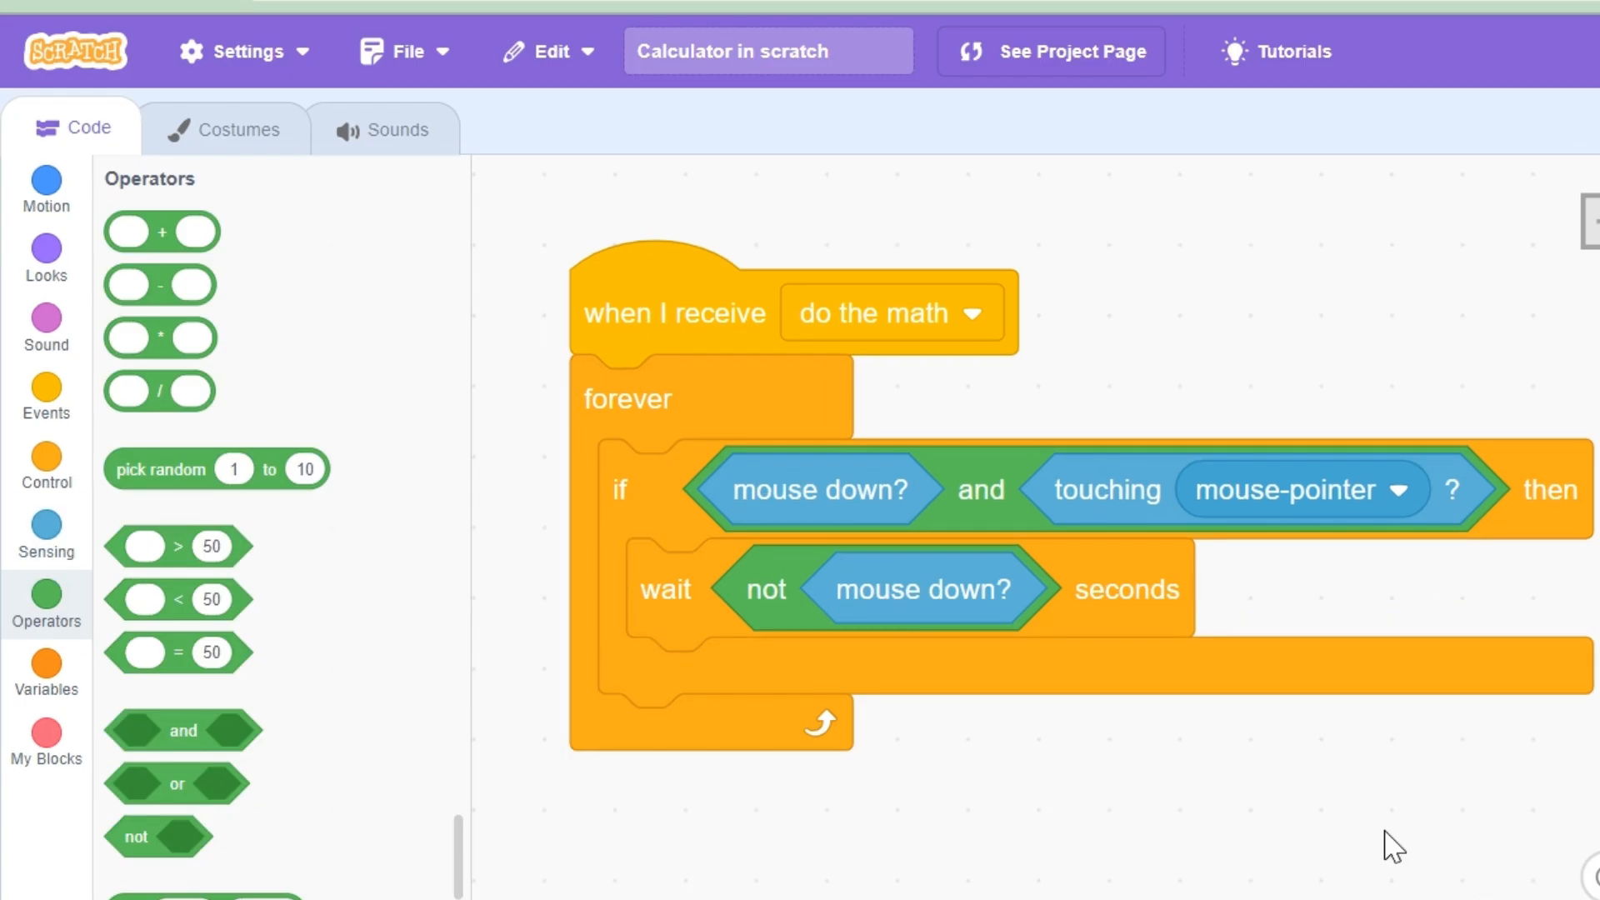
mouse_move(1360, 832)
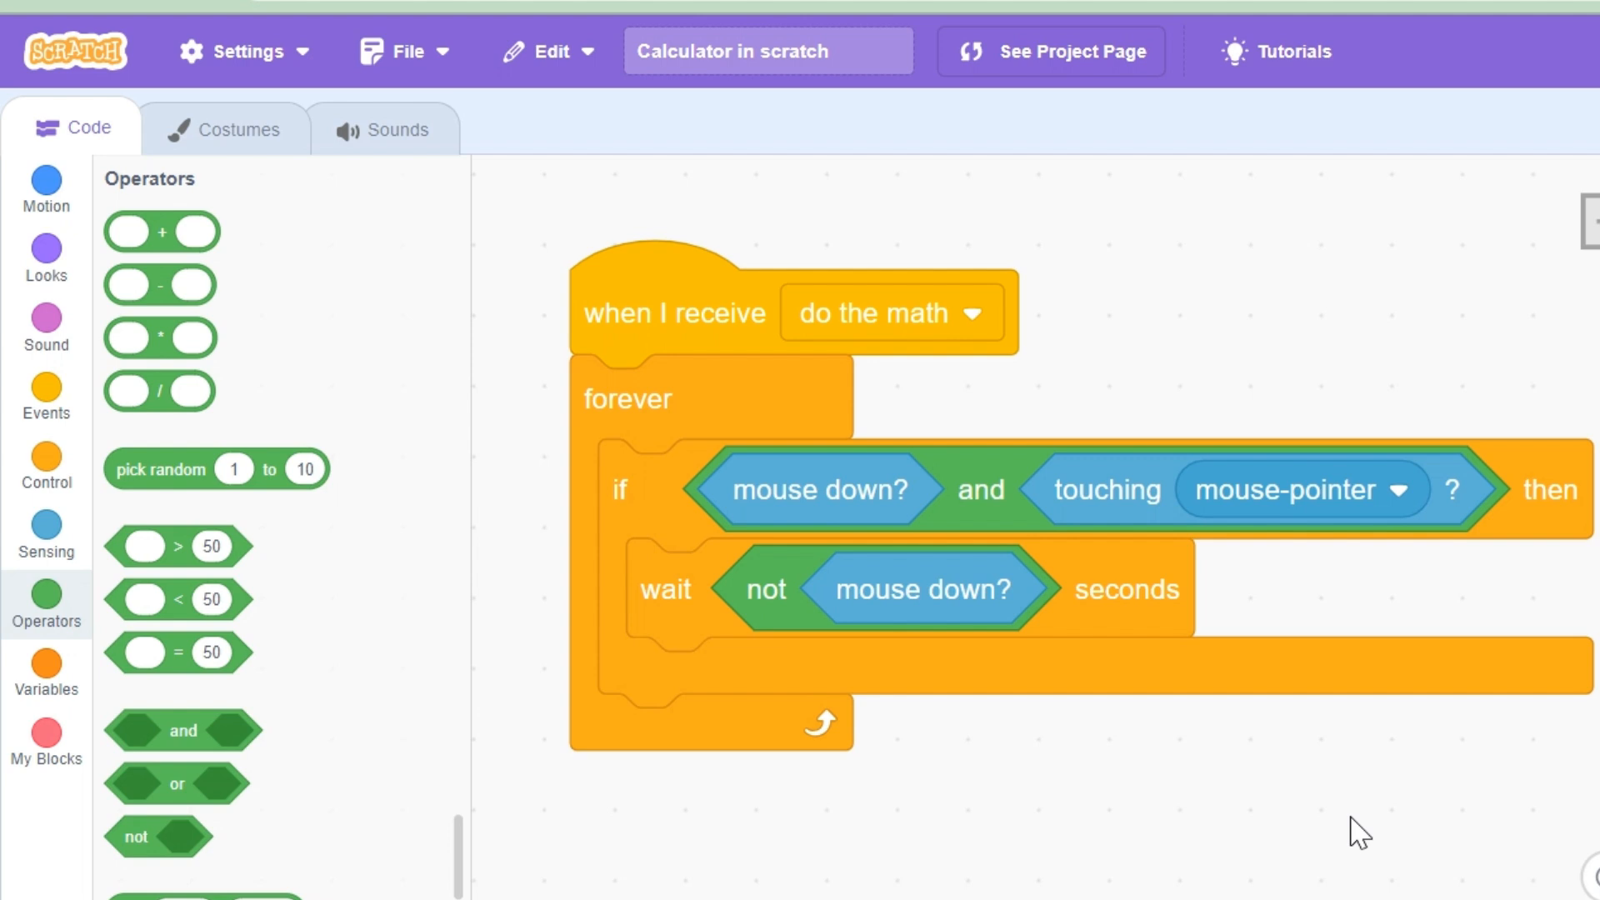
mouse_move(822, 665)
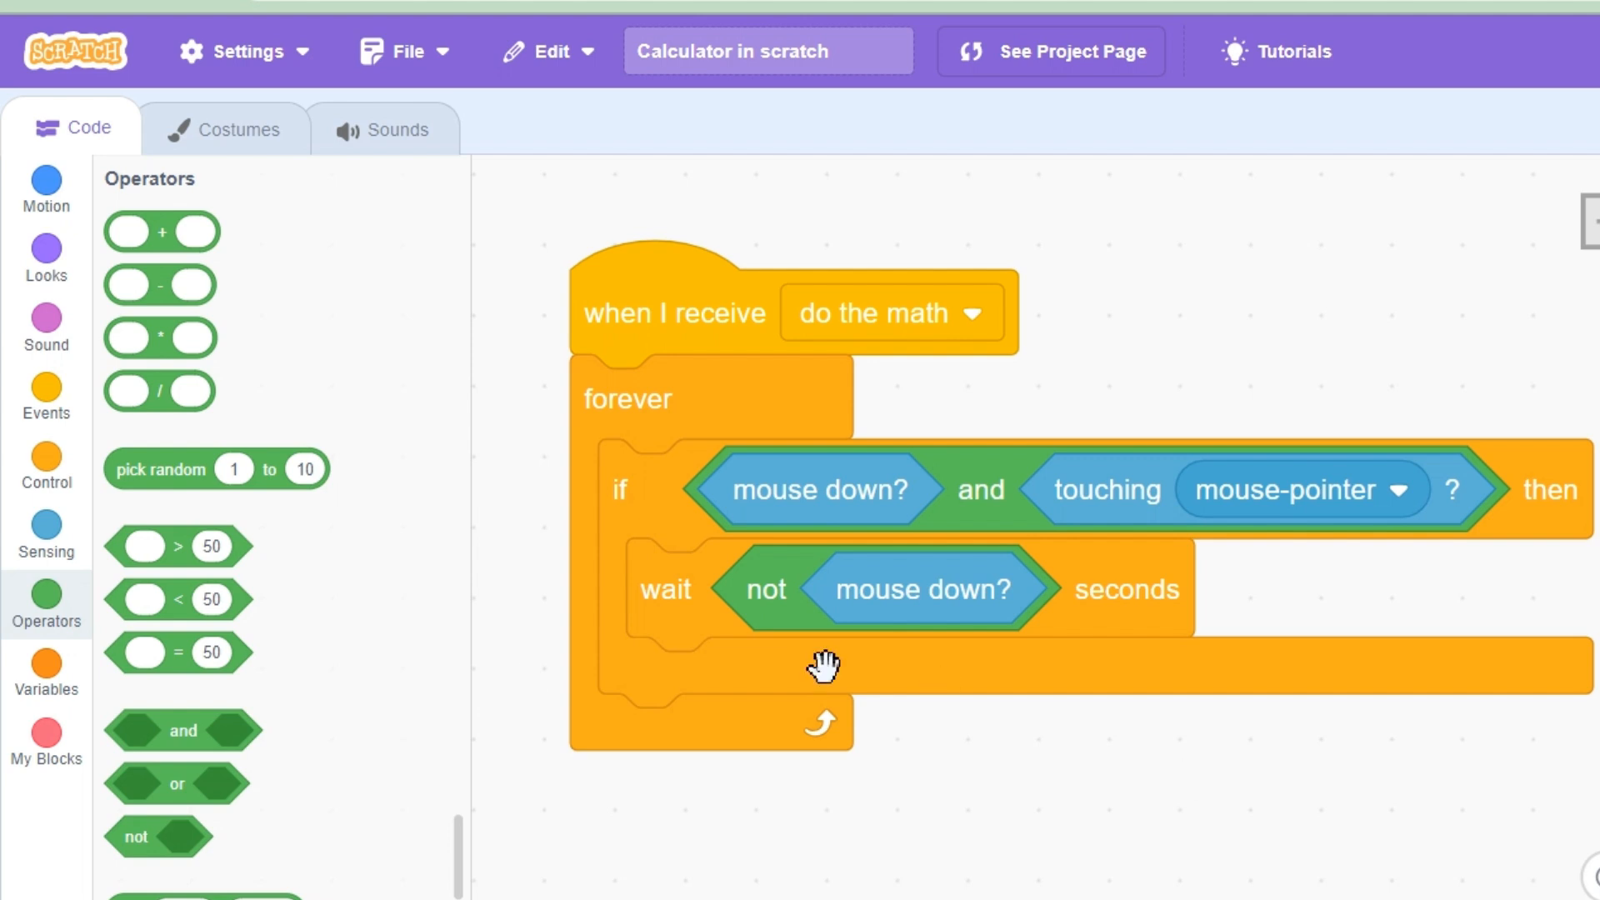
Step: Attach 'set Answer to' with an empty addition operator beneath the wait
left_click(46, 664)
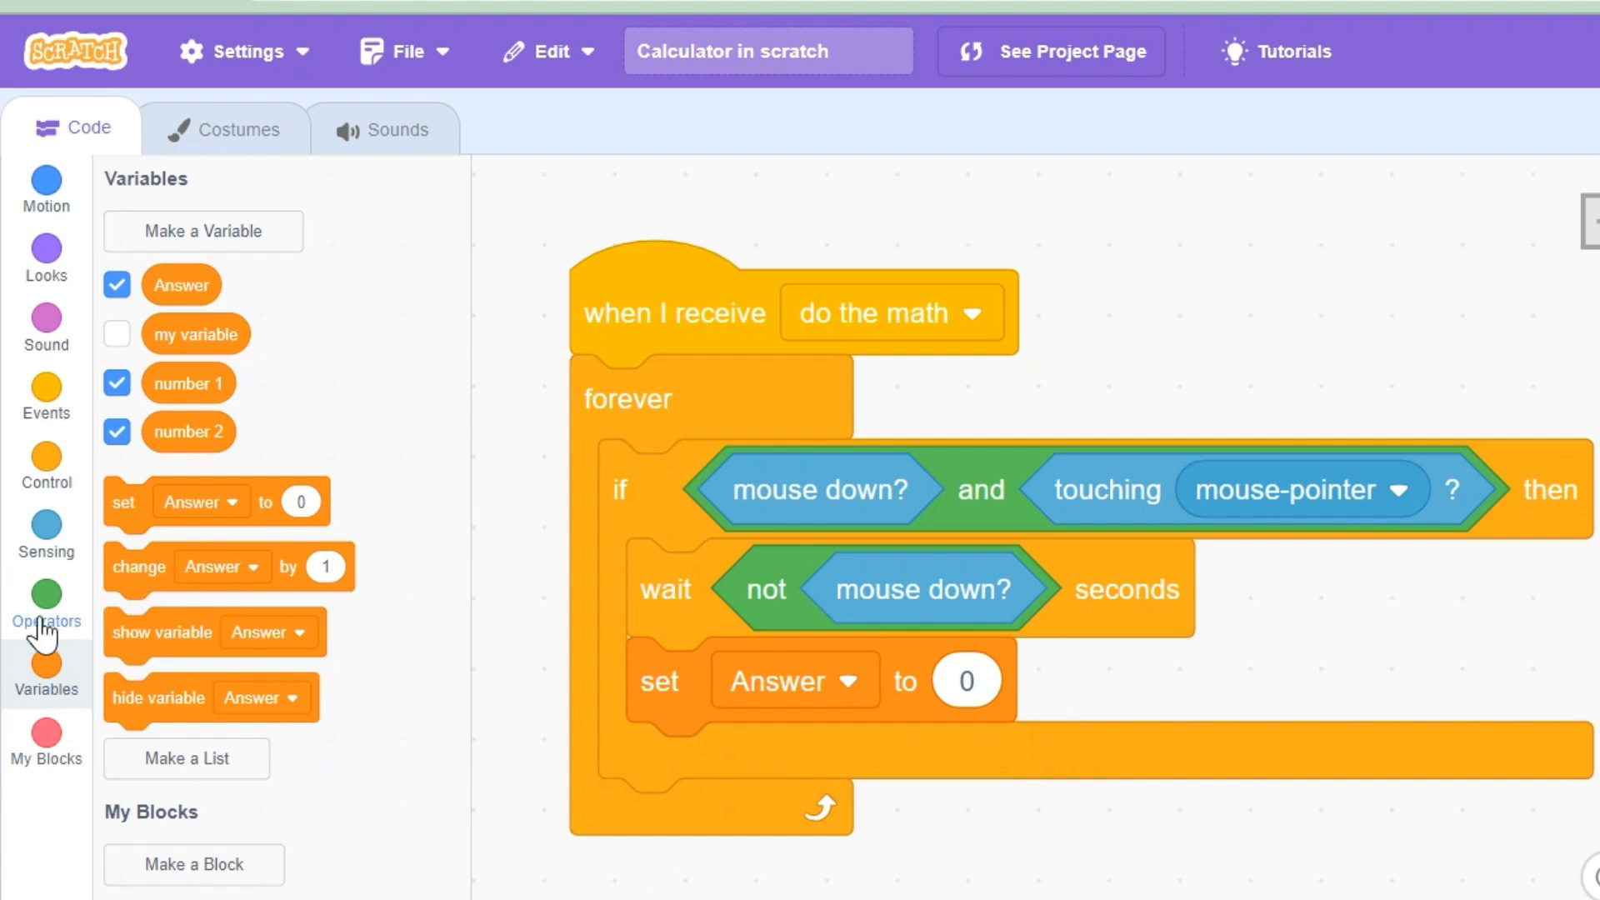
left_click(45, 600)
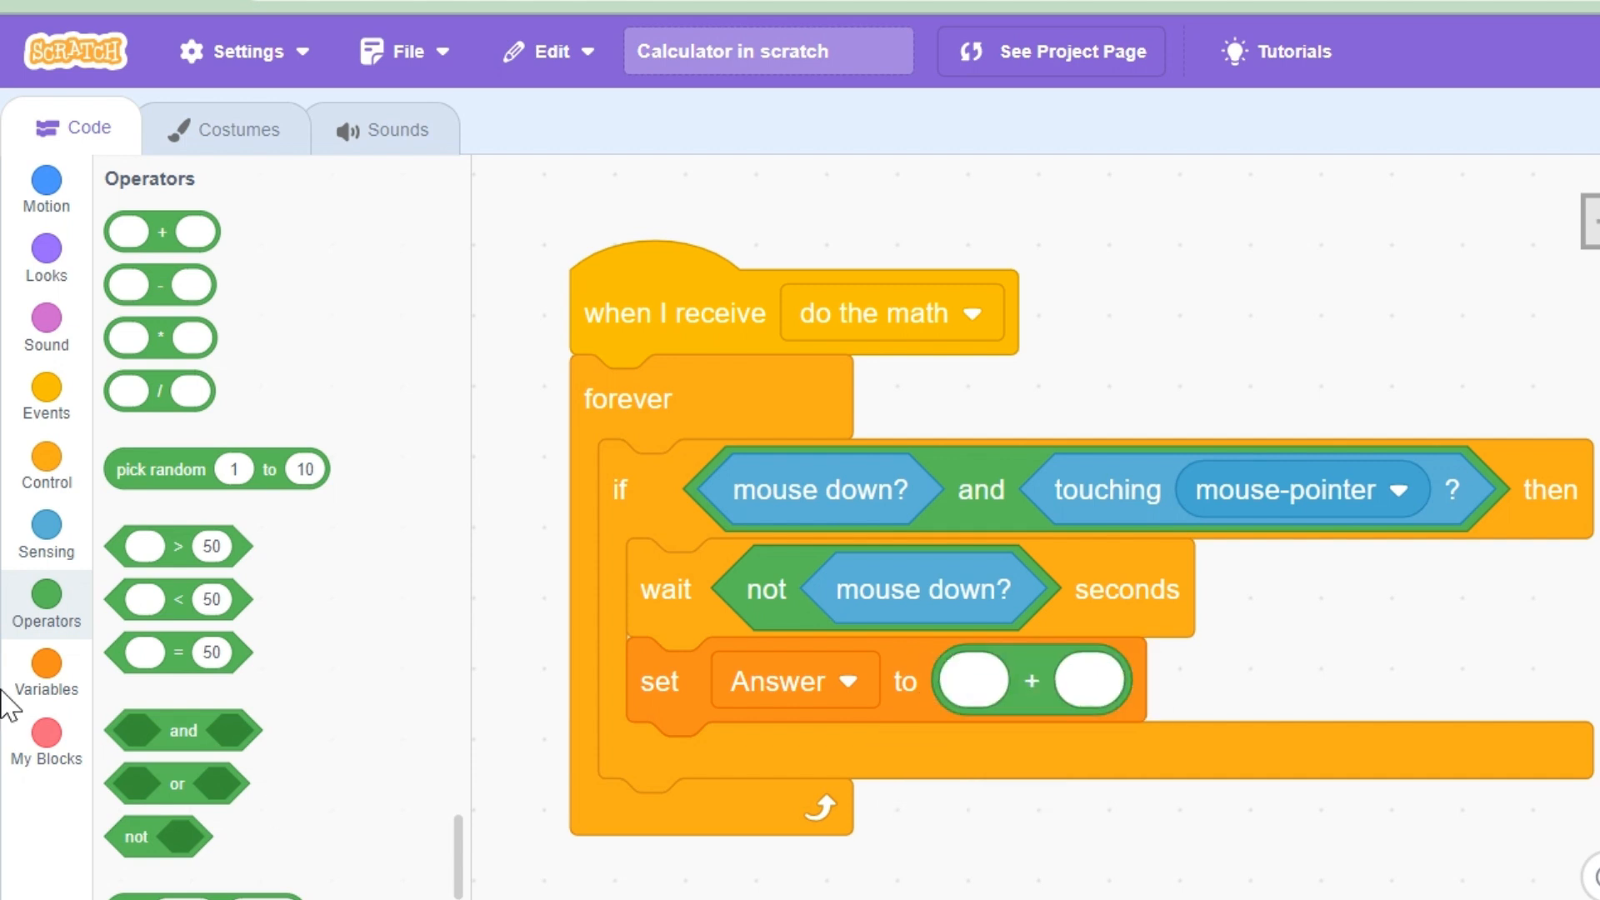
left_click(46, 664)
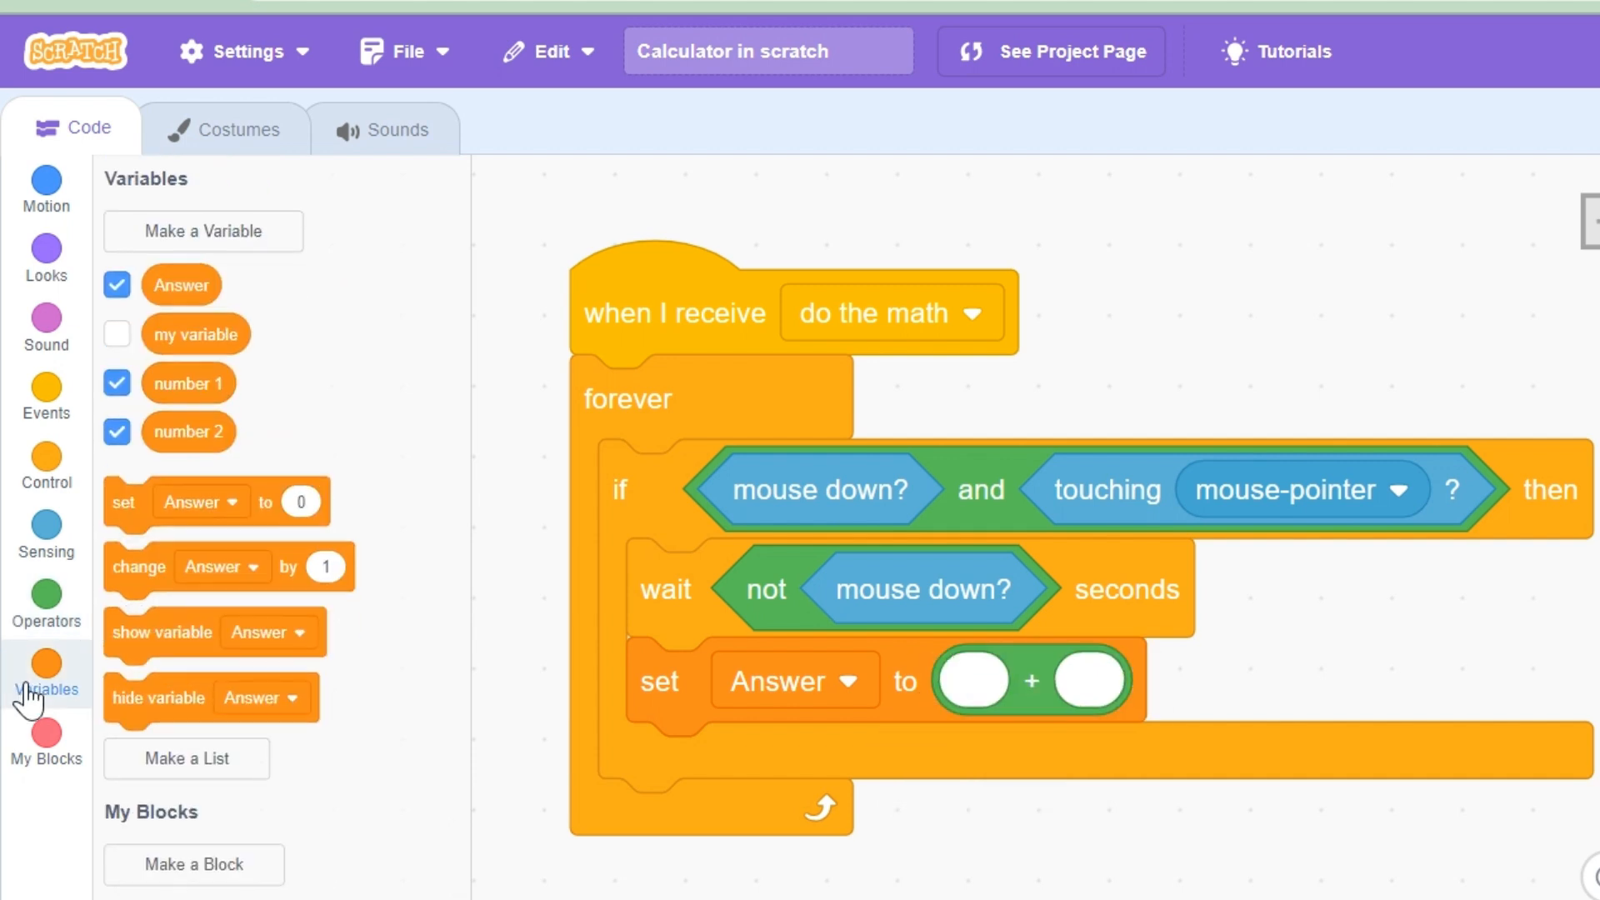
mouse_move(205, 355)
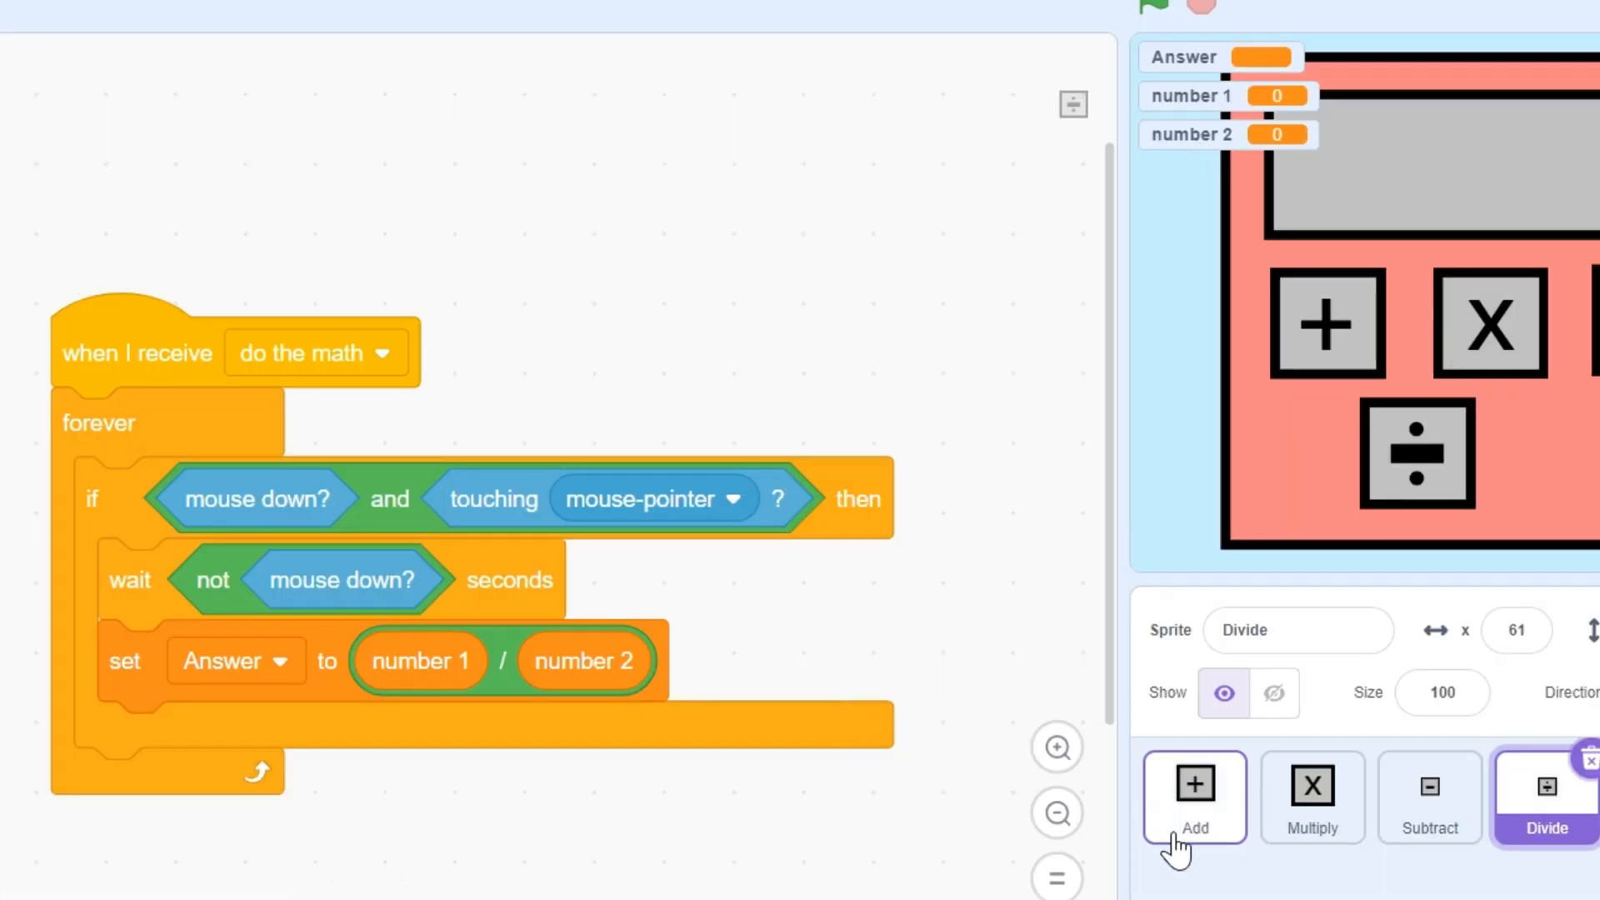
left_click(1194, 798)
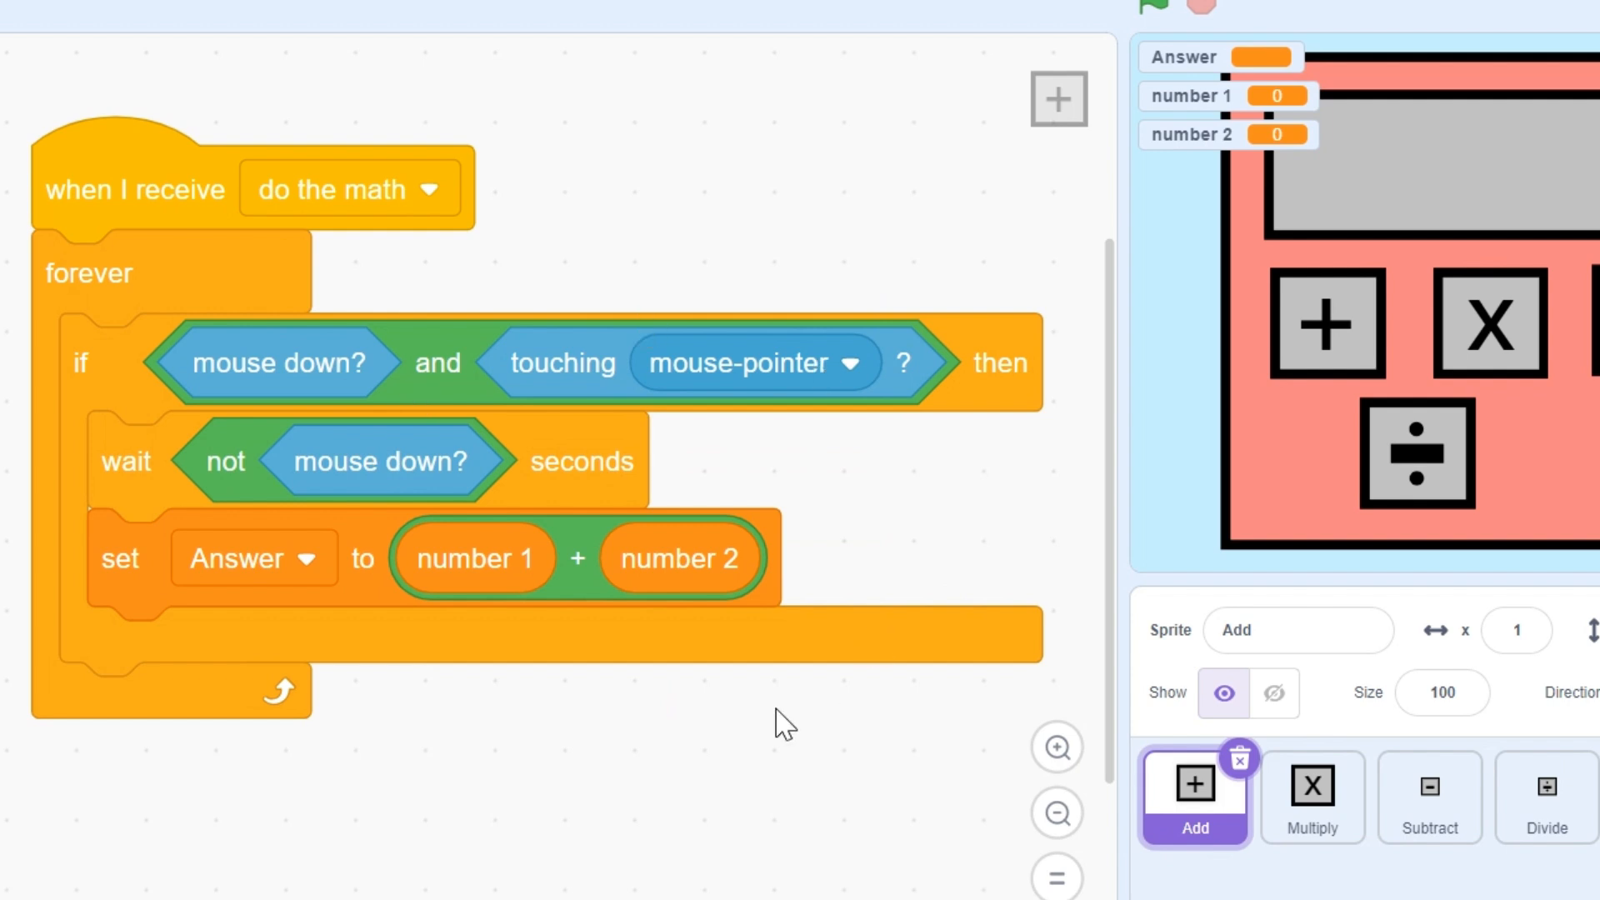
left_click(1312, 797)
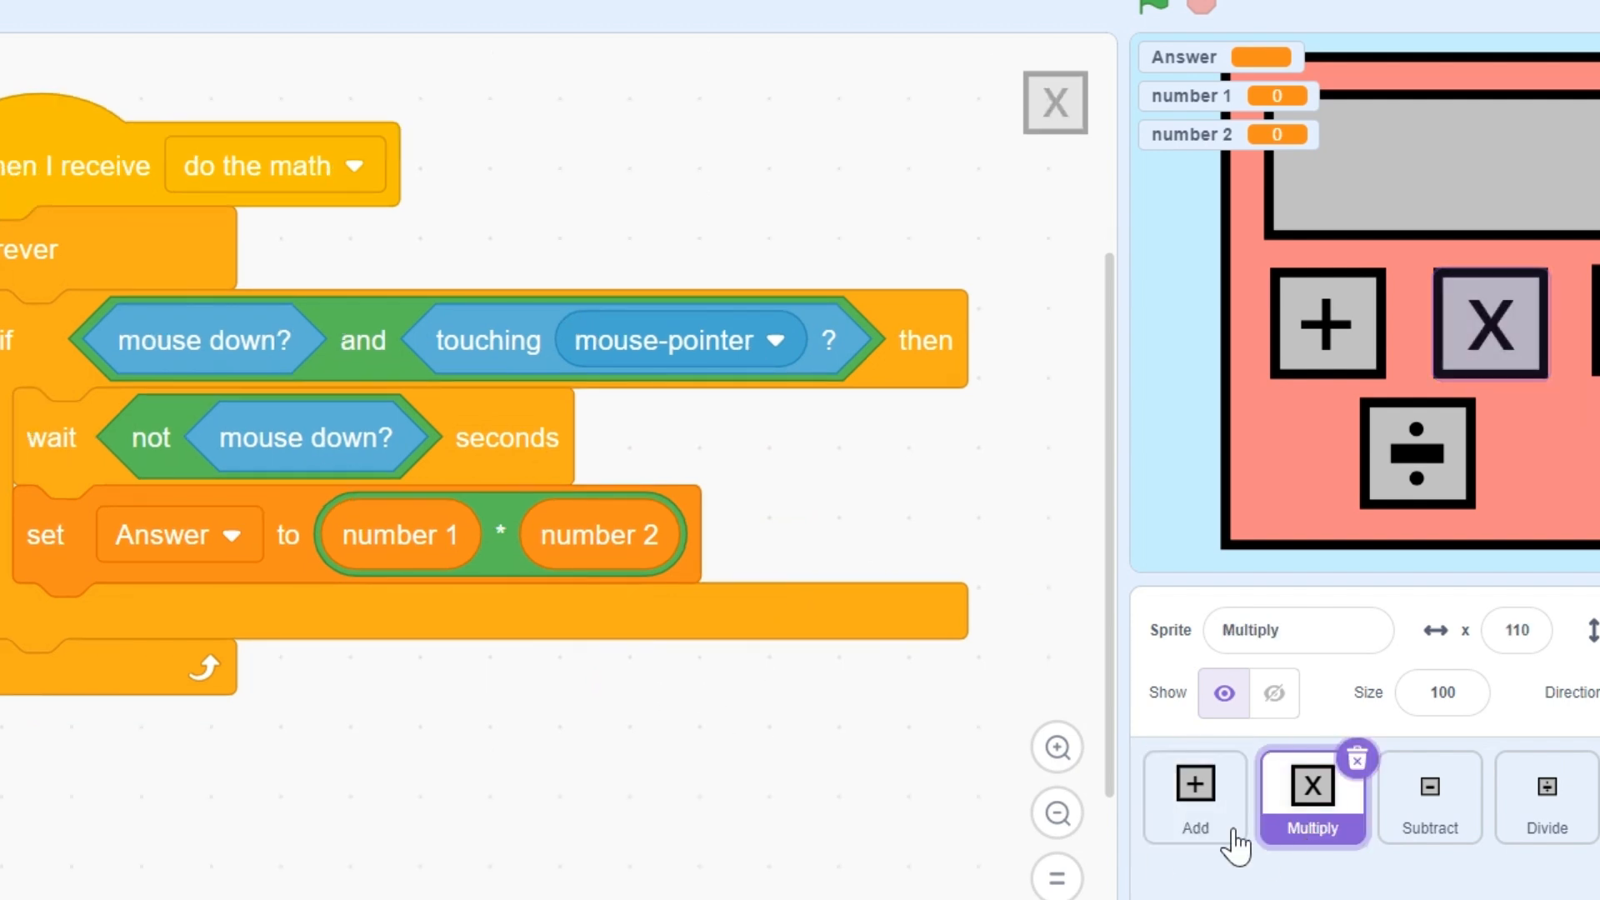
mouse_move(577, 534)
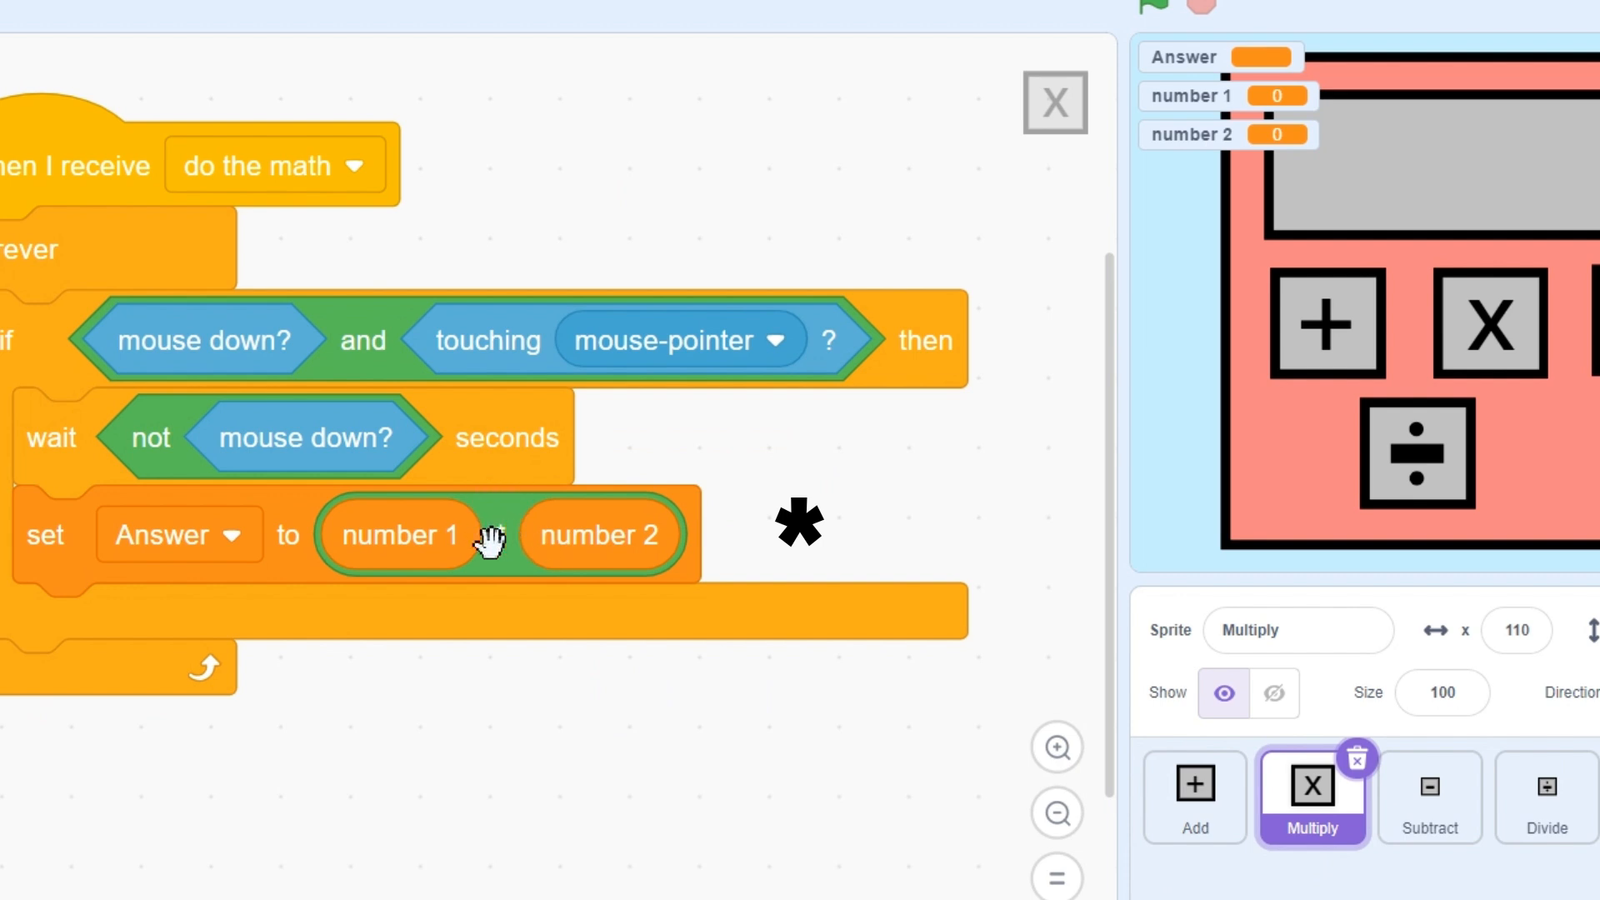
left_click(1429, 797)
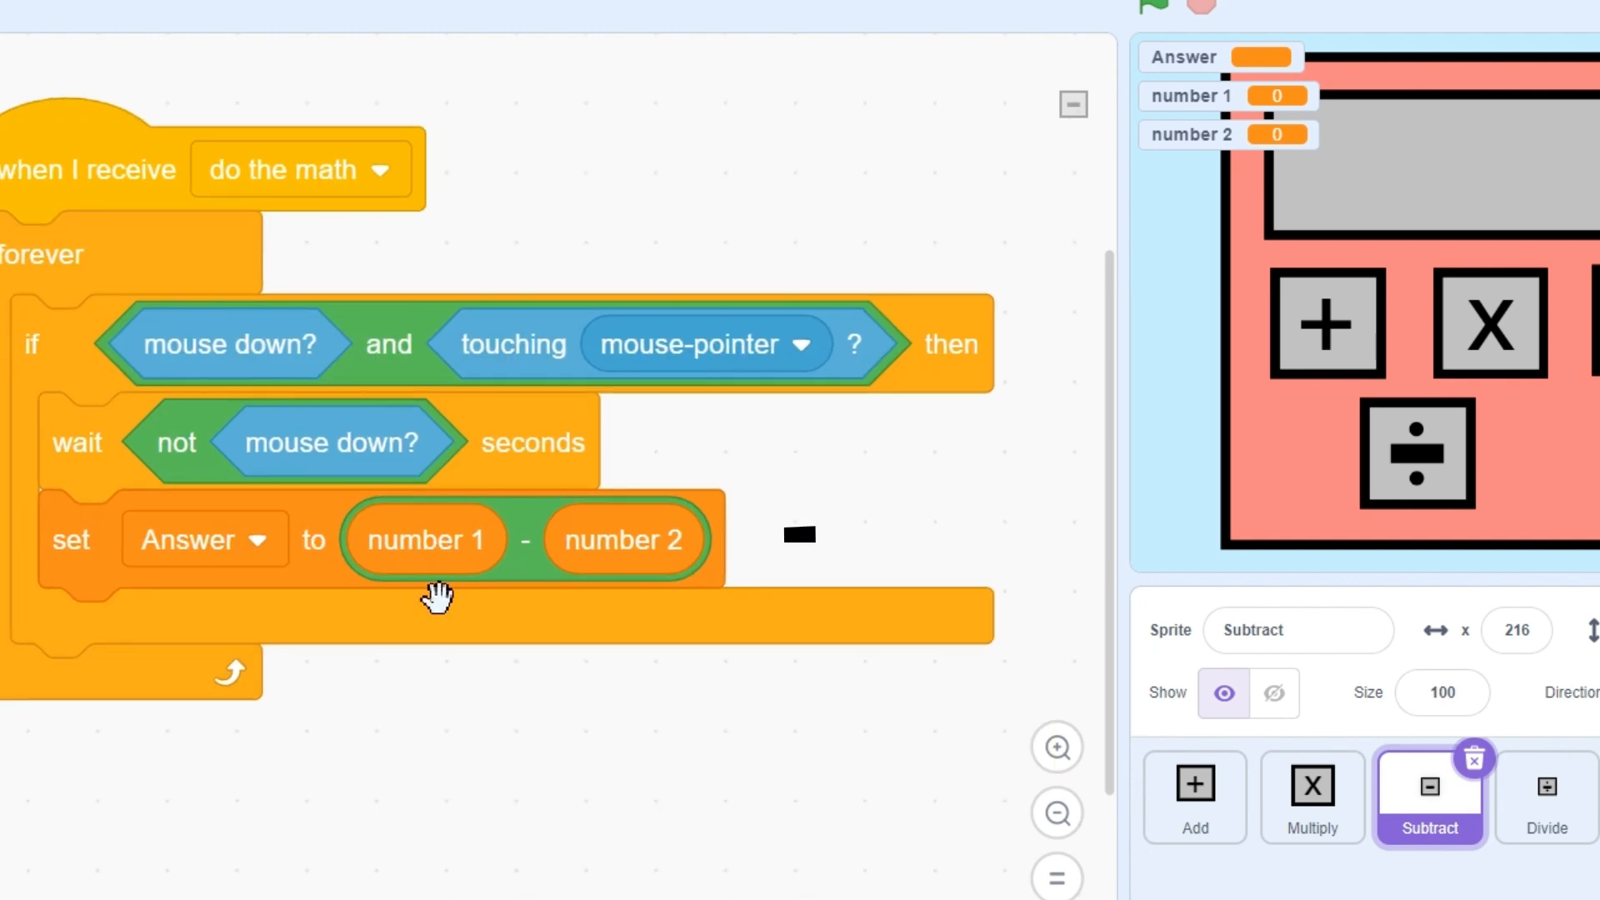
mouse_move(525, 537)
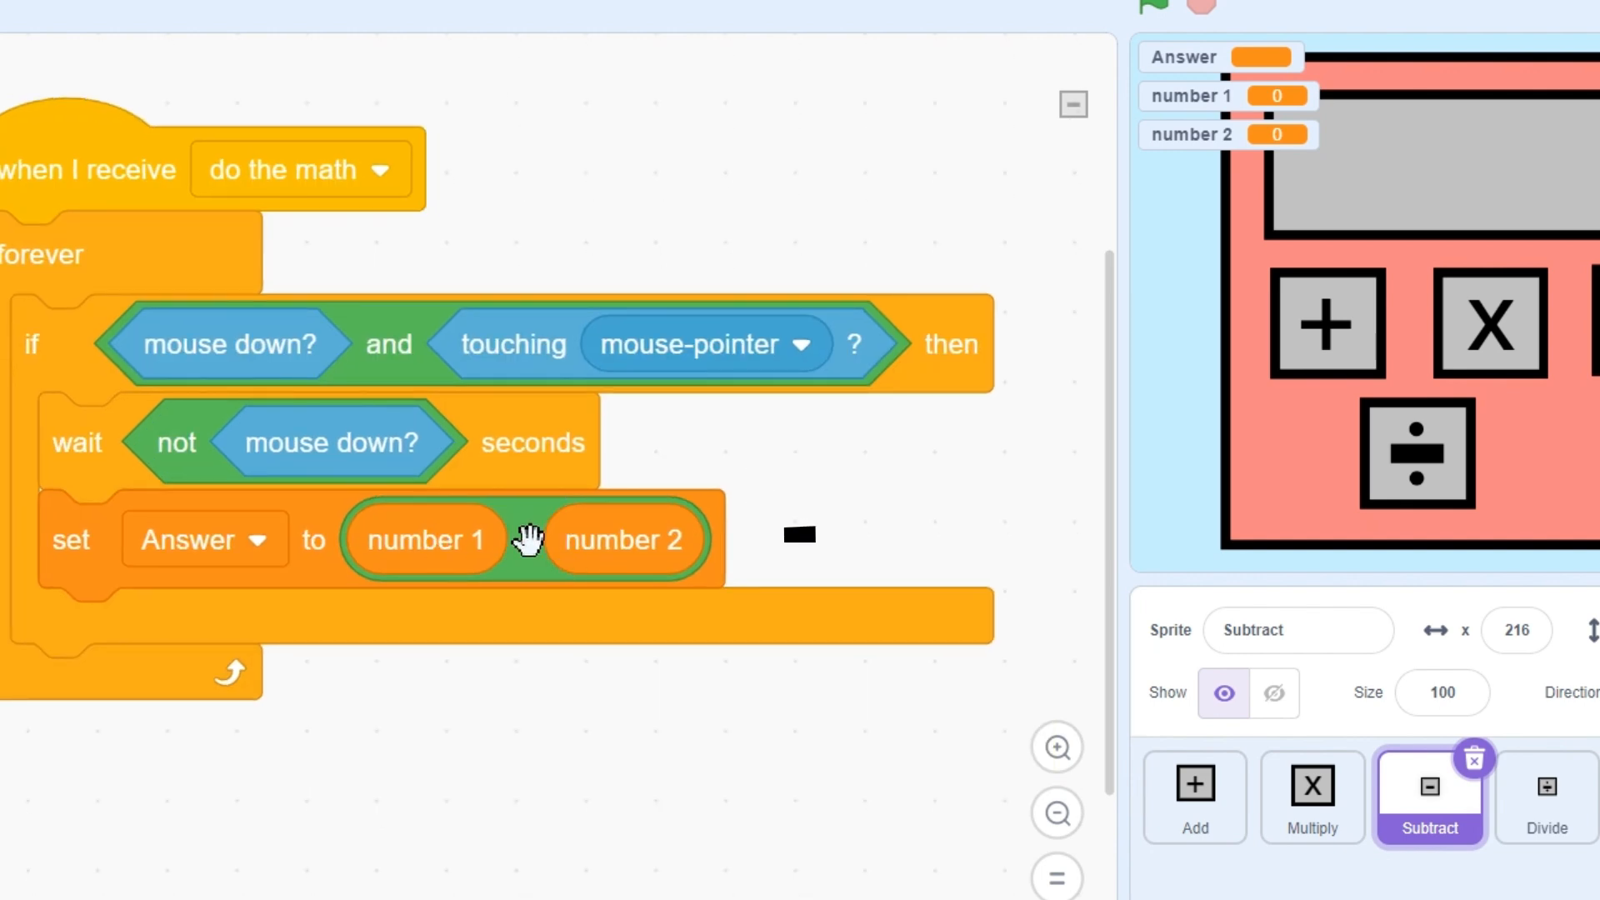
left_click(1546, 796)
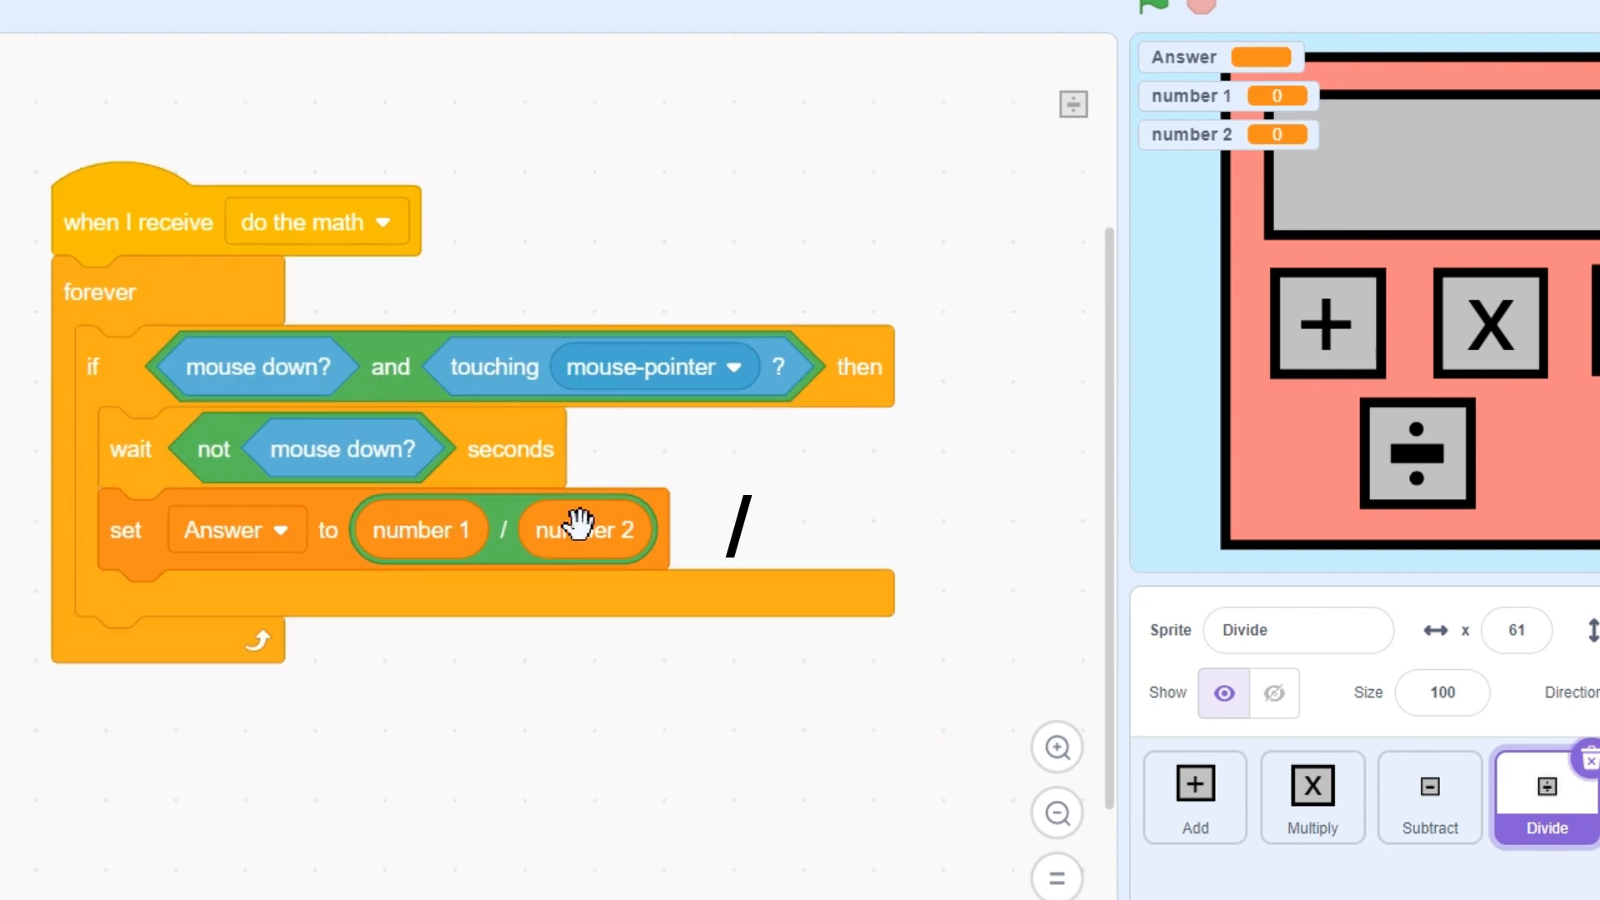
mouse_move(517, 554)
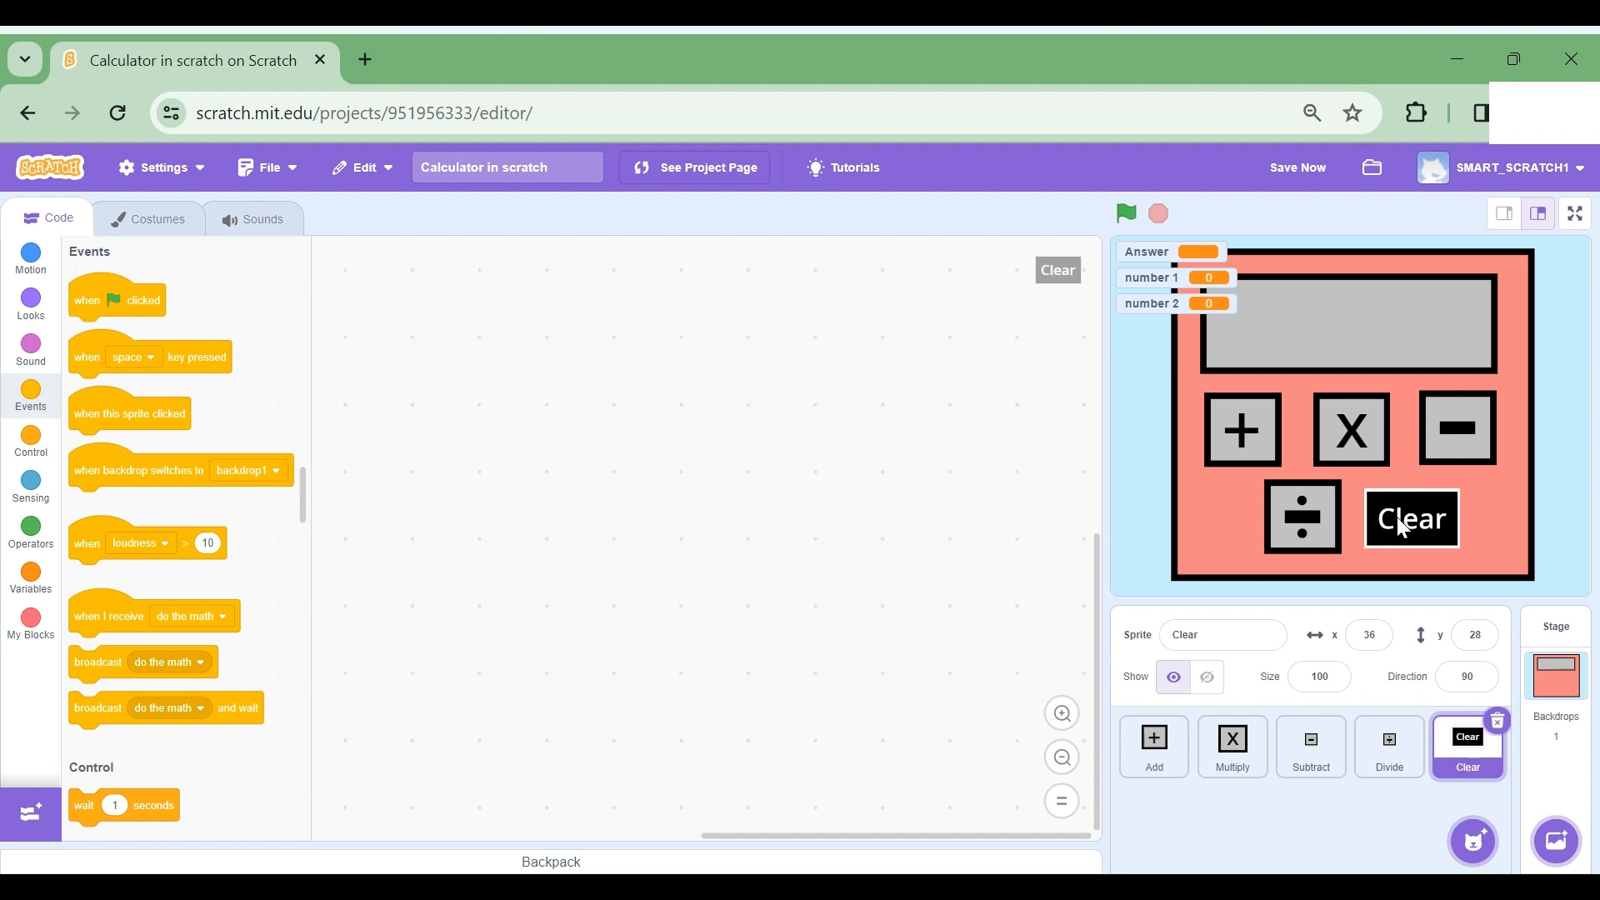
mouse_move(1412, 525)
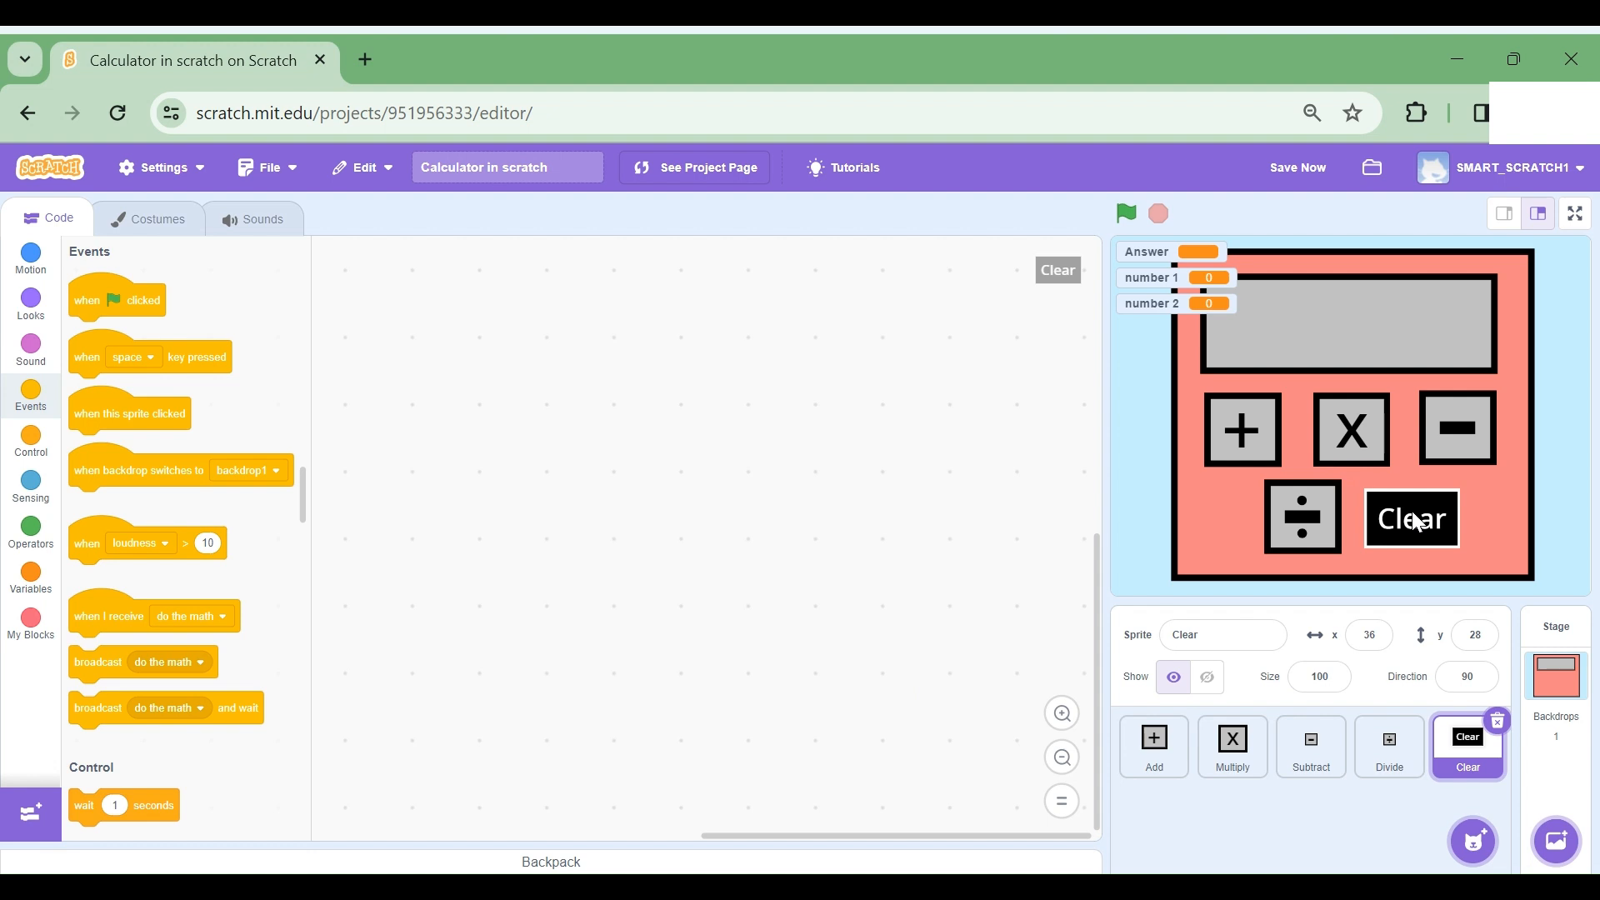
mouse_move(848, 603)
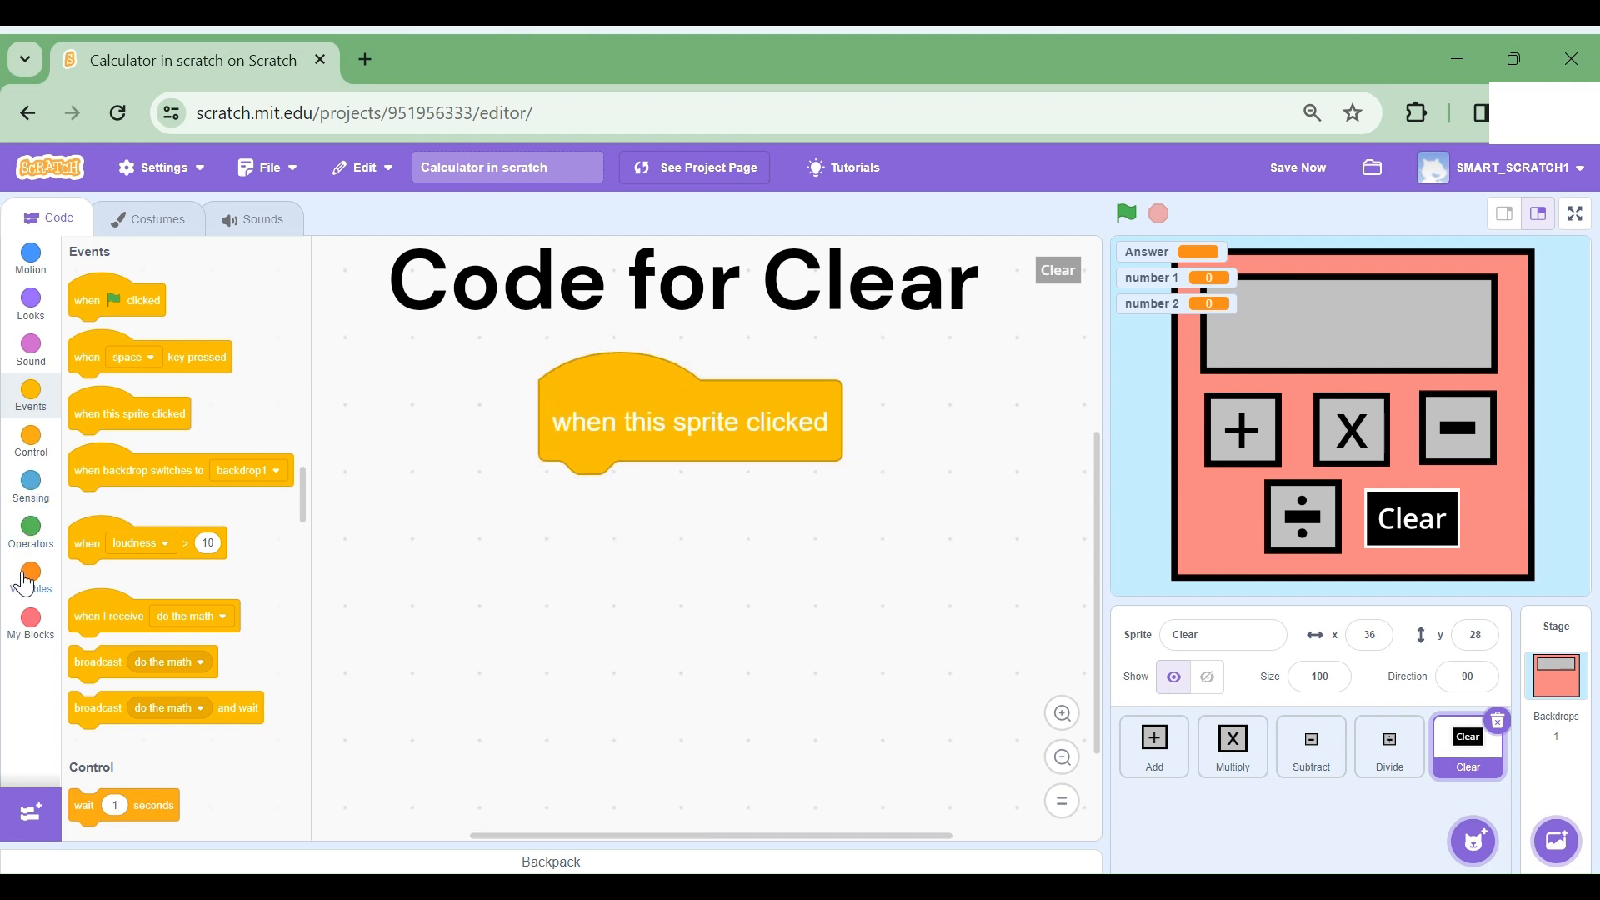
Step: Give the Clear sprite a 'when this sprite clicked' script setting Answer to 0
left_click(30, 576)
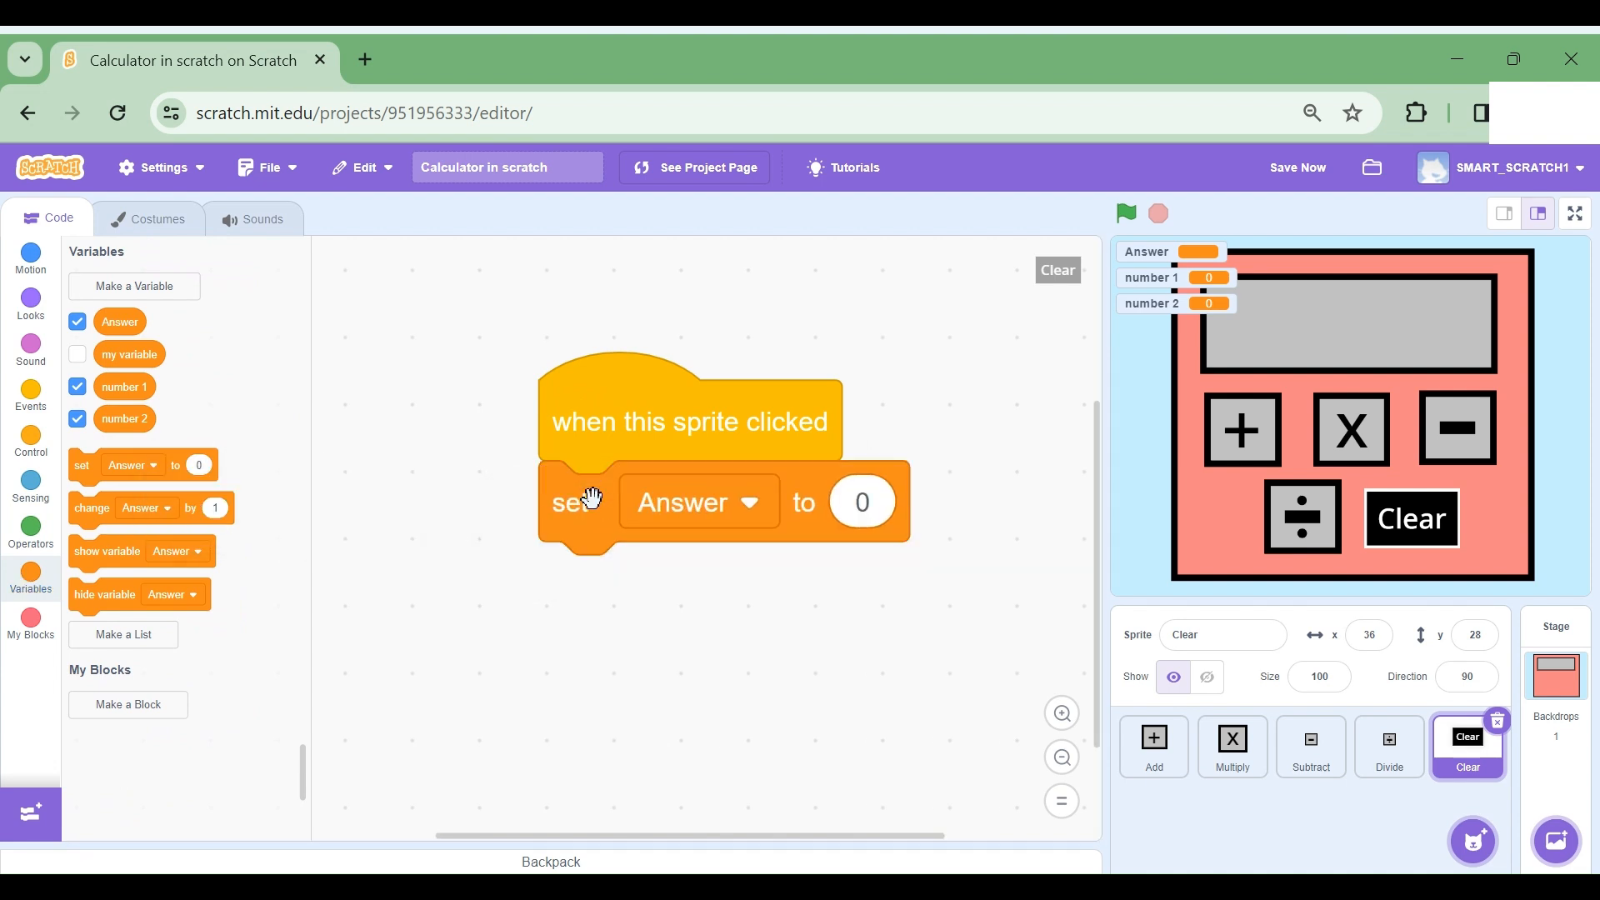
mouse_move(1091, 487)
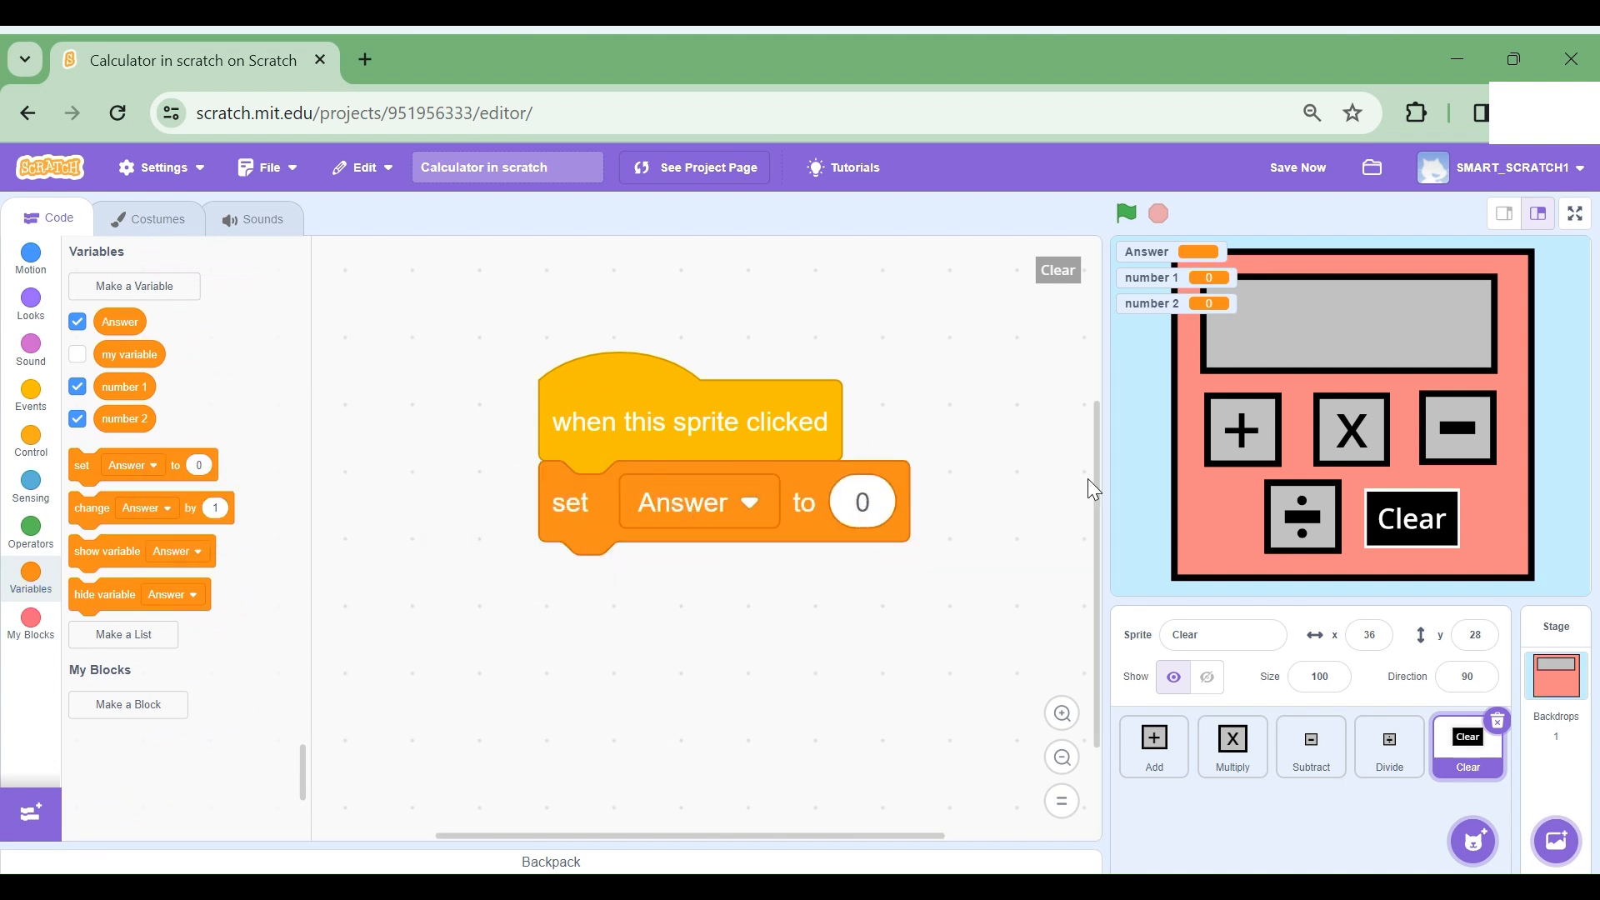
mouse_move(650, 461)
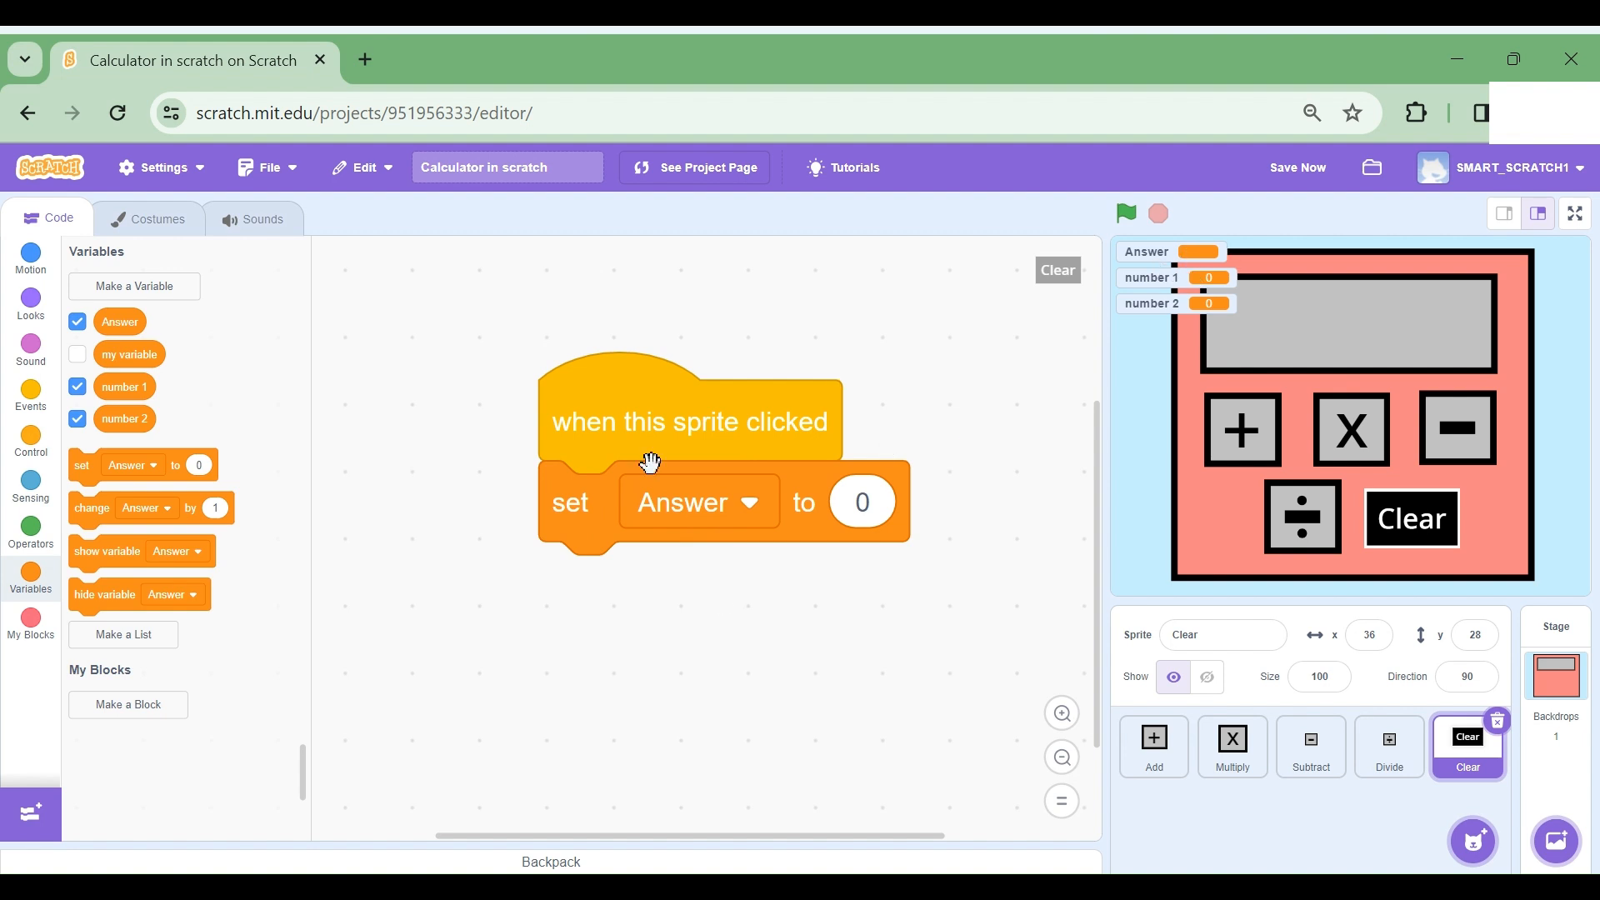
mouse_move(756, 380)
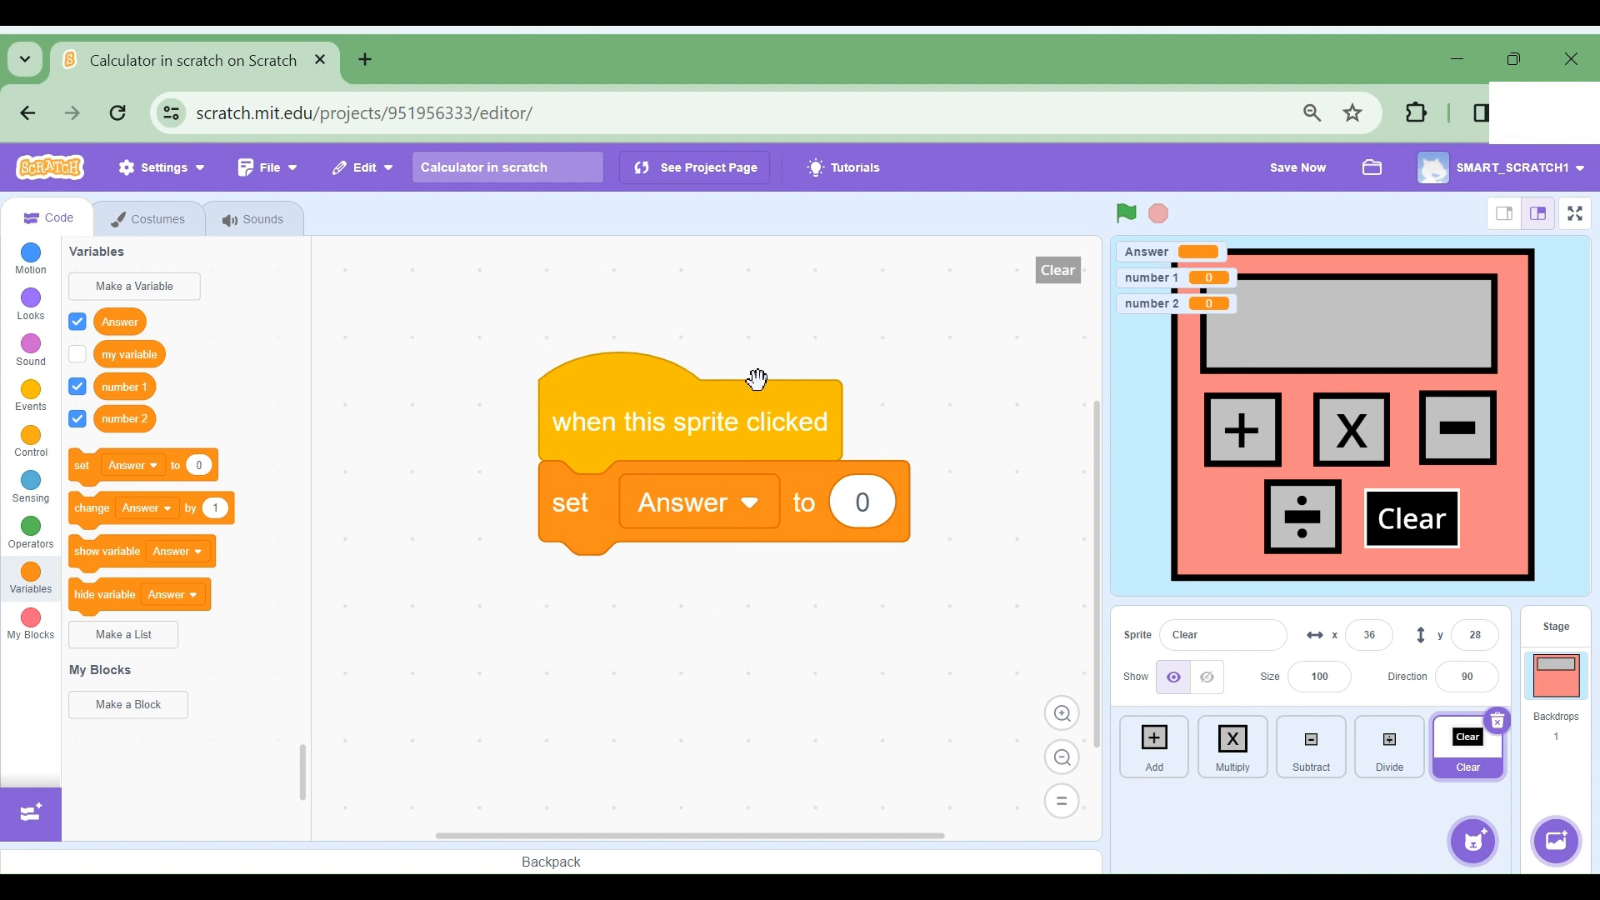
left_click(31, 301)
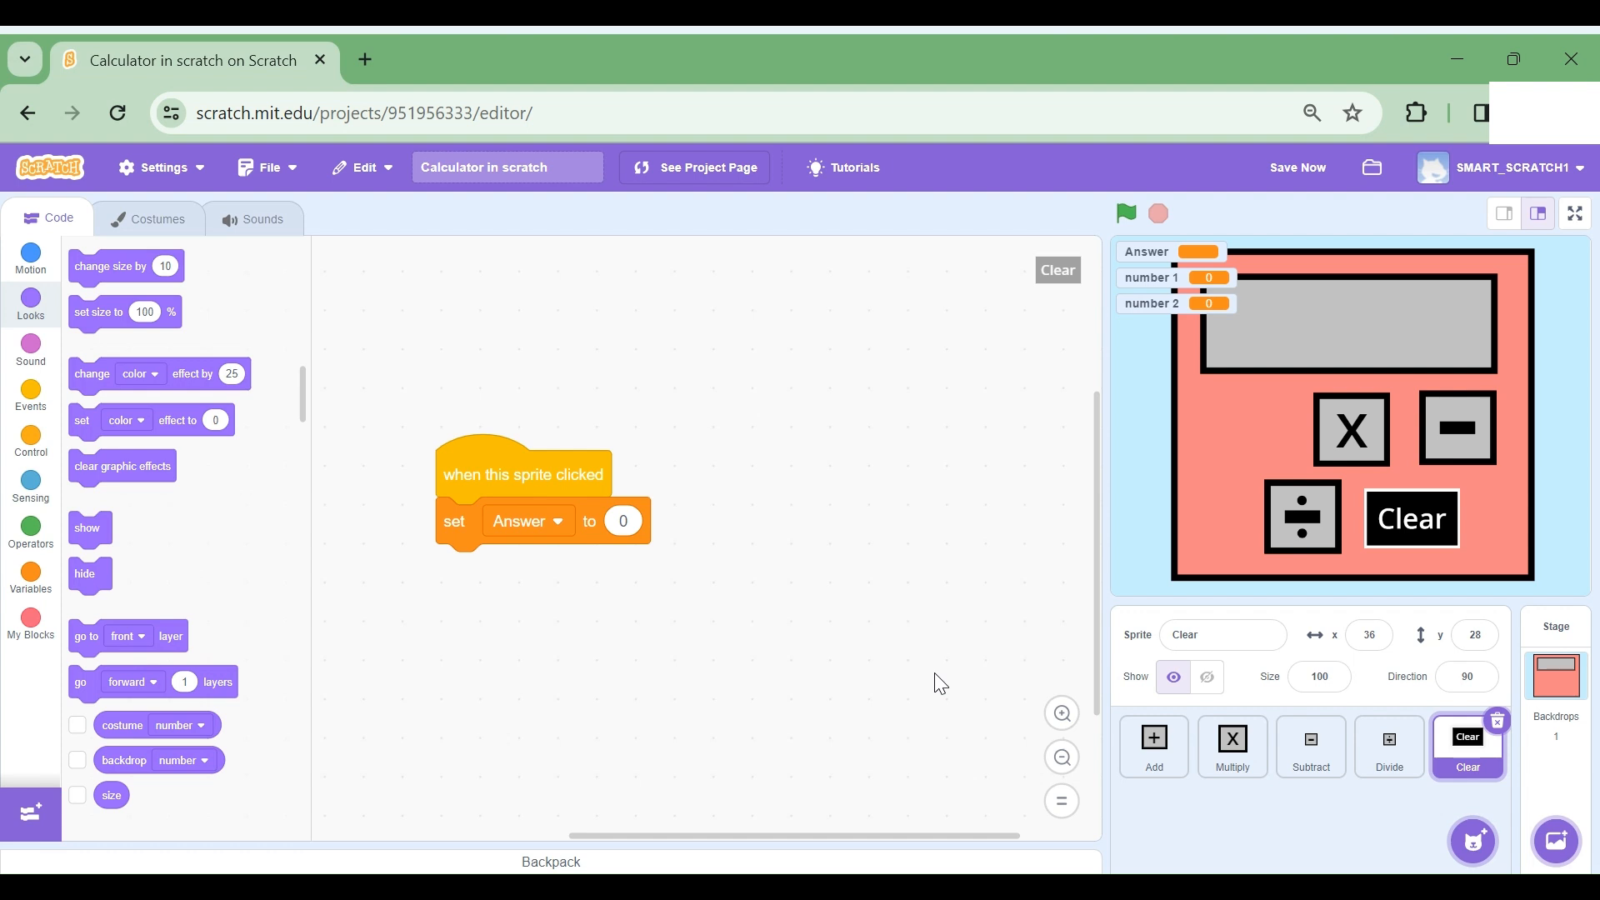
mouse_move(1153, 746)
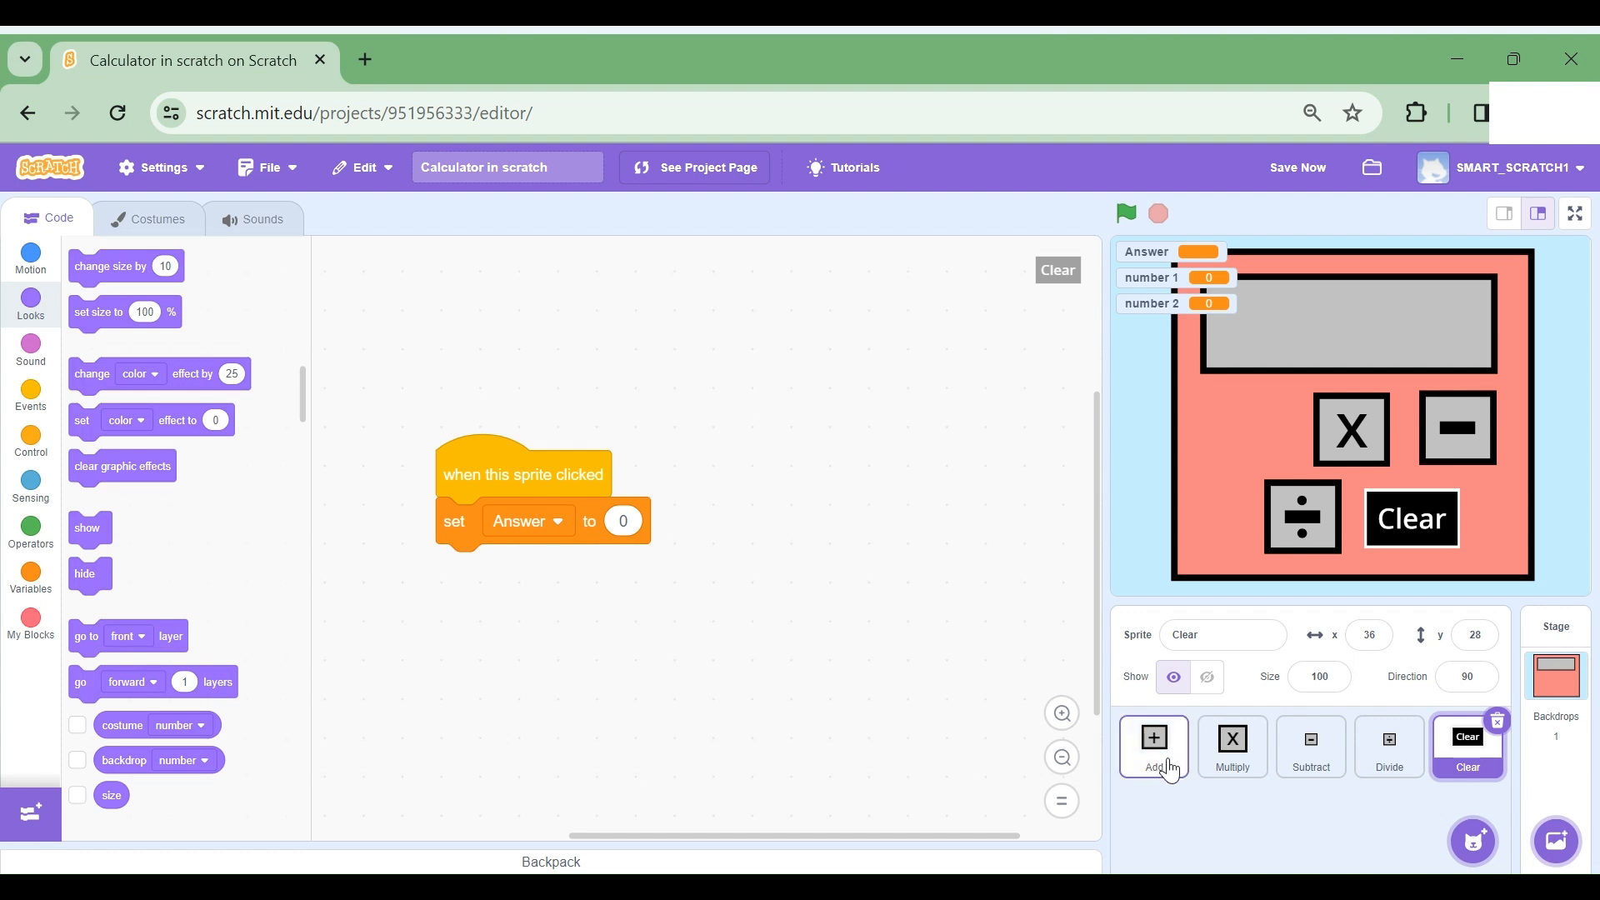
mouse_move(1389, 786)
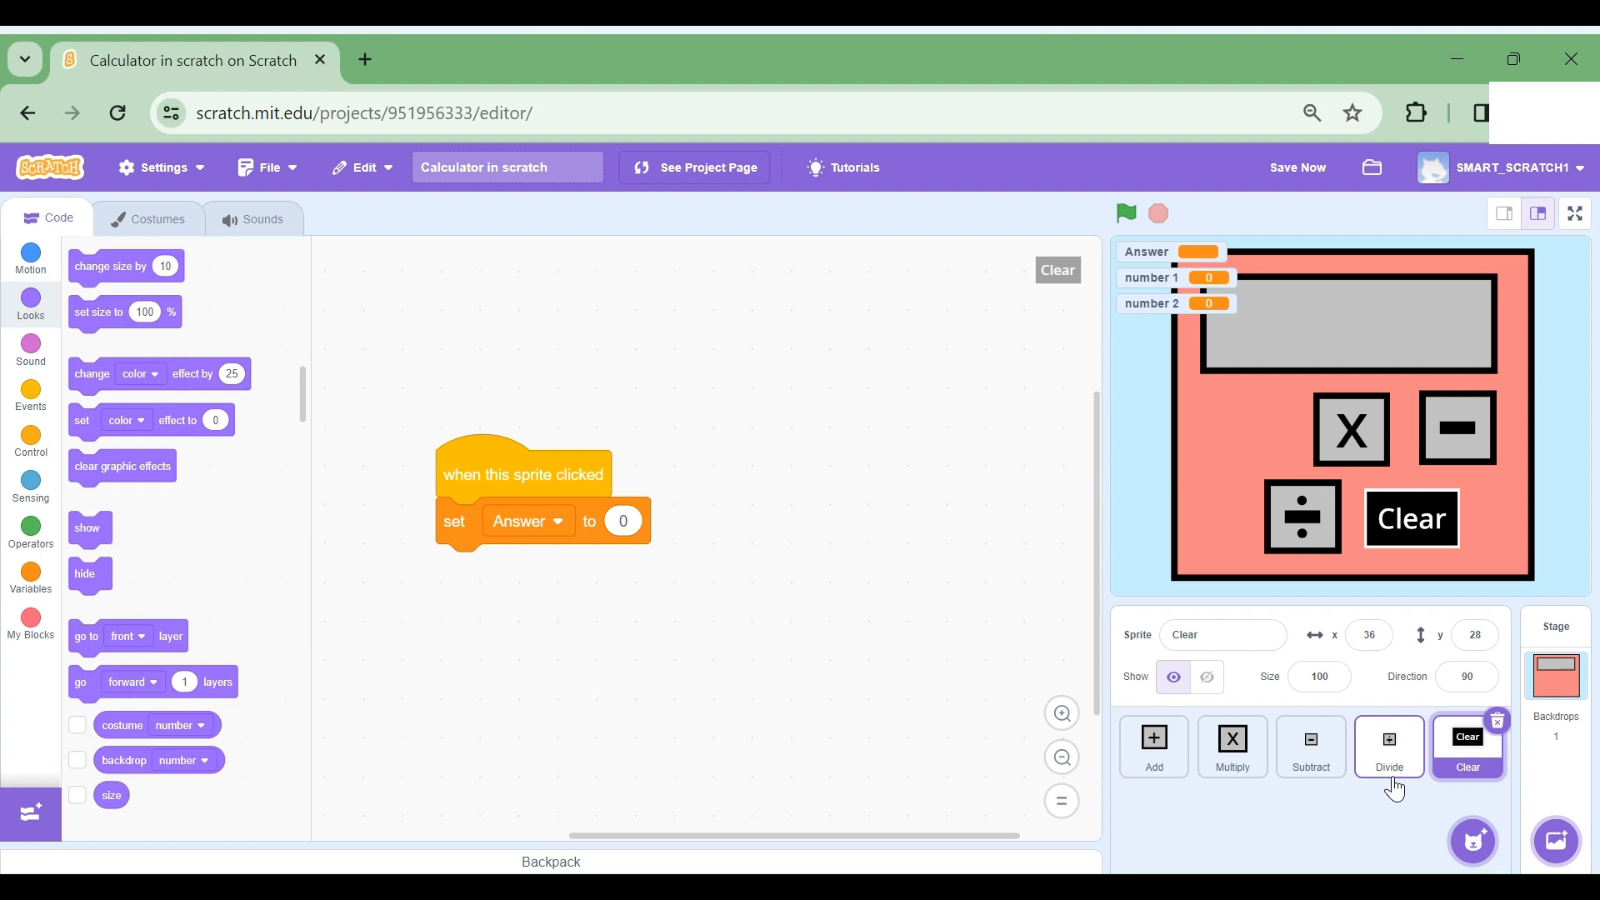
mouse_move(1153, 745)
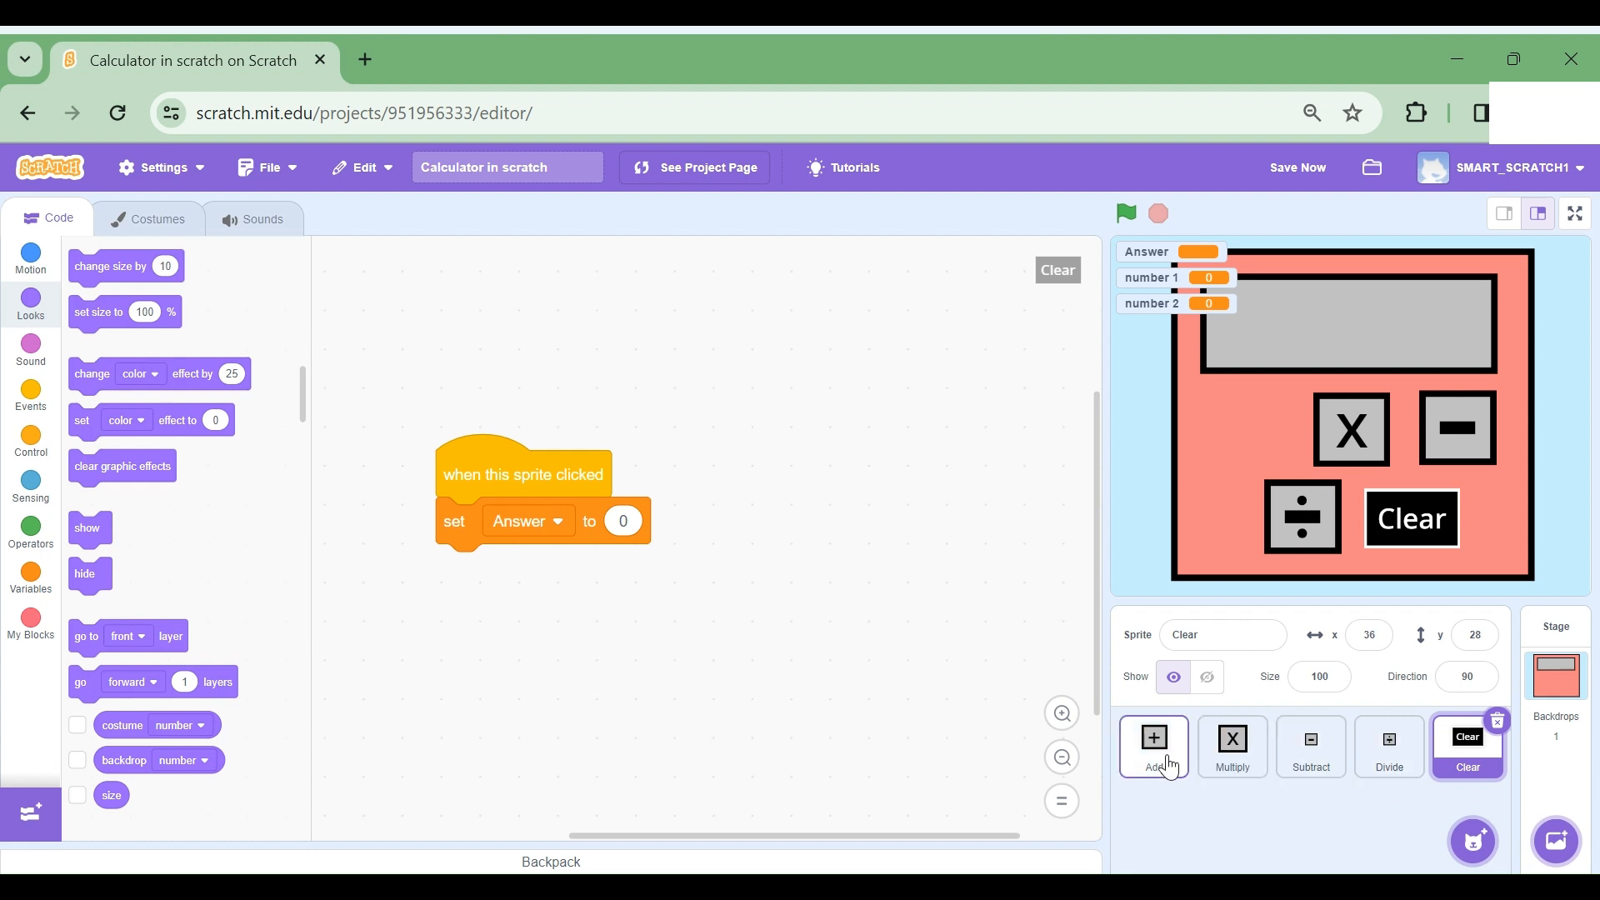
Step: Inspect the Add, Multiply and neighbouring sprites' scripts in the Code area
left_click(1152, 746)
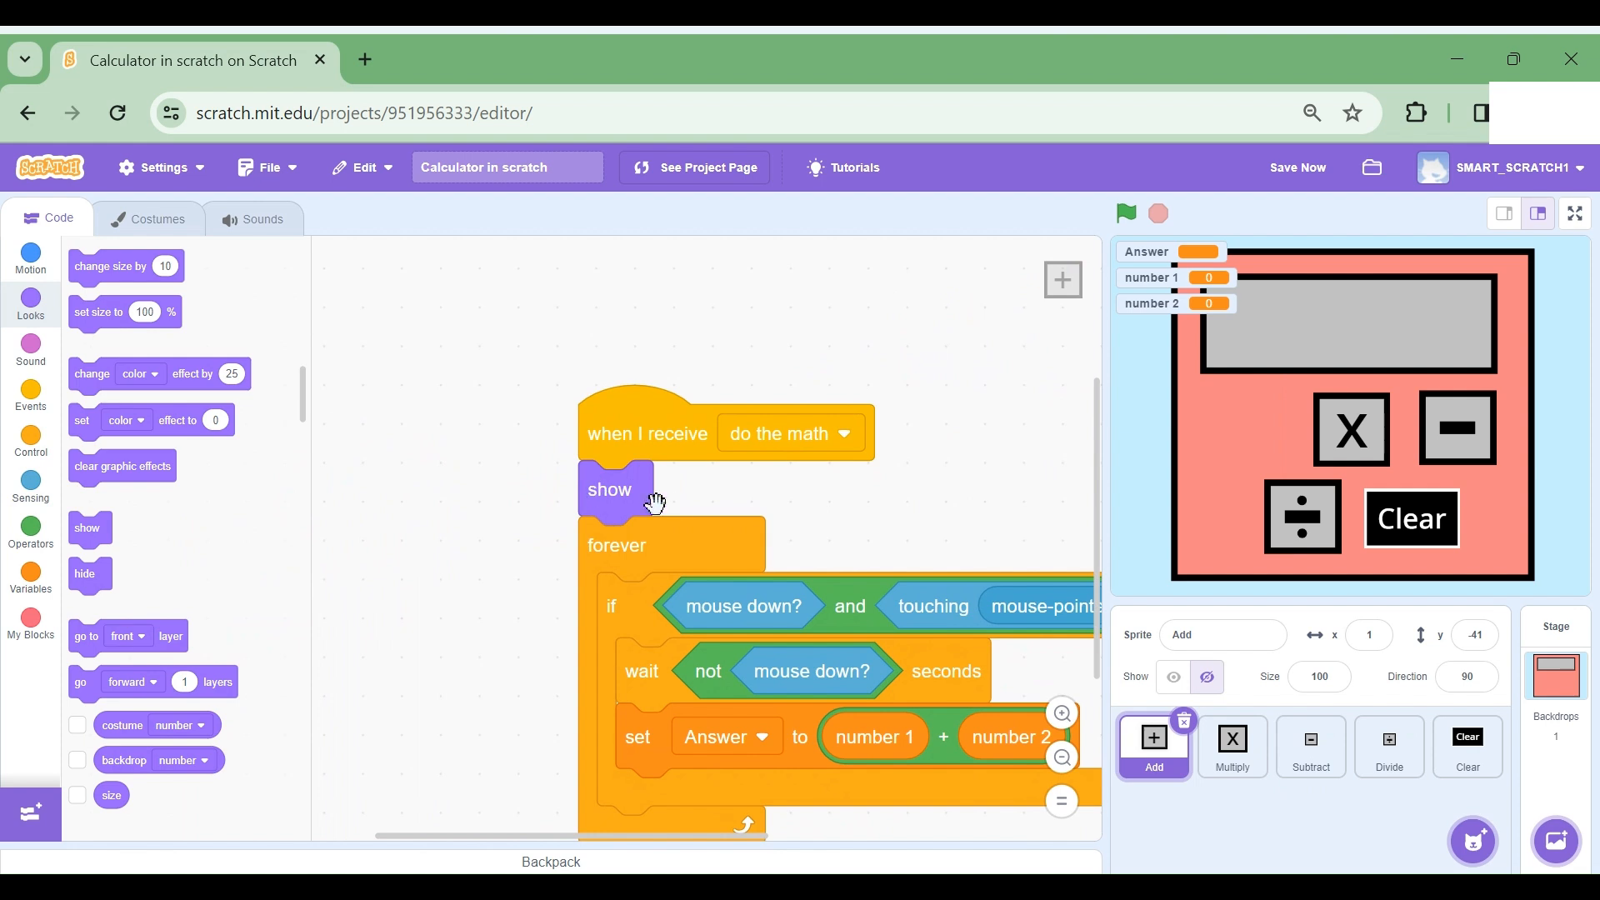
left_click(1231, 745)
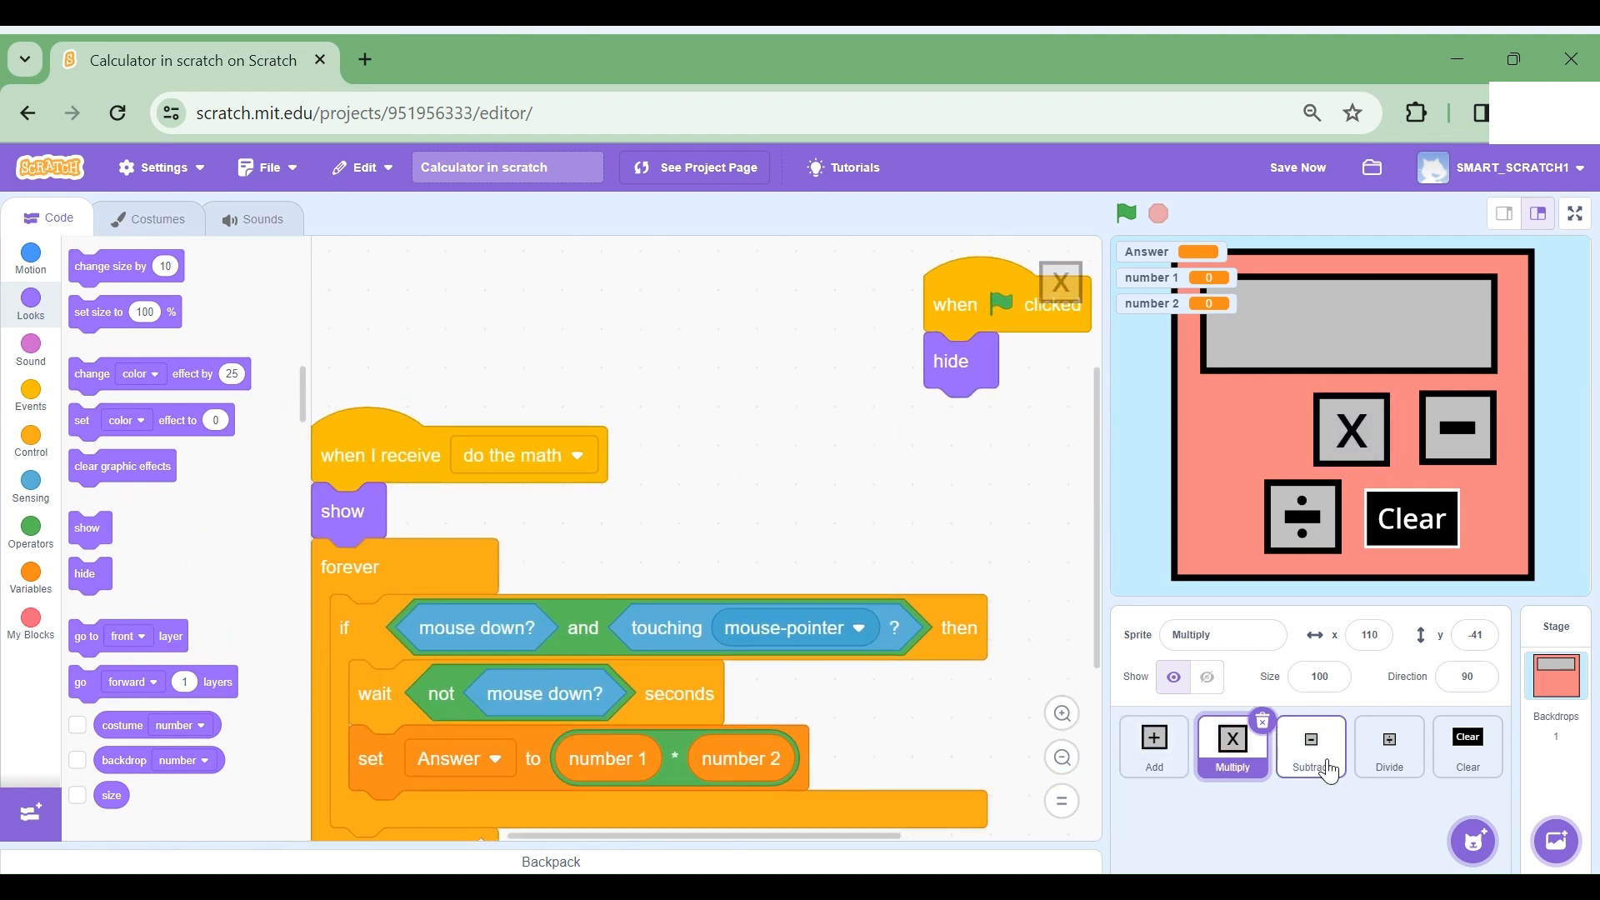
left_click(1388, 745)
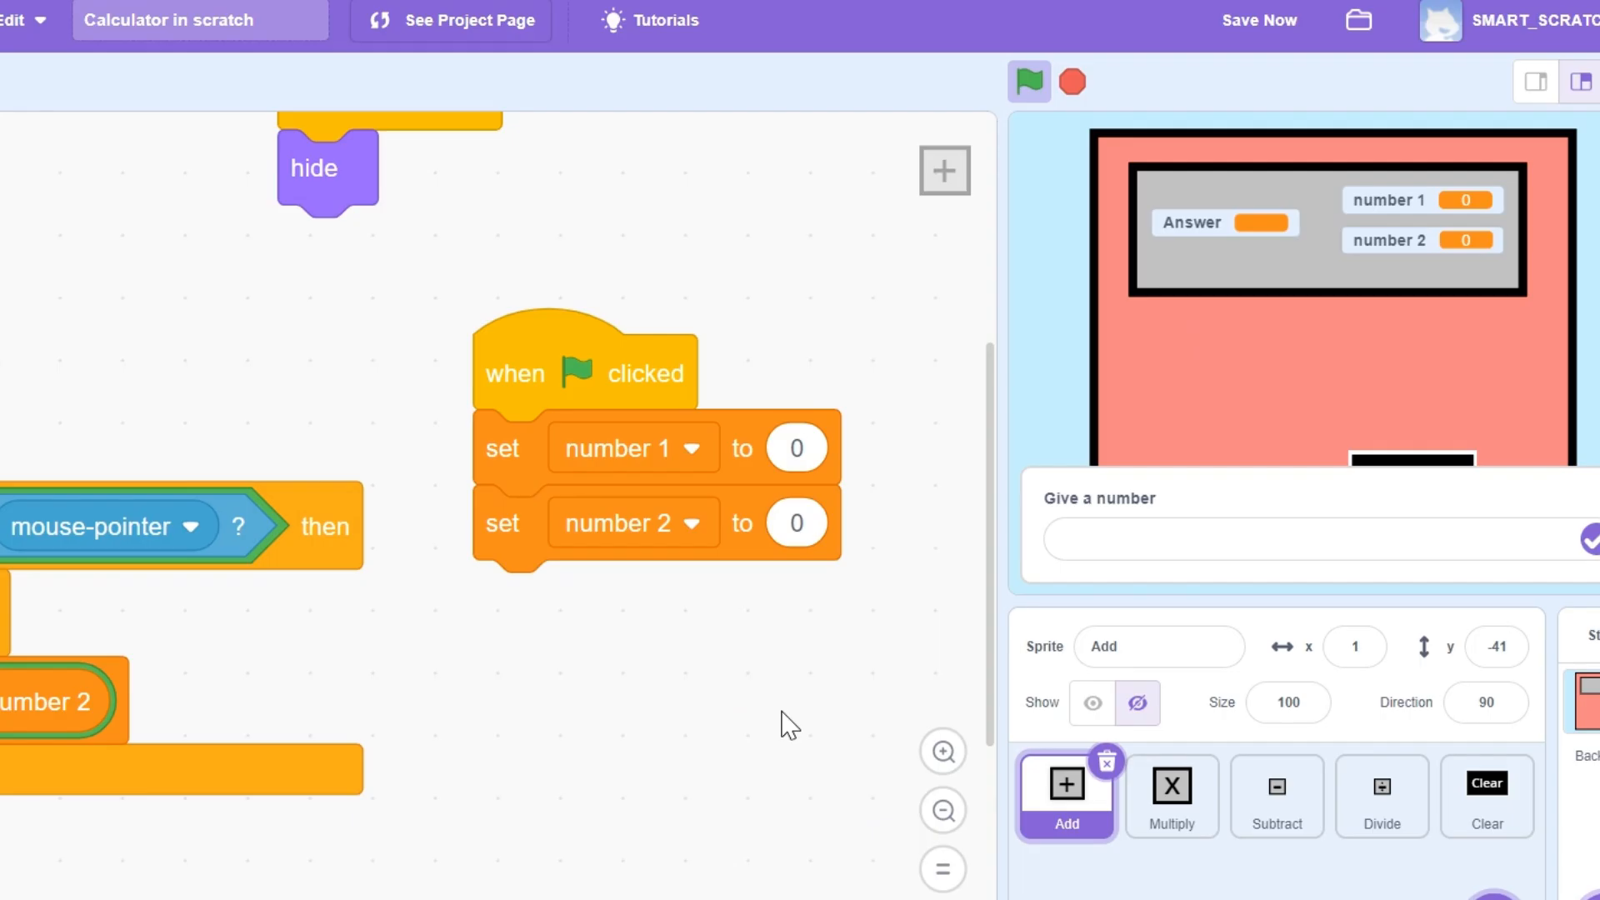
mouse_move(561, 368)
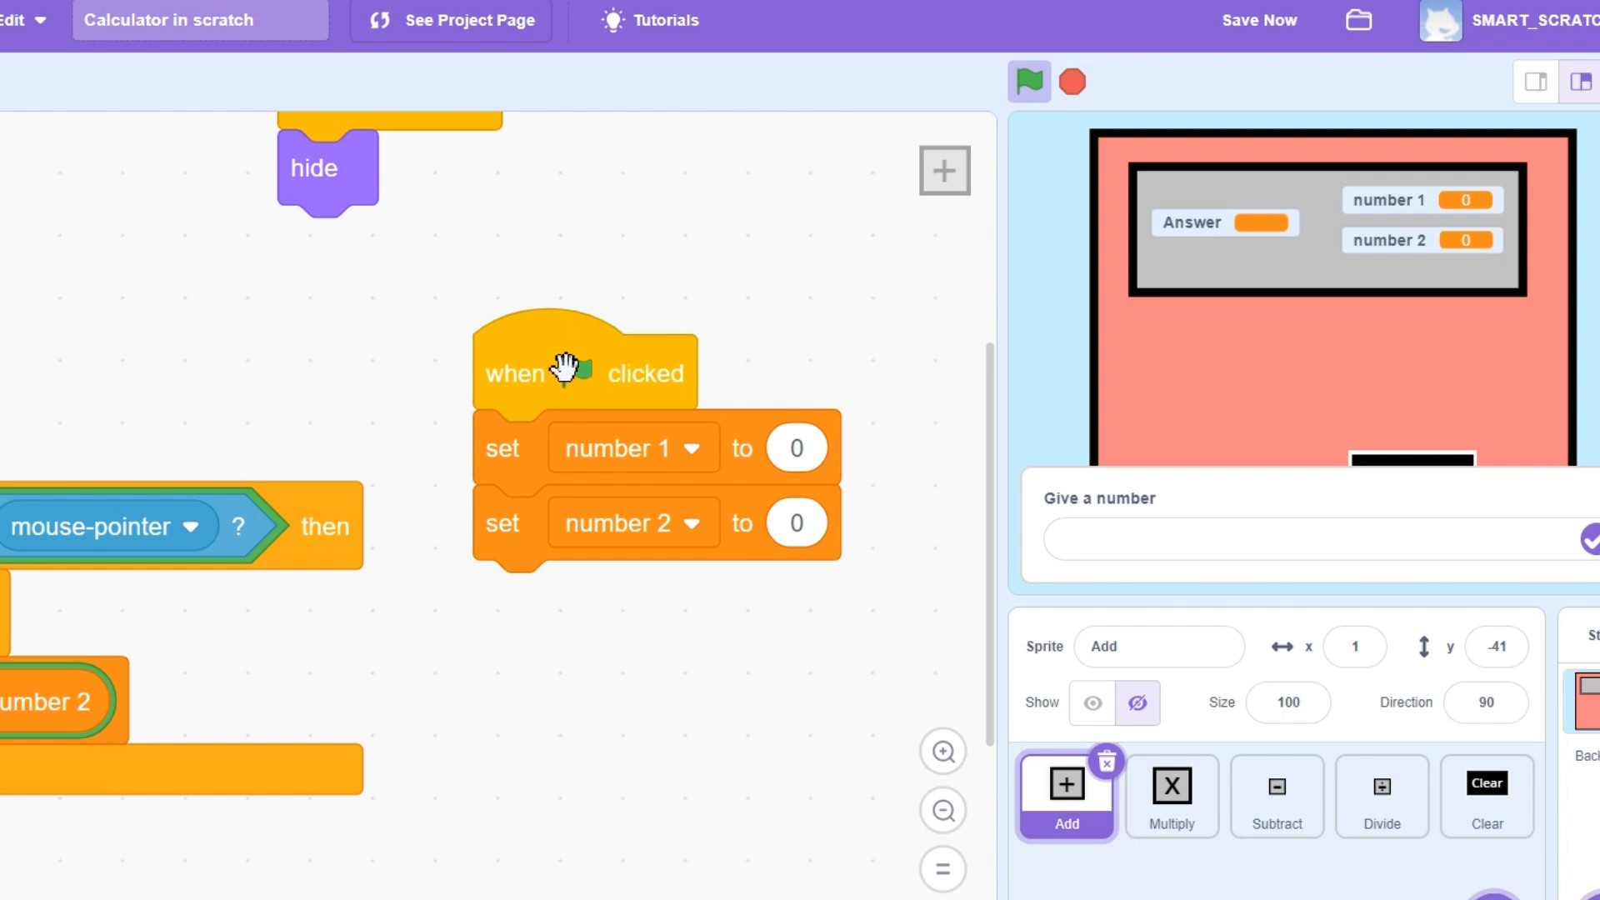
mouse_move(477, 518)
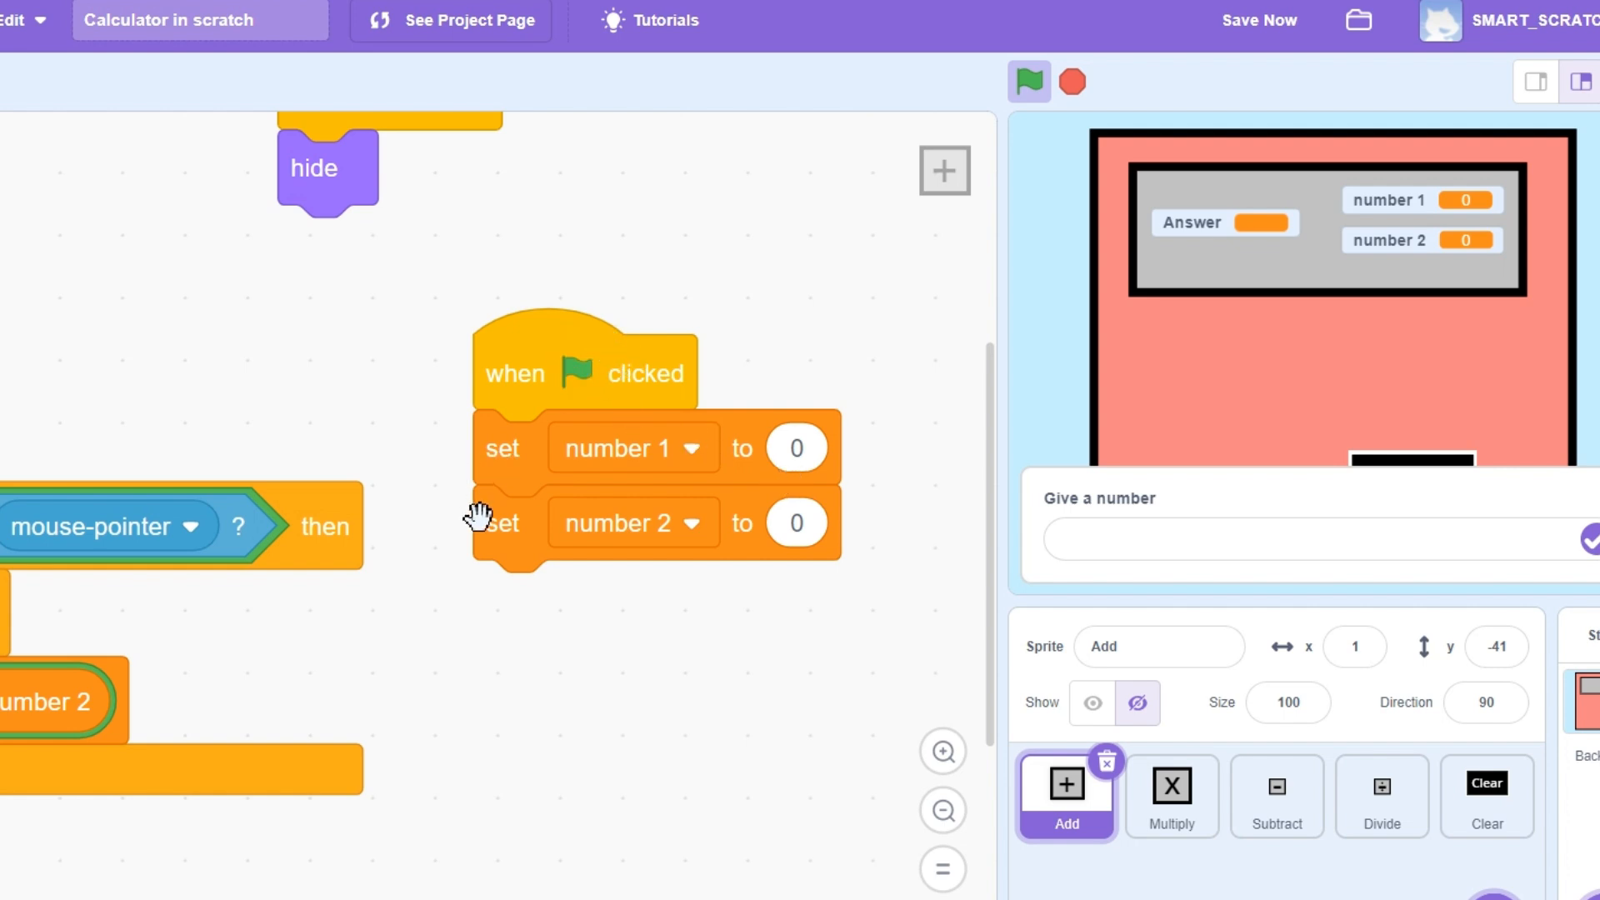
mouse_move(794, 492)
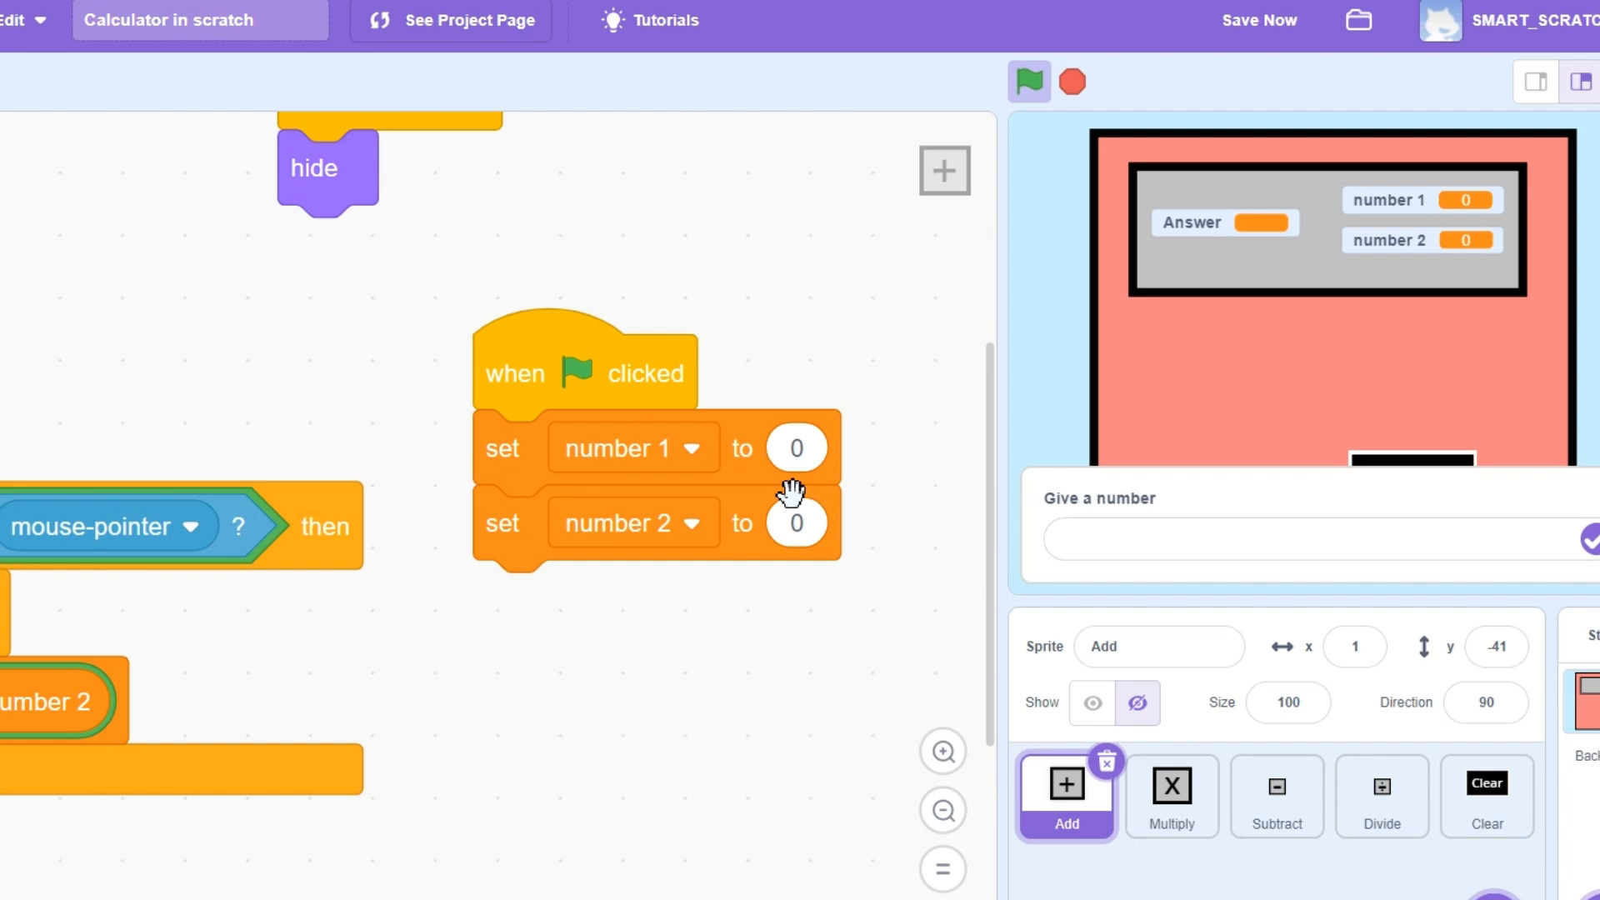
mouse_move(673, 553)
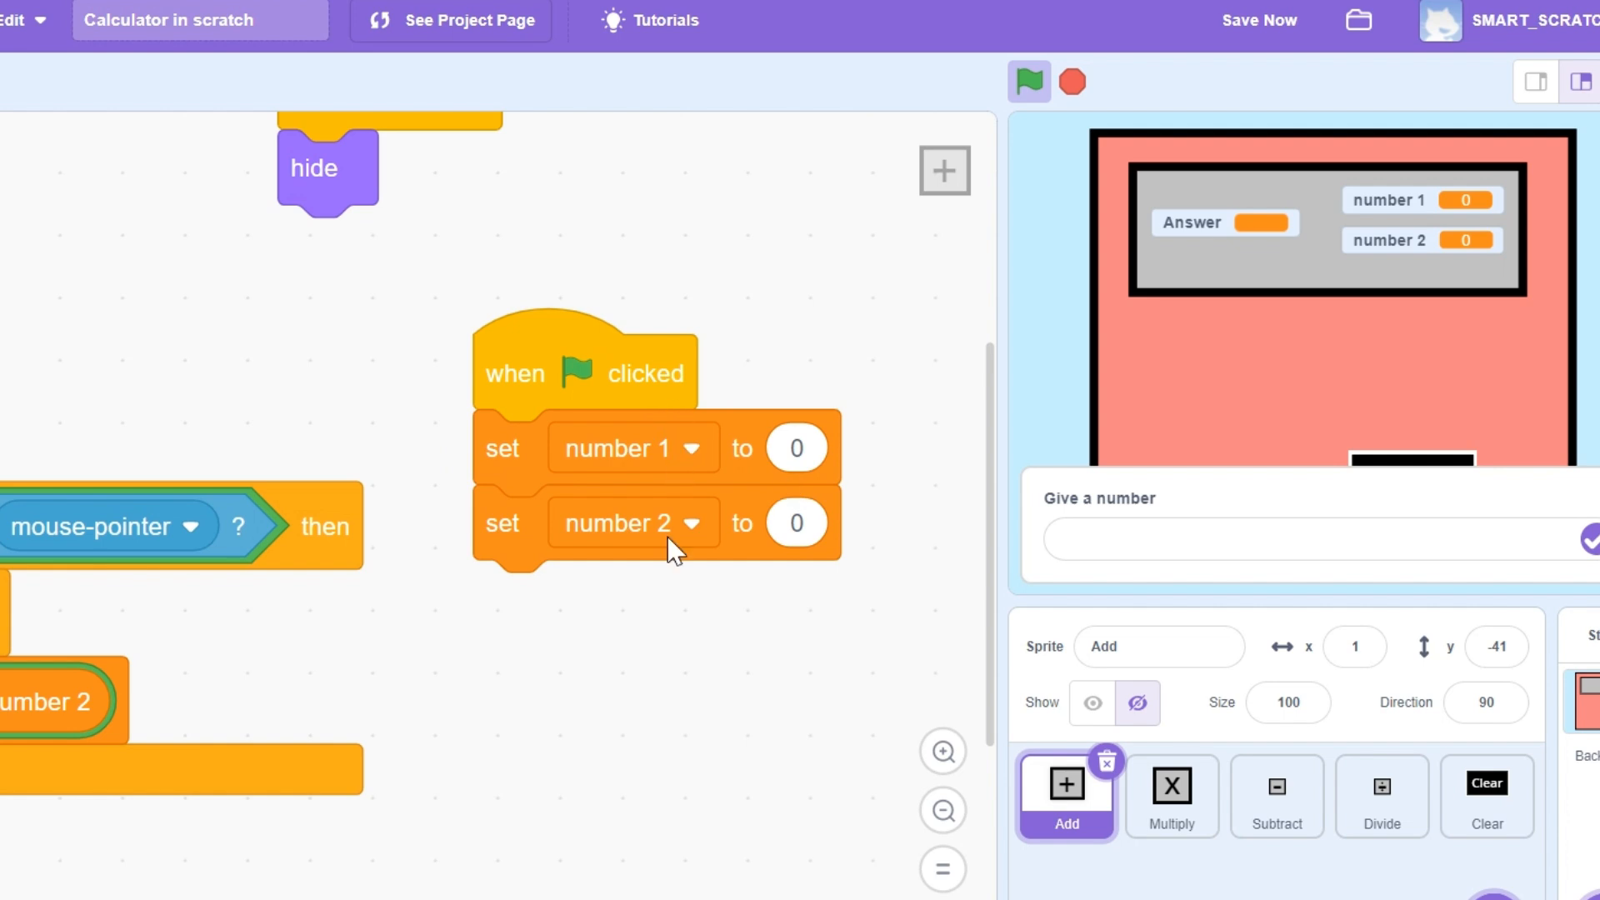
mouse_move(799, 447)
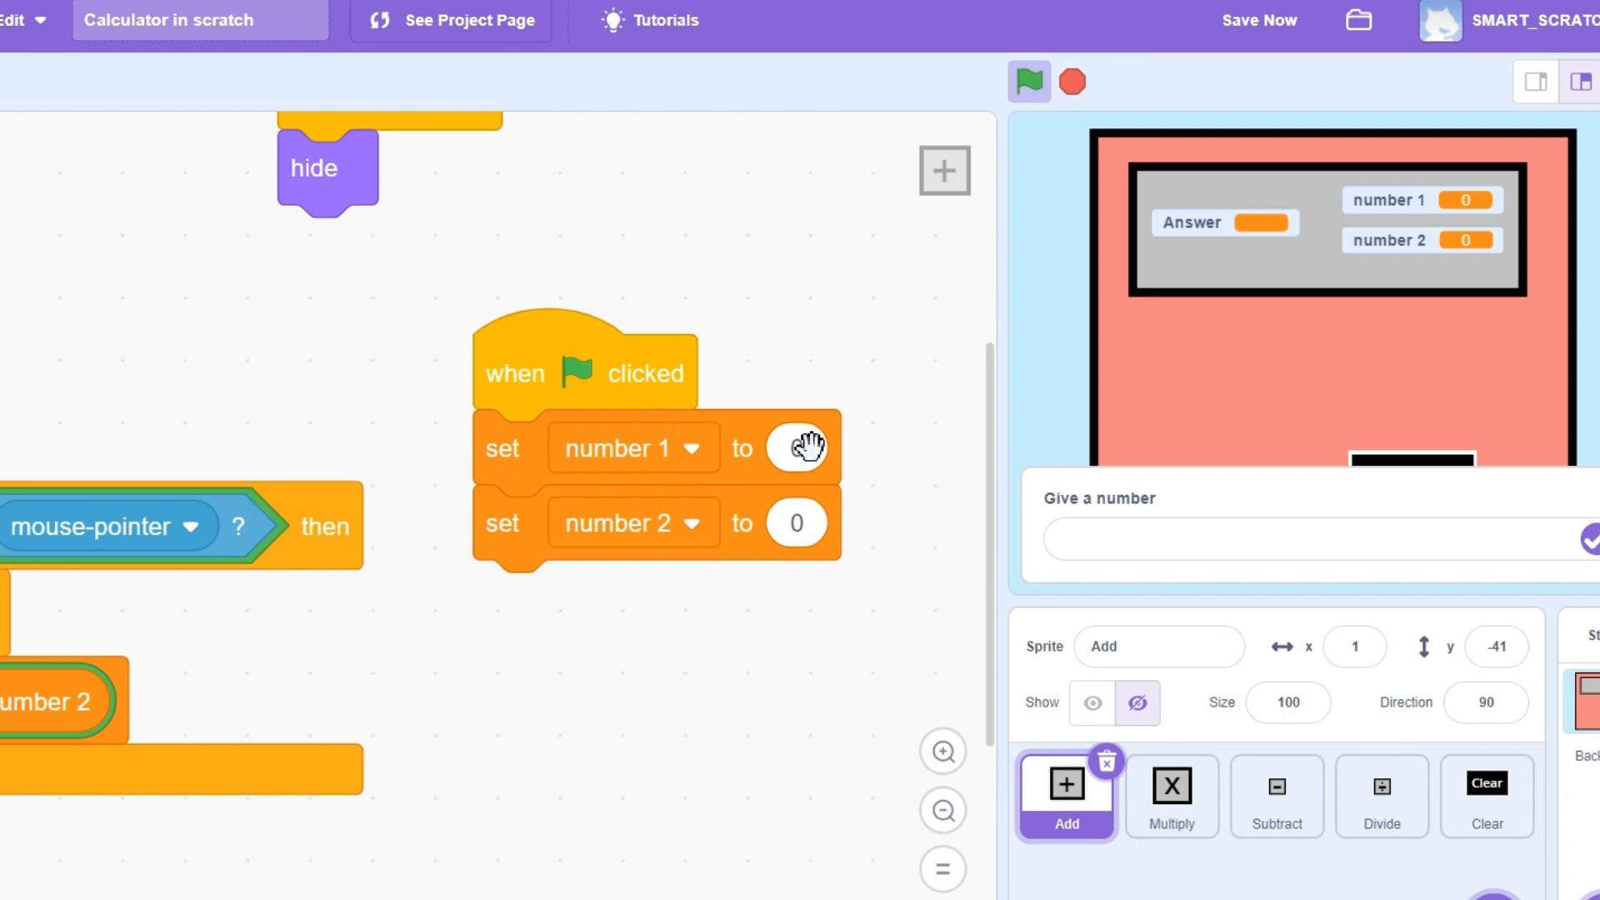
mouse_move(726, 530)
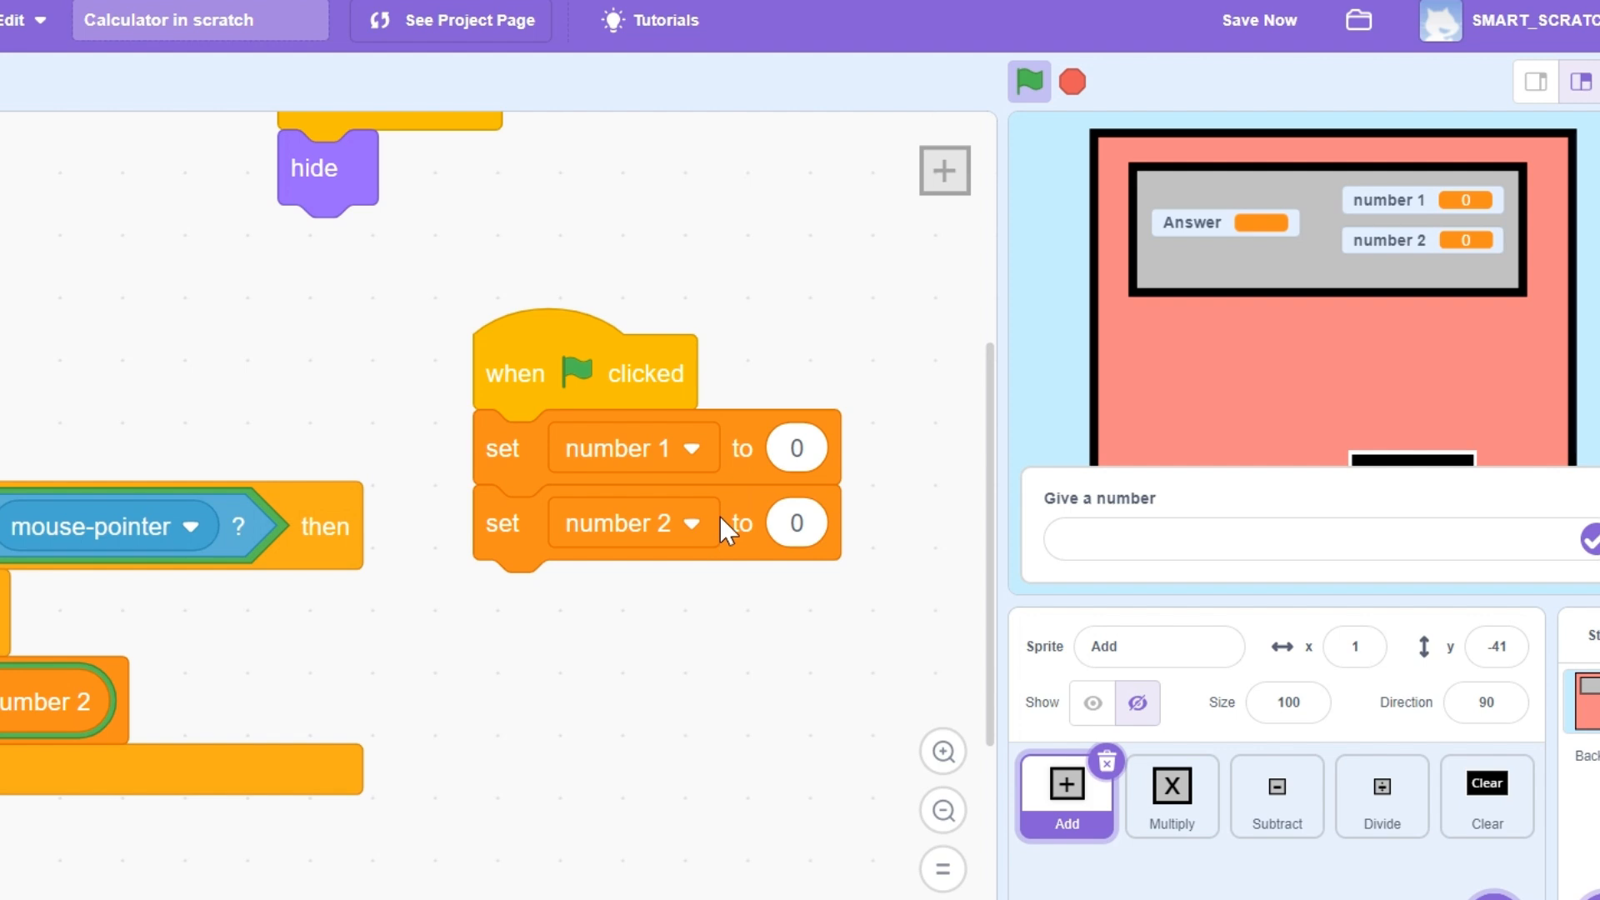
mouse_move(1024, 827)
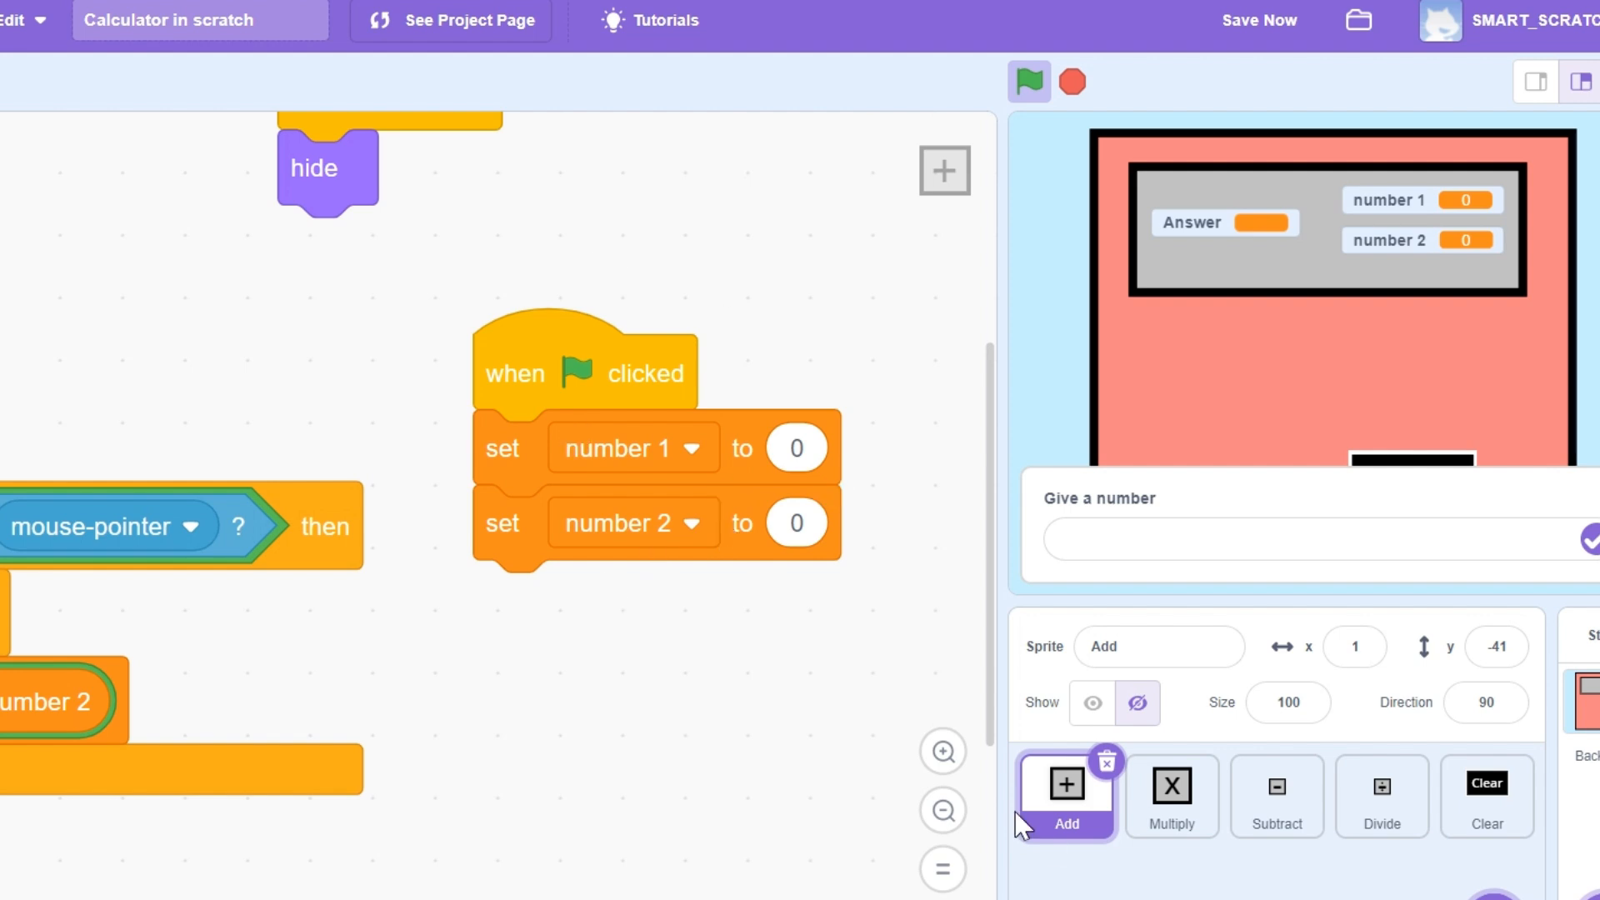
Step: Switch to the Multiply sprite's scripts, then the Subtract sprite's scripts
left_click(1170, 795)
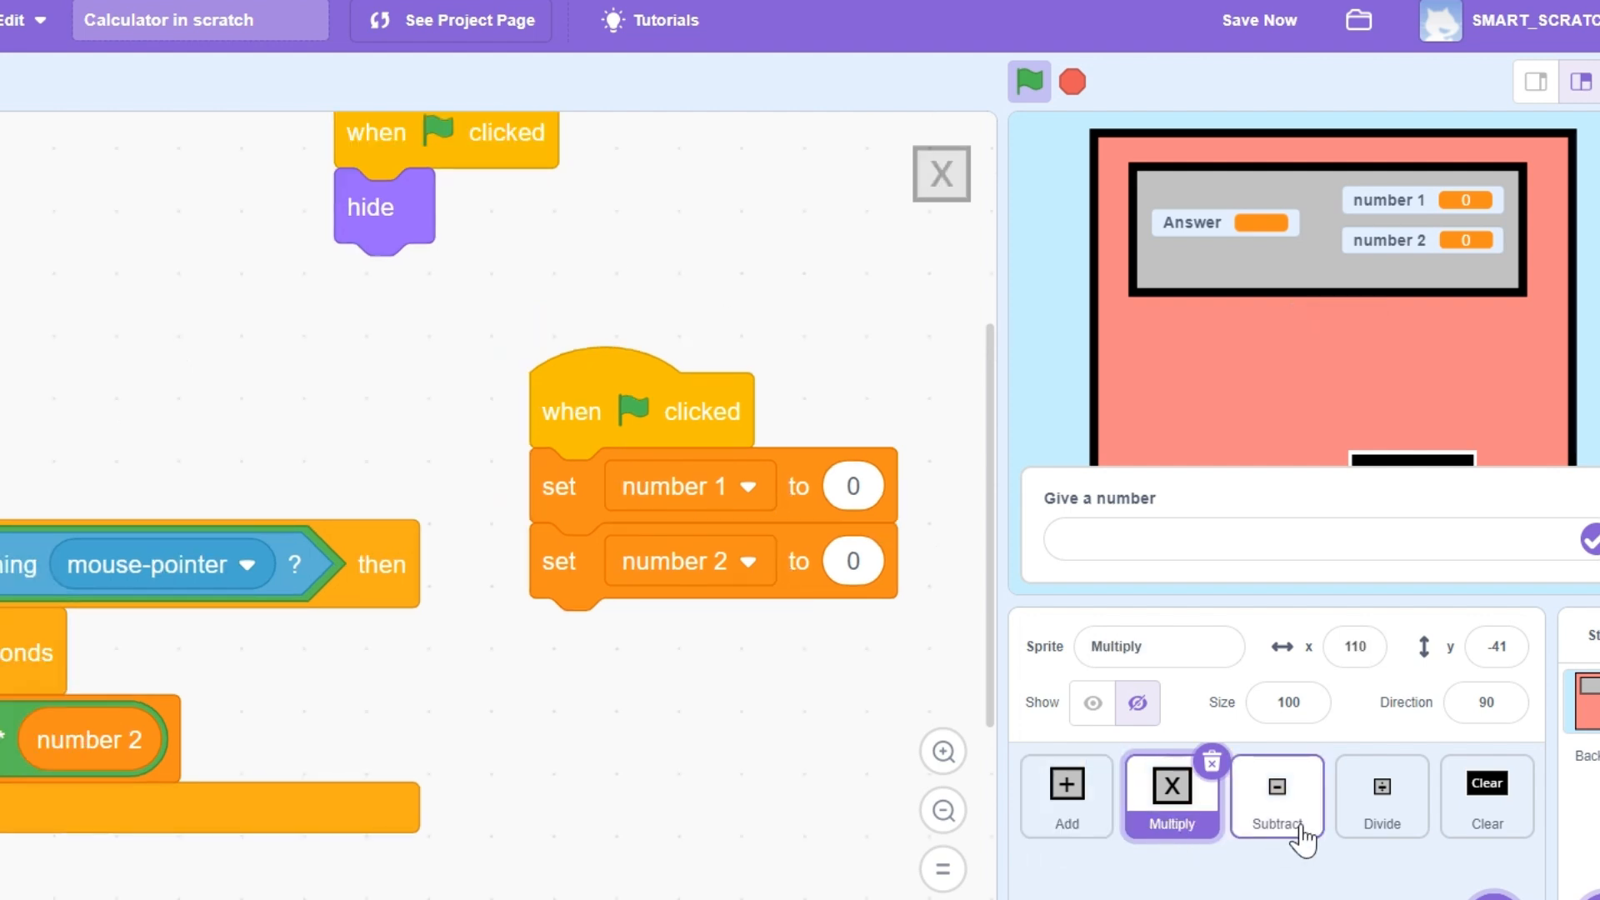
left_click(1381, 795)
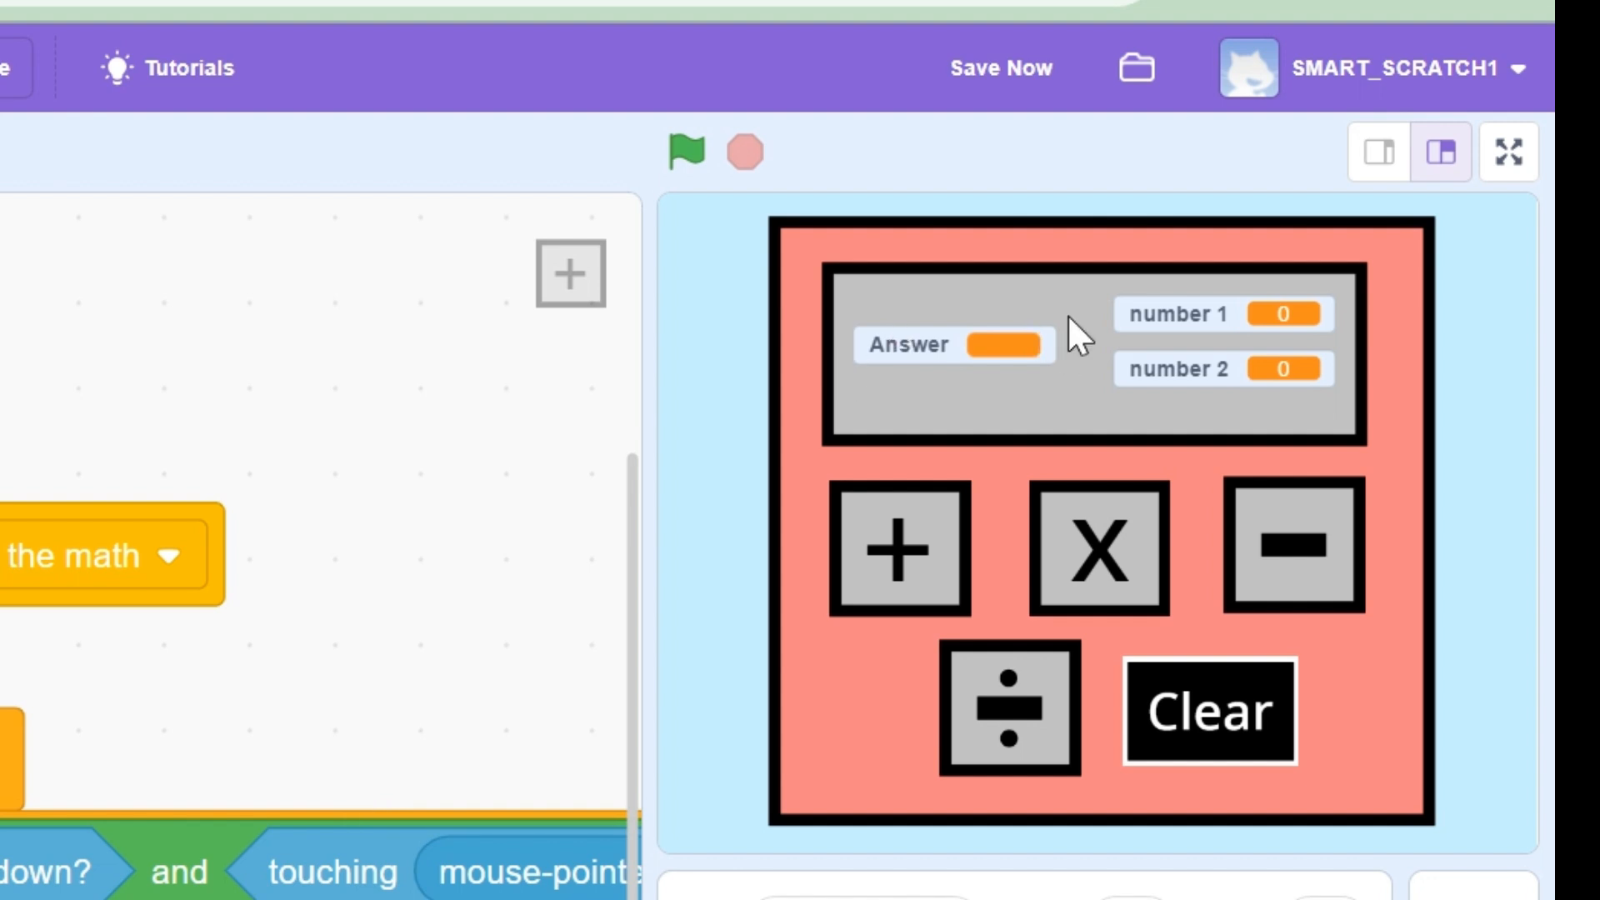
mouse_move(976, 428)
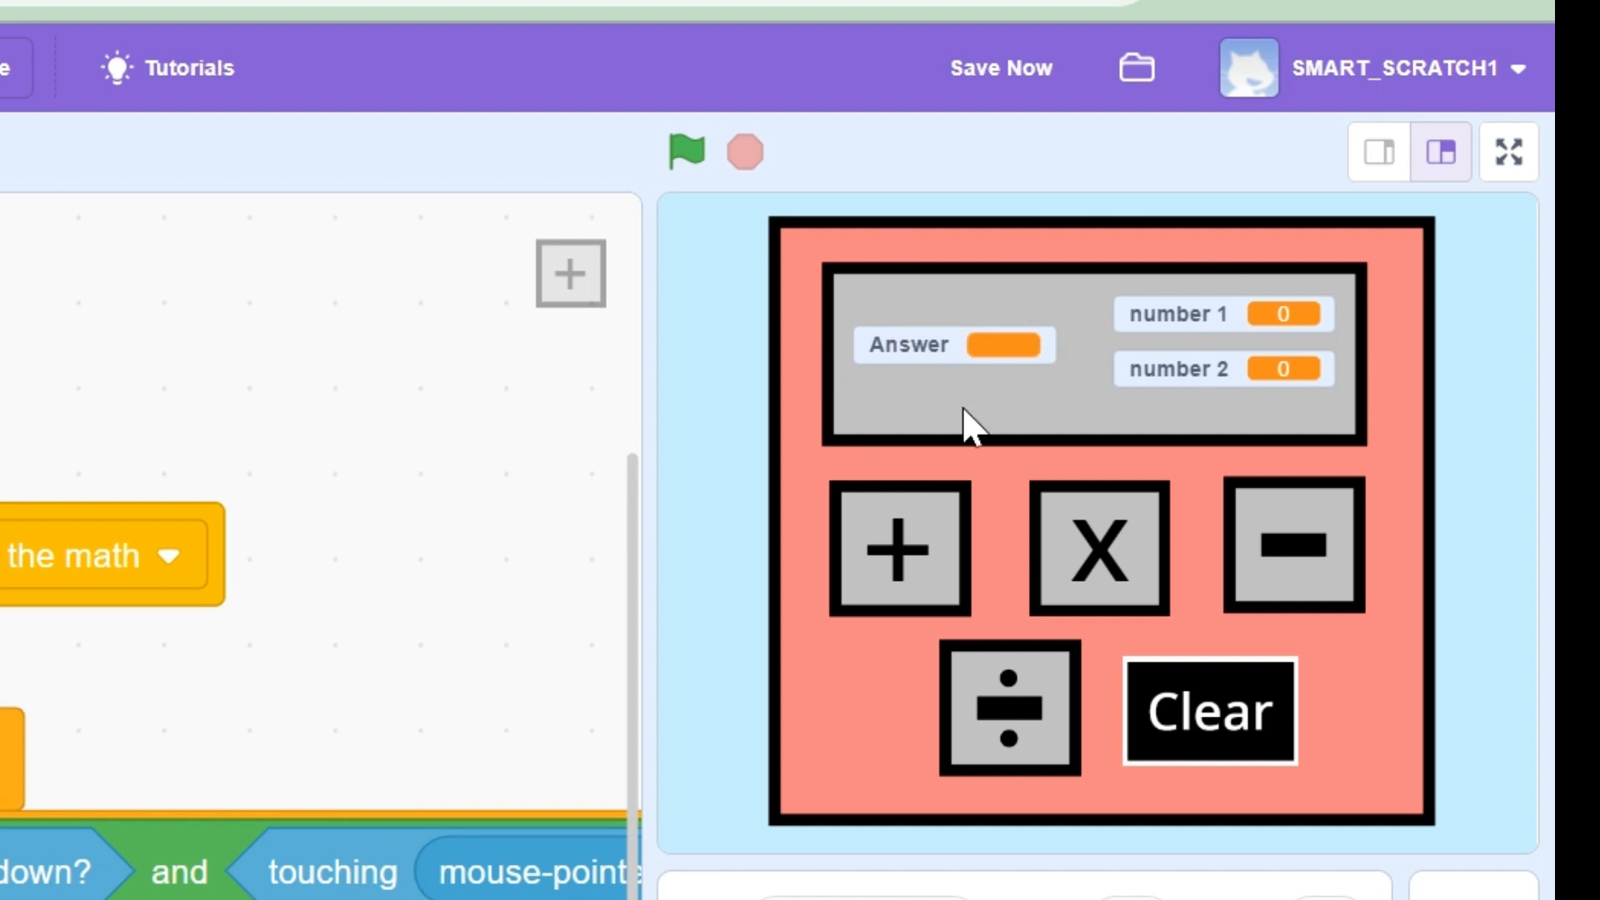
Step: Switch the calculator stage to full-screen view
left_click(1509, 153)
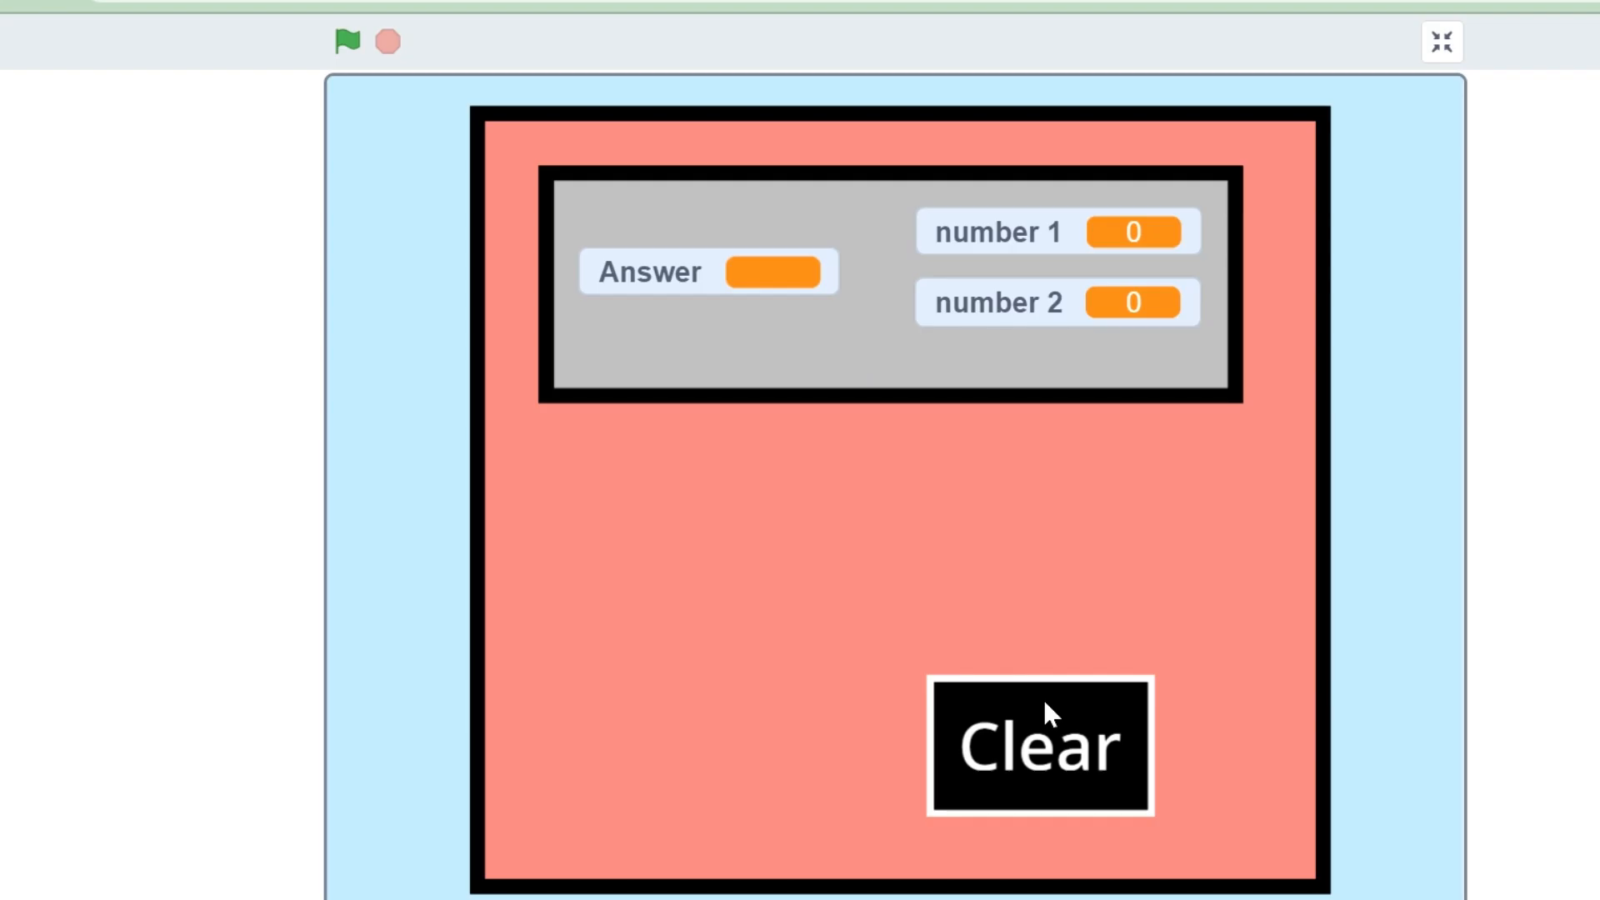
mouse_move(510, 497)
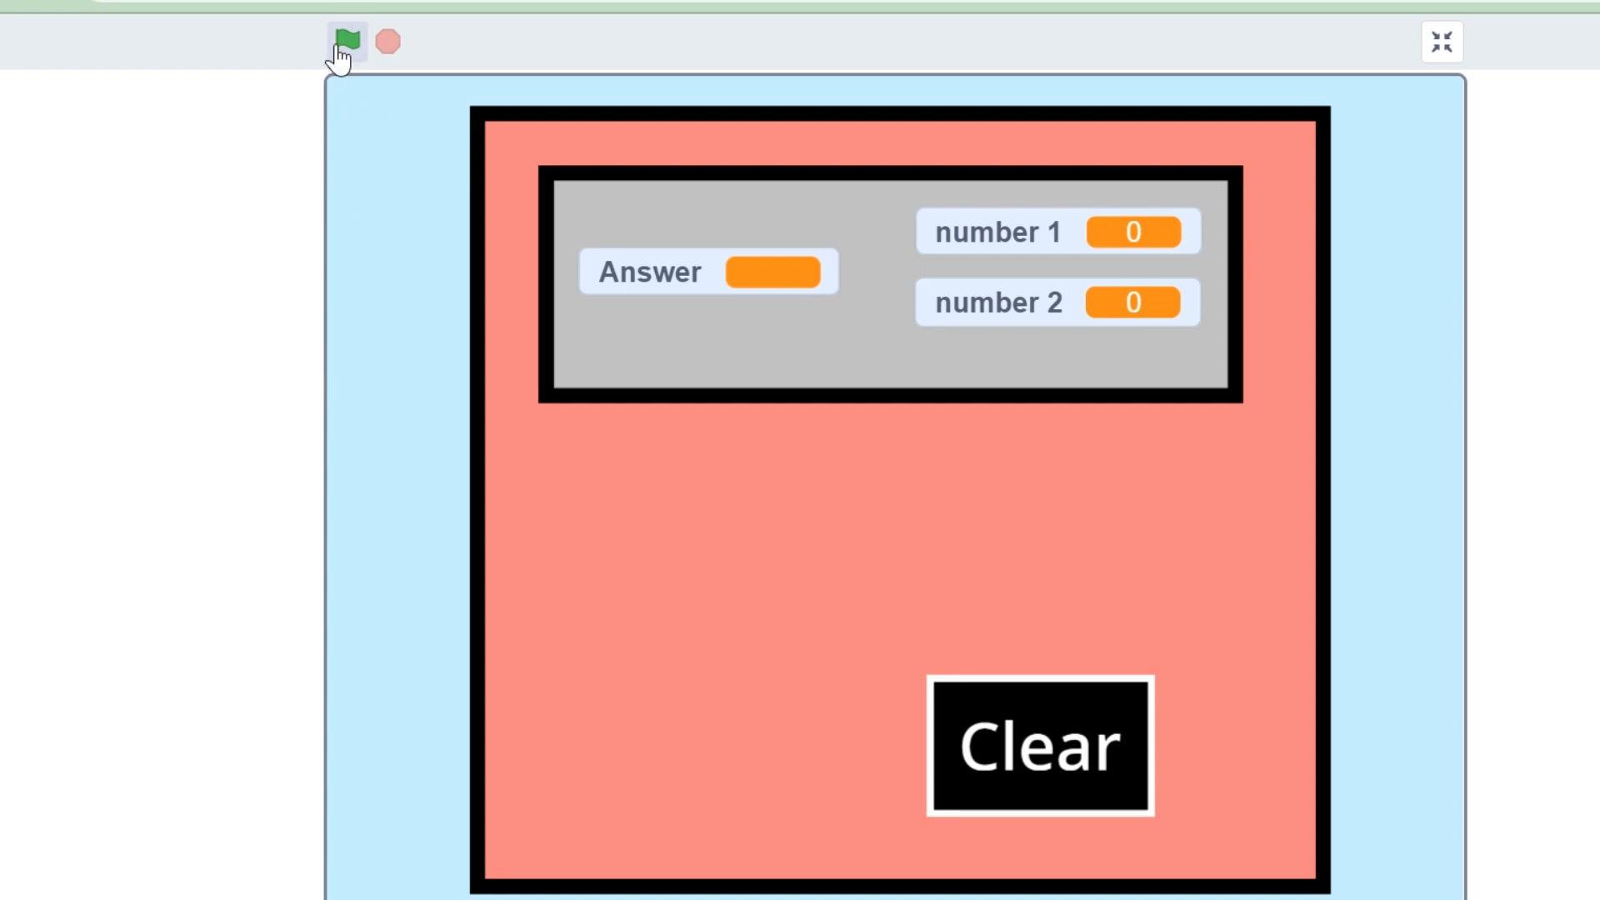
Step: Start the calculator and enter 7 as the first number
left_click(347, 41)
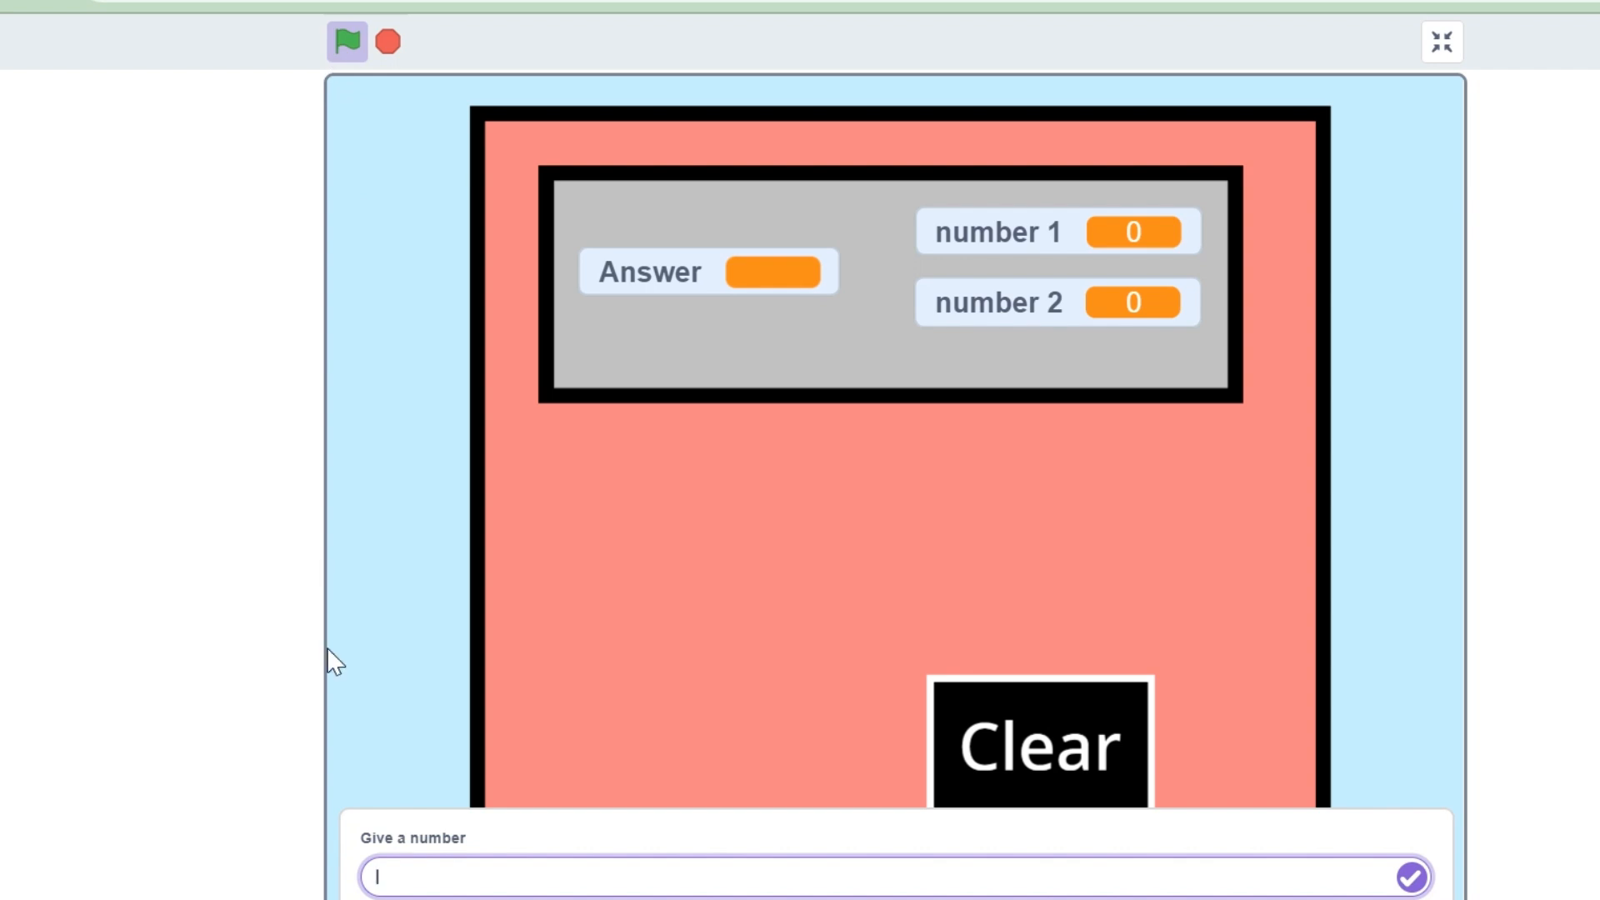
mouse_move(342, 849)
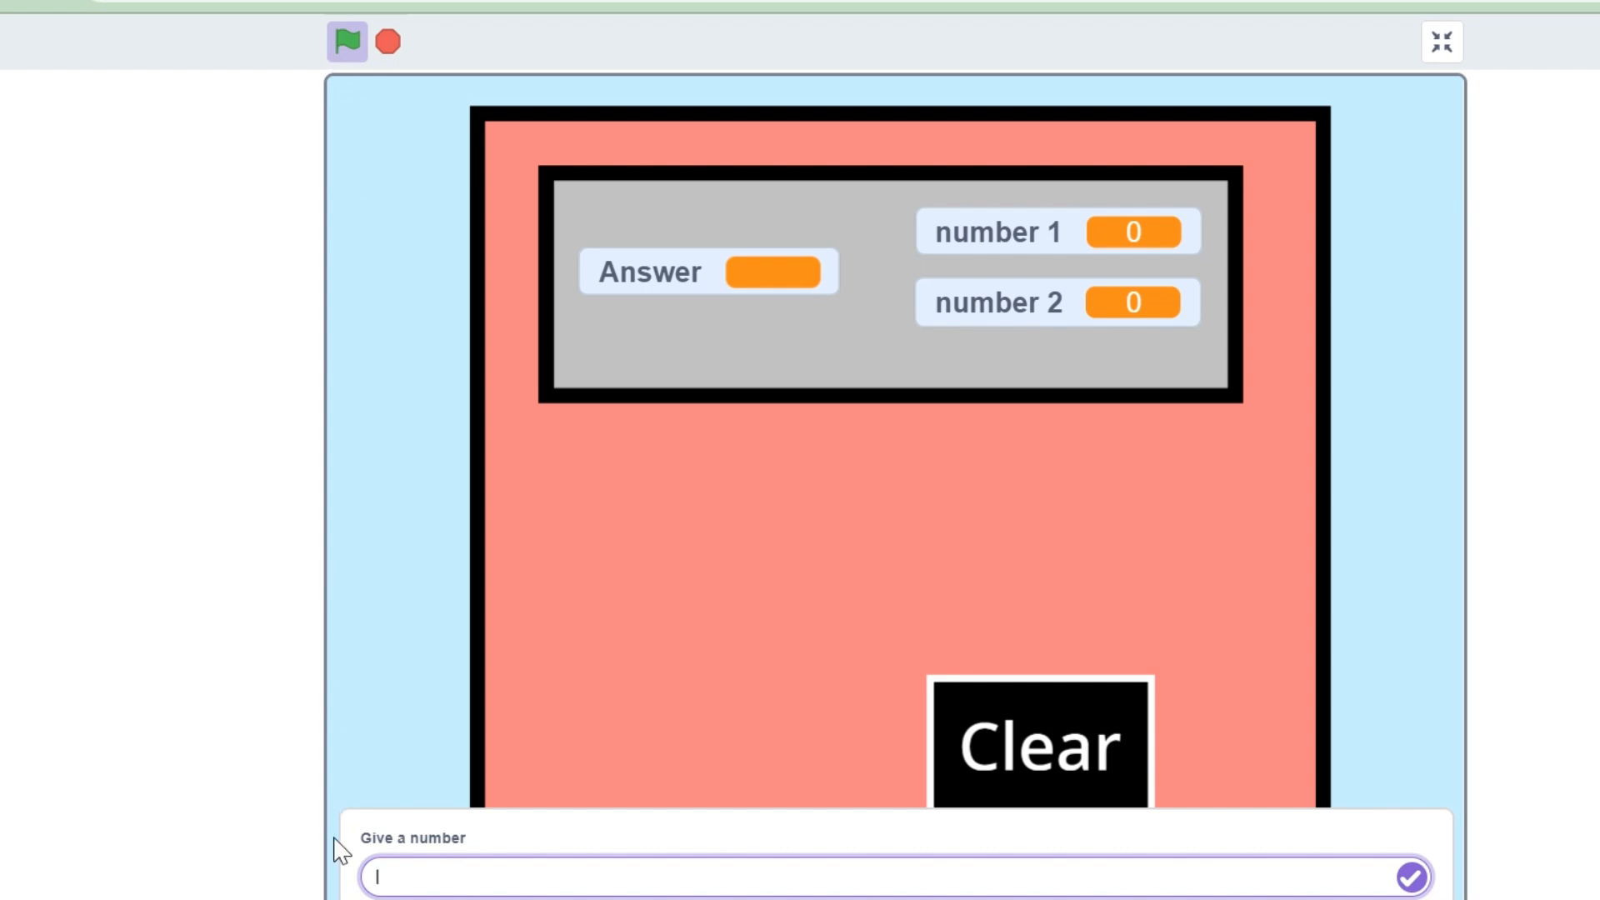
type("7")
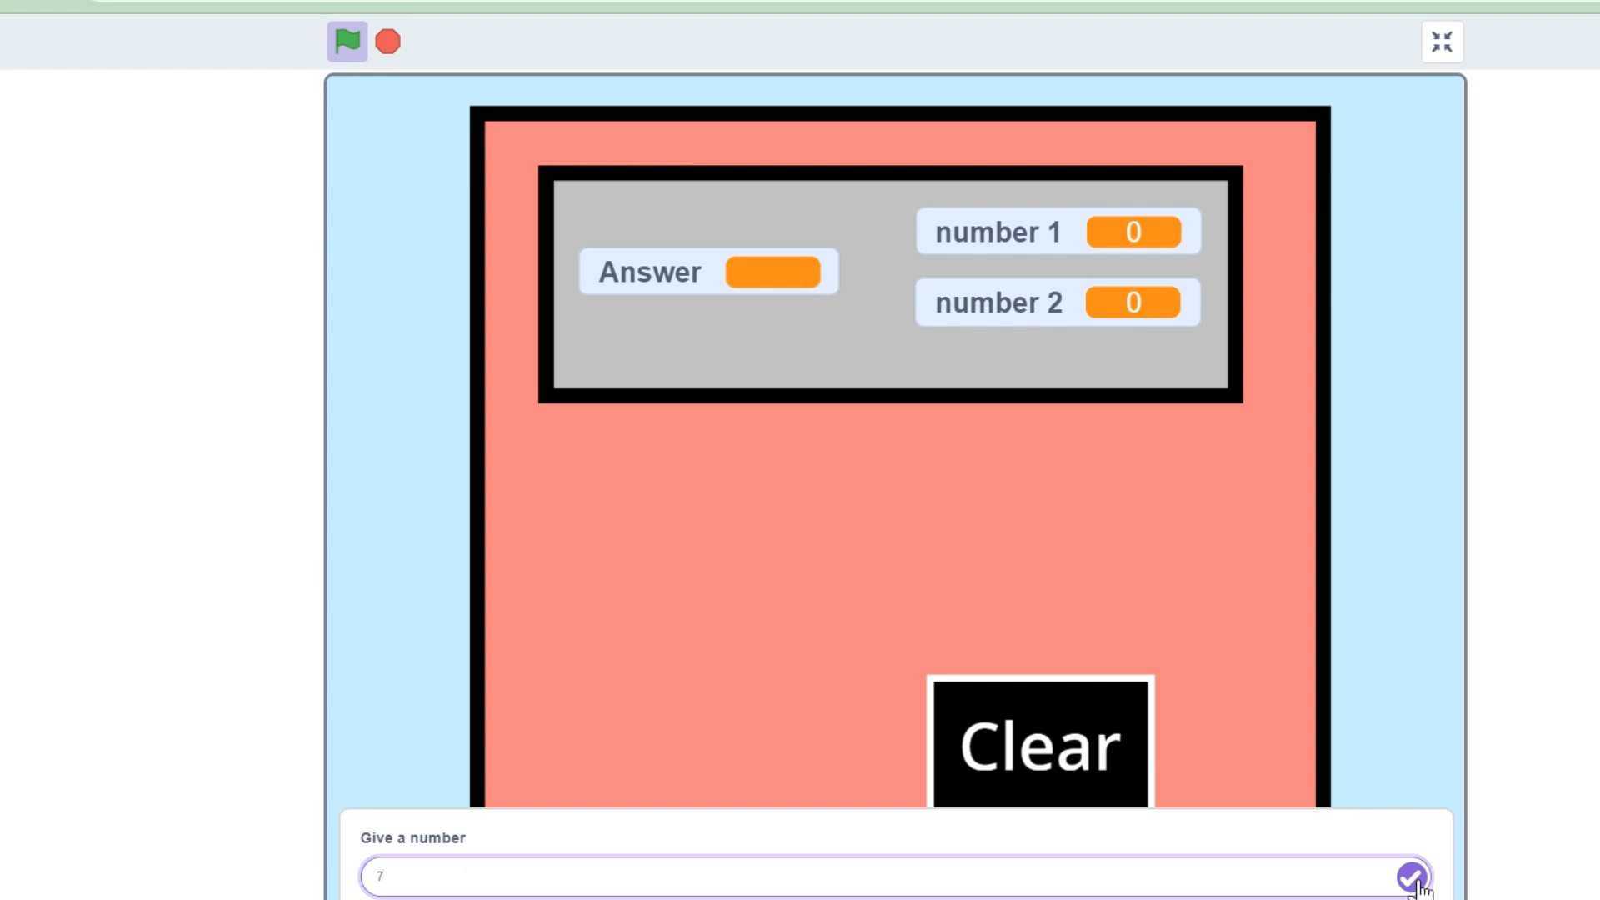
left_click(1410, 877)
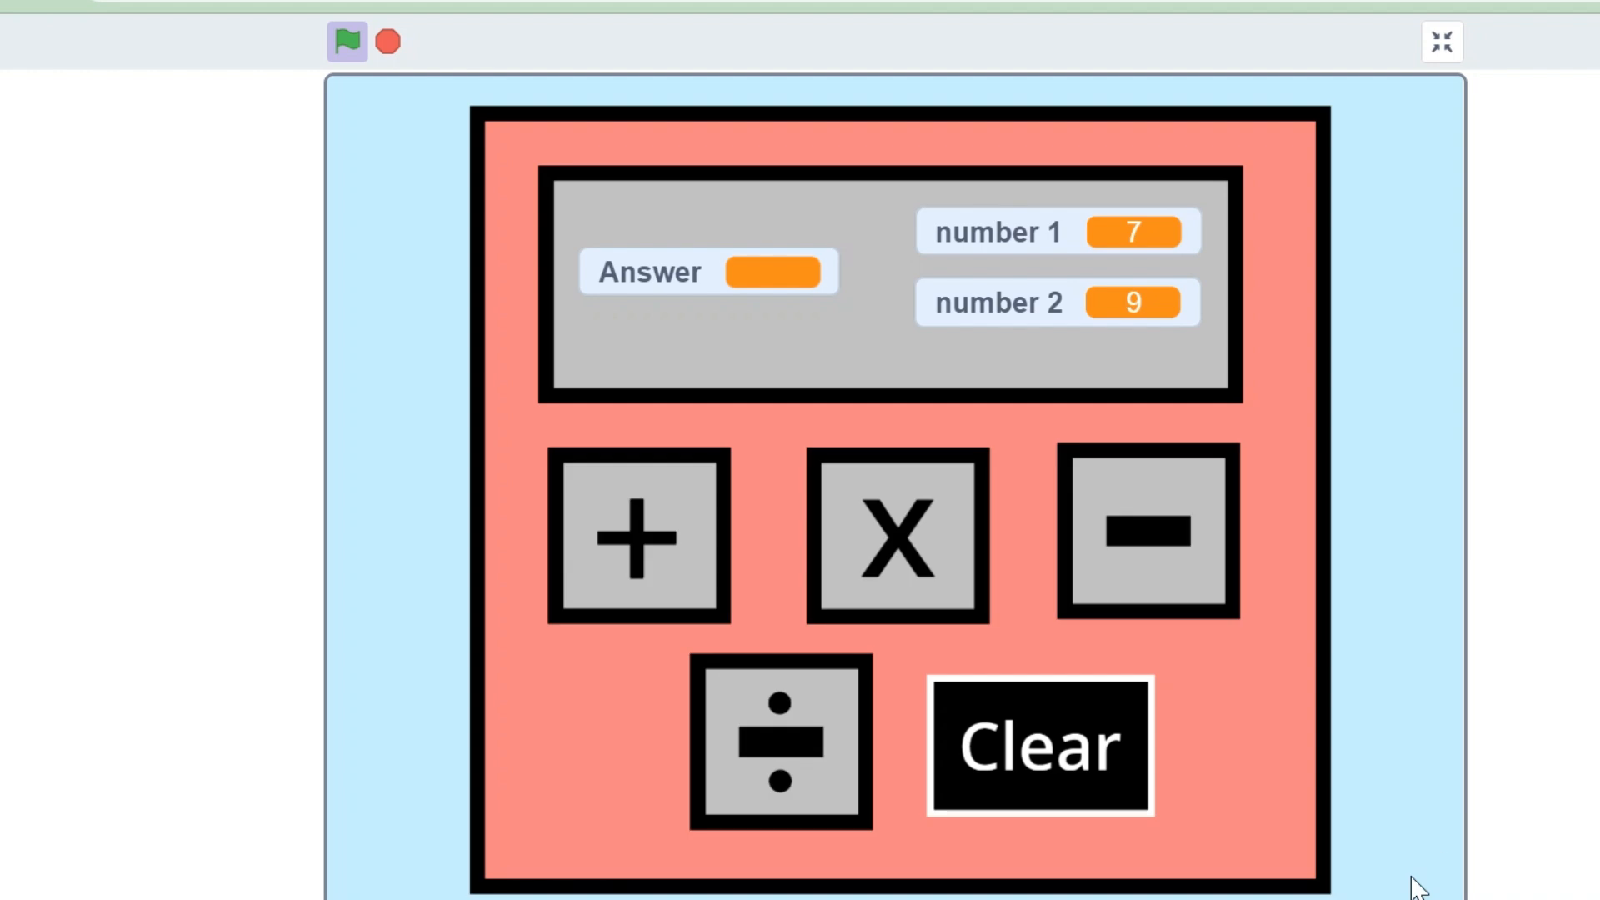
mouse_move(638, 582)
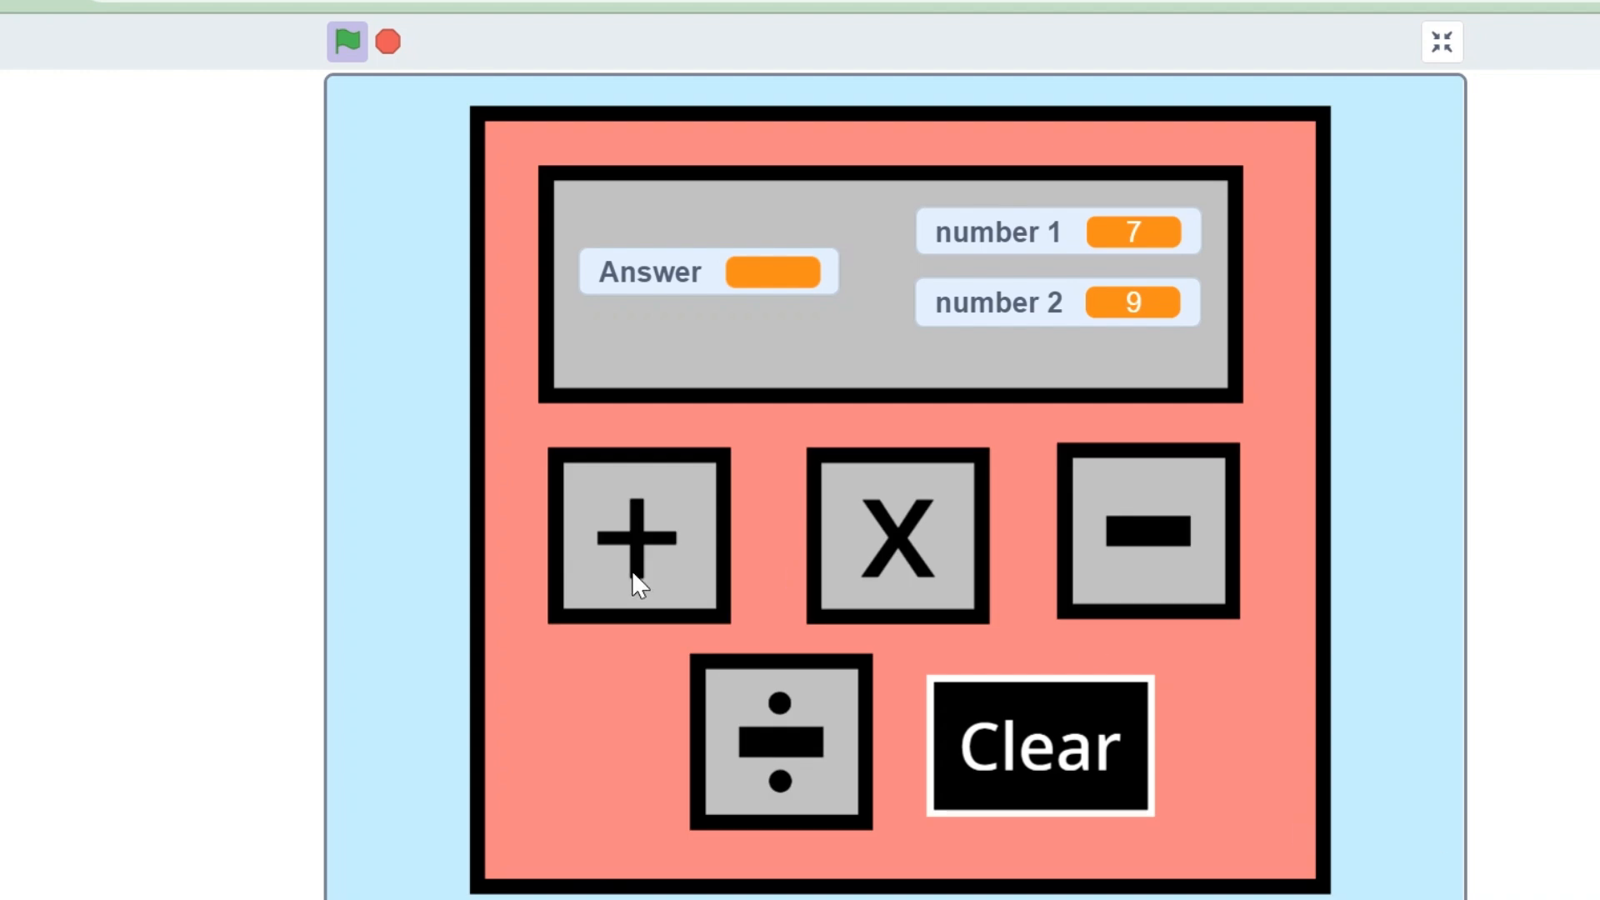
Step: Try +, − and ÷ on 7 and 9, giving 16, -2 and 0.777778
left_click(639, 536)
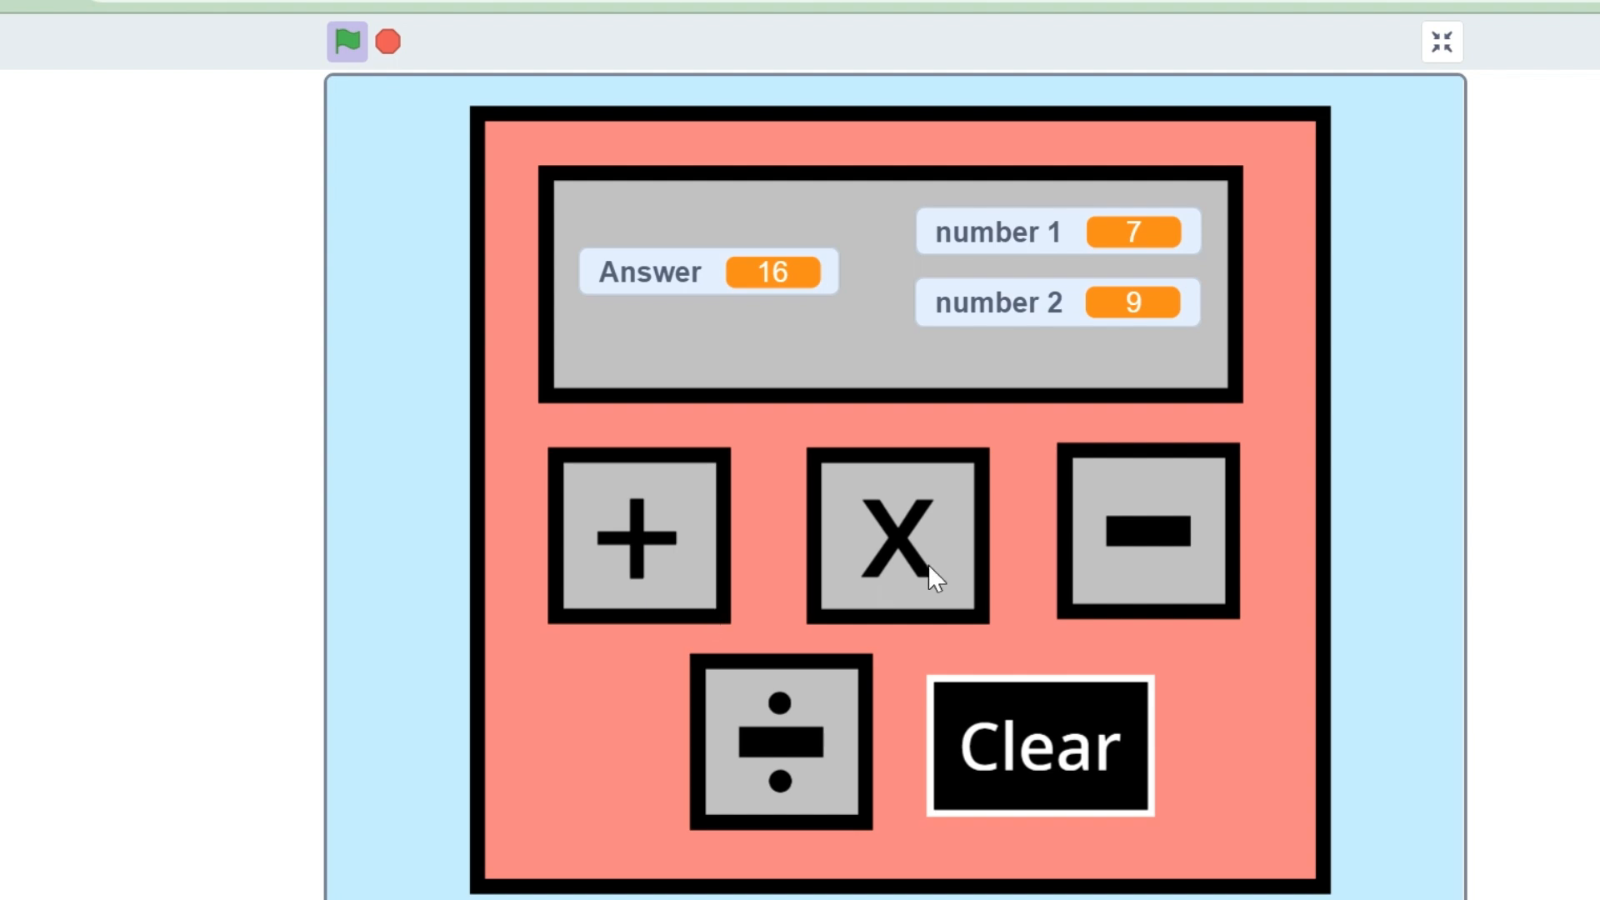
left_click(1144, 531)
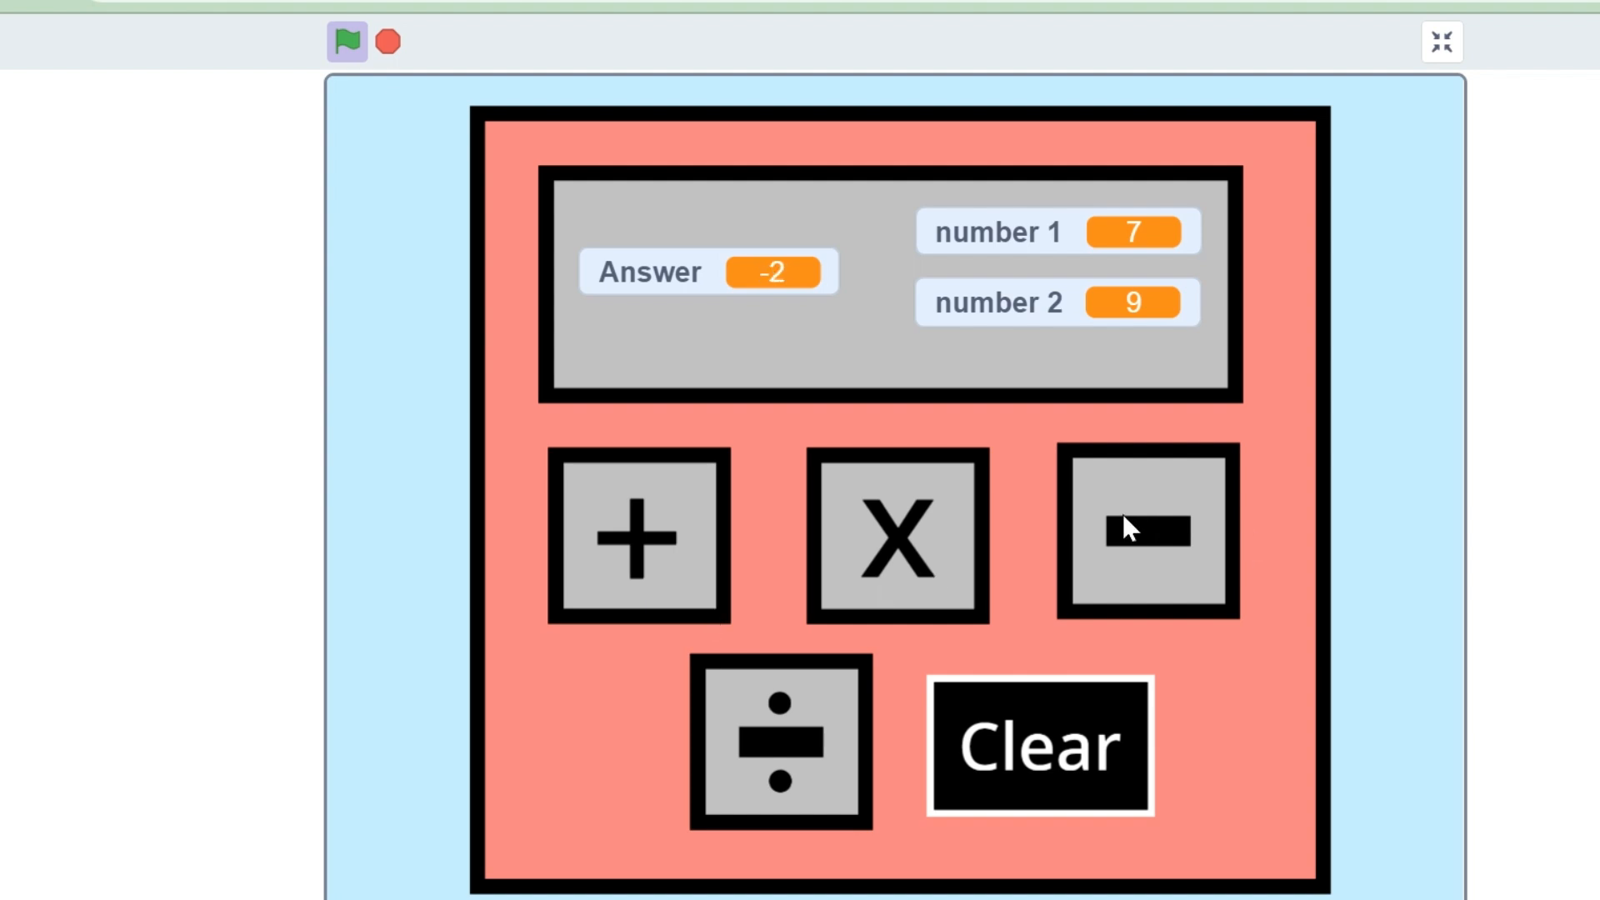
left_click(778, 742)
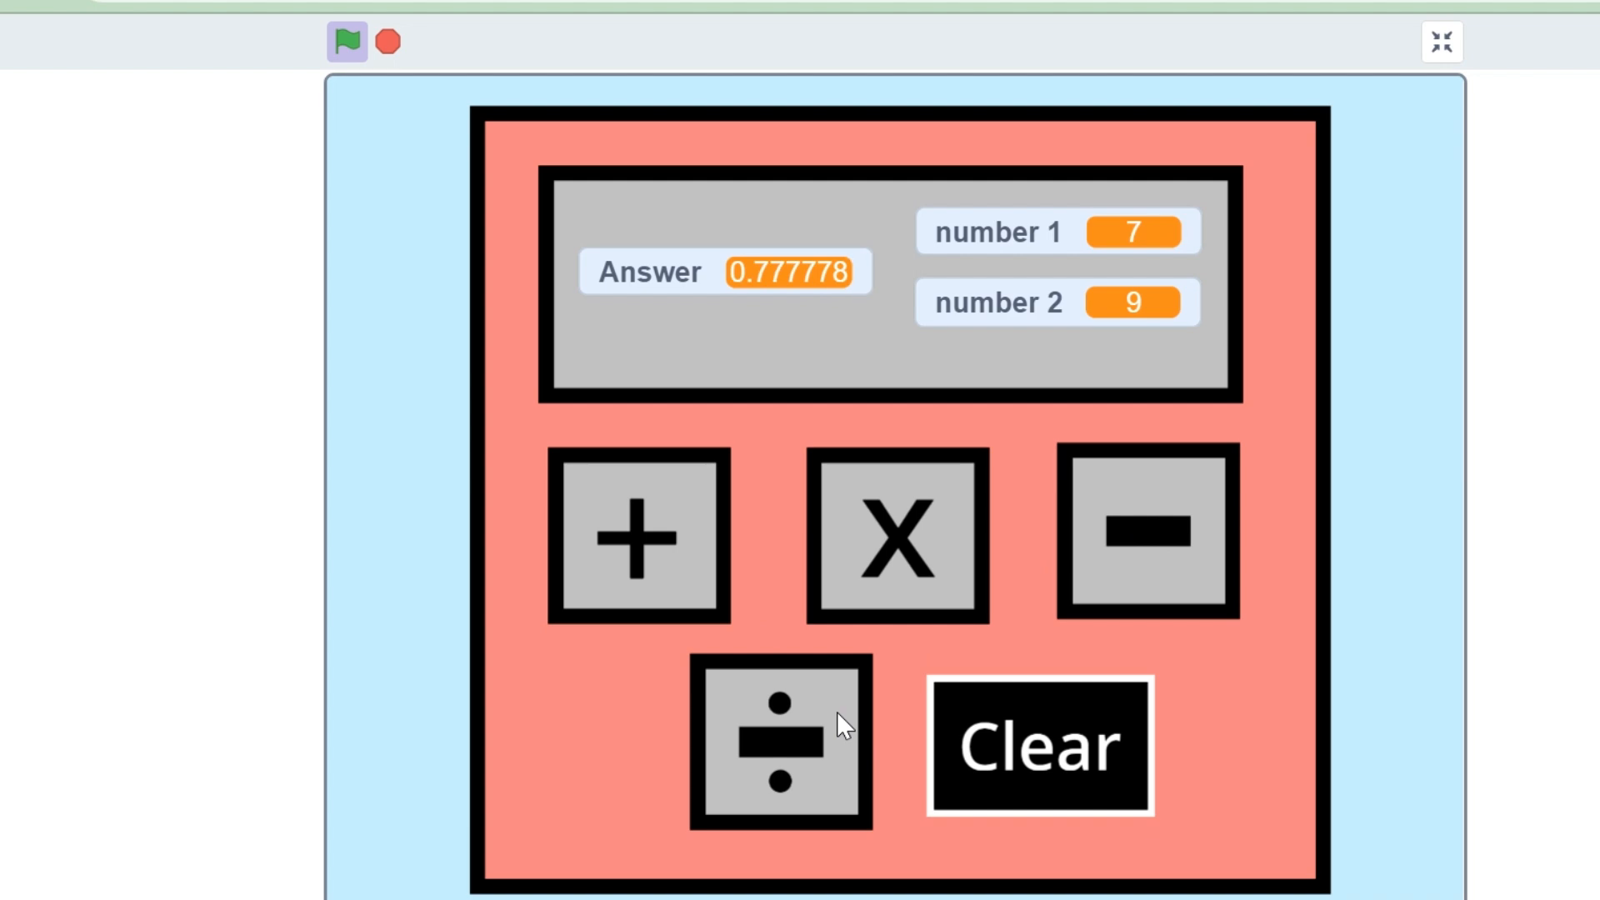
mouse_move(836, 311)
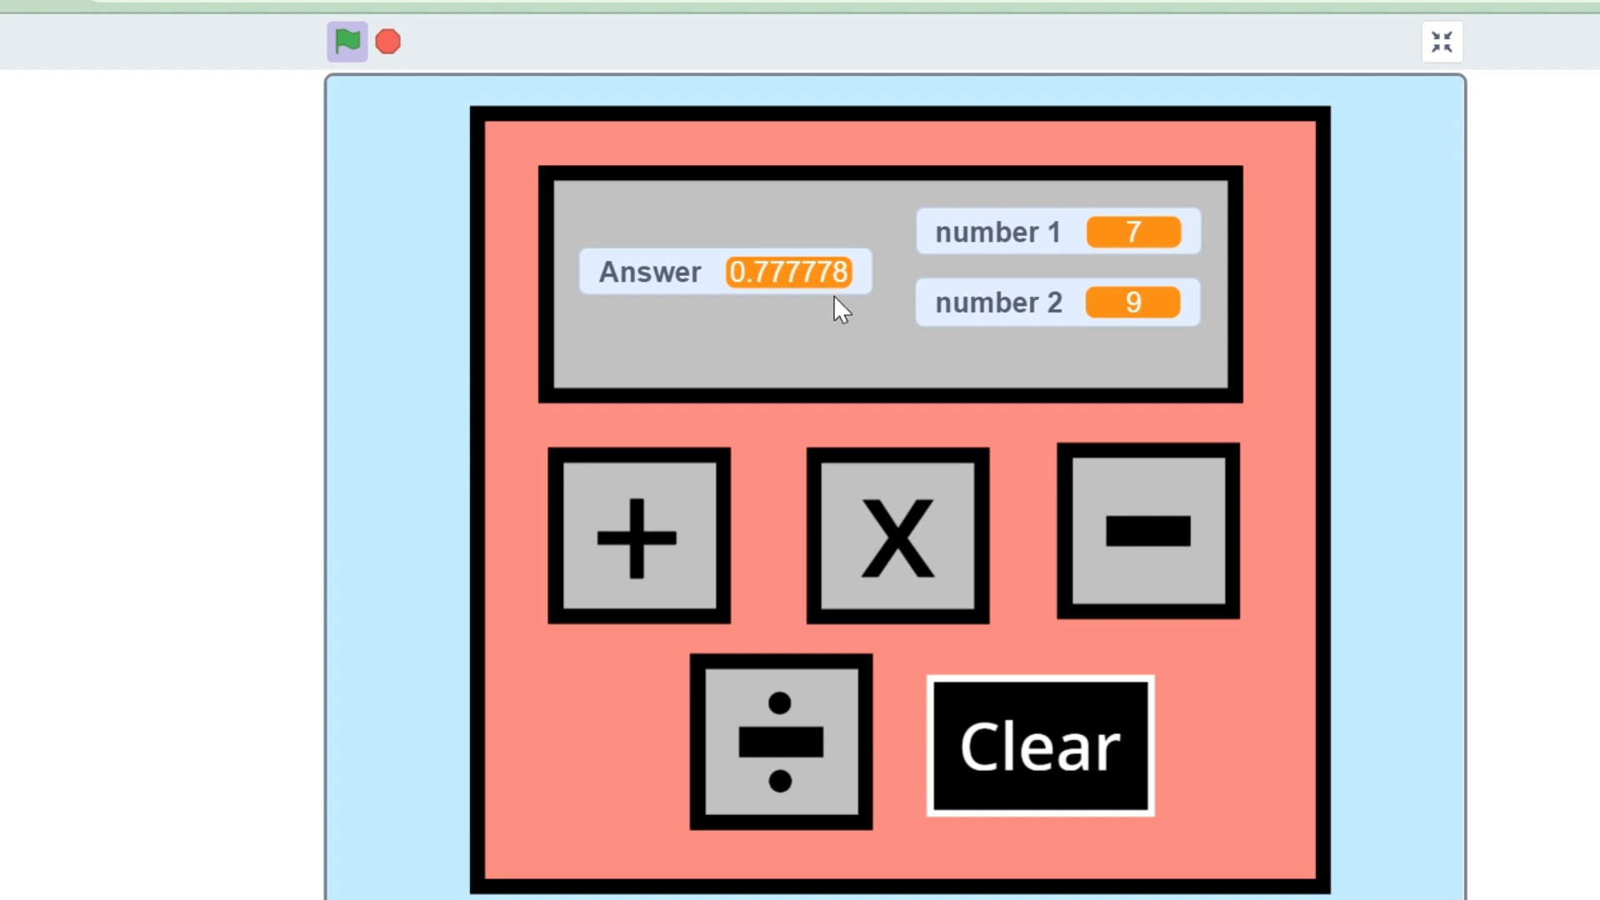
mouse_move(1069, 768)
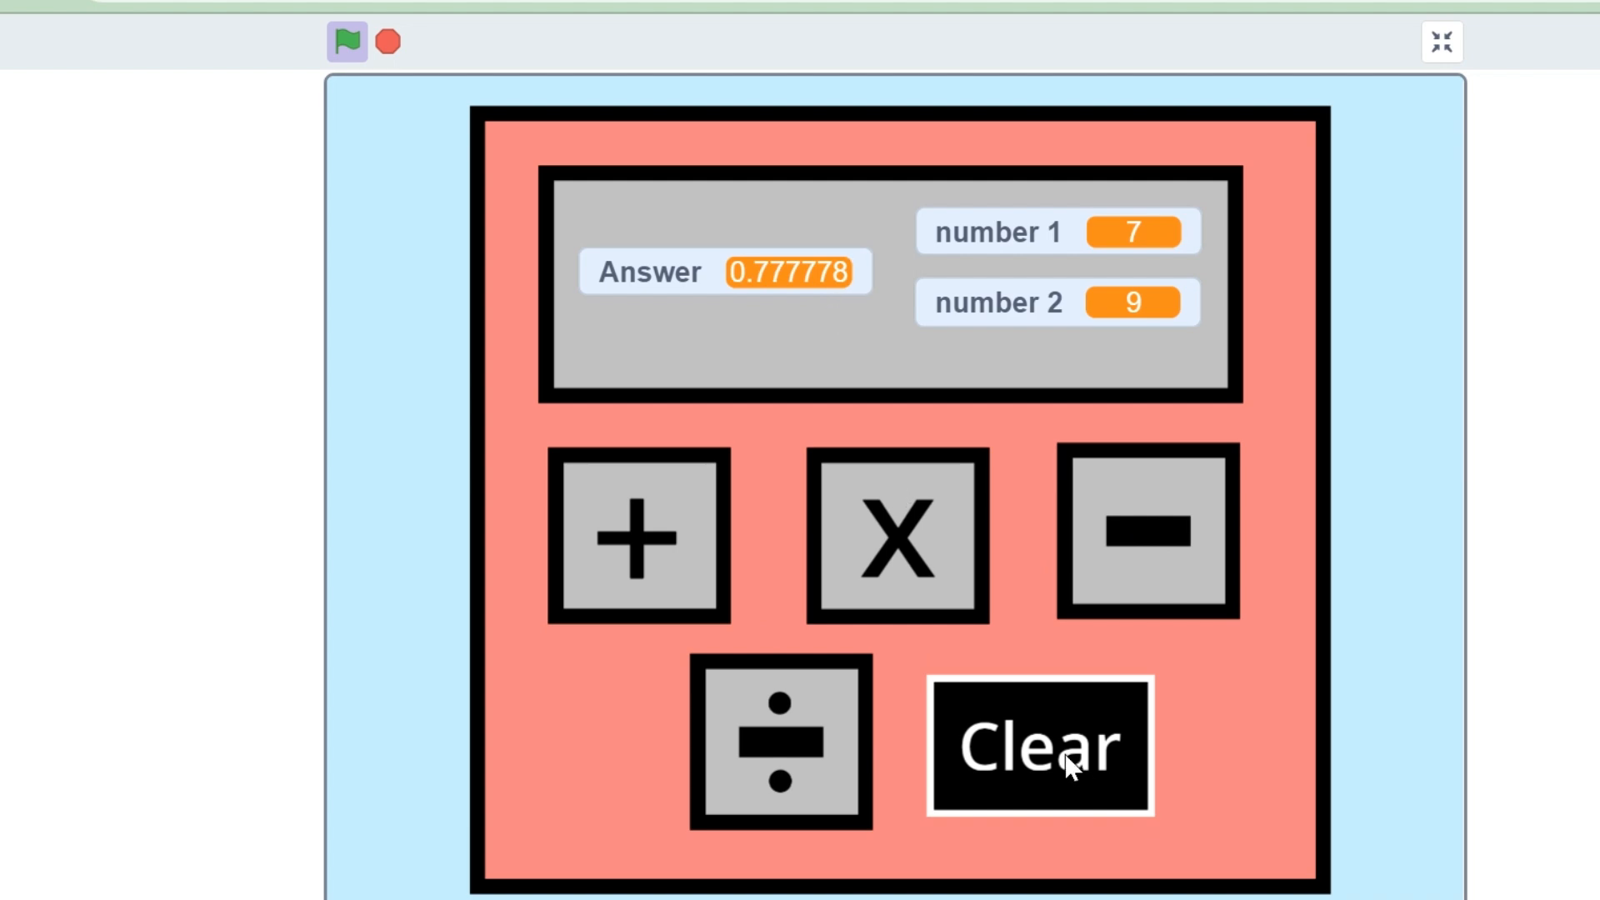